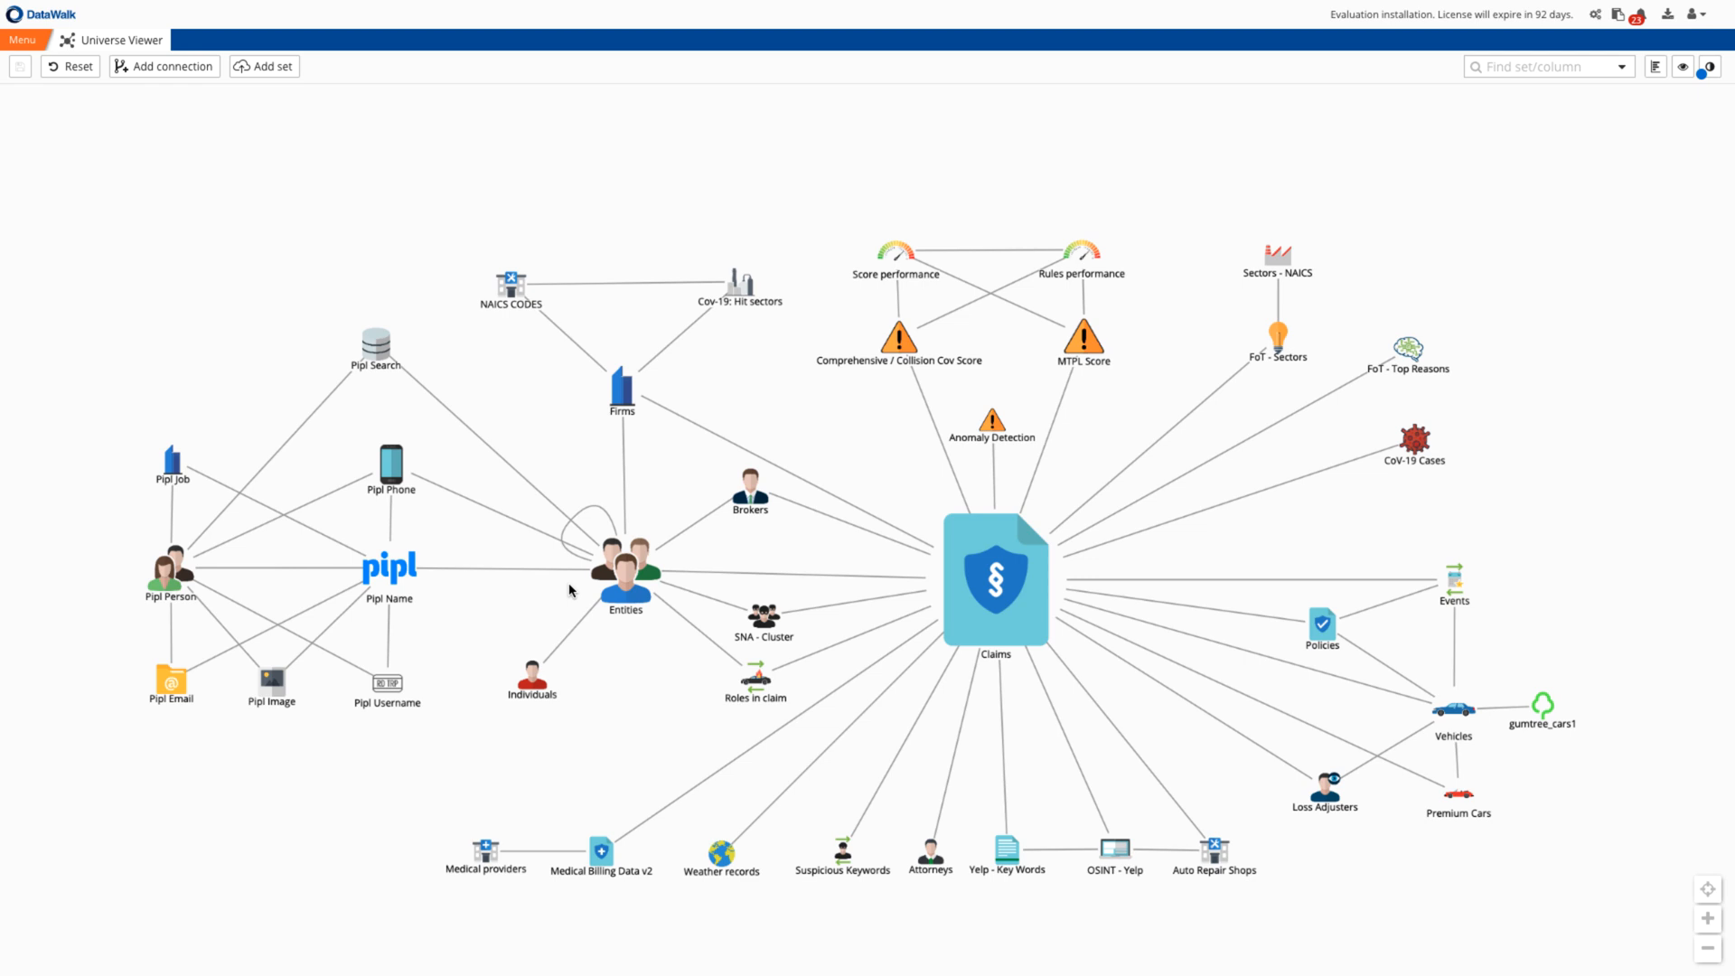
mouse_move(437, 535)
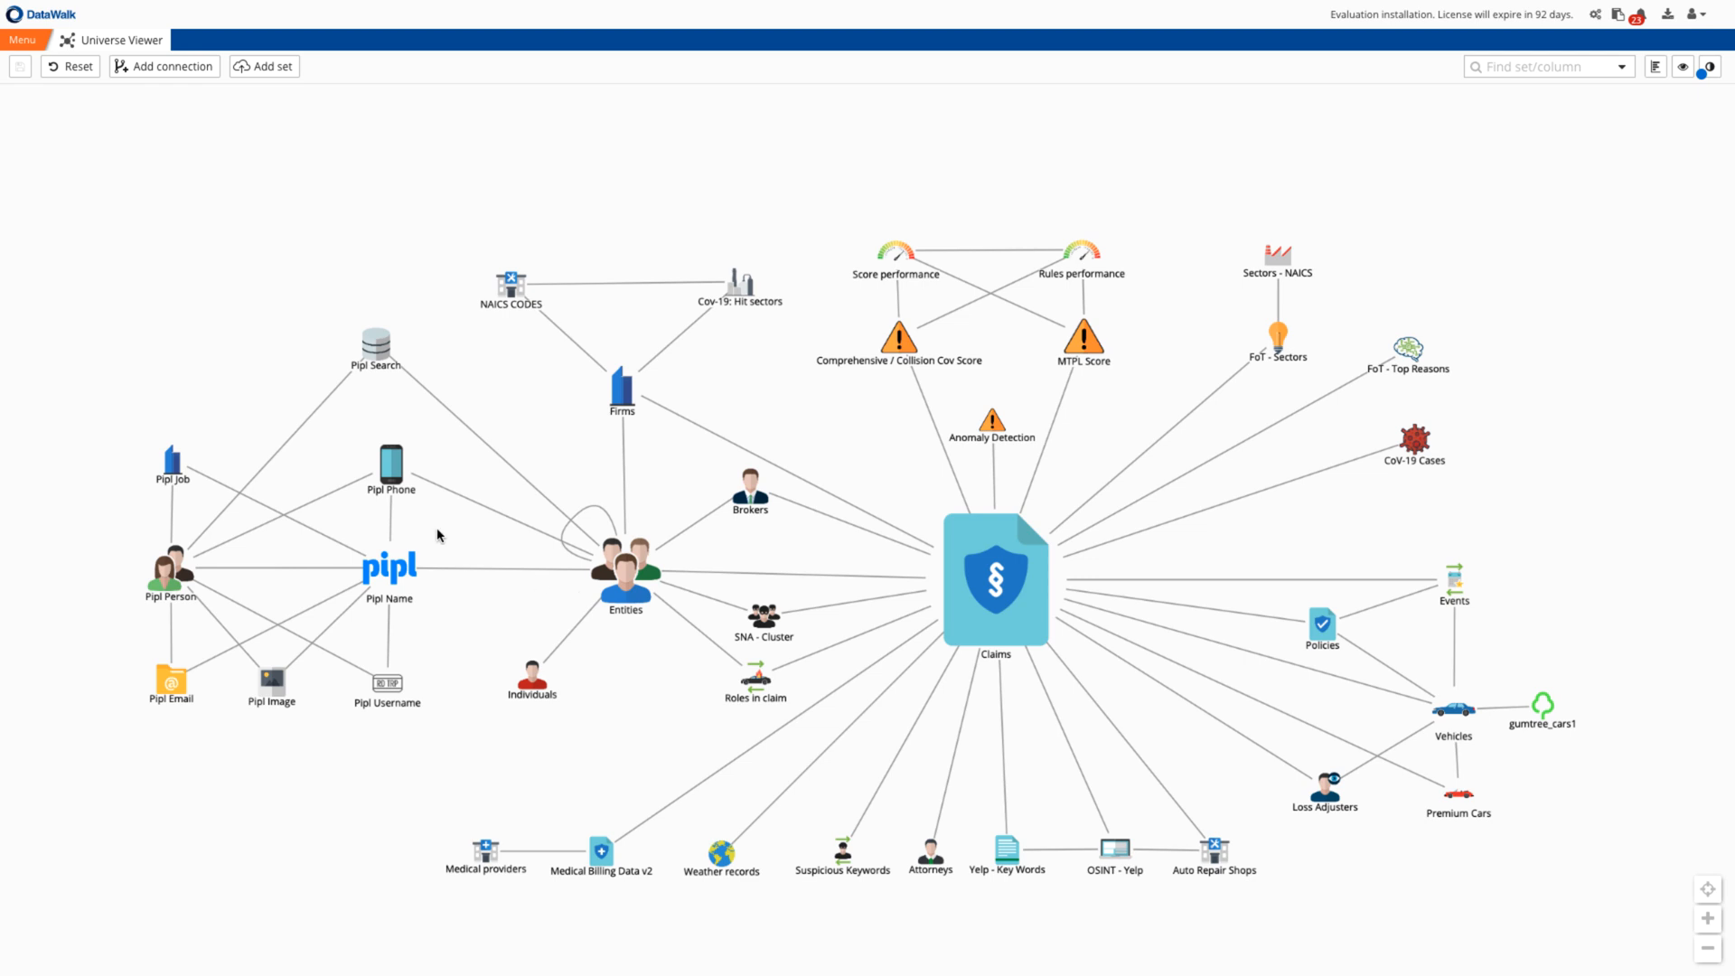
mouse_move(1231, 716)
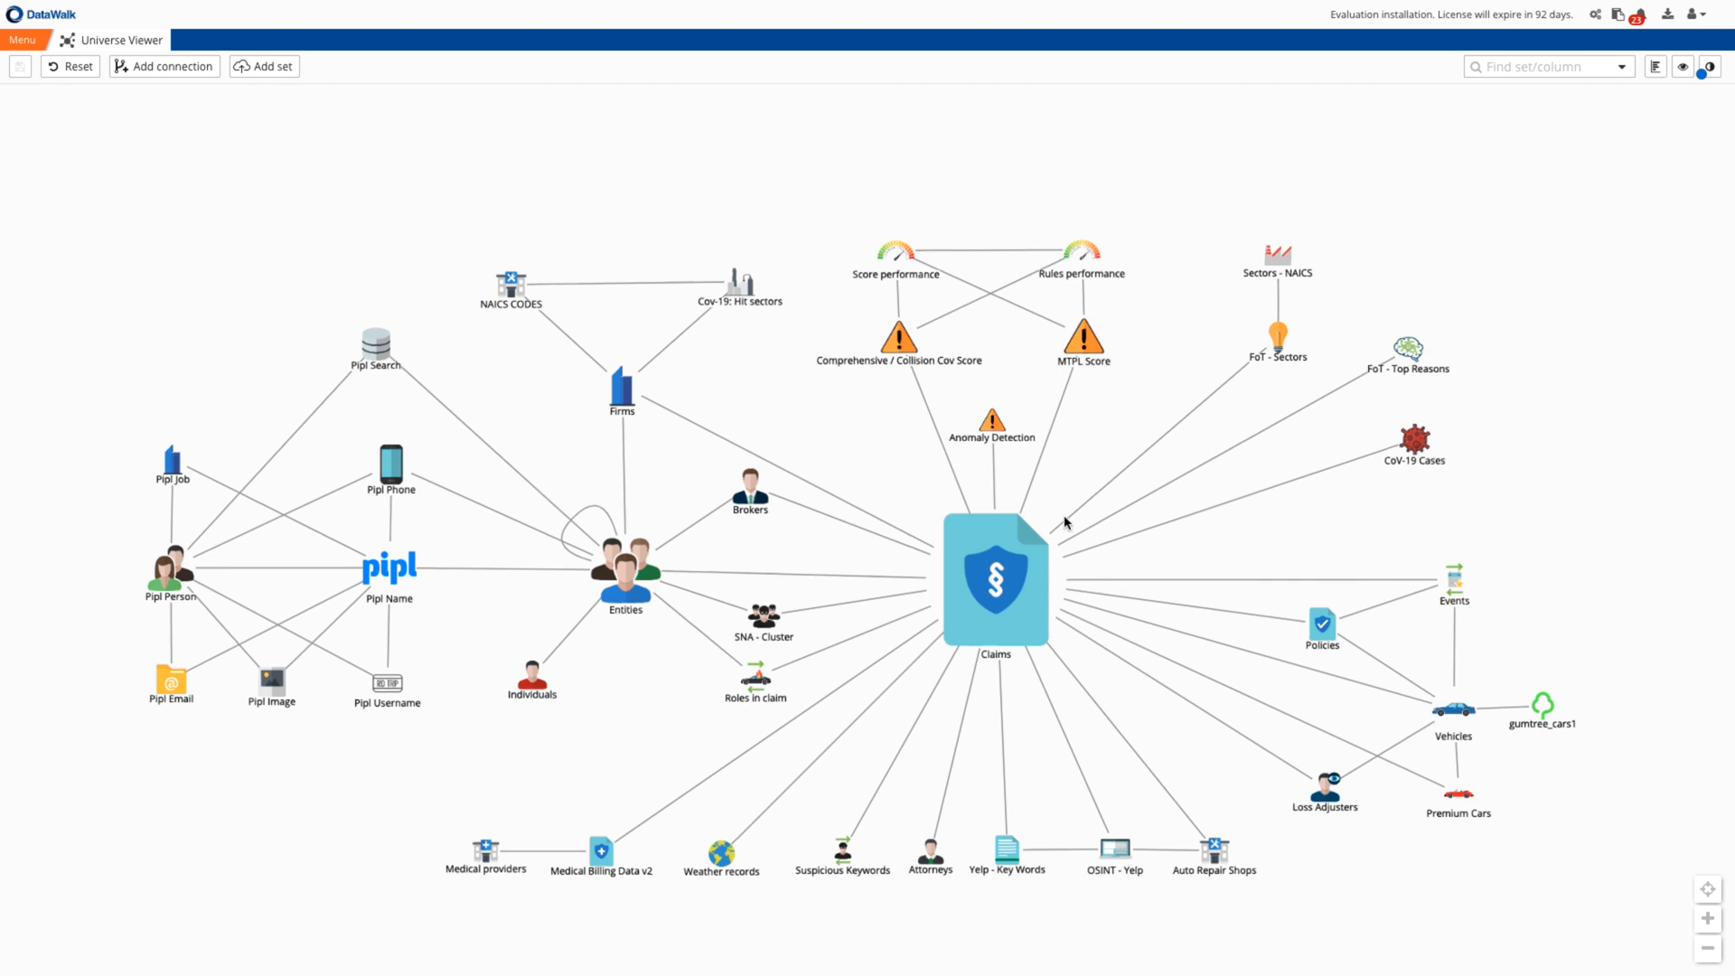
mouse_move(993, 624)
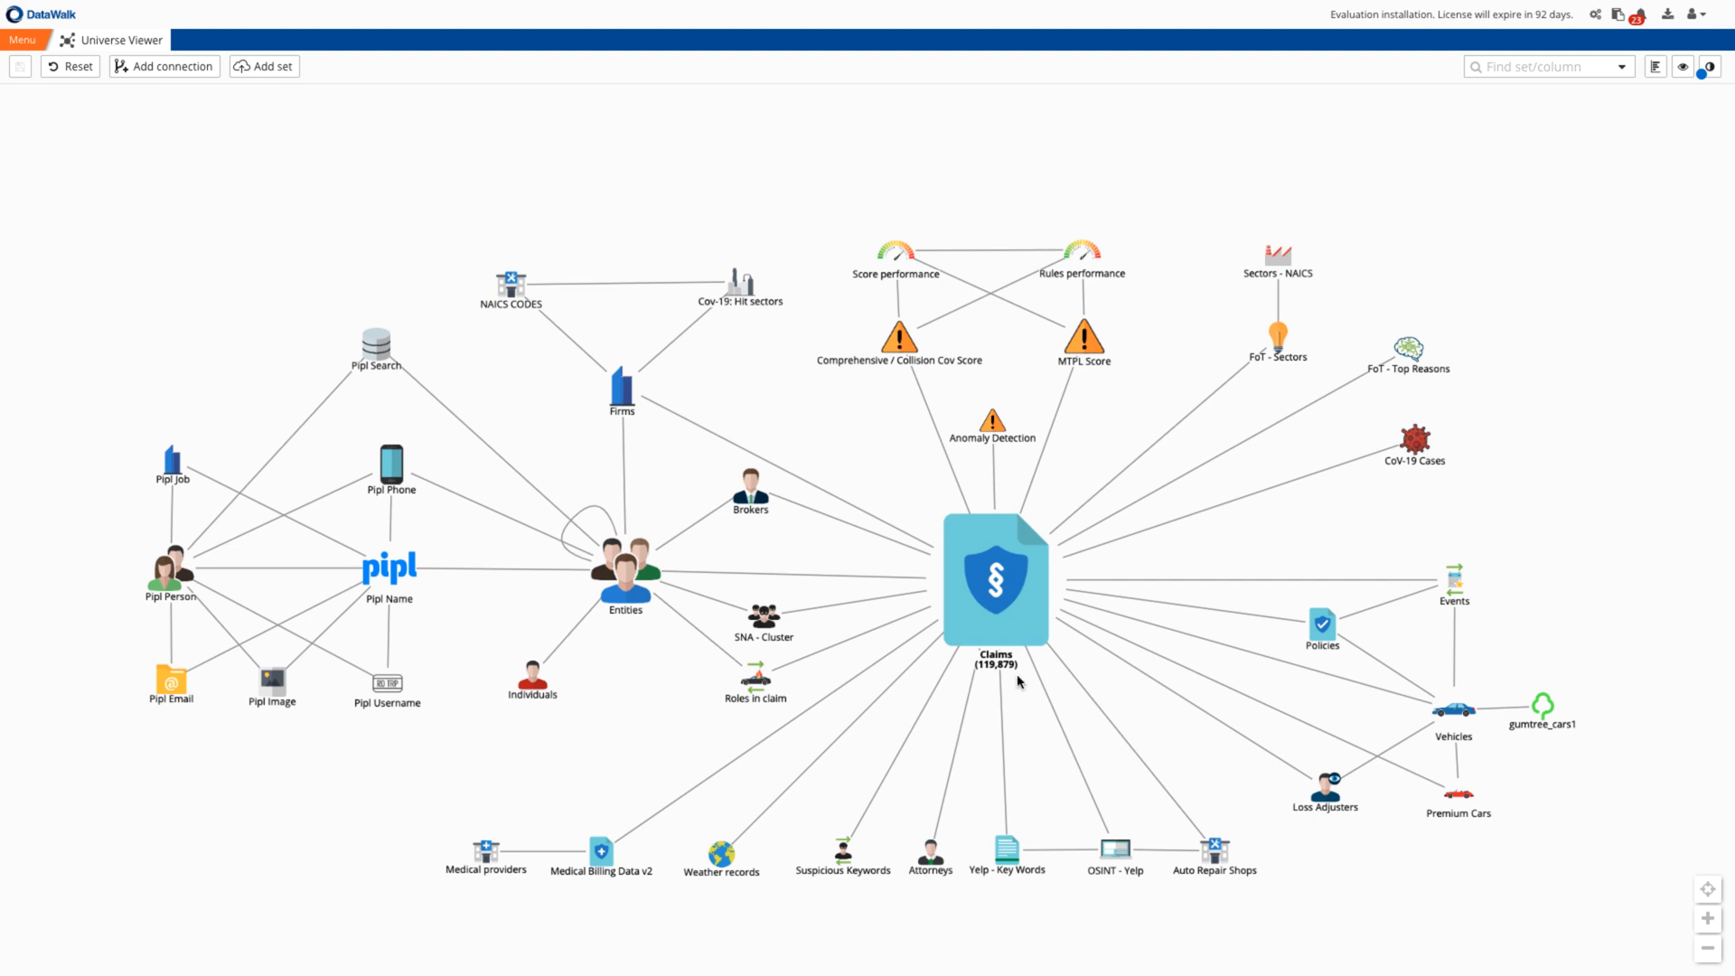
View the Claims and CoV-19 Cases records as tables, scrolling across their columns.
right_click(994, 575)
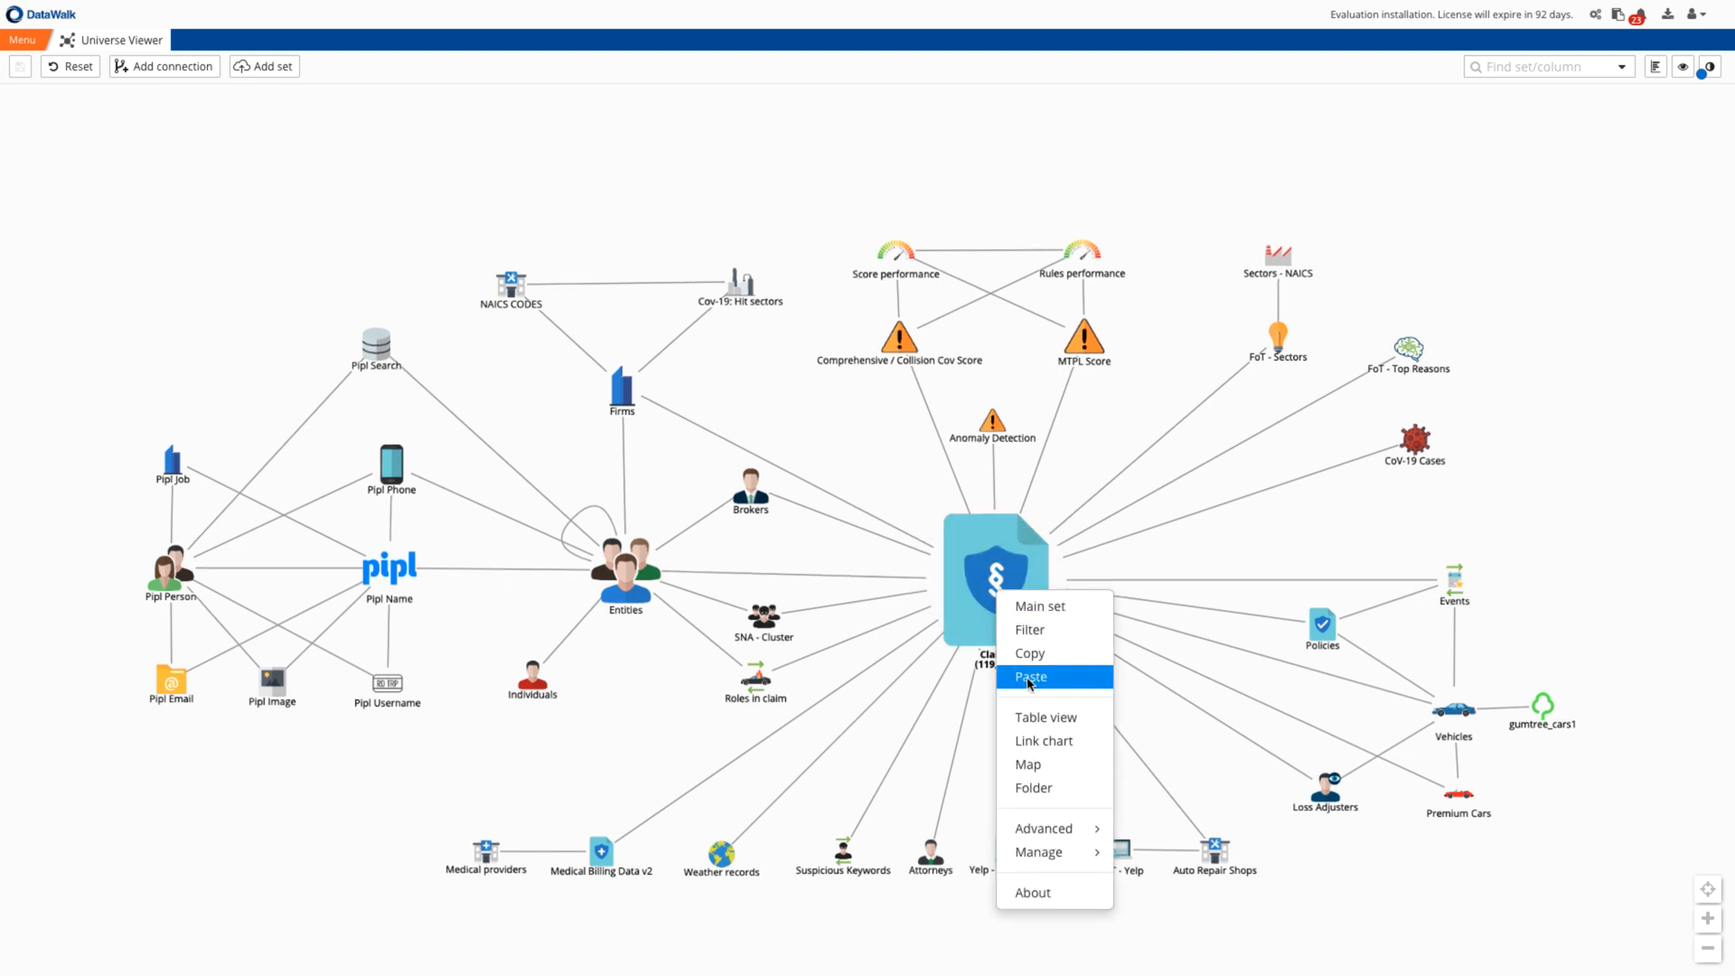
left_click(1044, 718)
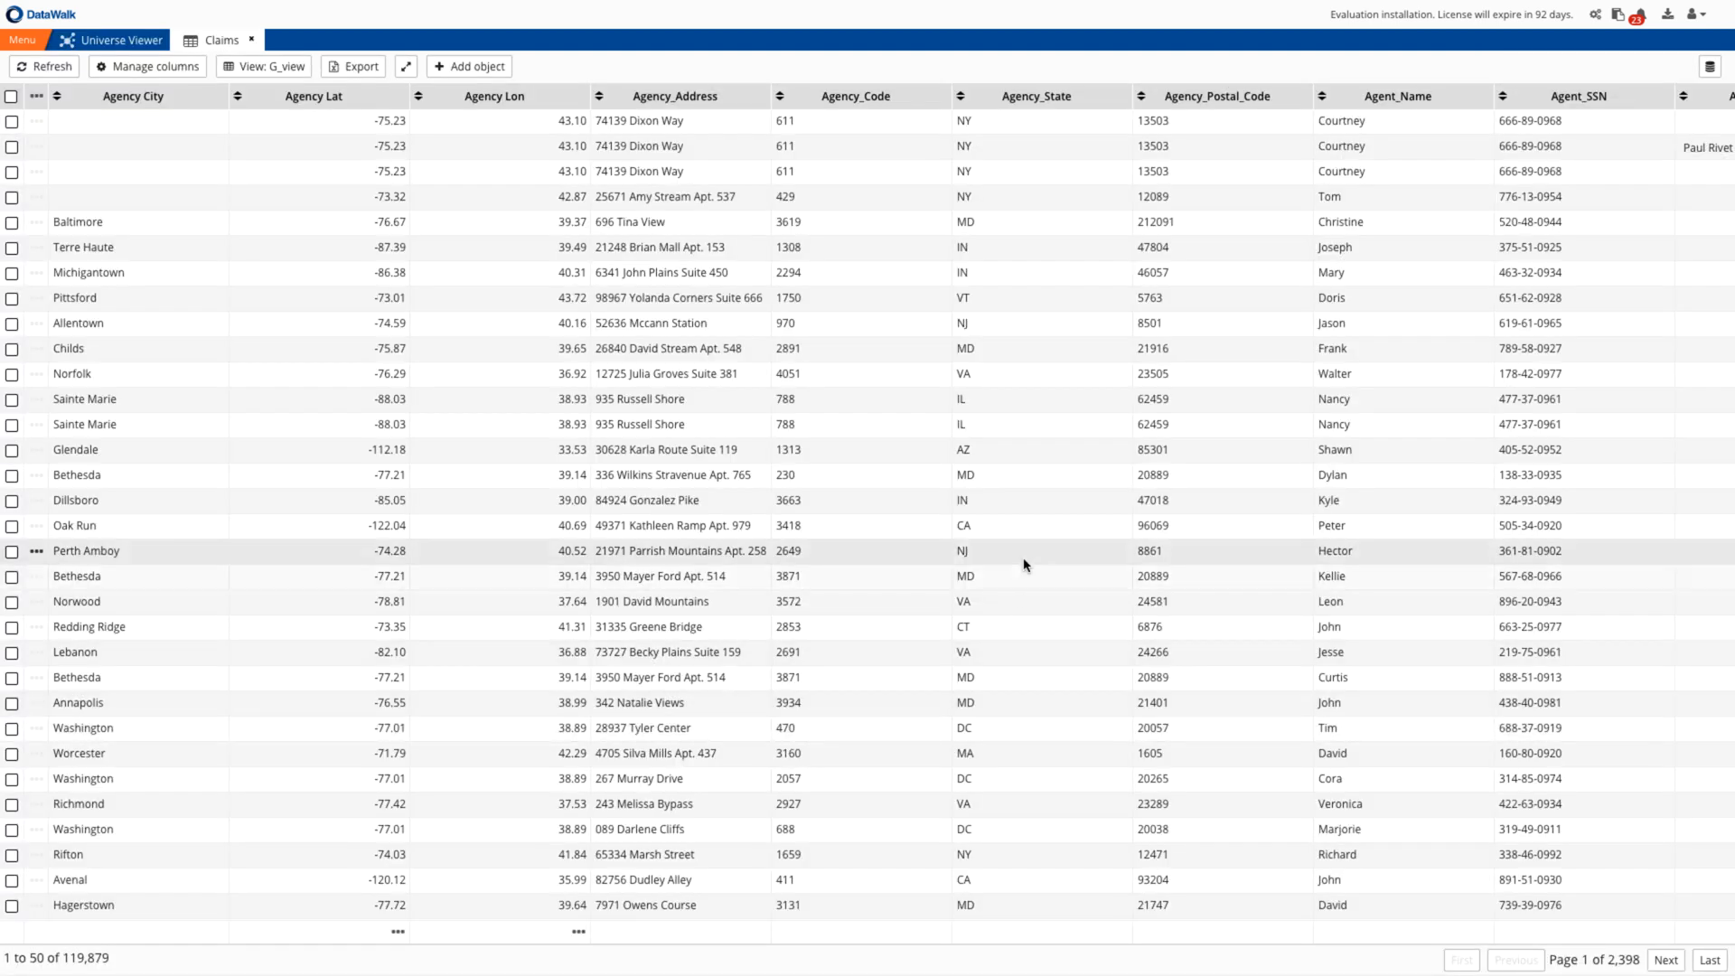
scroll("right", 3)
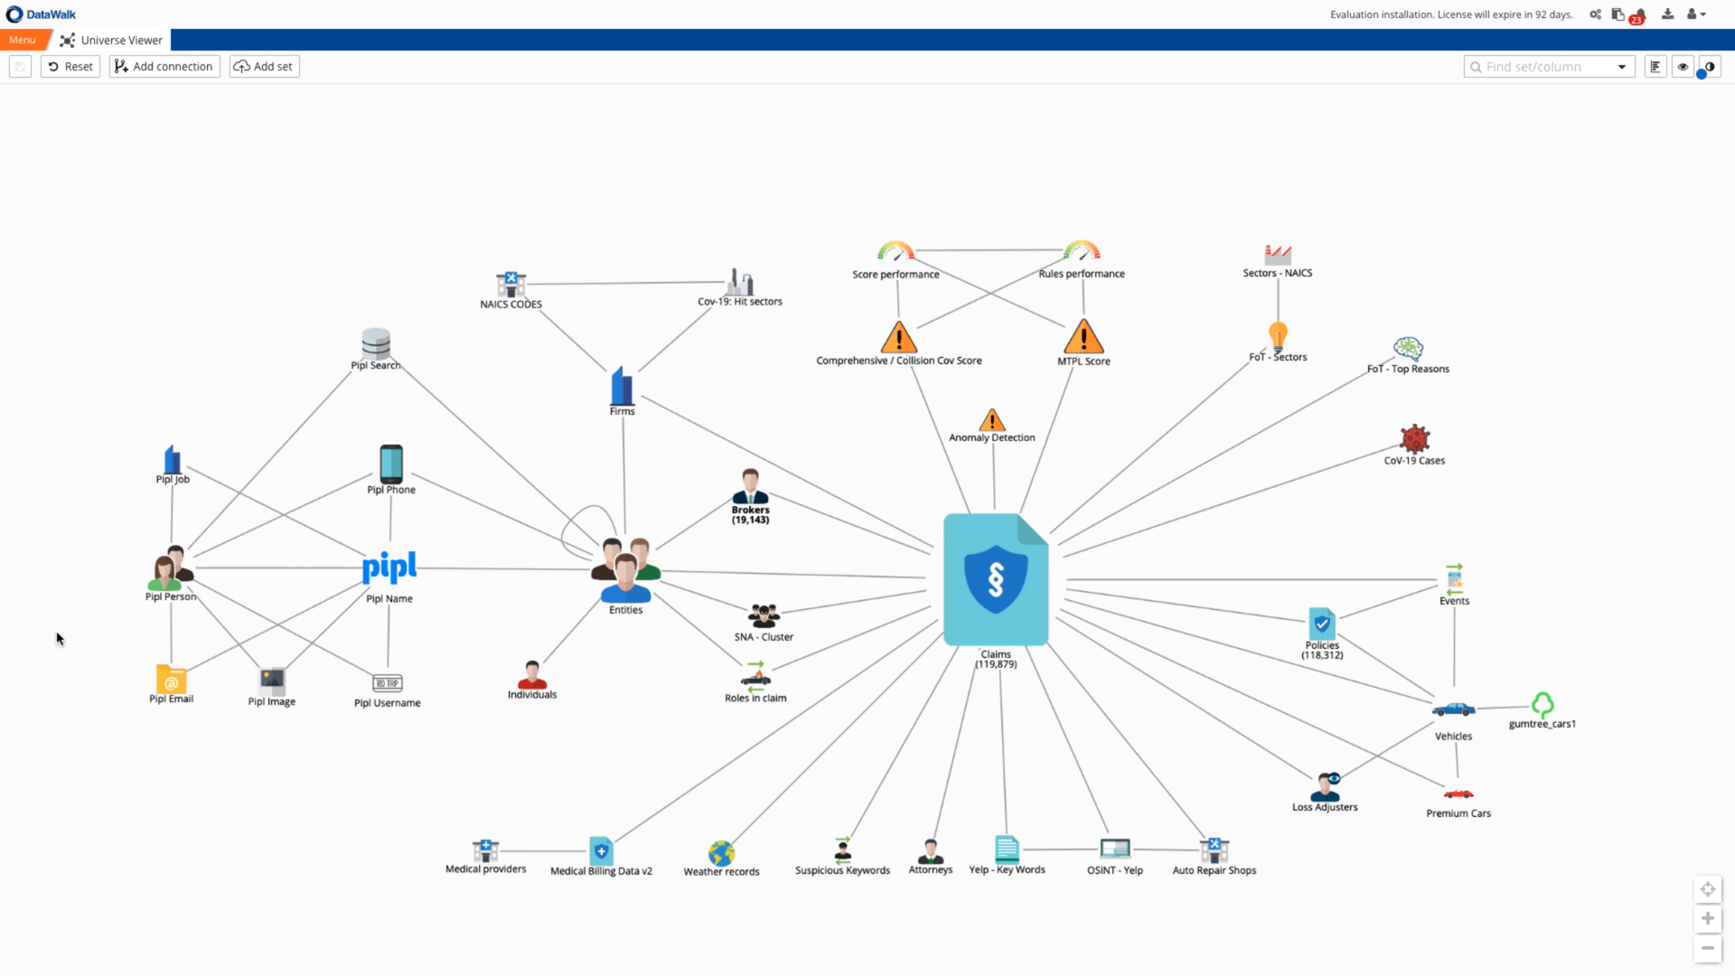
mouse_move(139, 612)
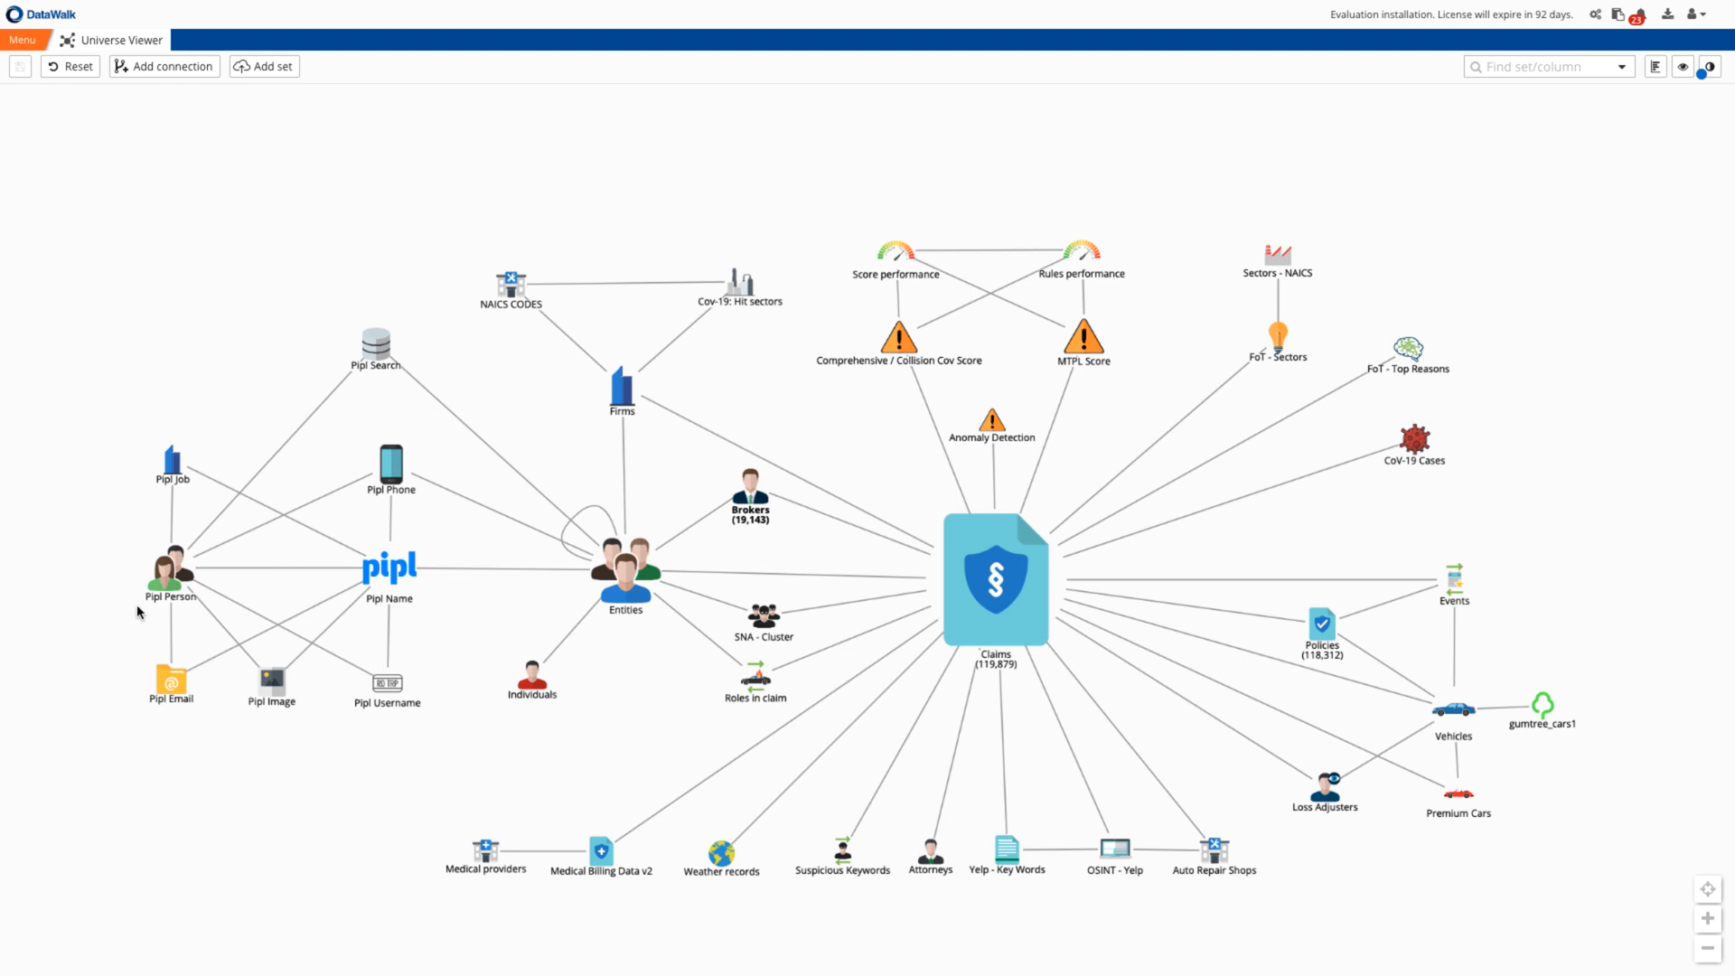
mouse_move(1303, 403)
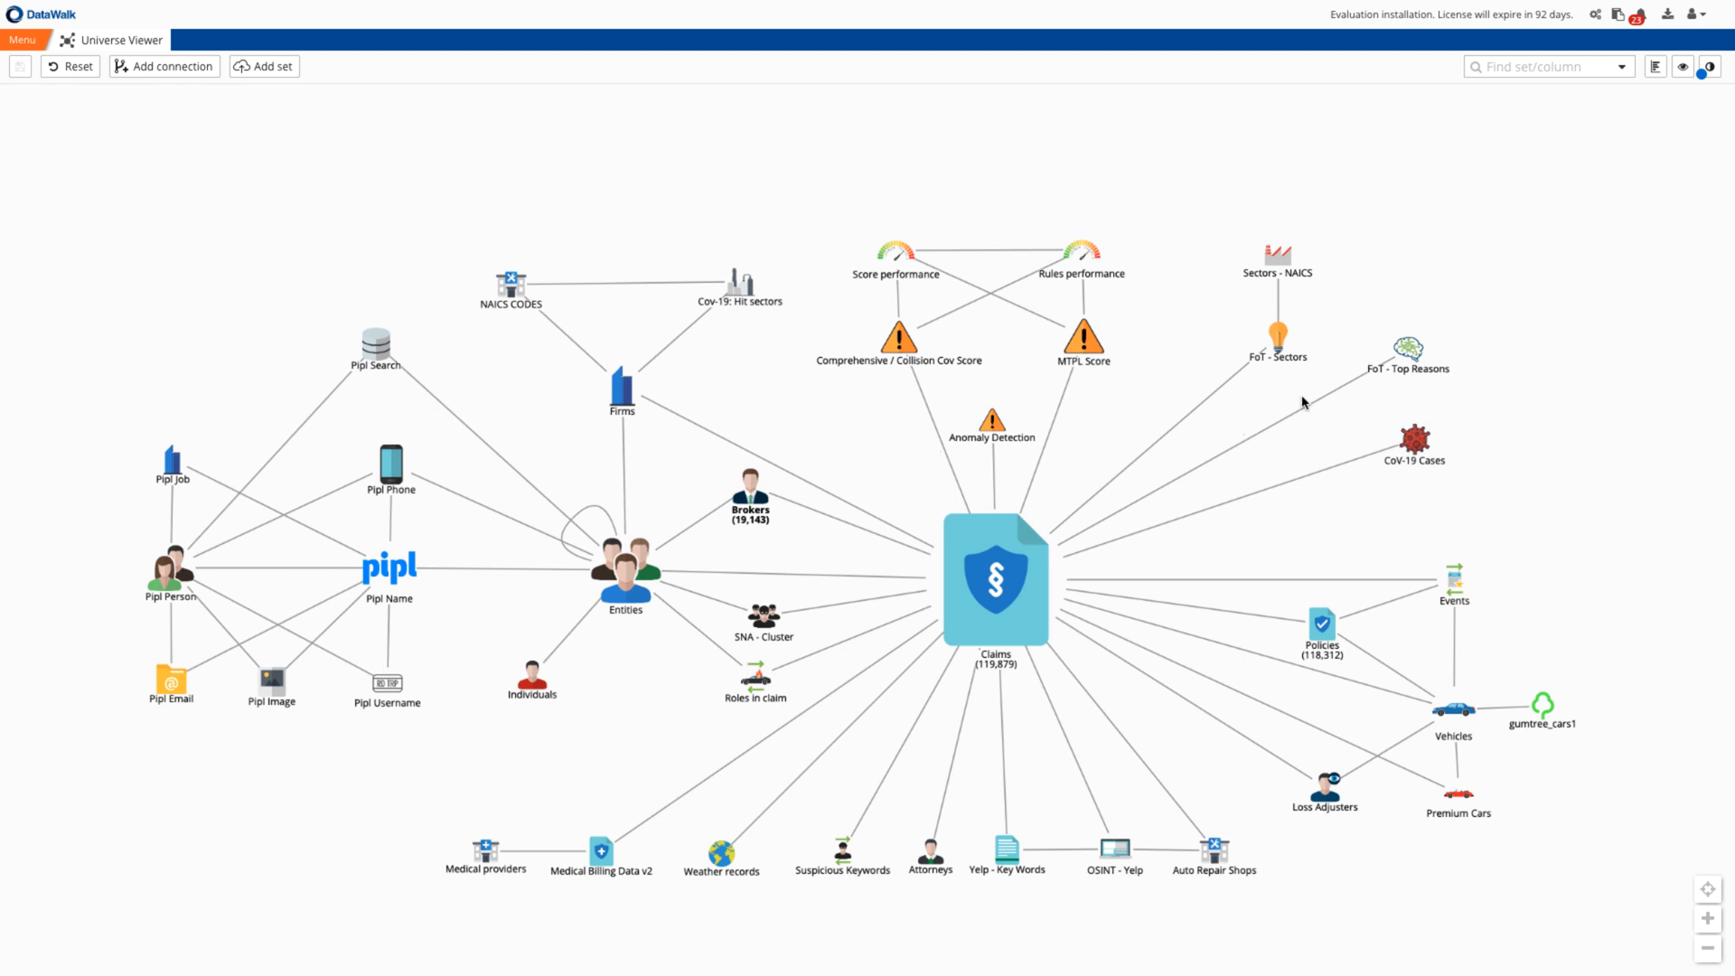
mouse_move(844, 238)
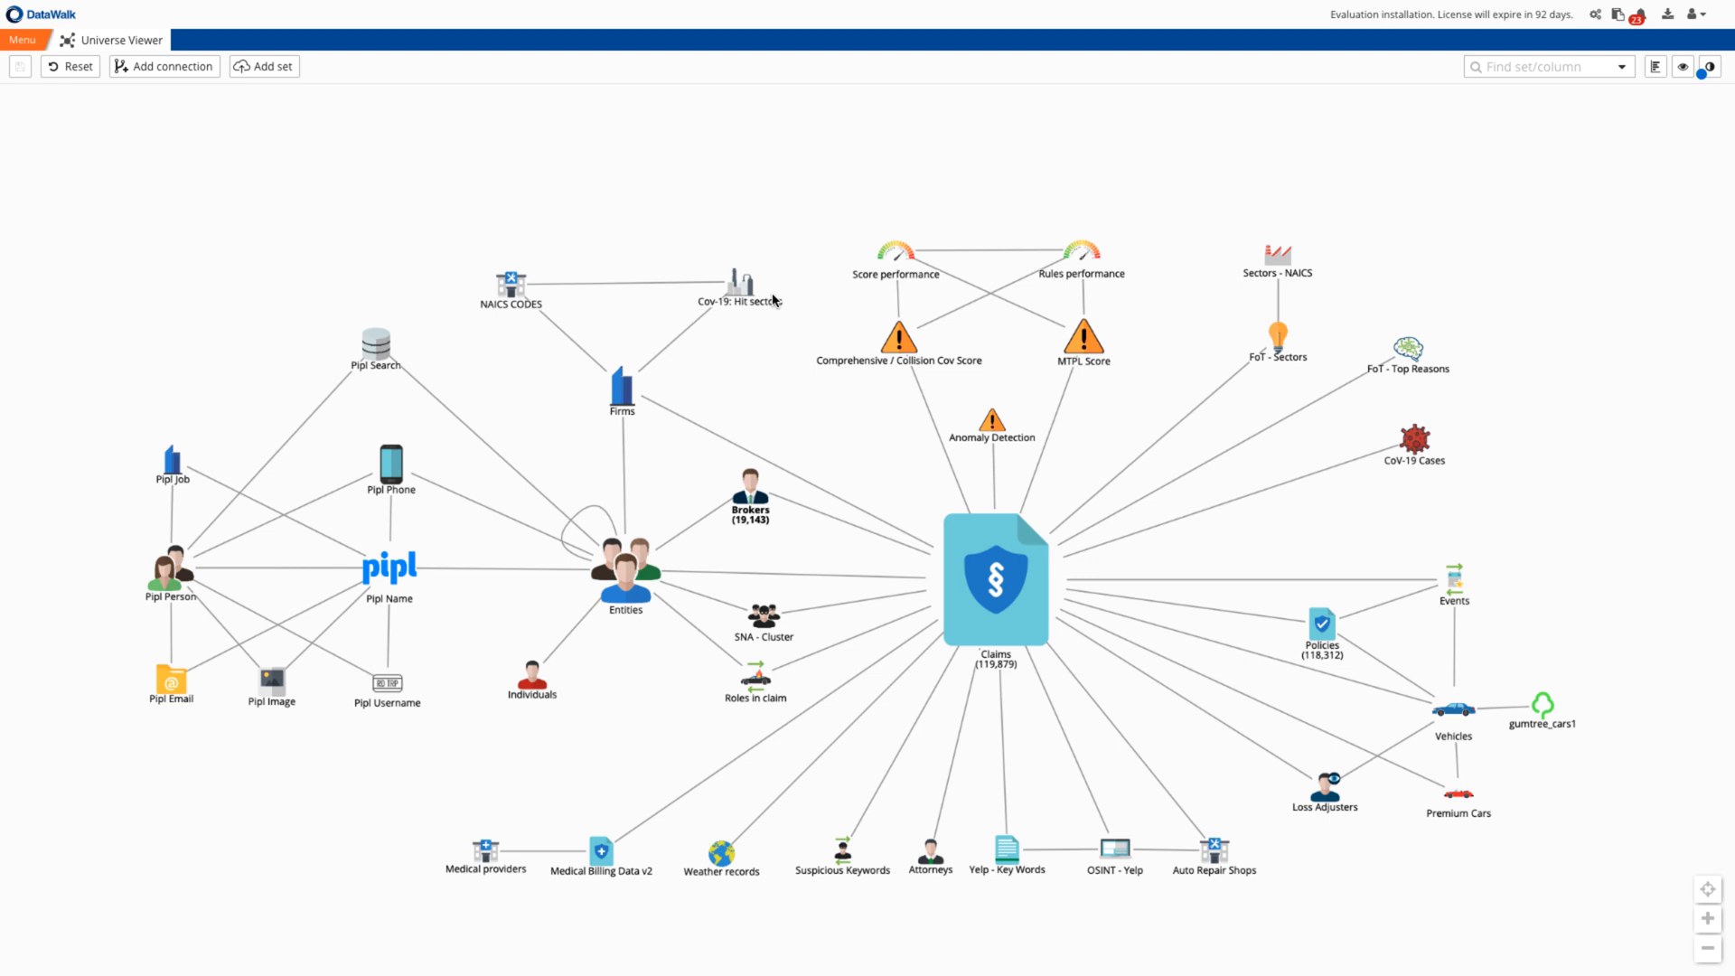
left_click(1414, 441)
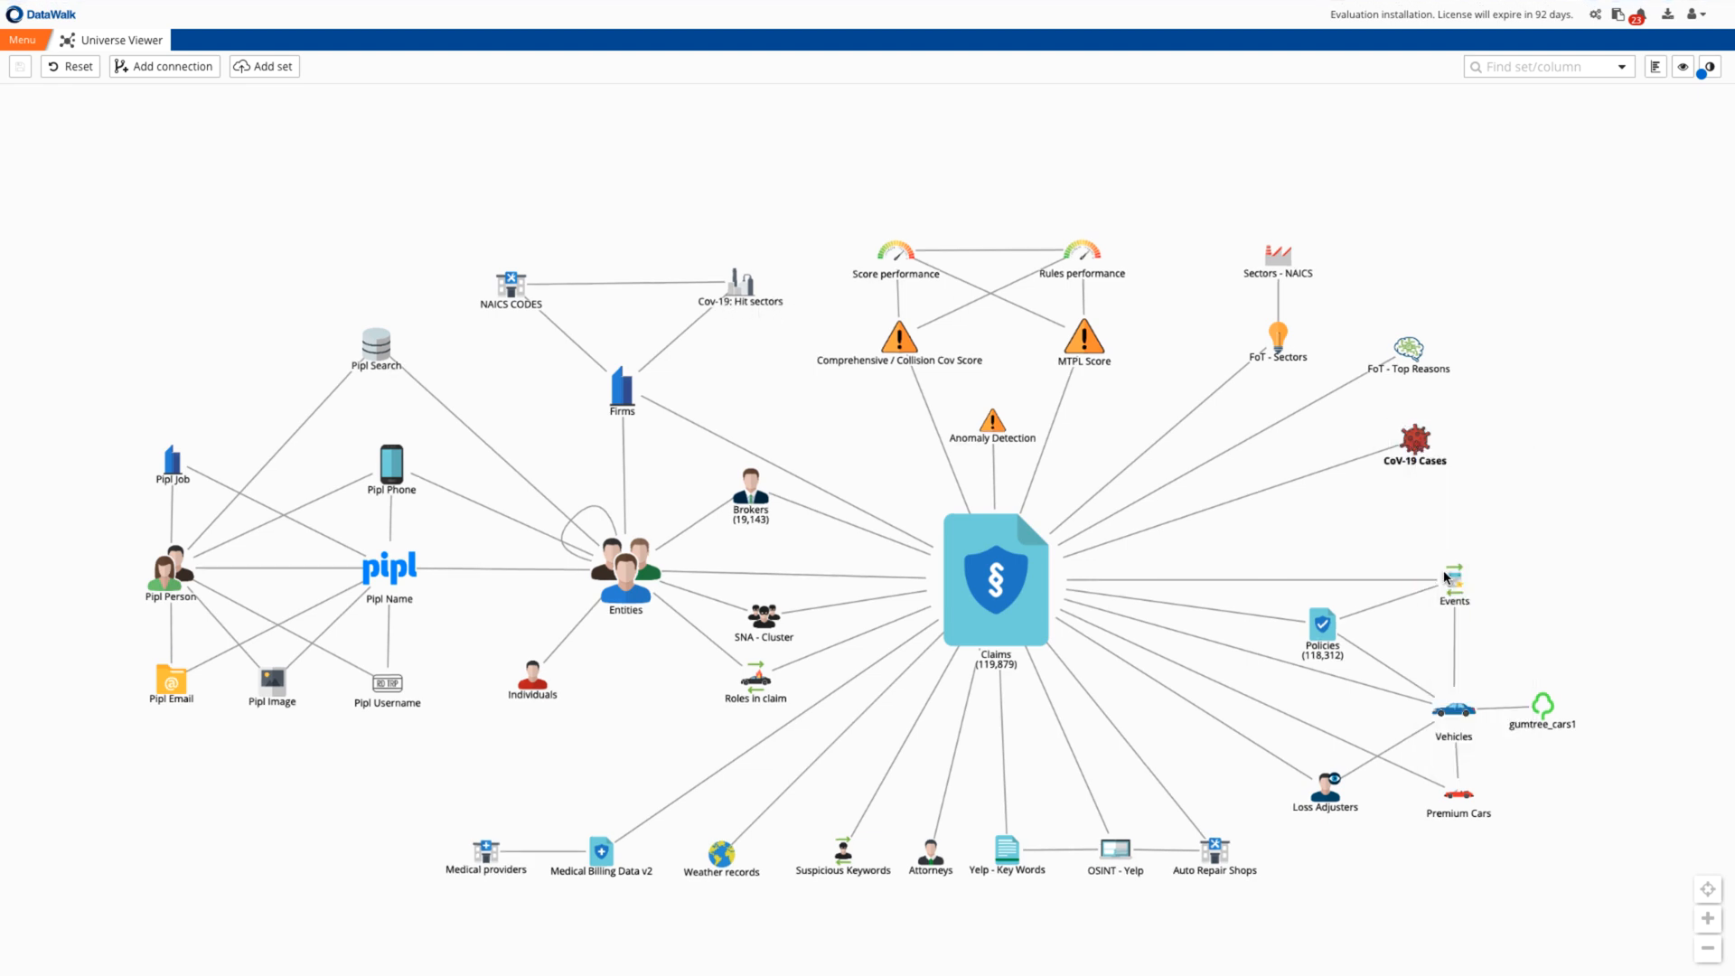
double_click(1413, 438)
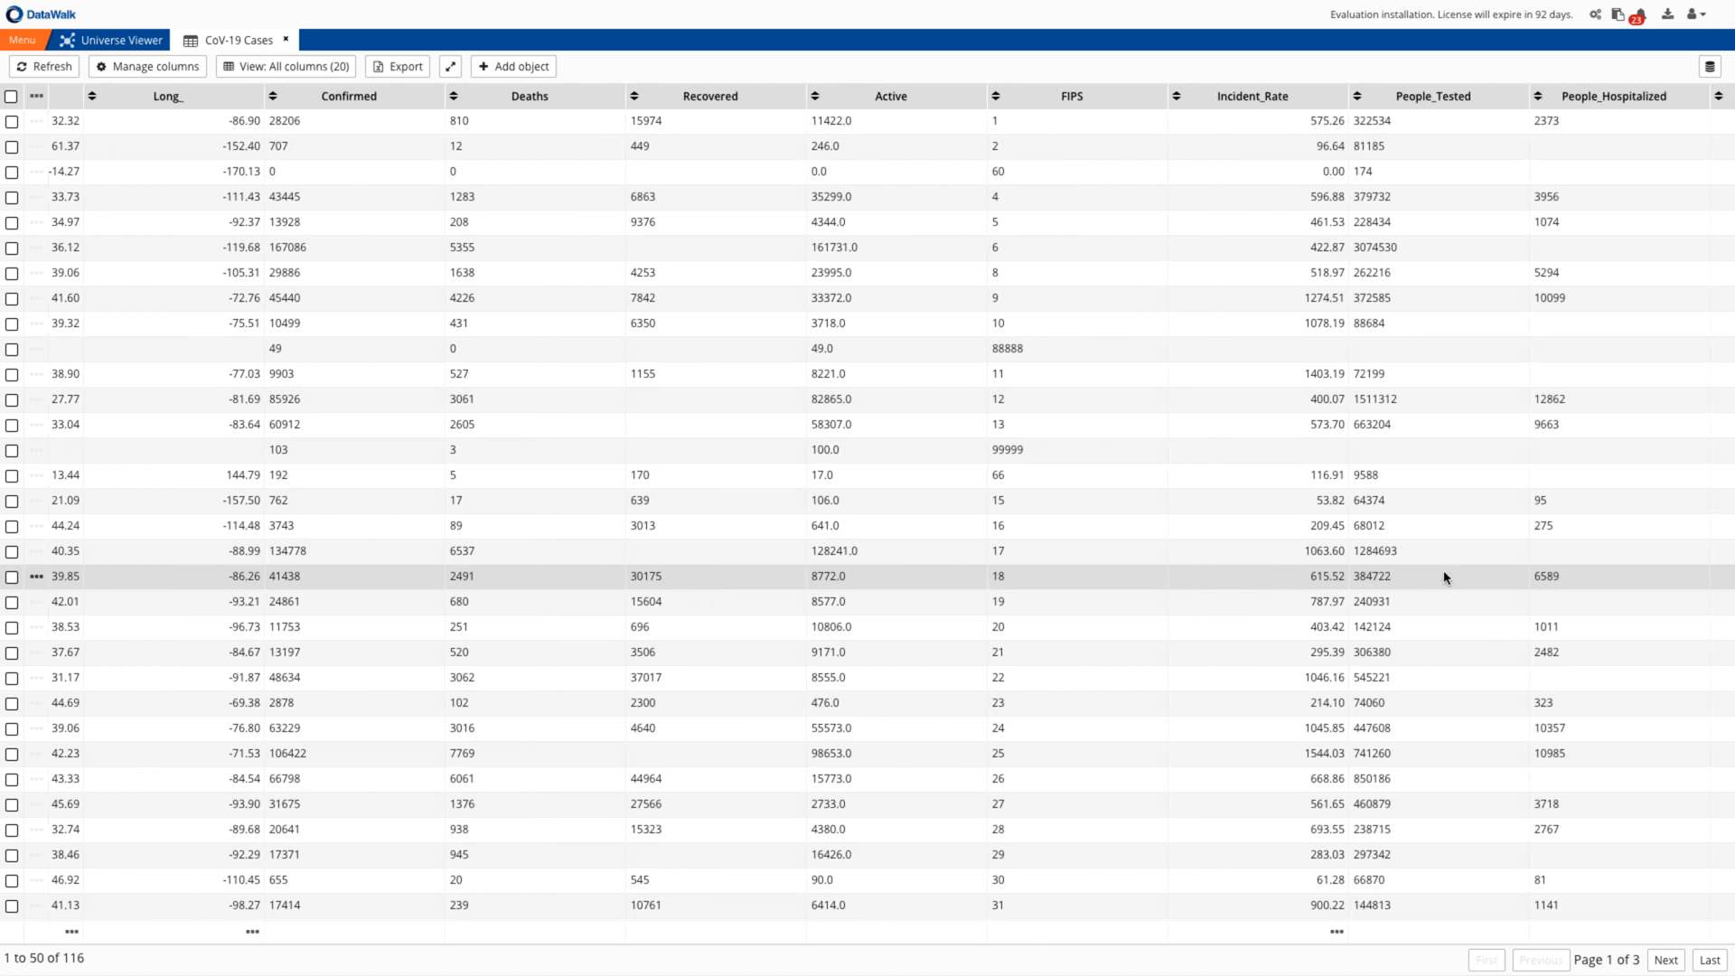
scroll("right", 3)
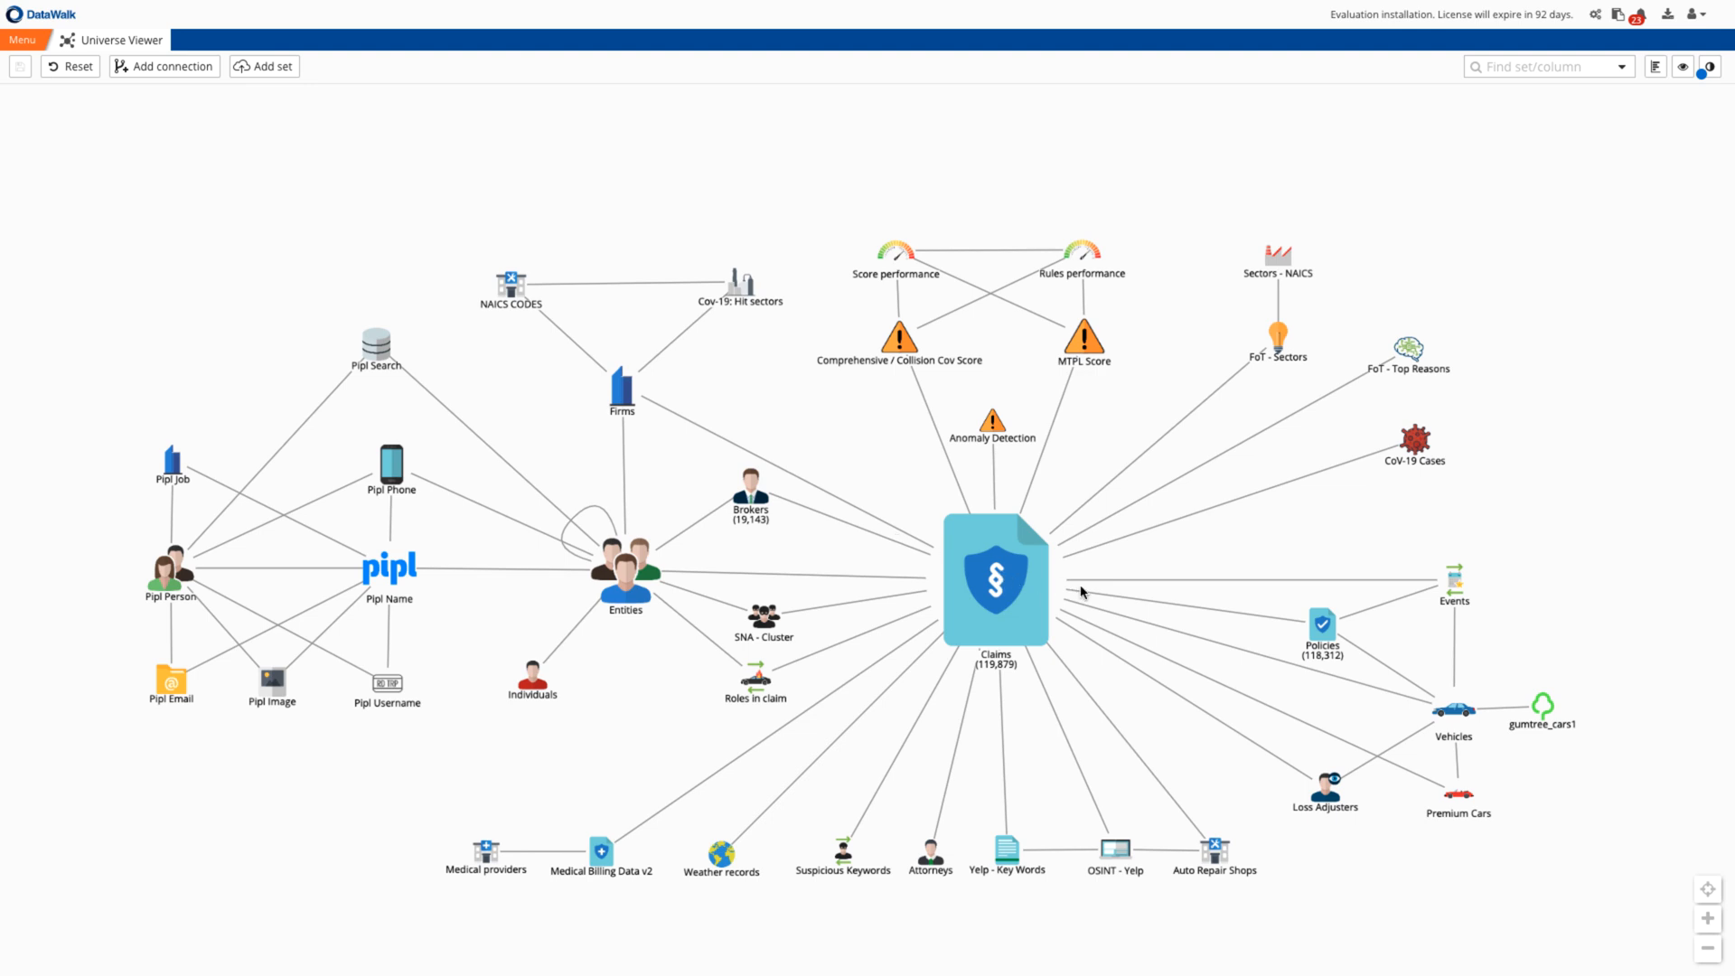
mouse_move(1083, 588)
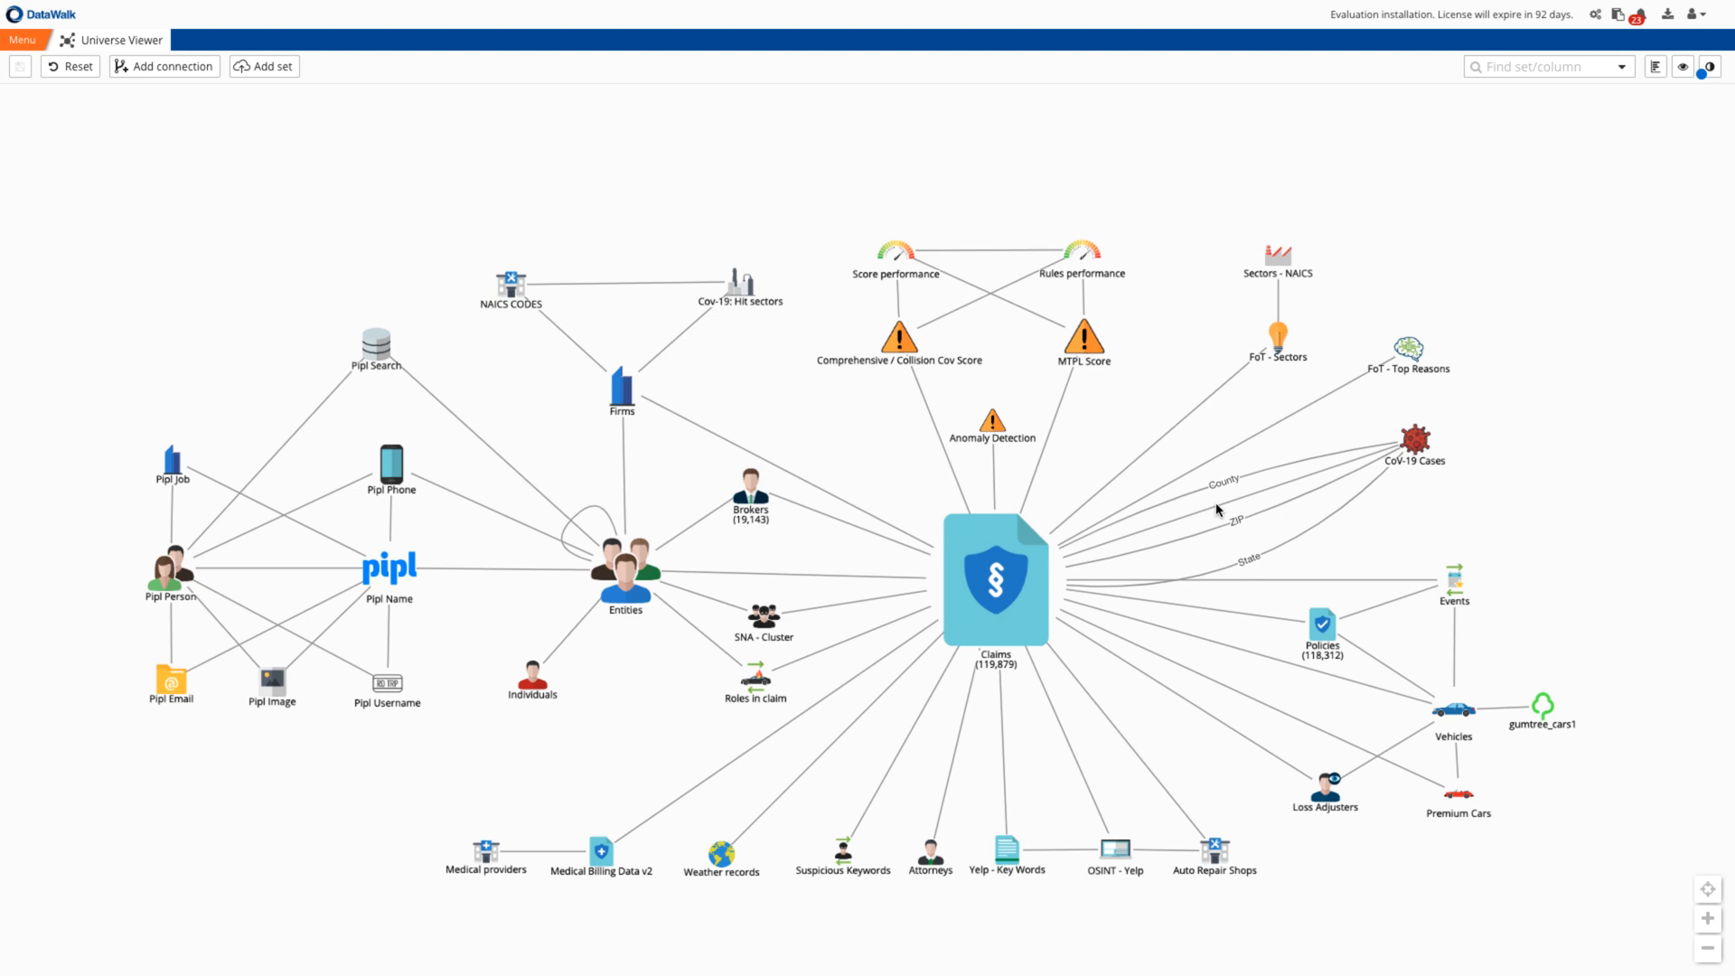
mouse_move(1399, 564)
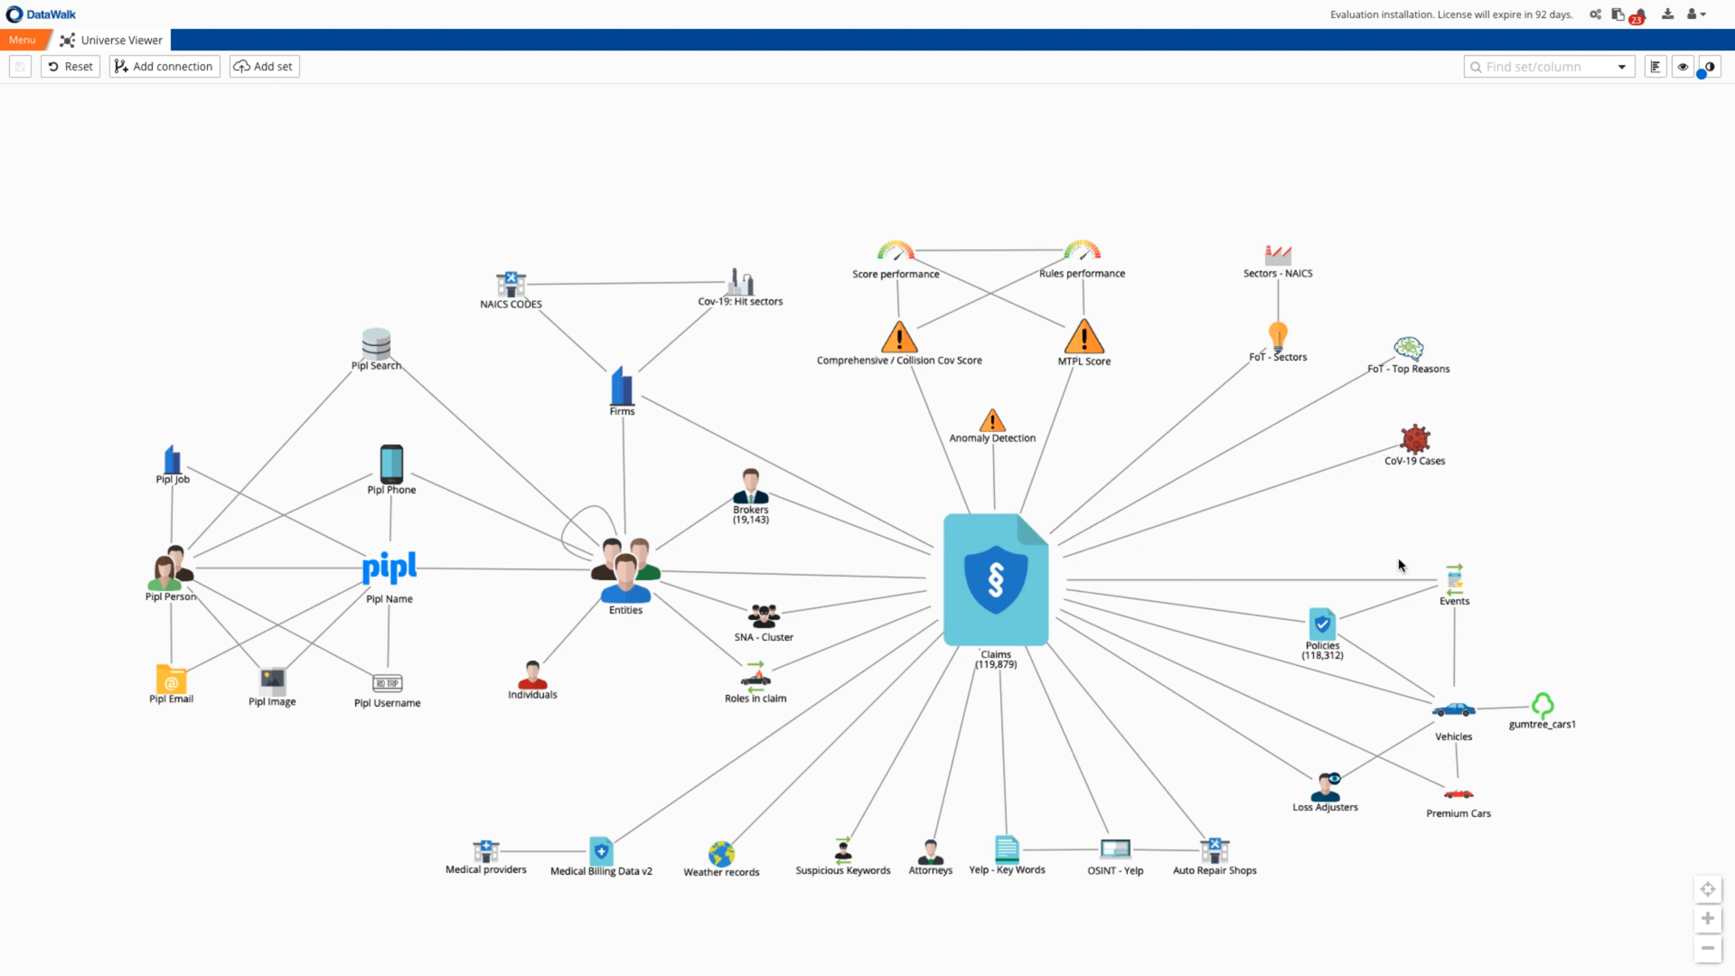
mouse_move(1278, 558)
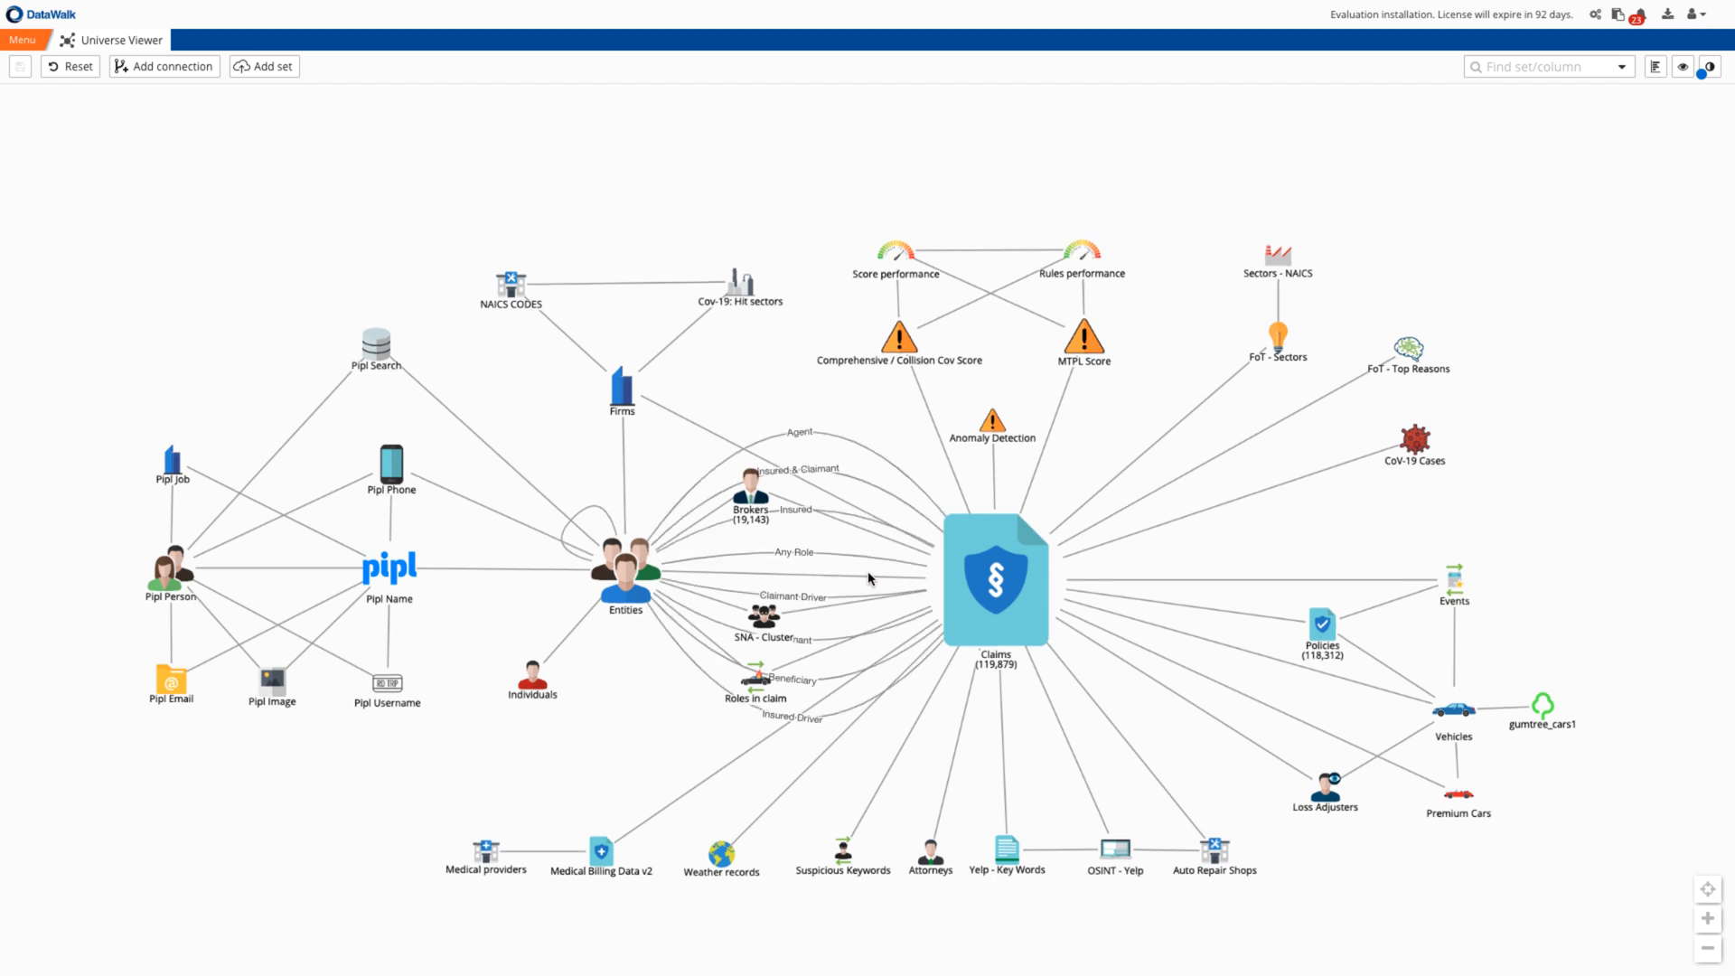
mouse_move(1135, 557)
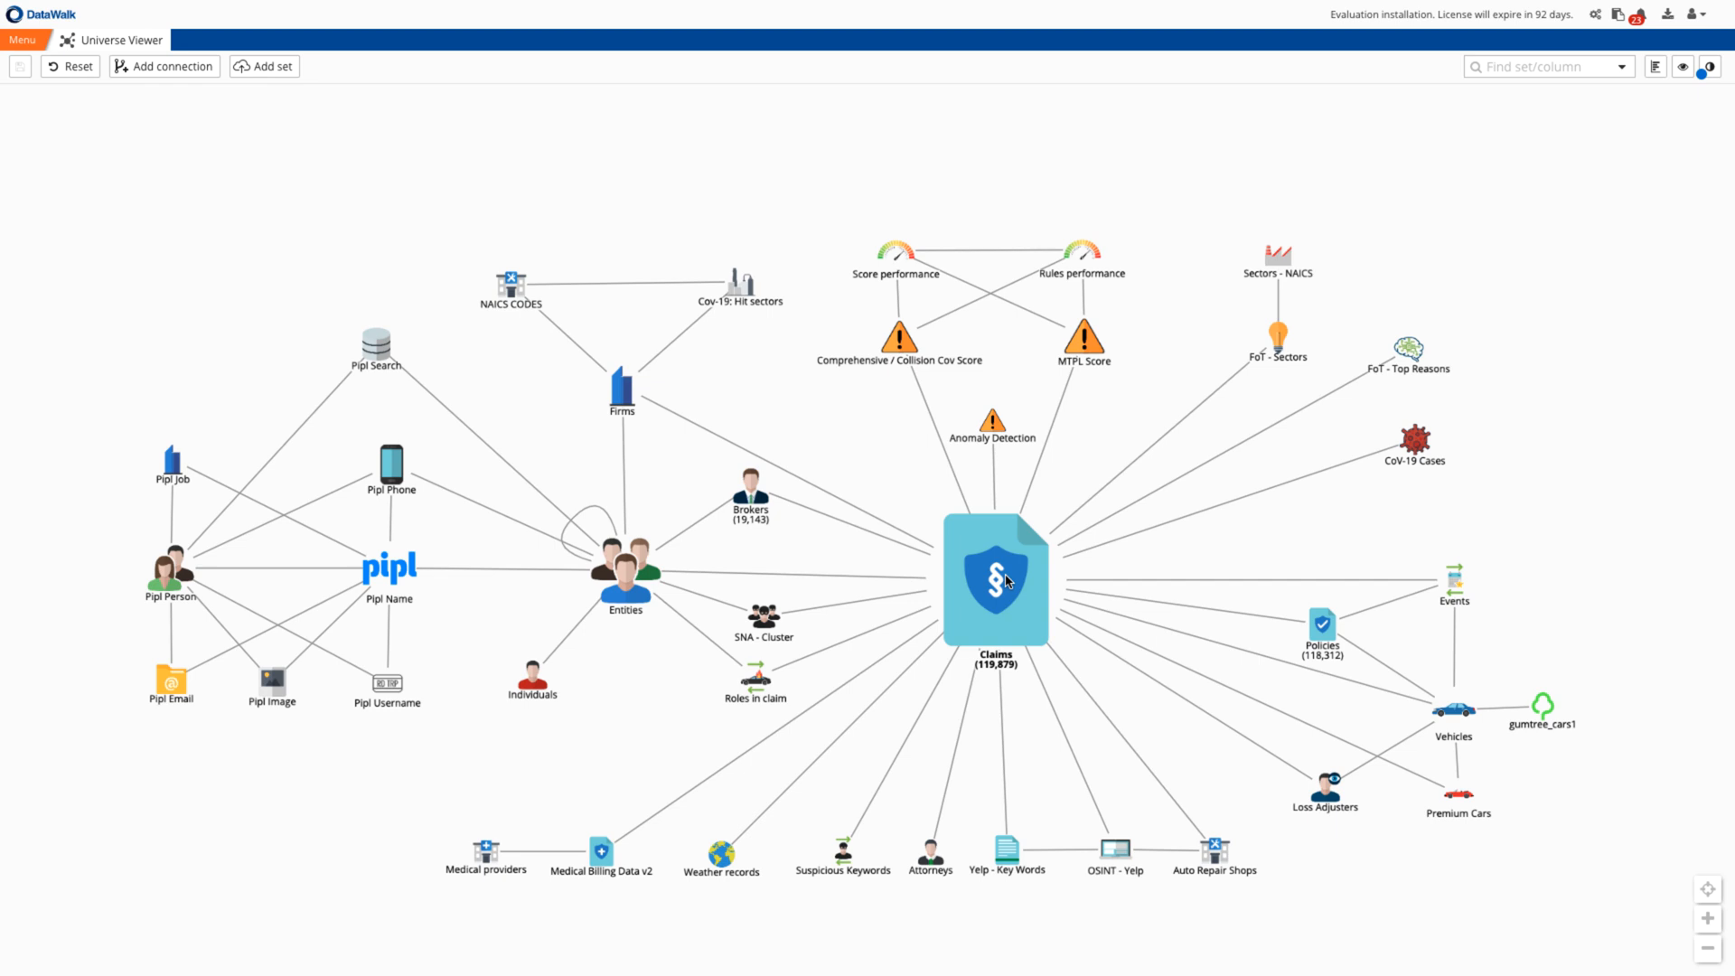
Run the datawalk_FoT_30 Fraud of Tomorrow 30-day app on the Claims records.
left_click(994, 578)
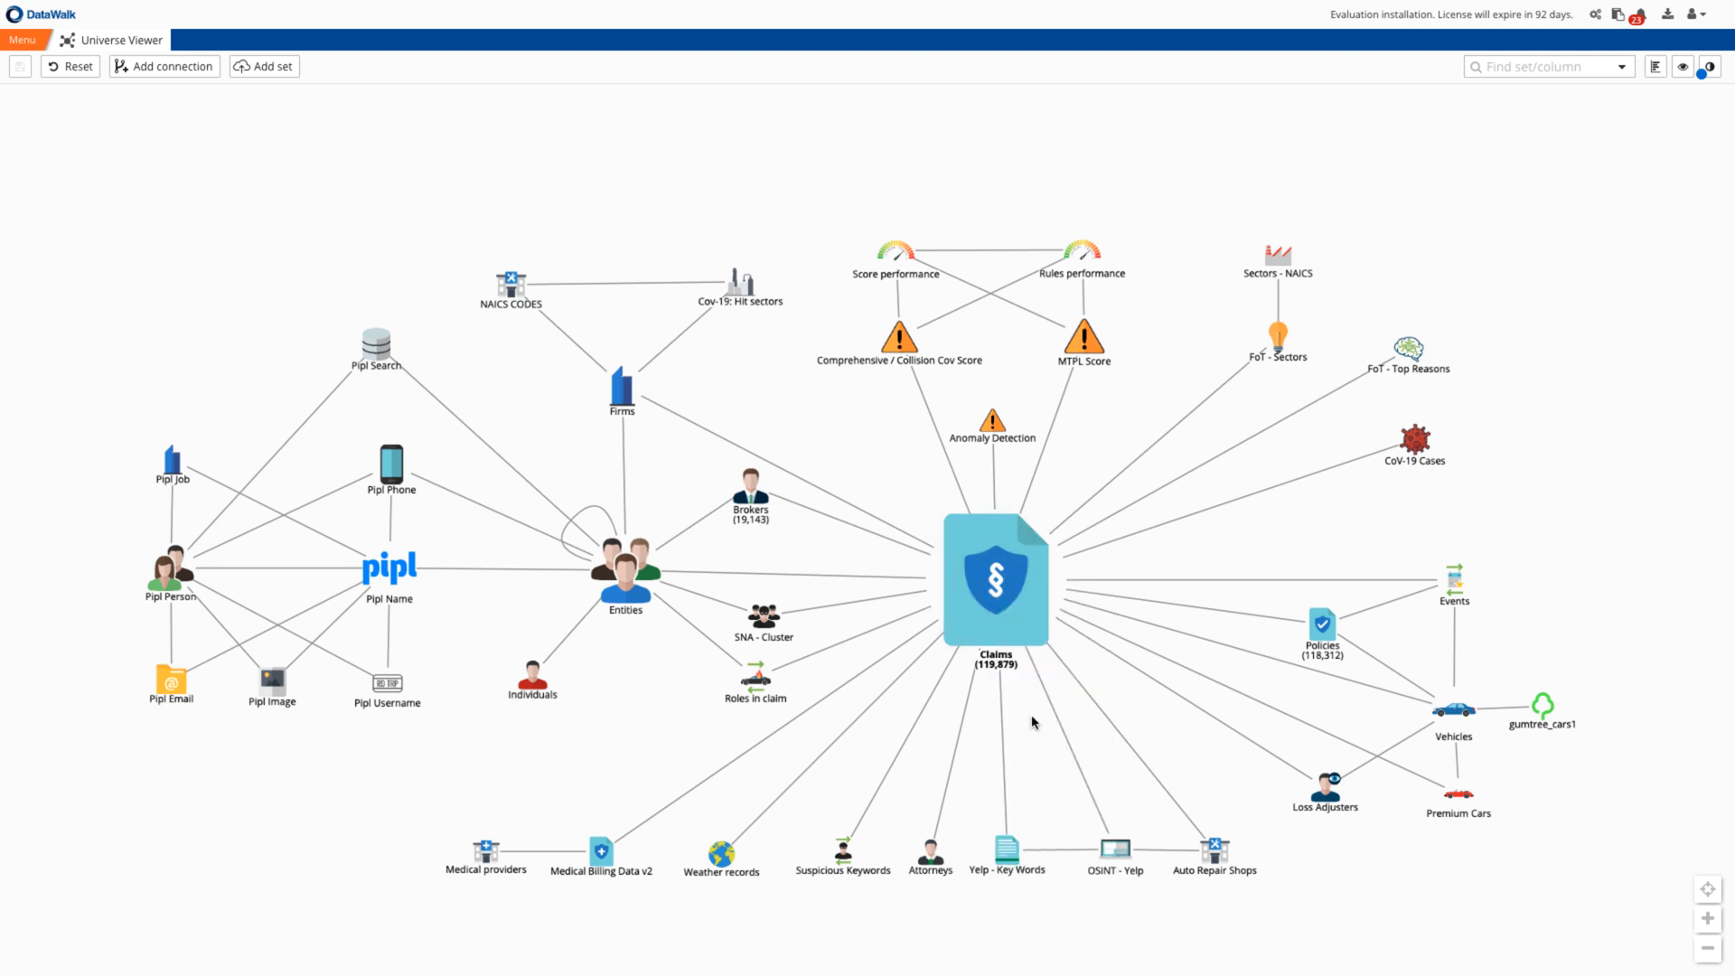
double_click(994, 579)
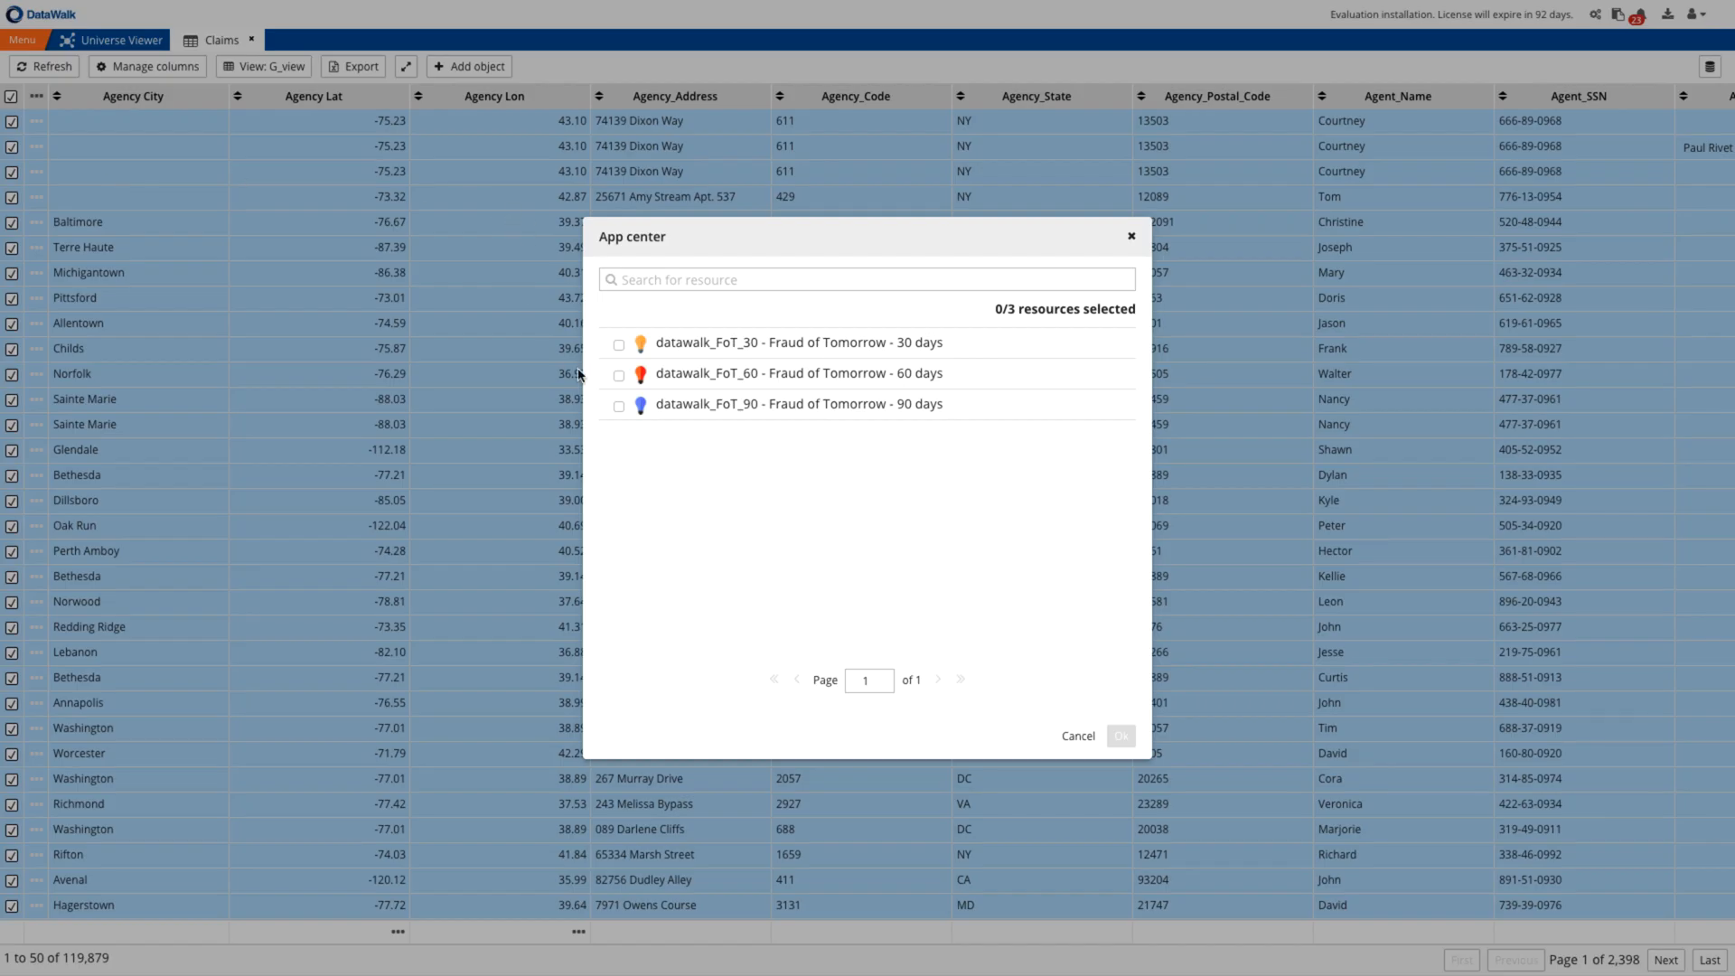
left_click(618, 344)
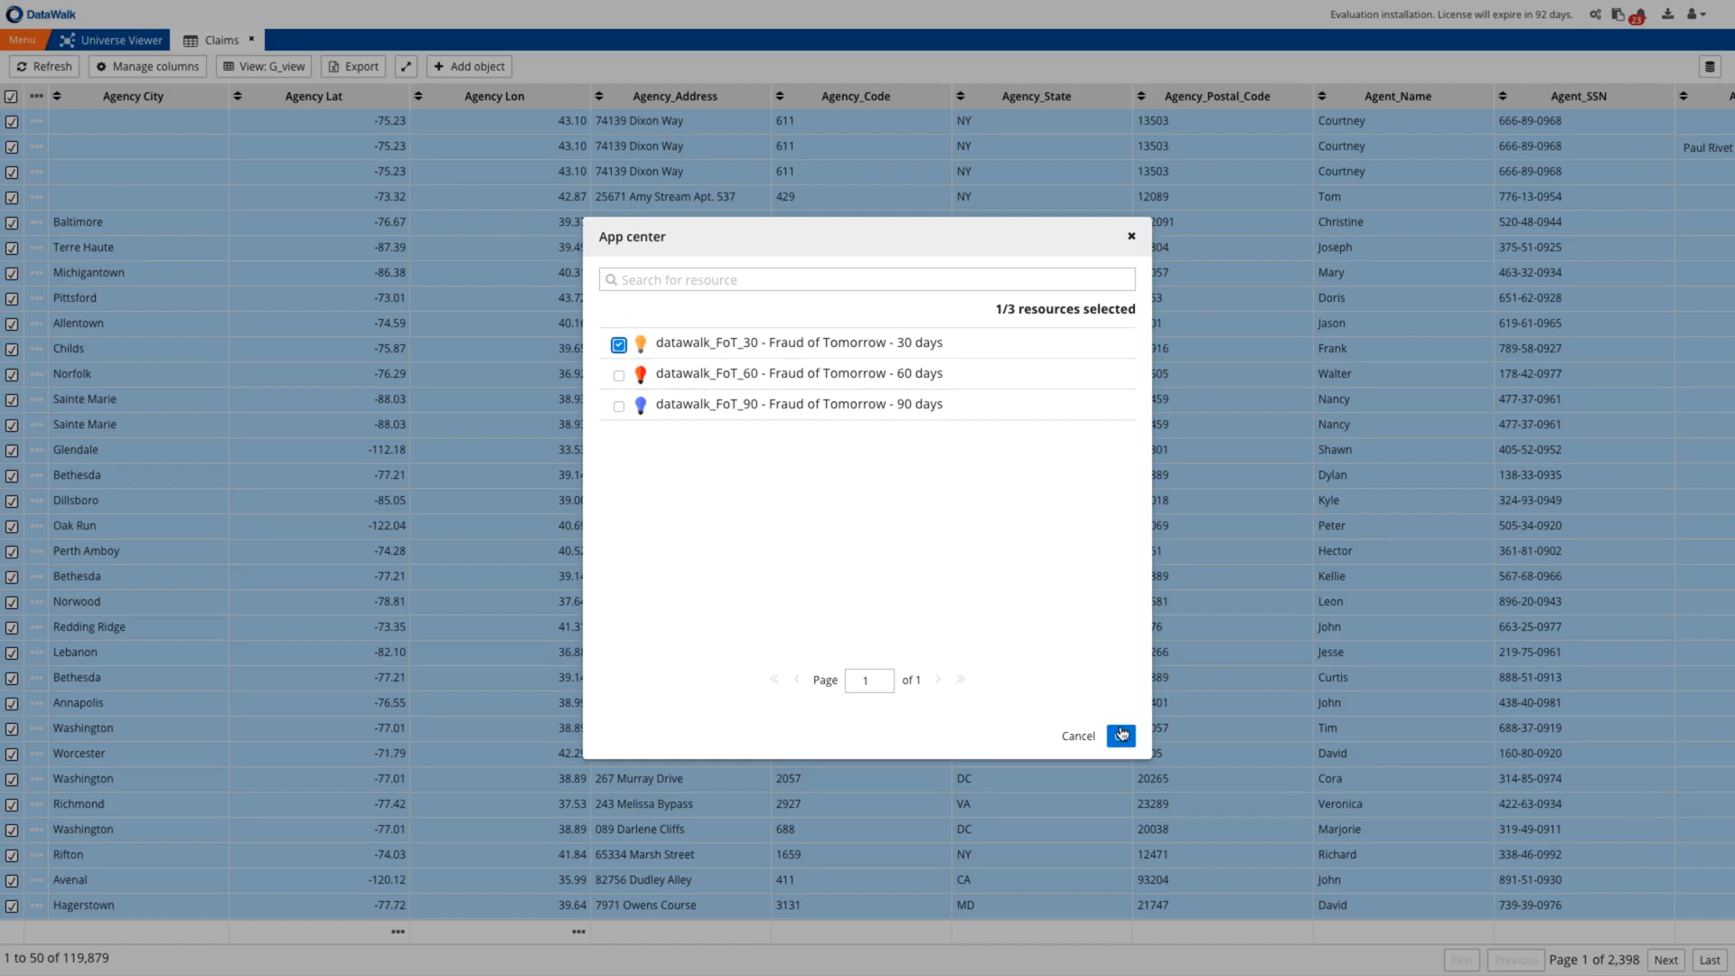
left_click(1118, 735)
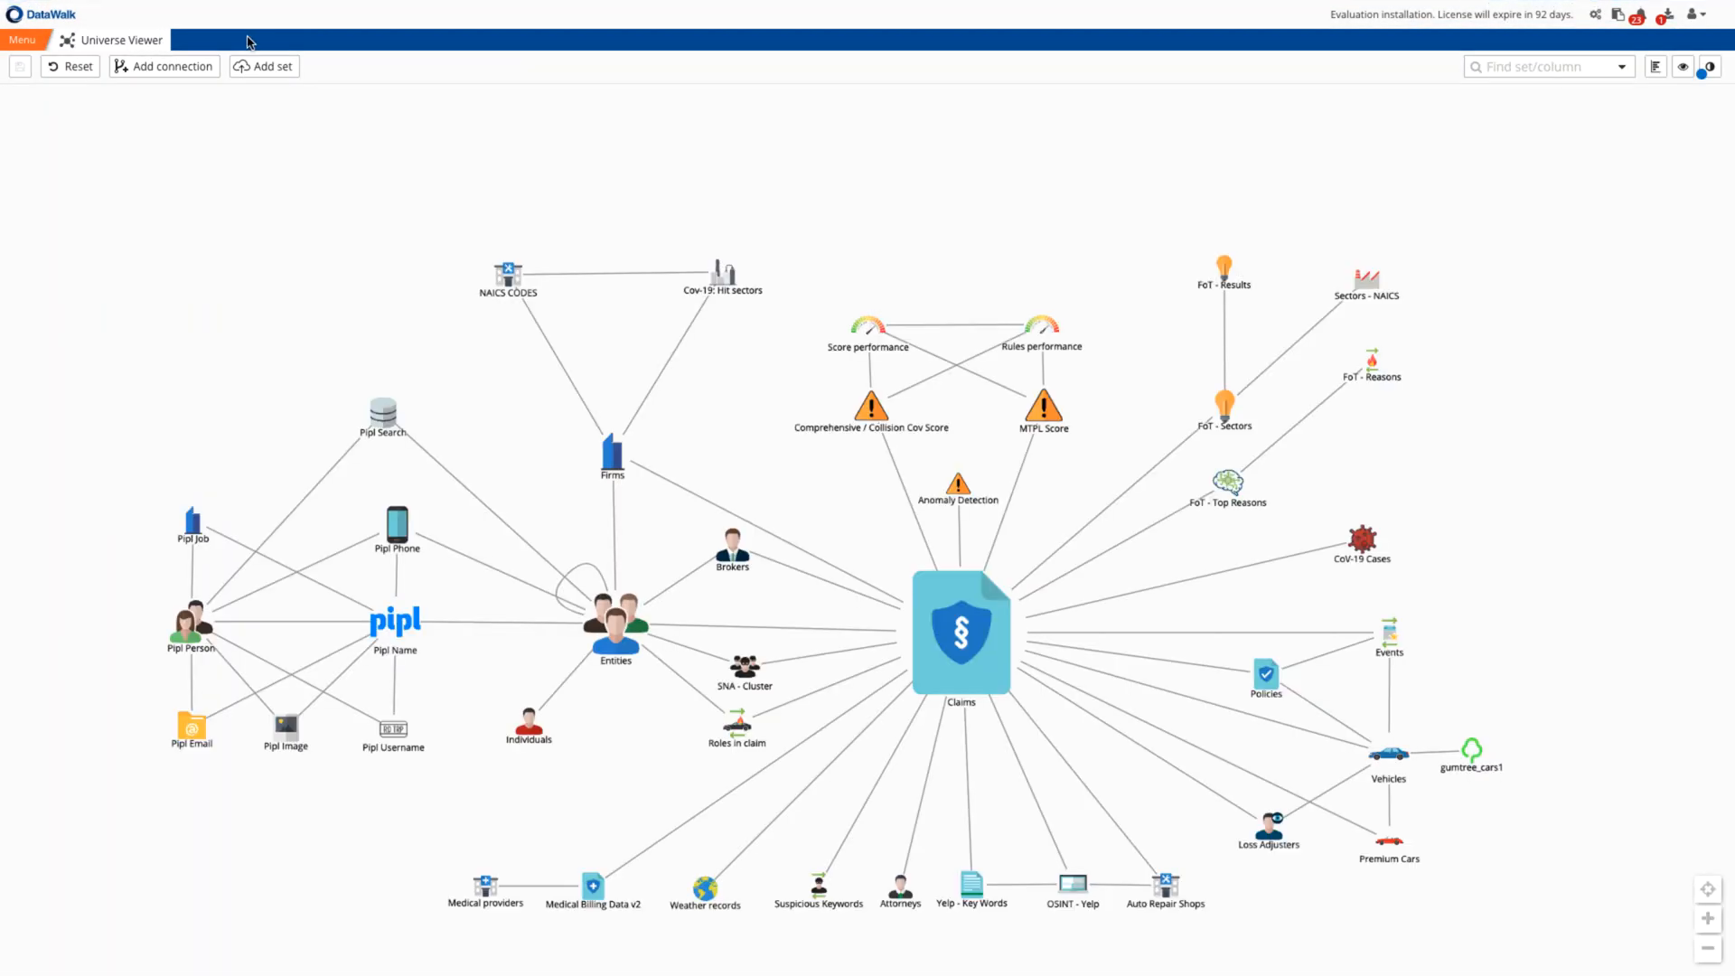
Show the FoT - Results histogram by NAICS category, led by Hotels and Motels with 487.
left_click(1224, 269)
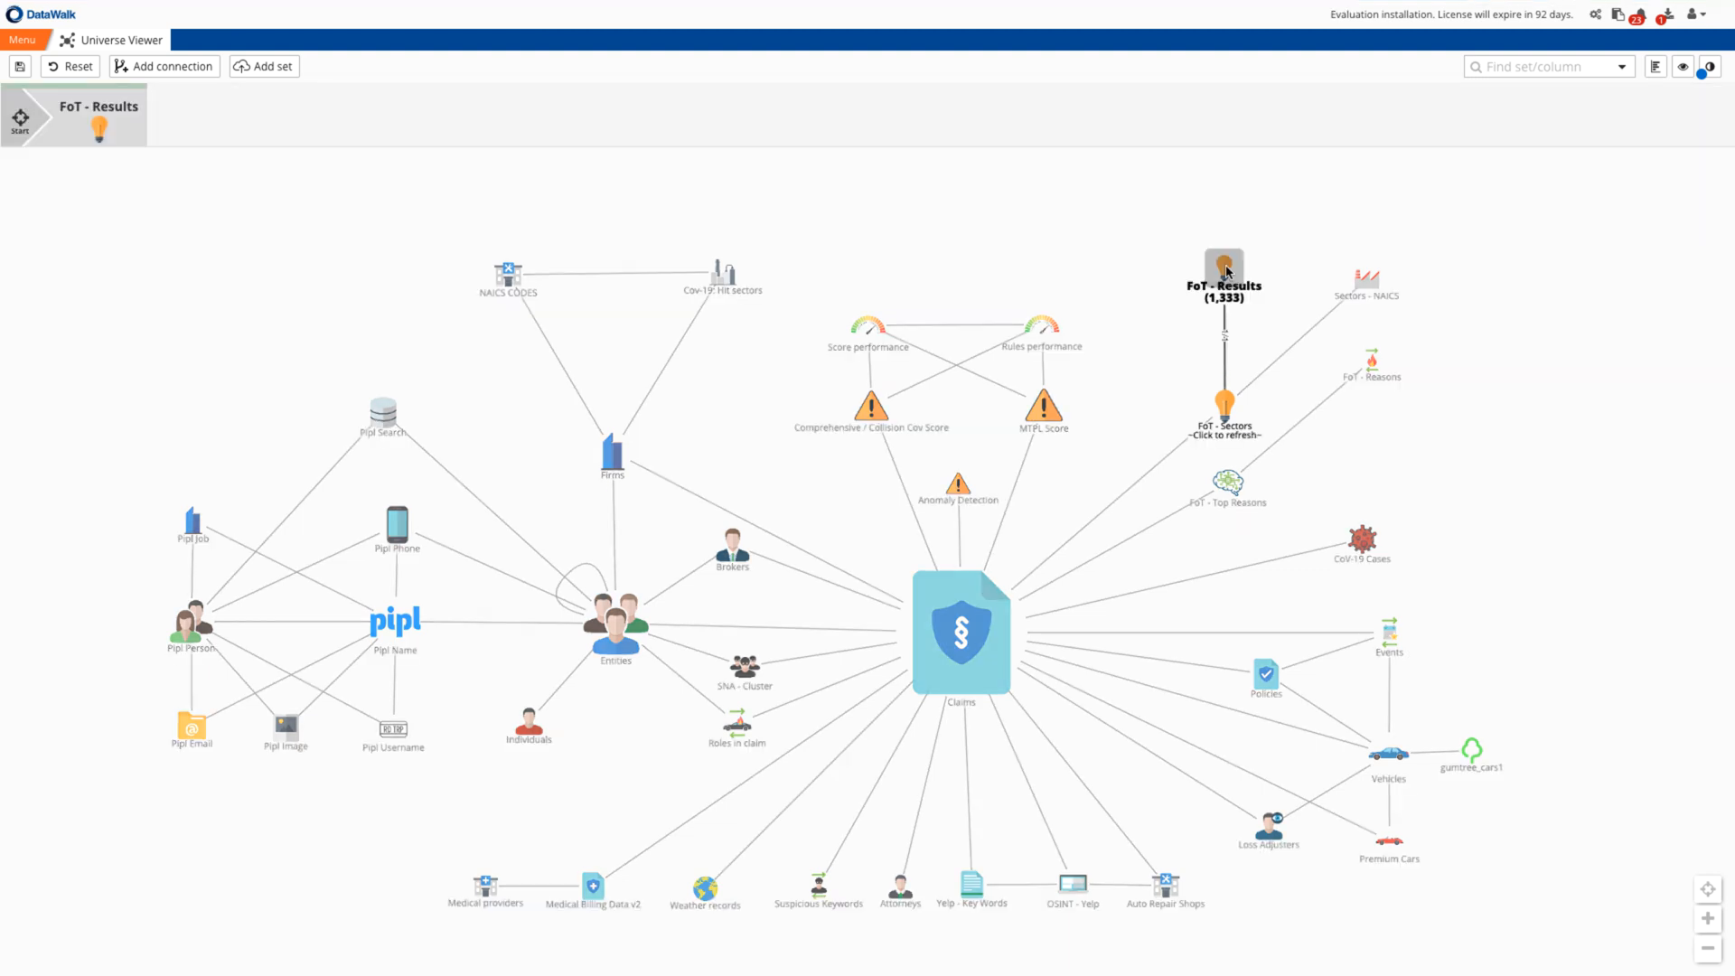
left_click(1654, 67)
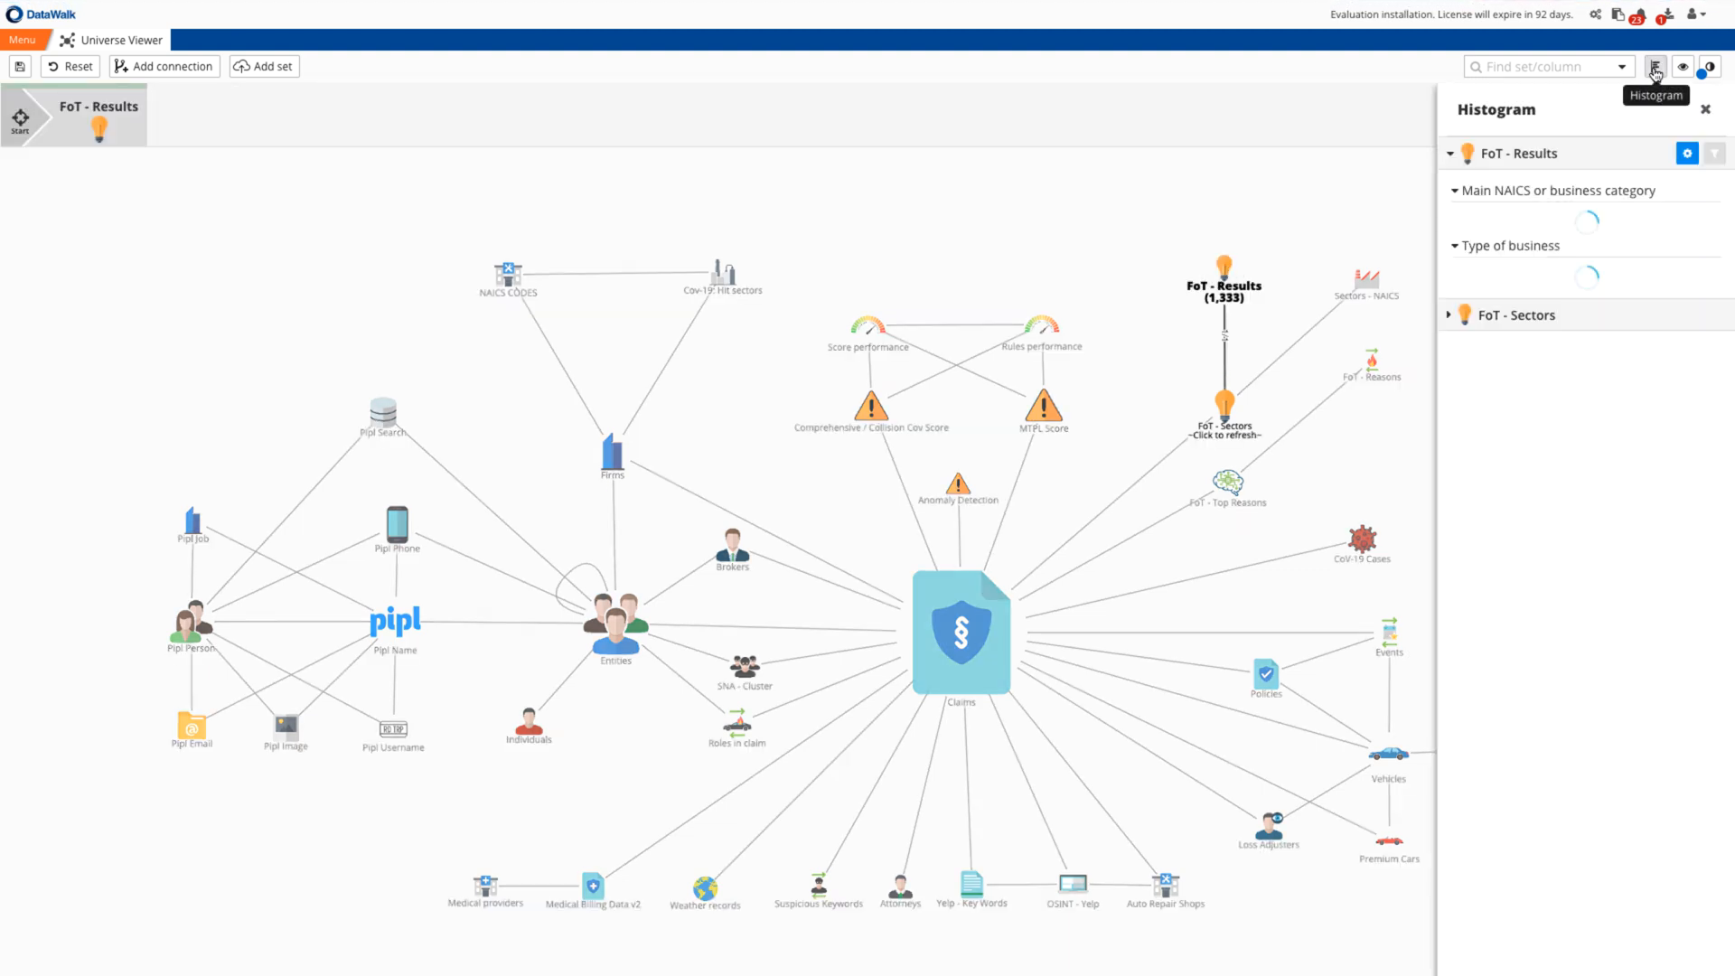
left_click(1656, 67)
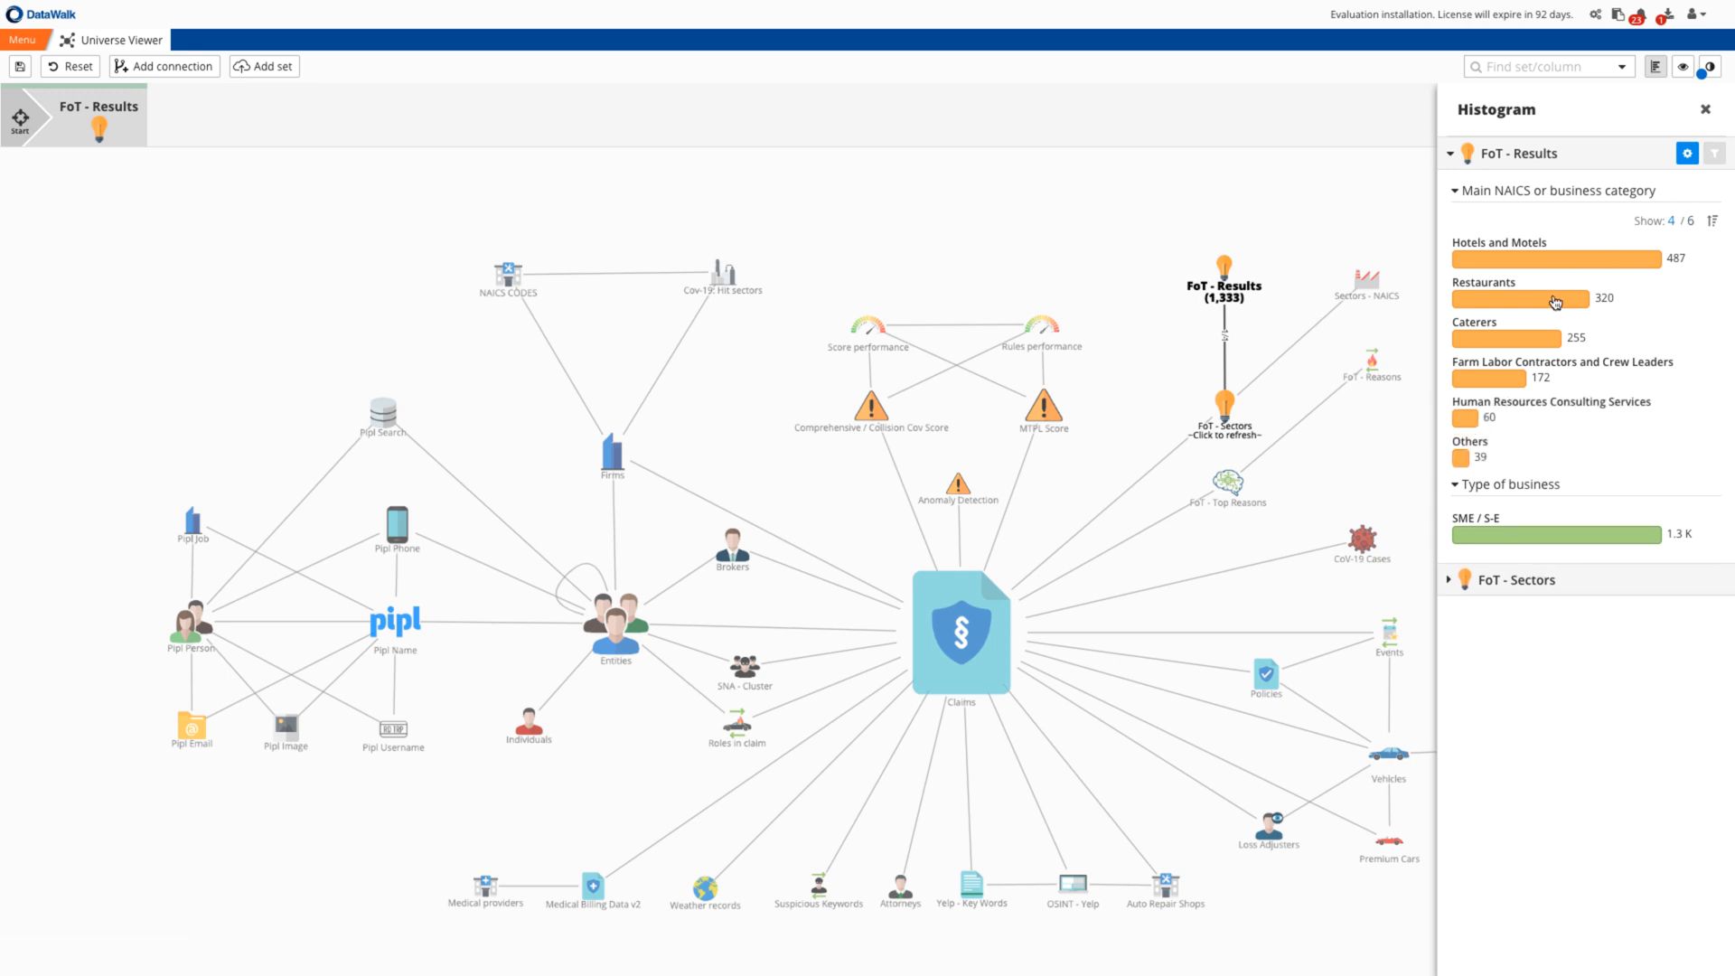
mouse_move(1496, 378)
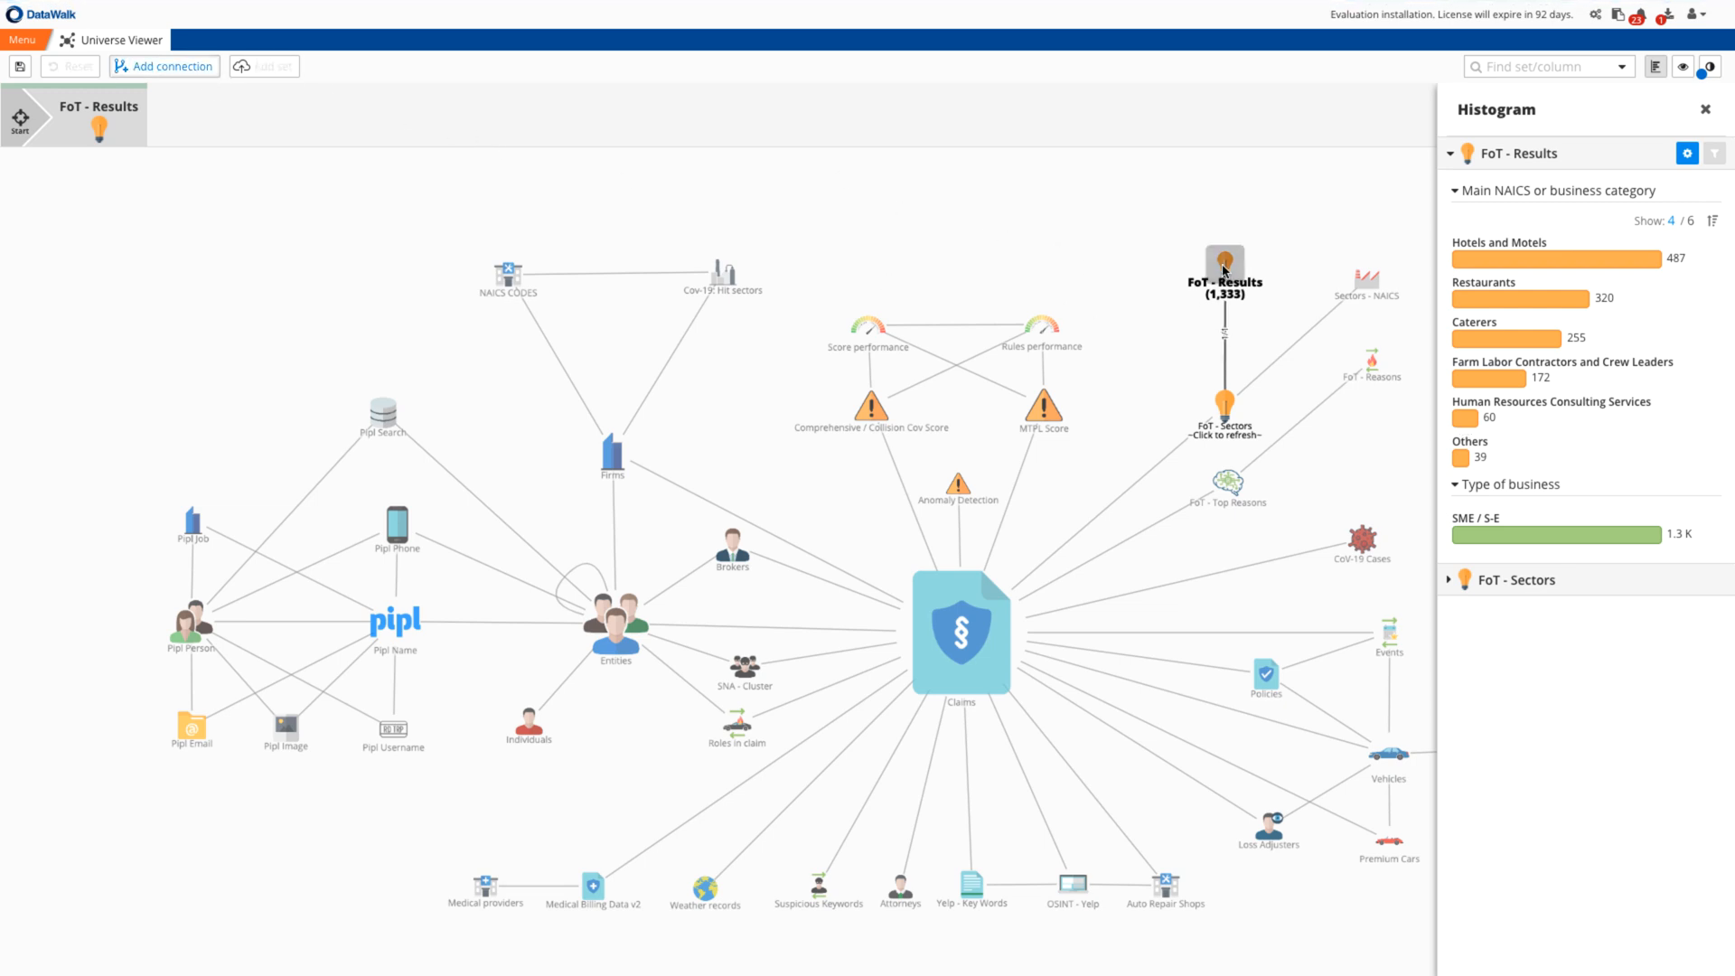
Add a NAICS connection matching Main NAICS or business category to NAICS, then view FoT - Reasons.
left_click(162, 67)
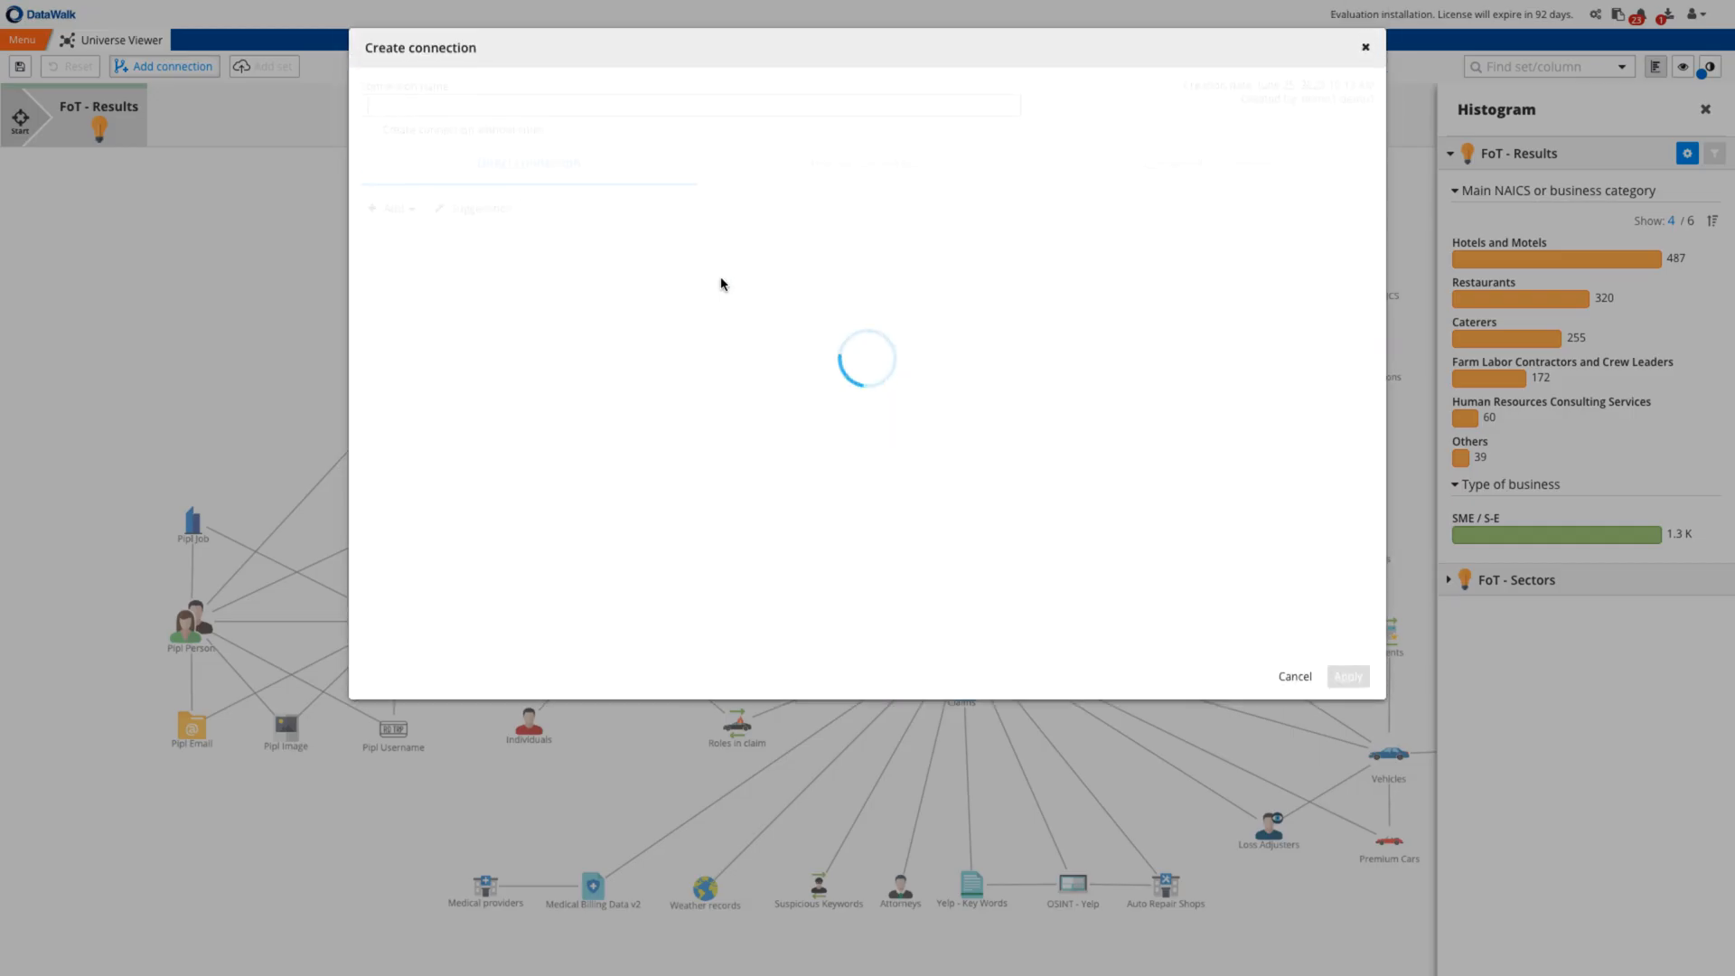
type("NAI")
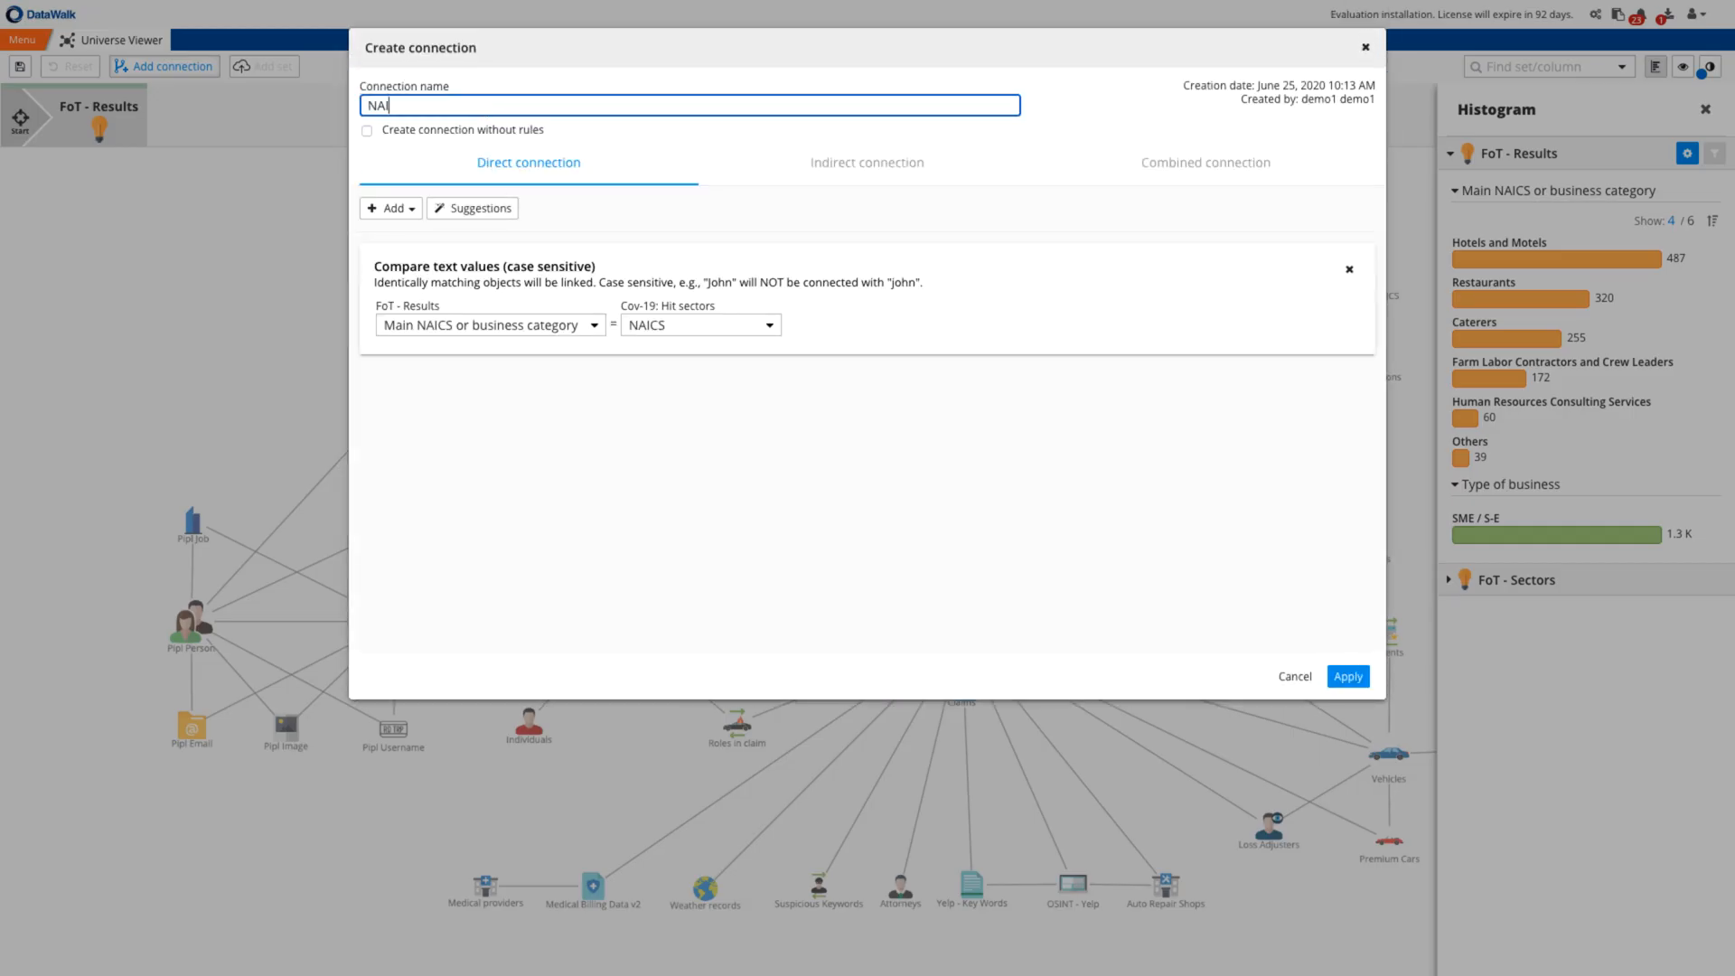
left_click(1348, 676)
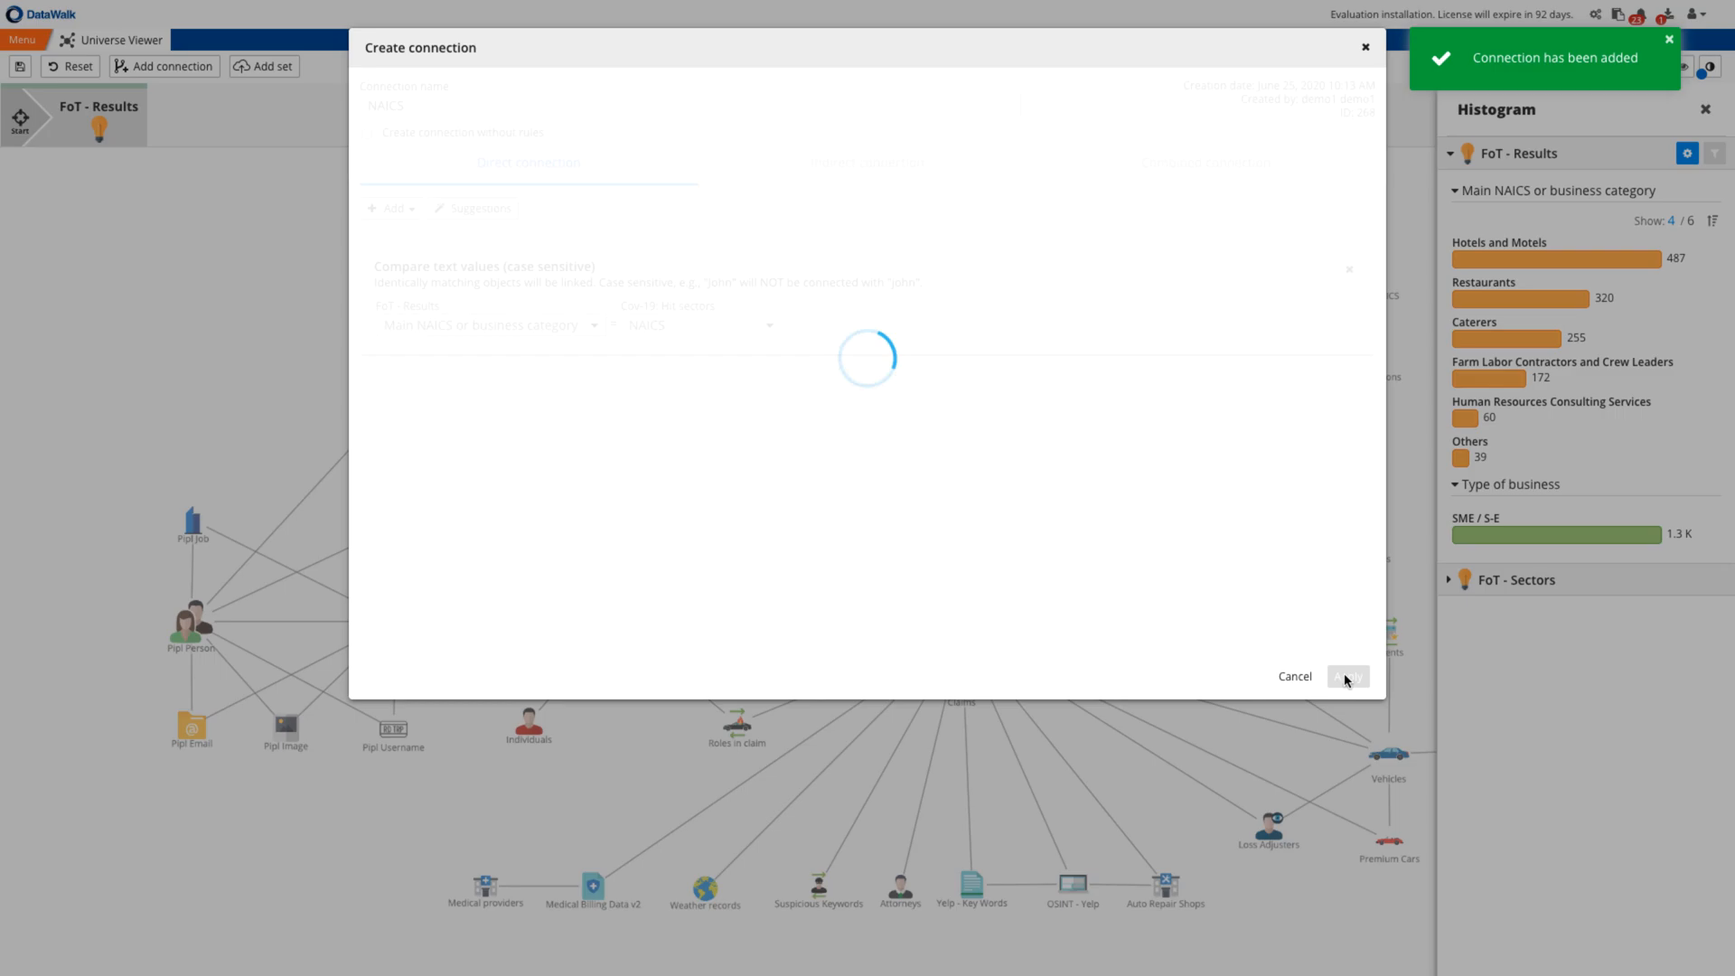
left_click(1349, 676)
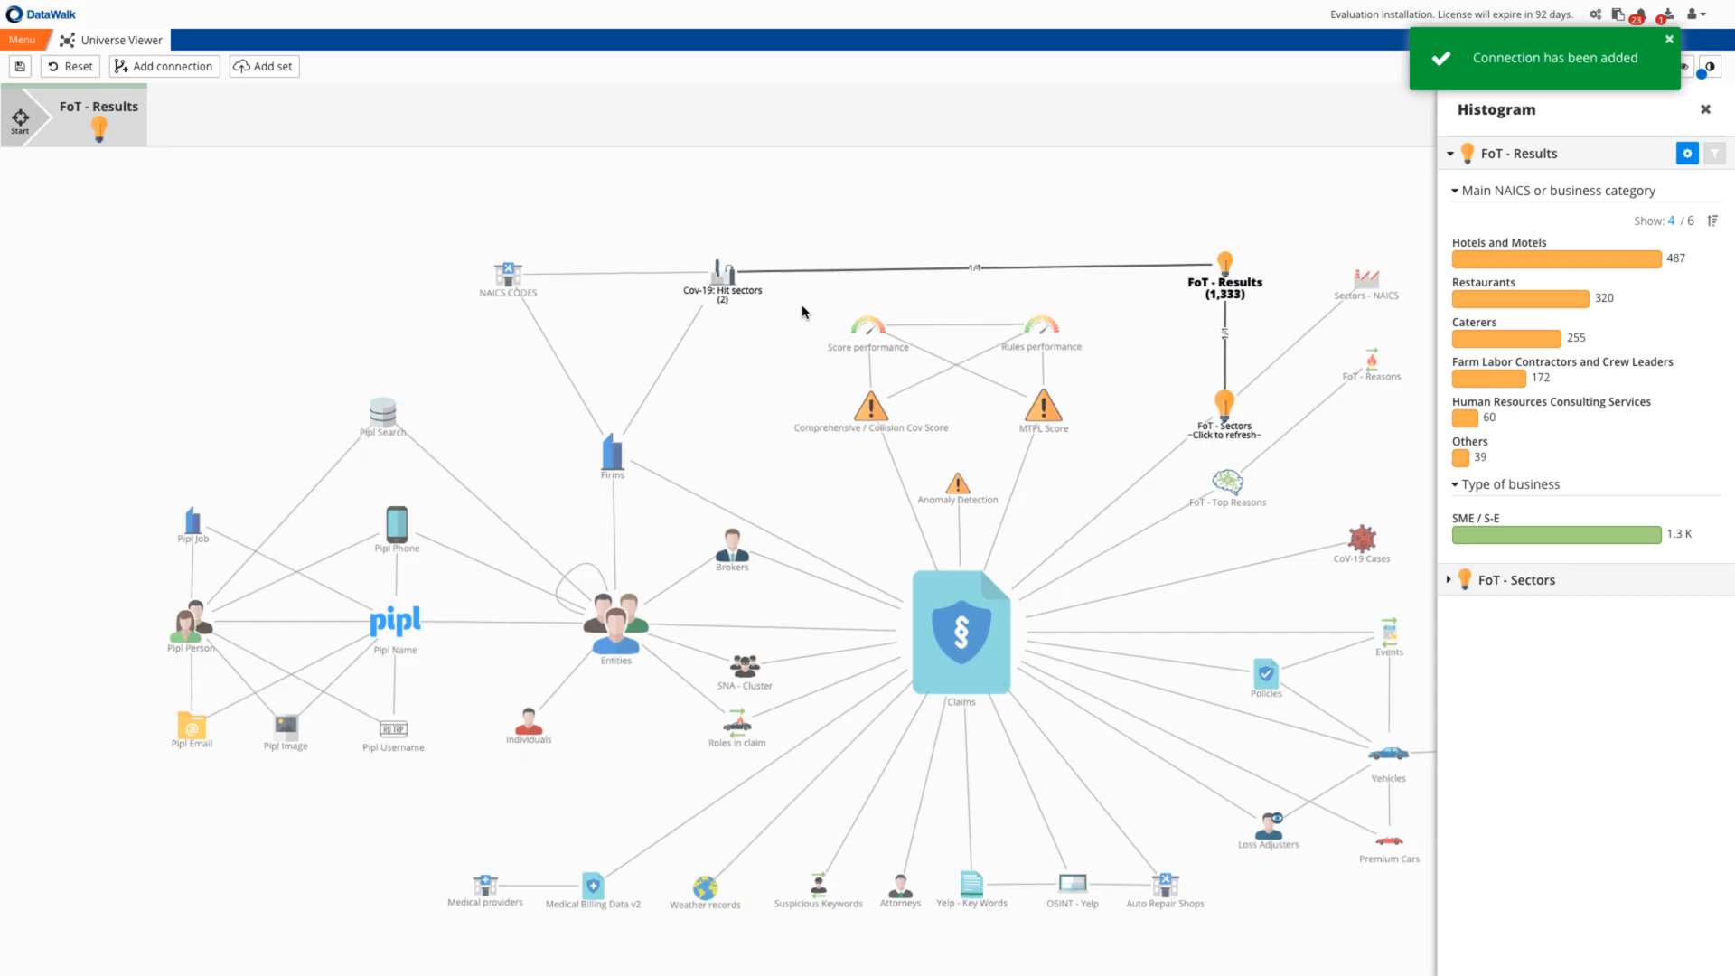
left_click(722, 269)
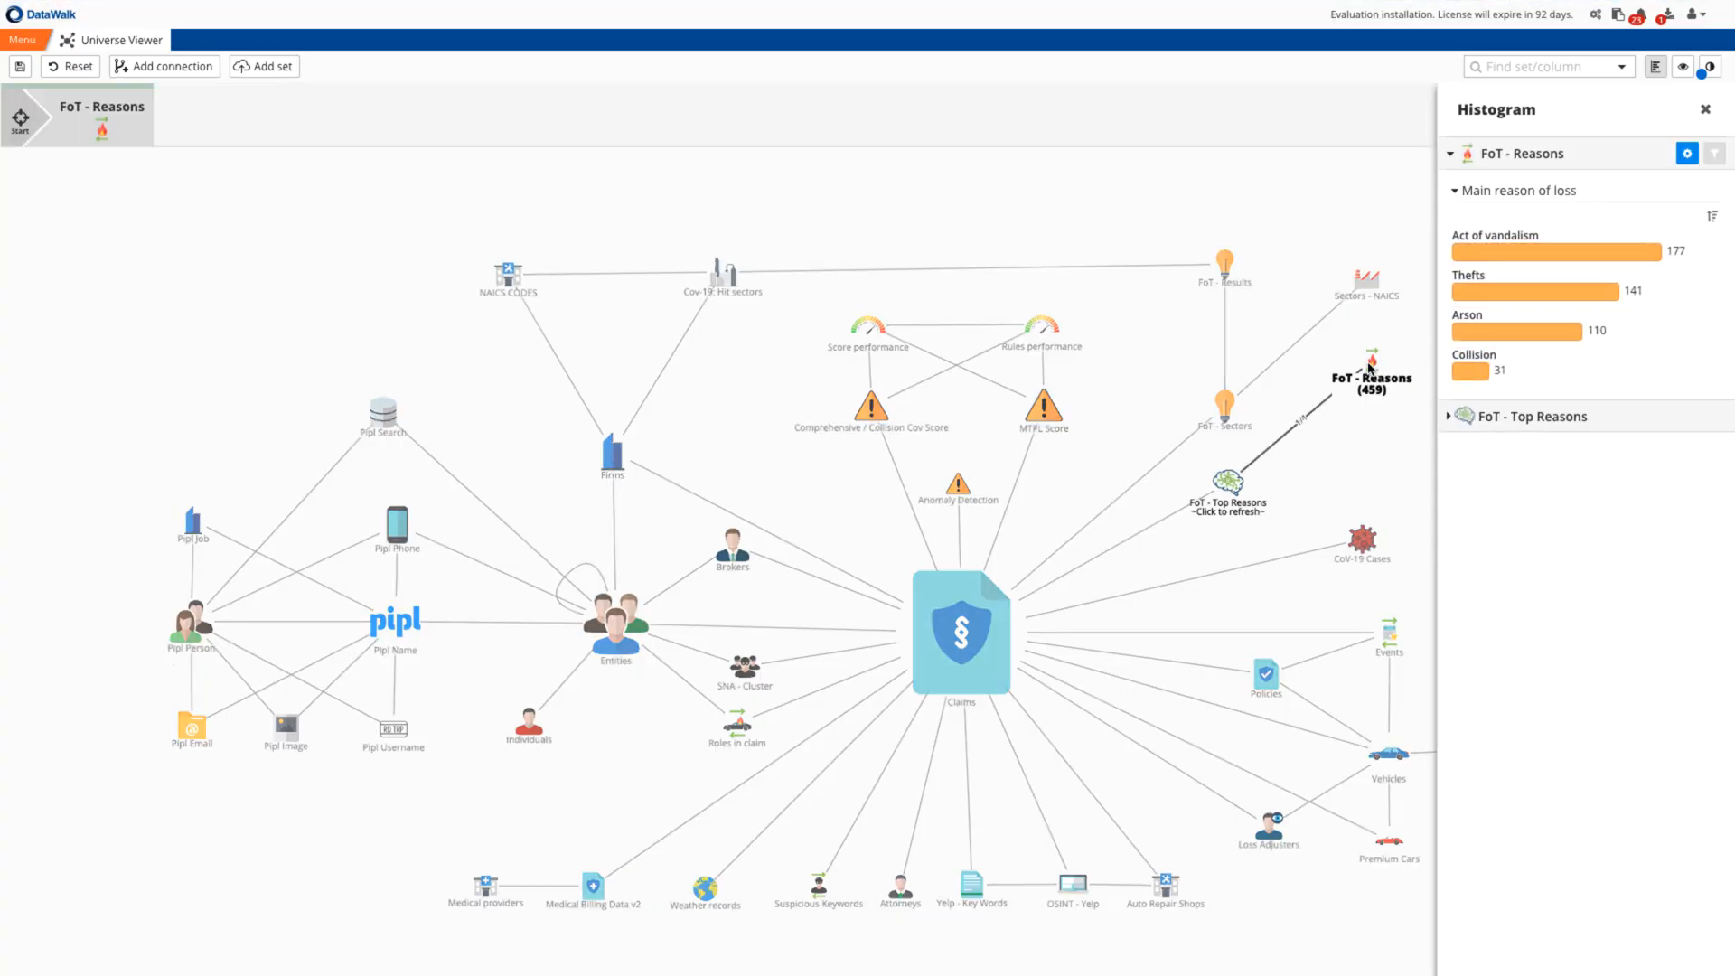
mouse_move(1529, 302)
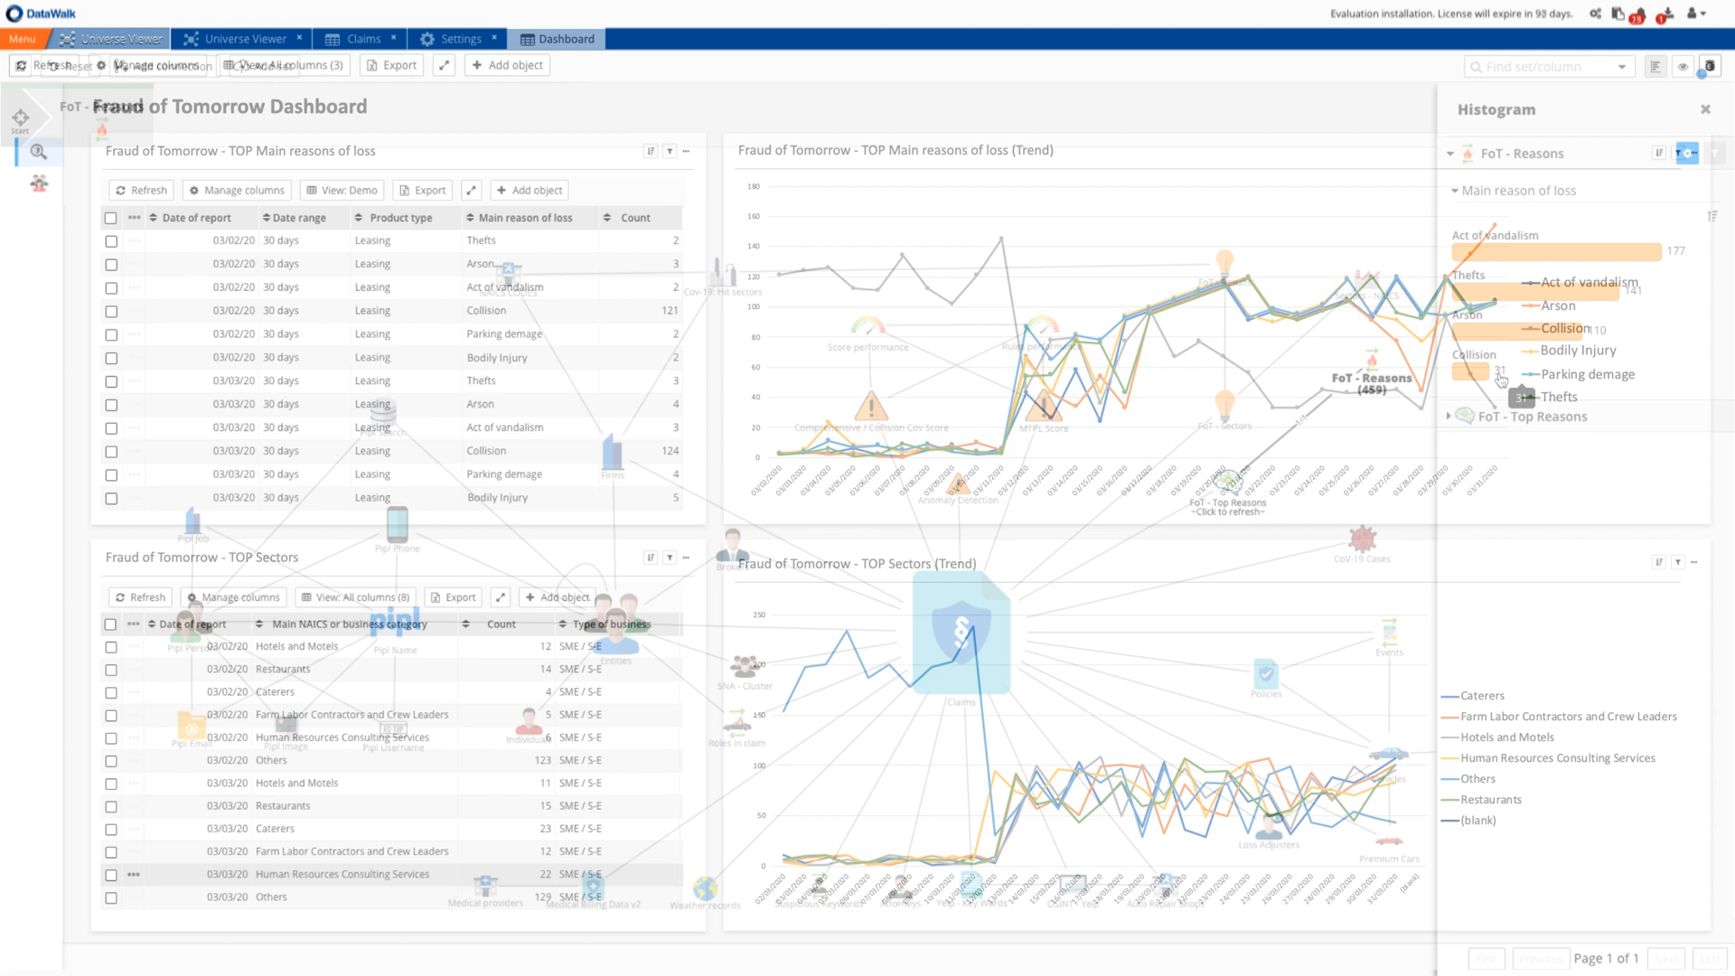
Close the Fraud of Tomorrow dashboard and return to the universe map without a main set.
left_click(1713, 110)
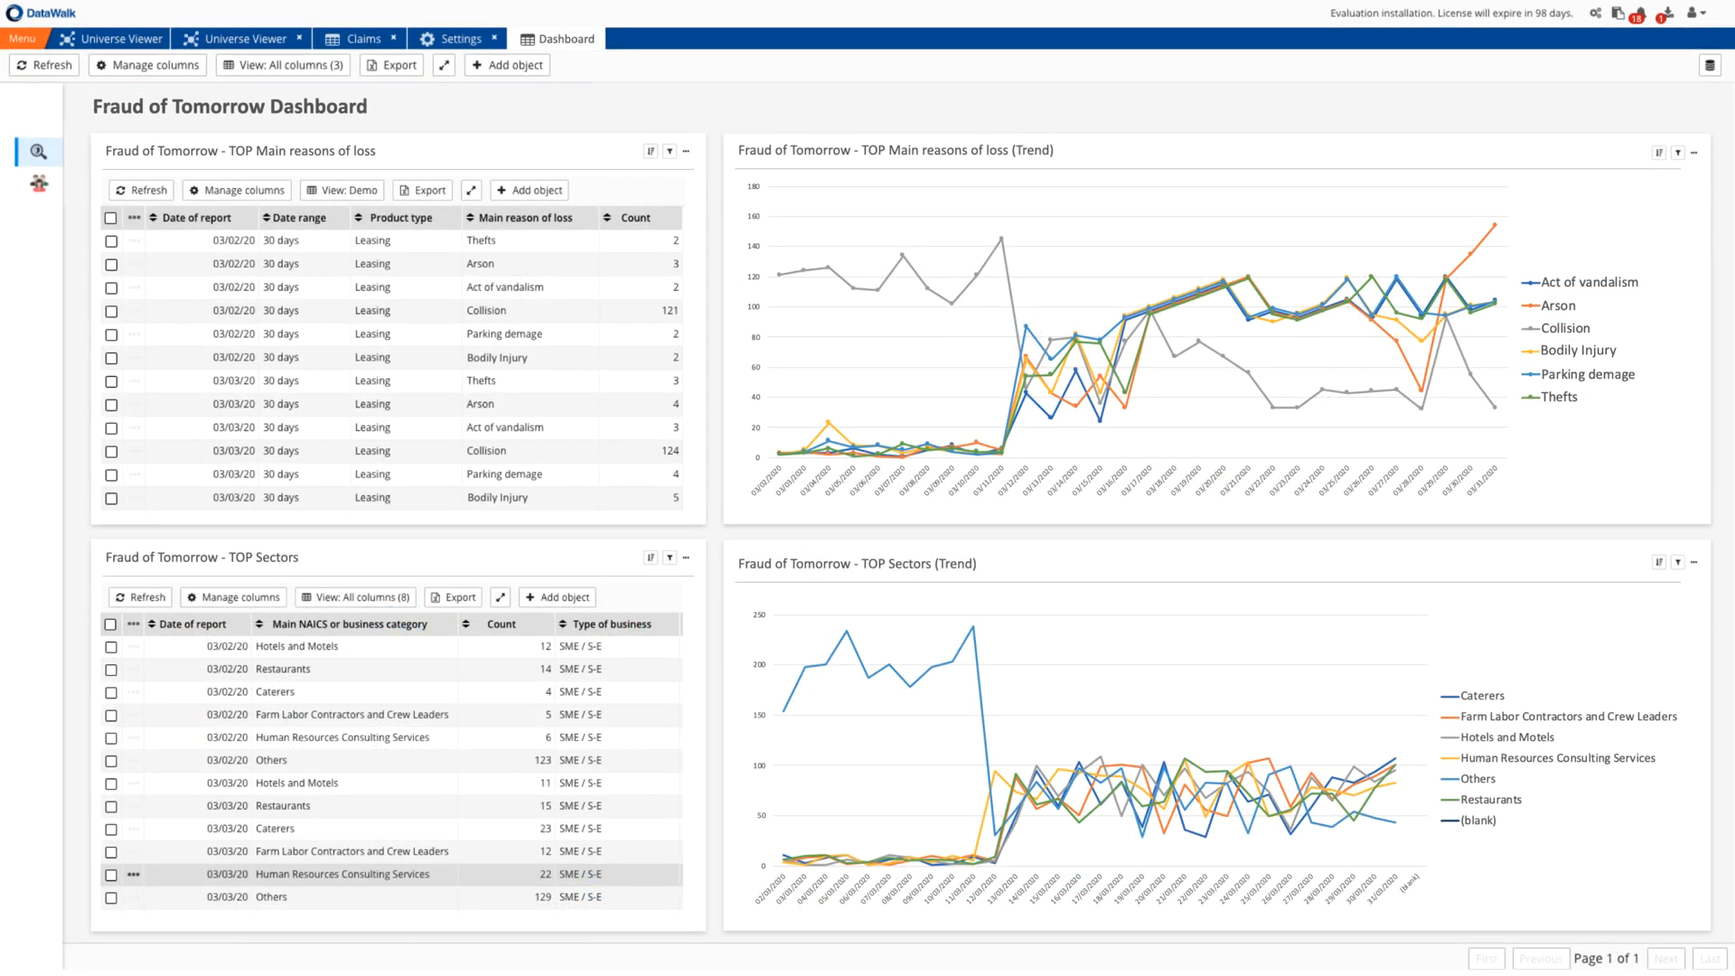
left_click(110, 38)
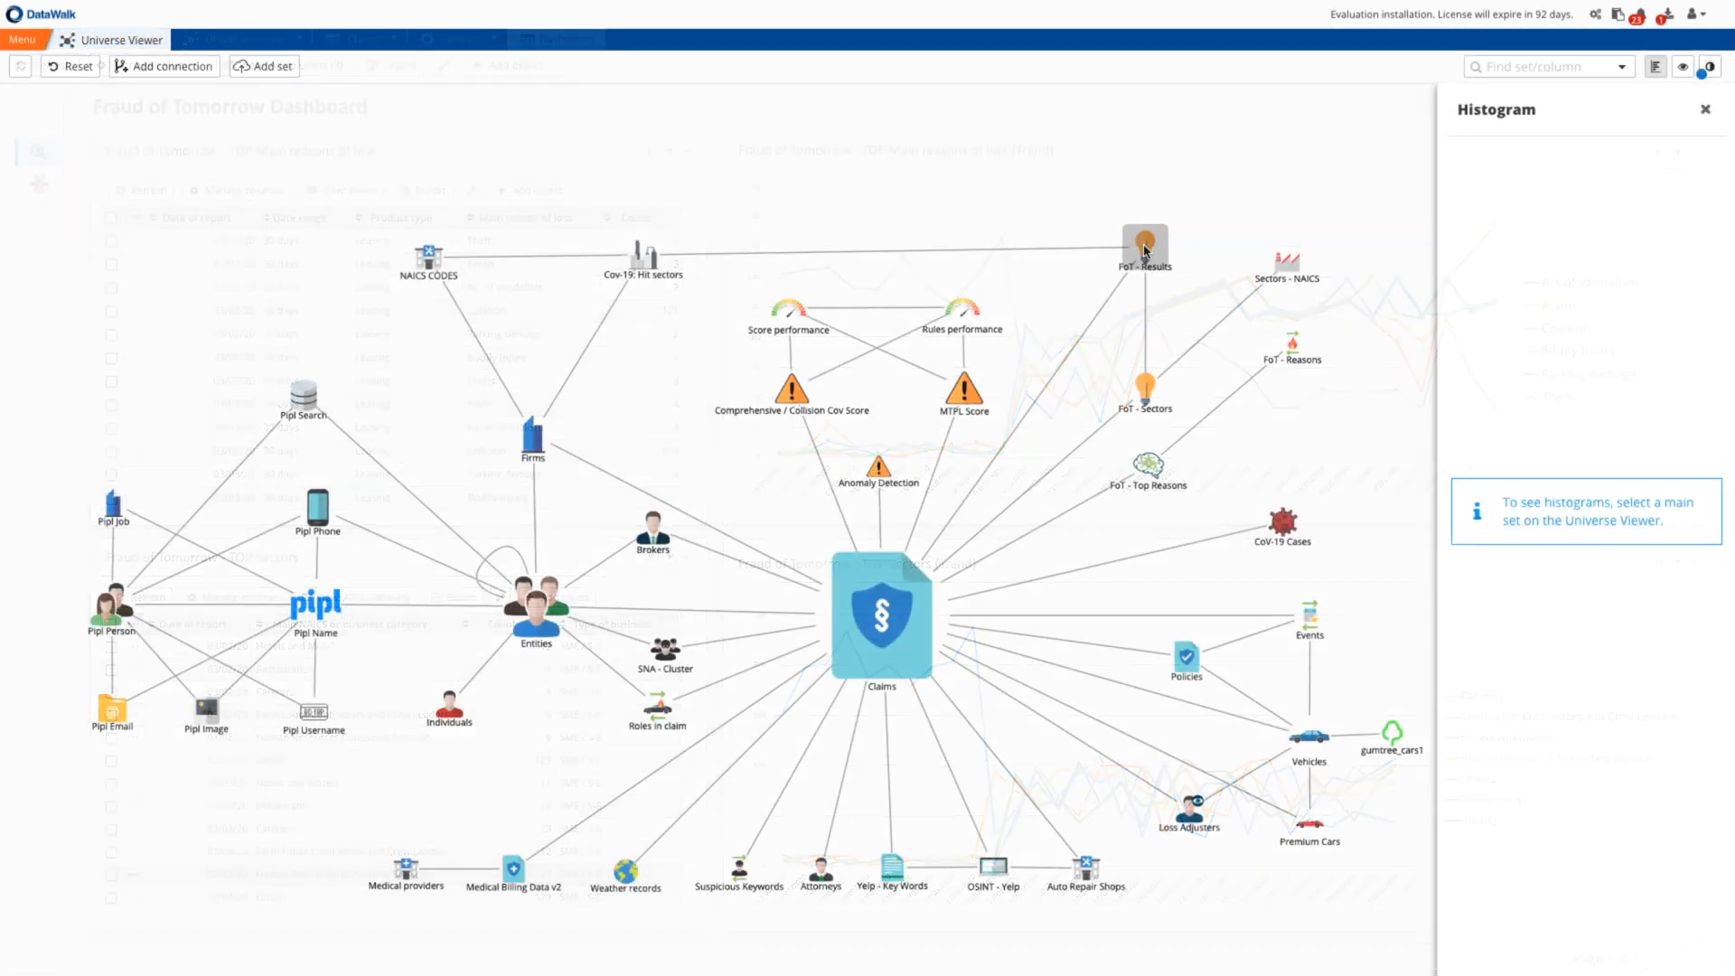
Make FoT - Results the main set, filter by the chosen sector bars, and select Arson in the Claims histogram.
left_click(1144, 246)
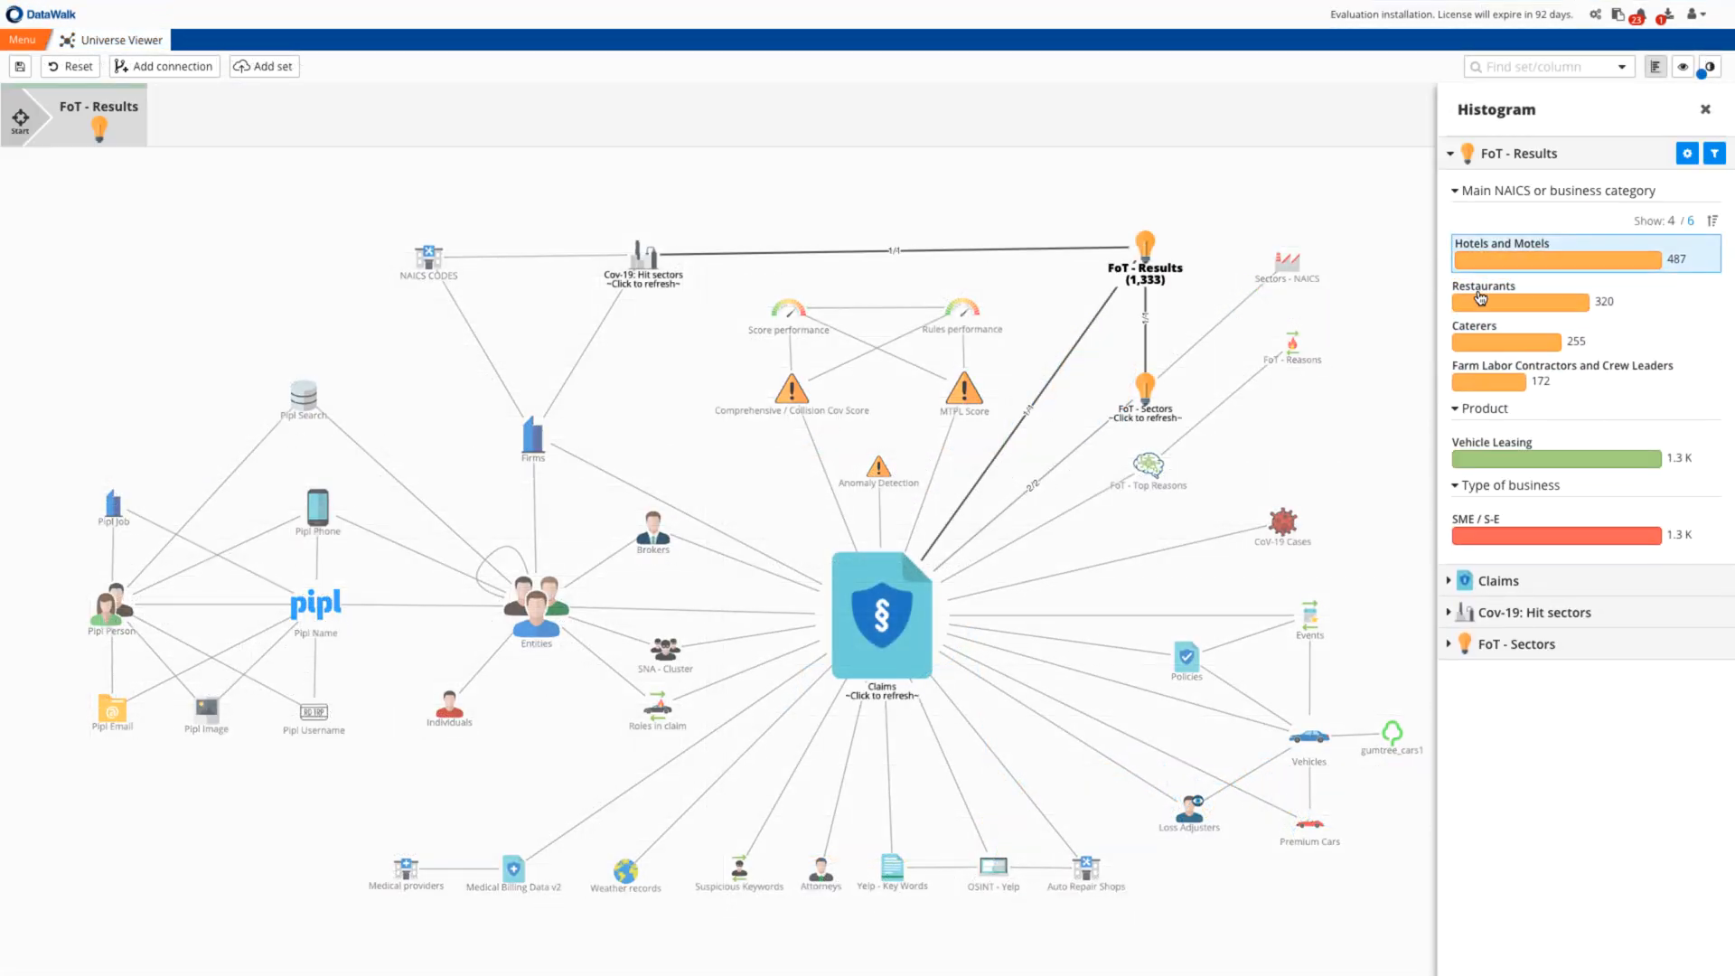
mouse_move(1480, 383)
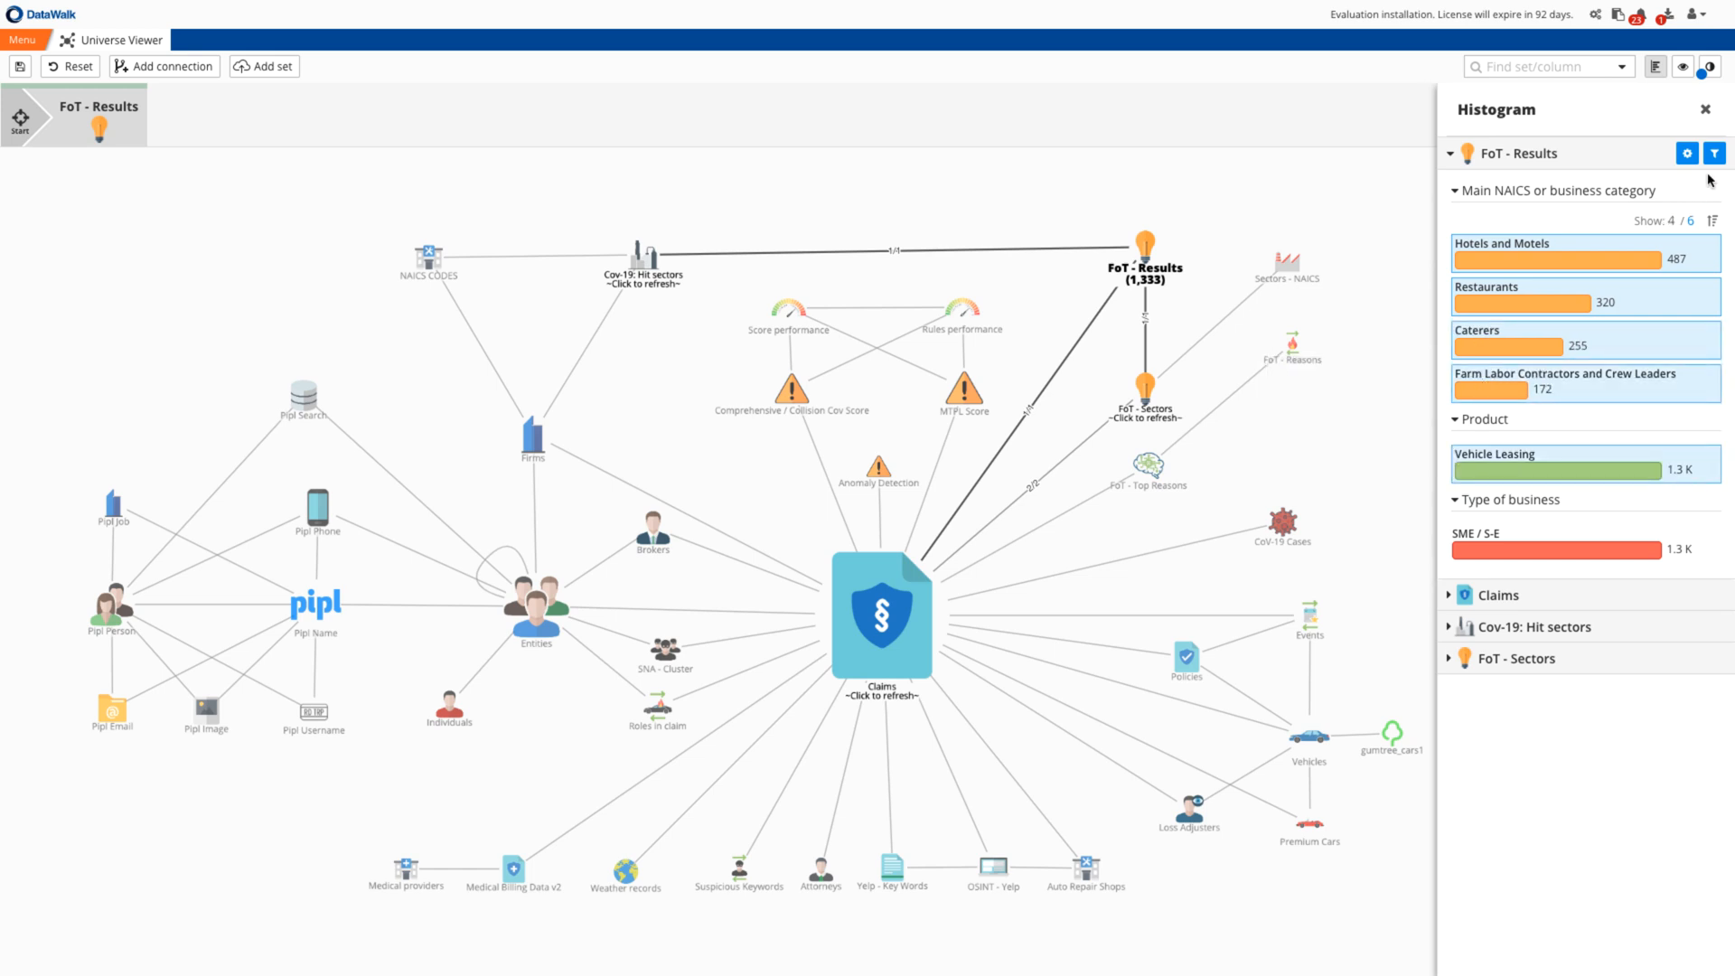
left_click(1717, 154)
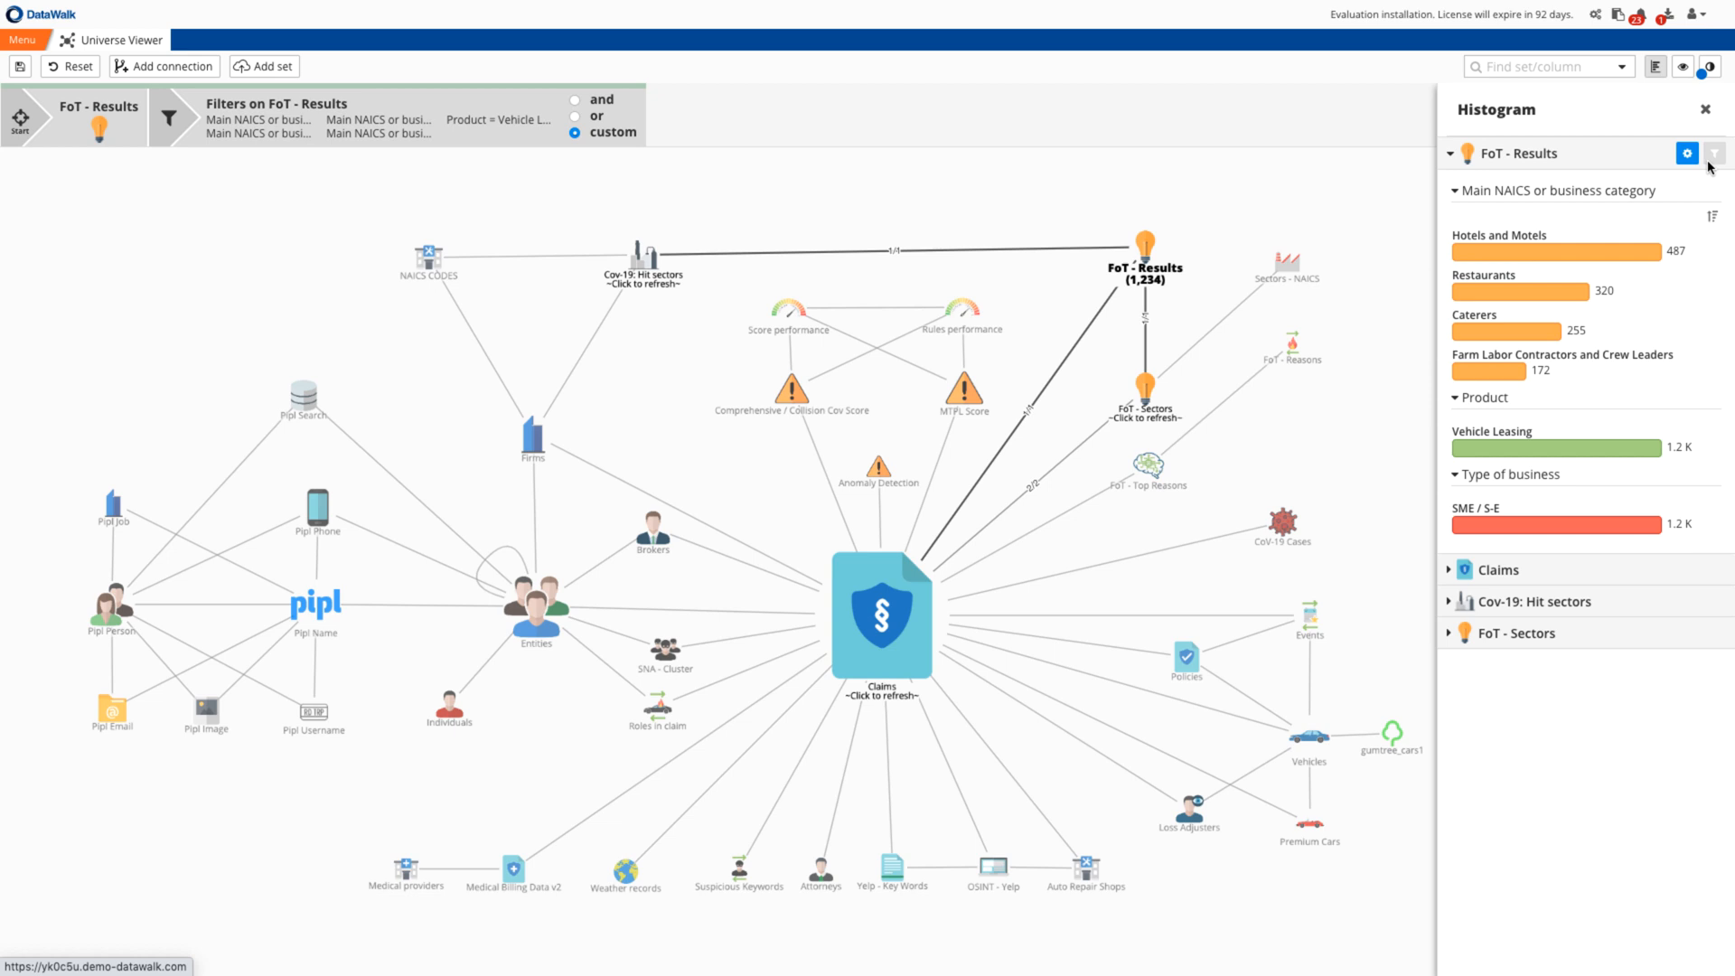
left_click(1498, 184)
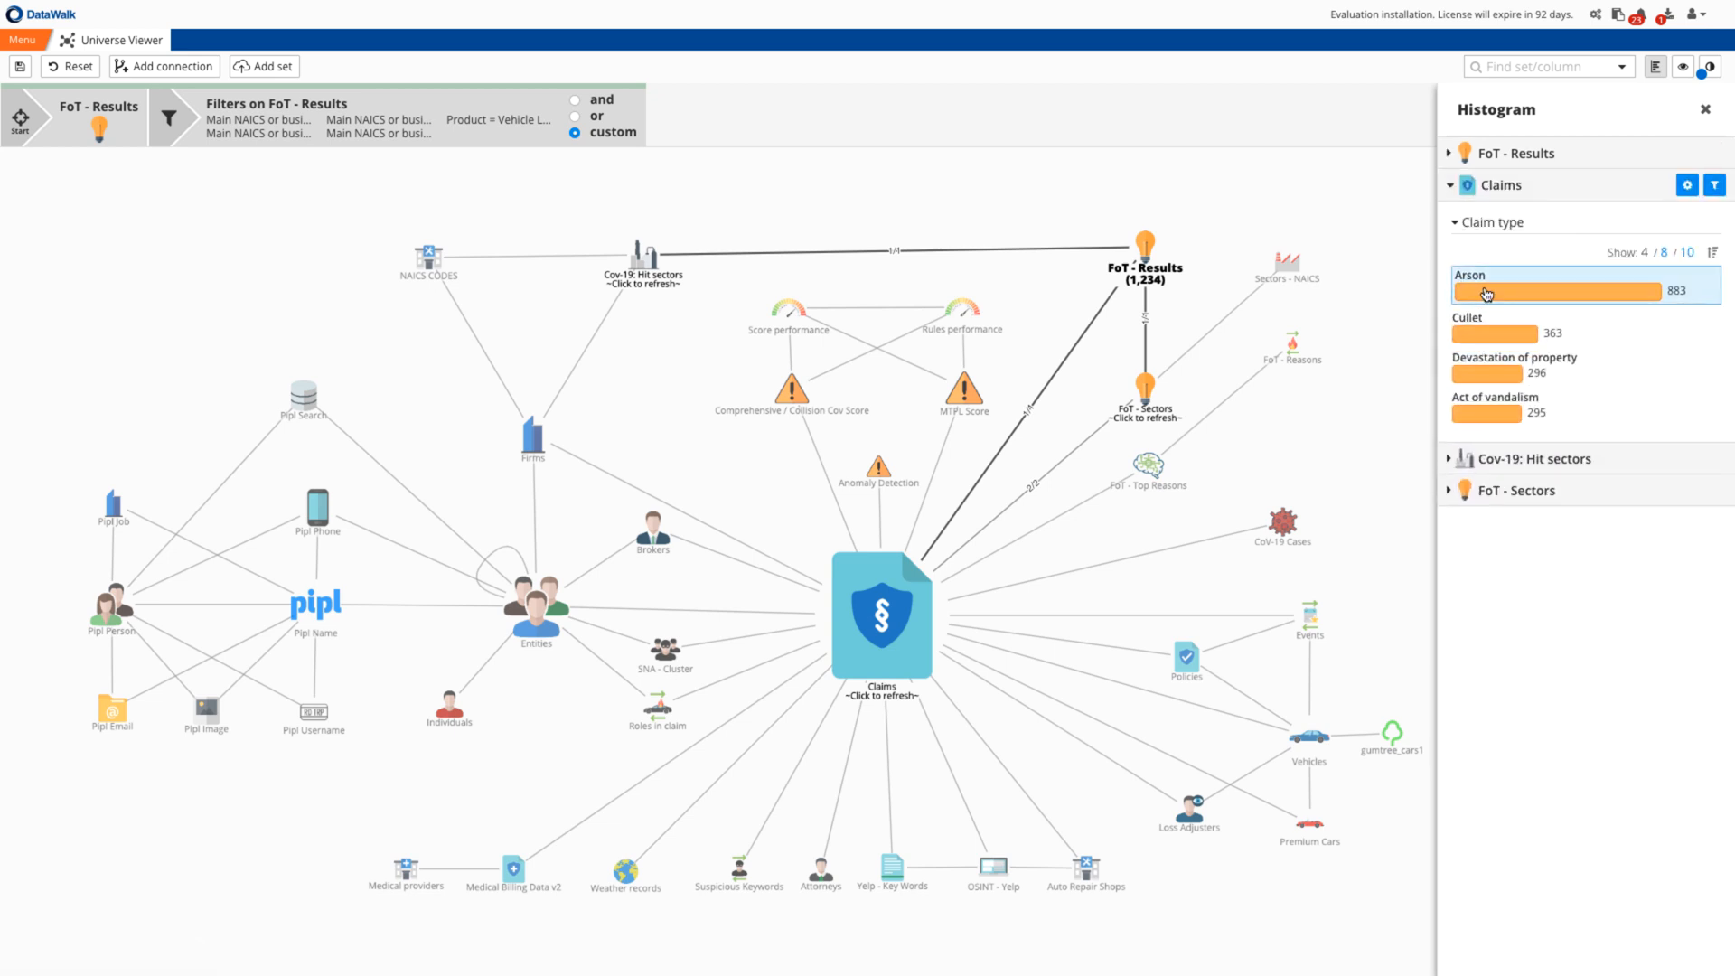
left_click(1556, 293)
type("Covid-19 trends")
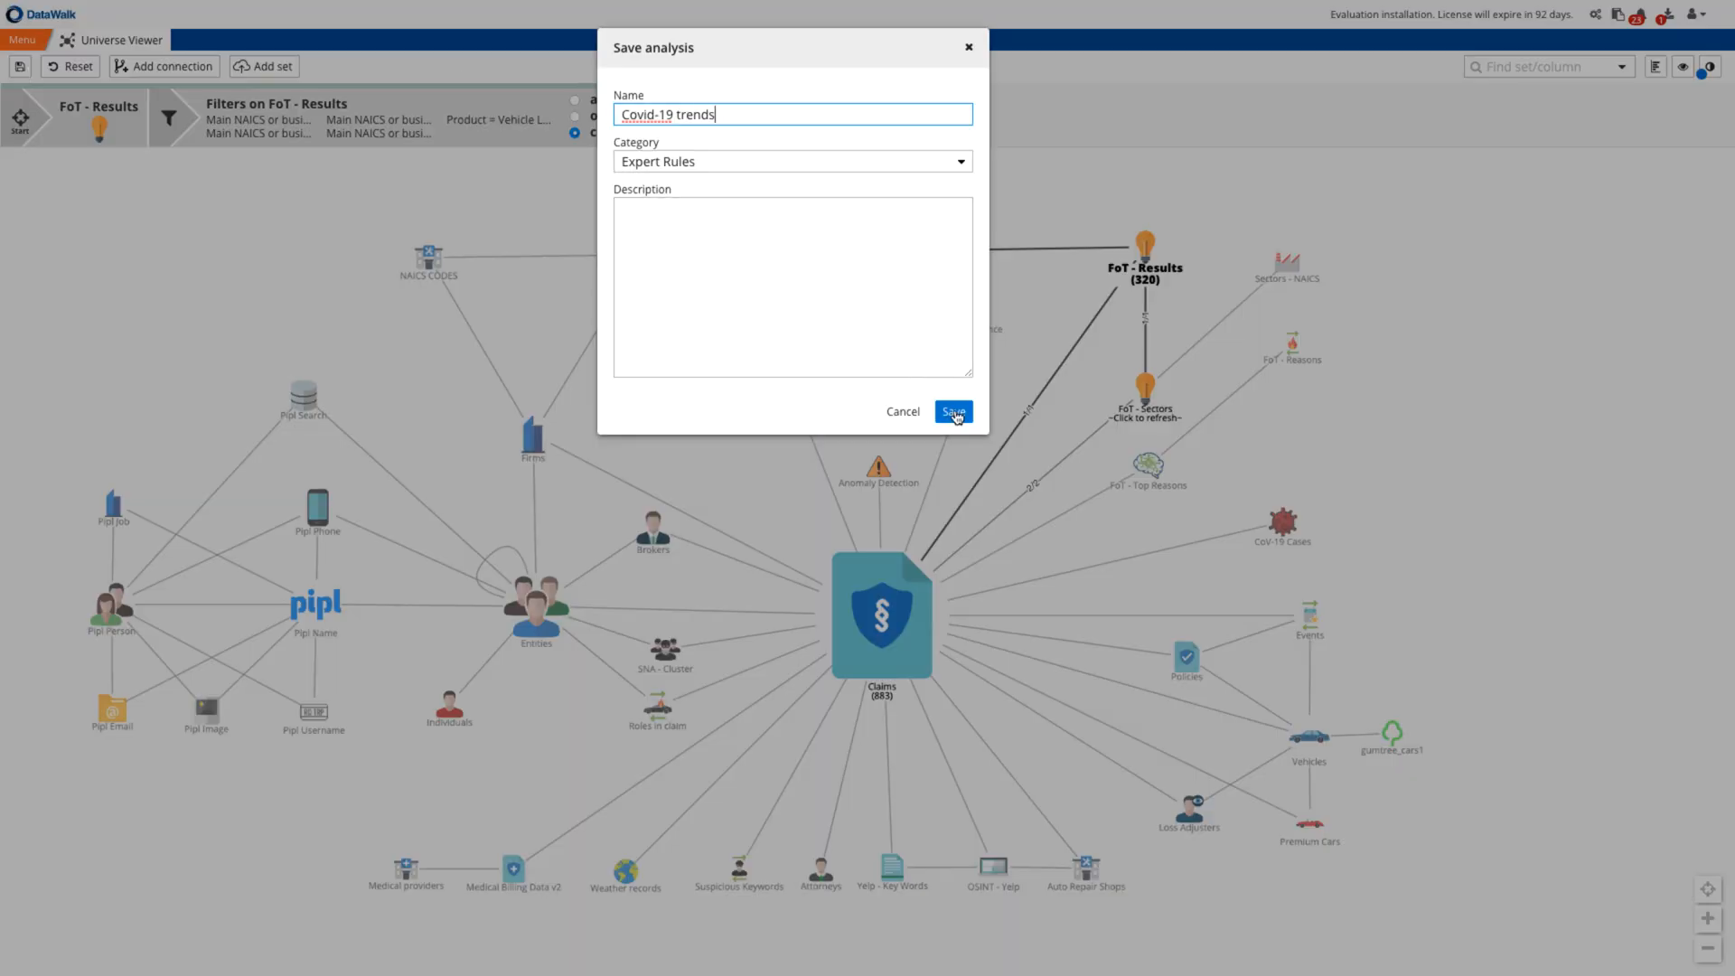
Save the analysis as Covid-19 trends, then confirm resetting the map to unfiltered.
left_click(952, 412)
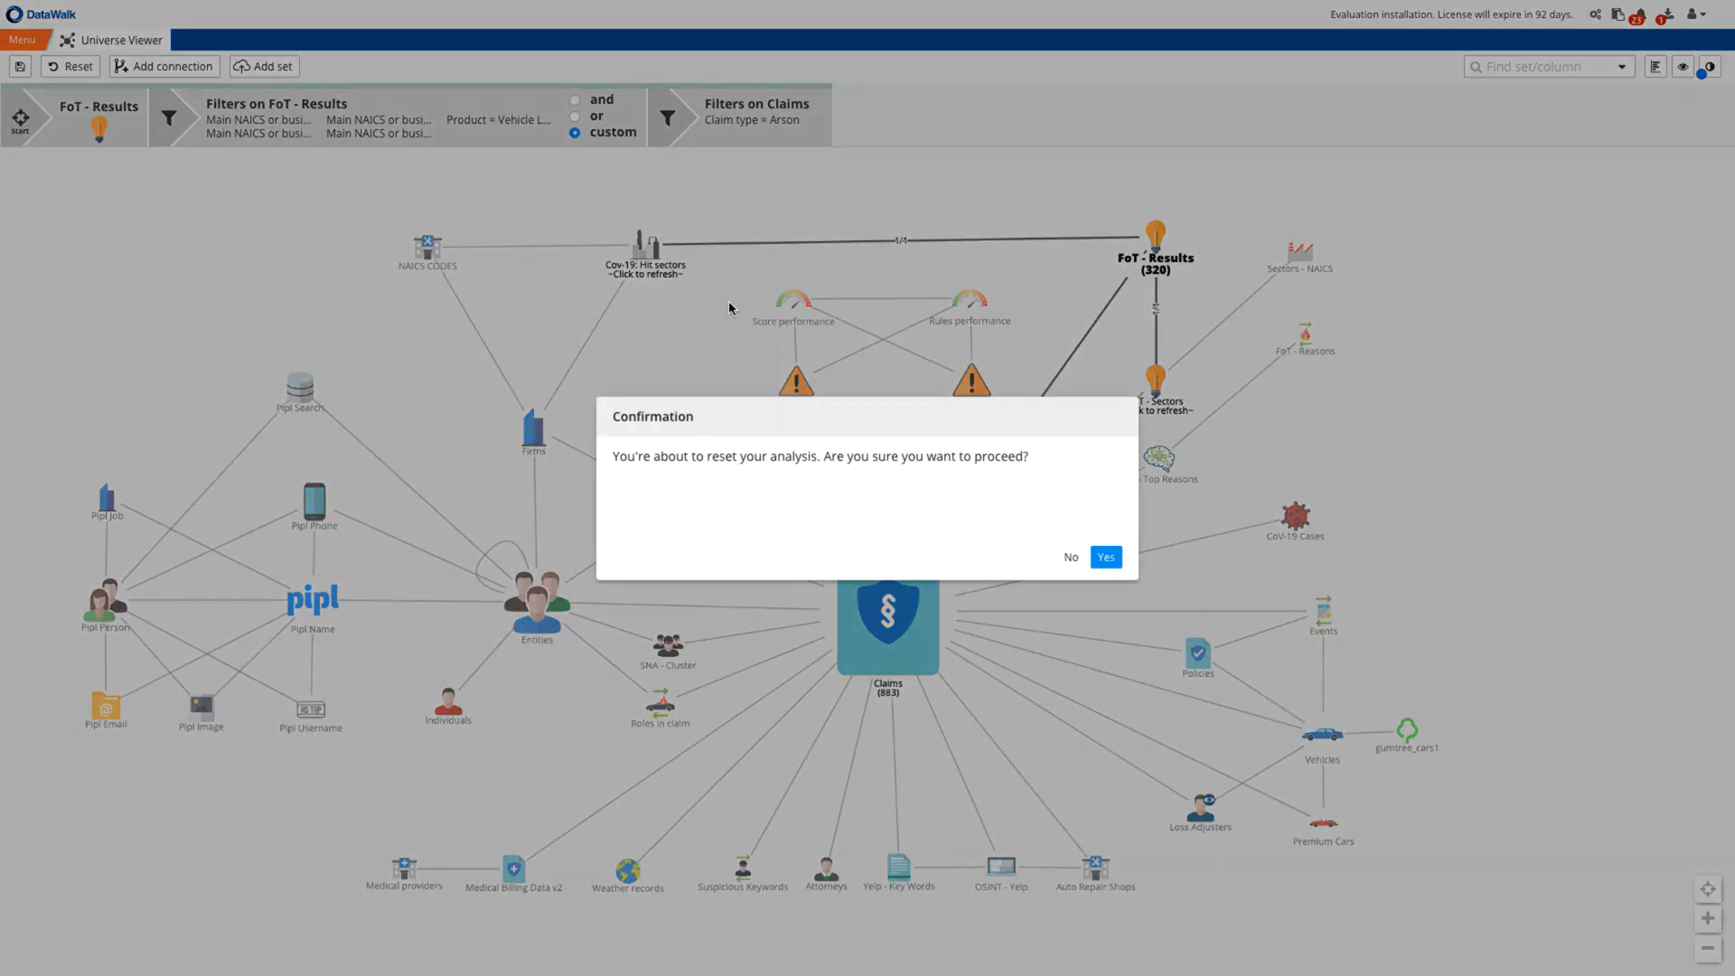
left_click(1105, 557)
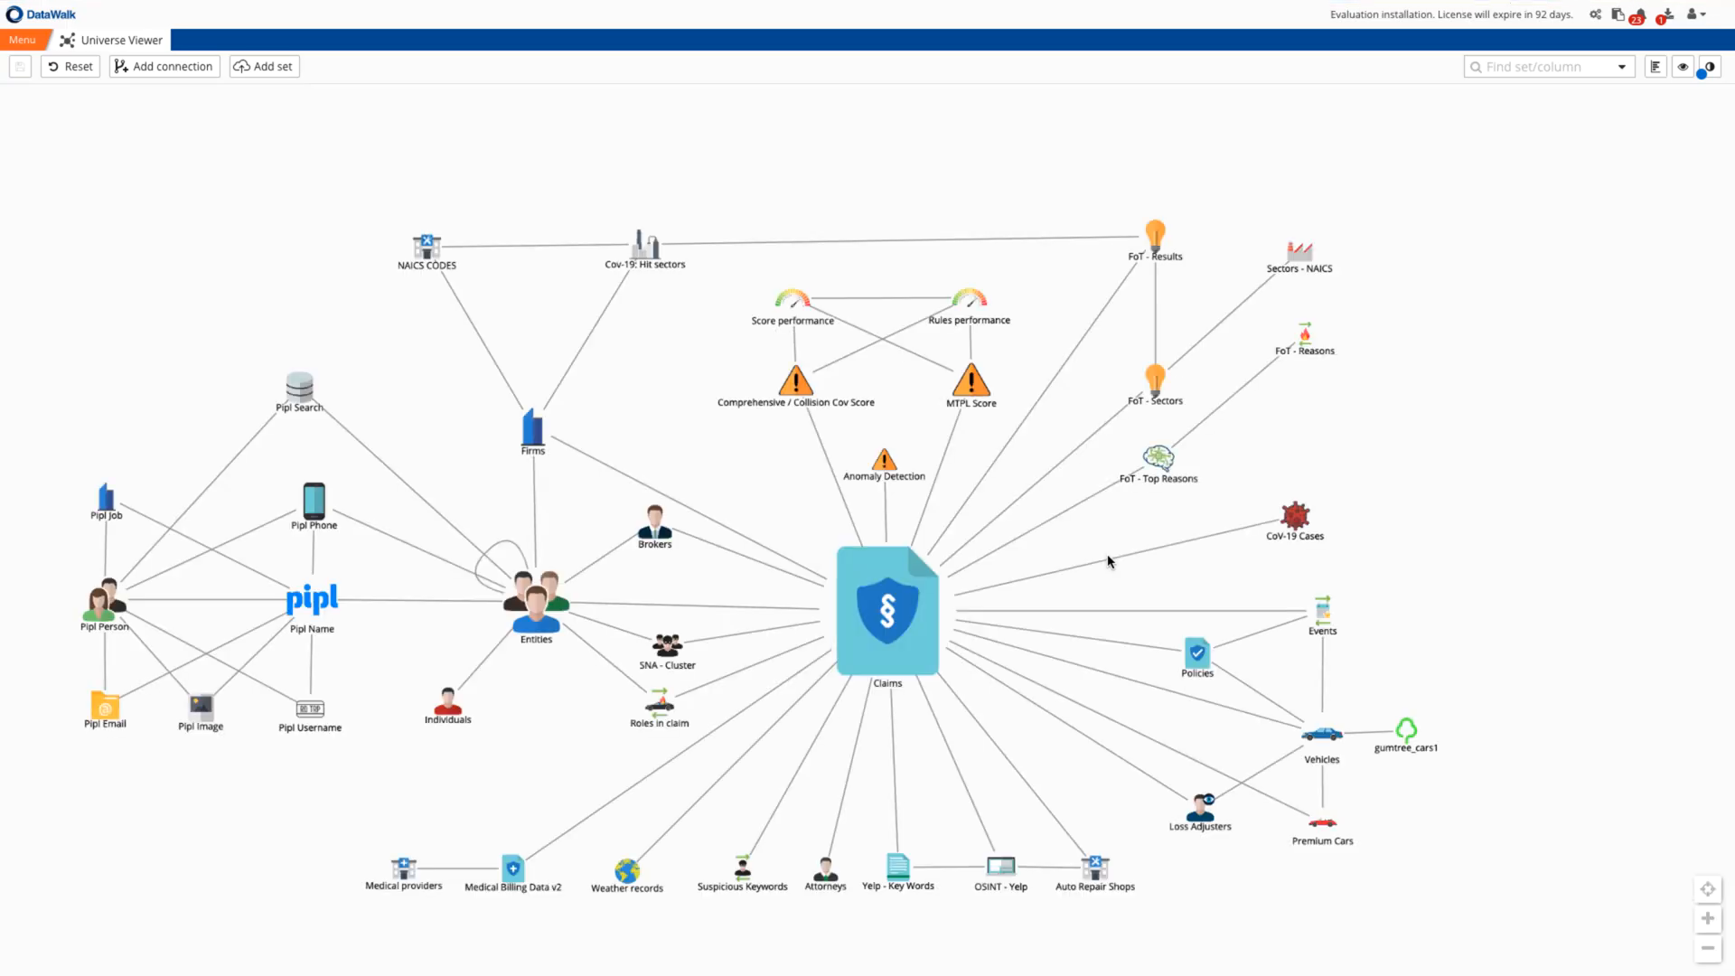
mouse_move(837, 457)
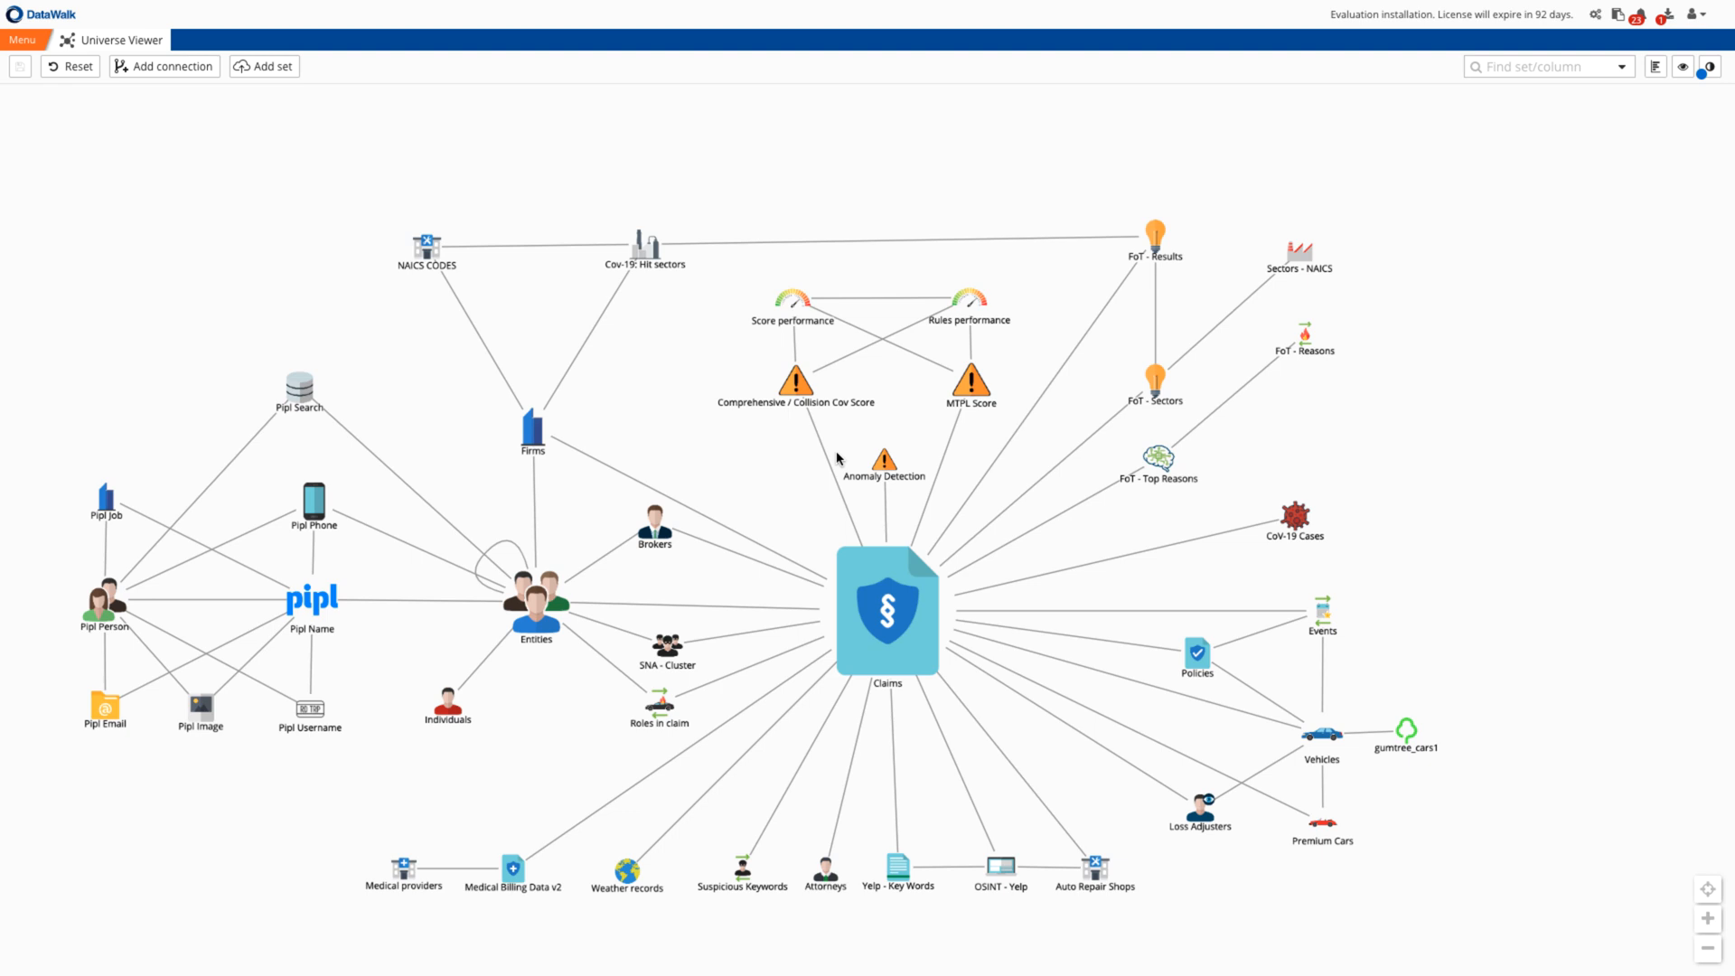
Duplicate the Comprehensive / Collision Cov Score and enter weights for the two Covid rules.
right_click(794, 380)
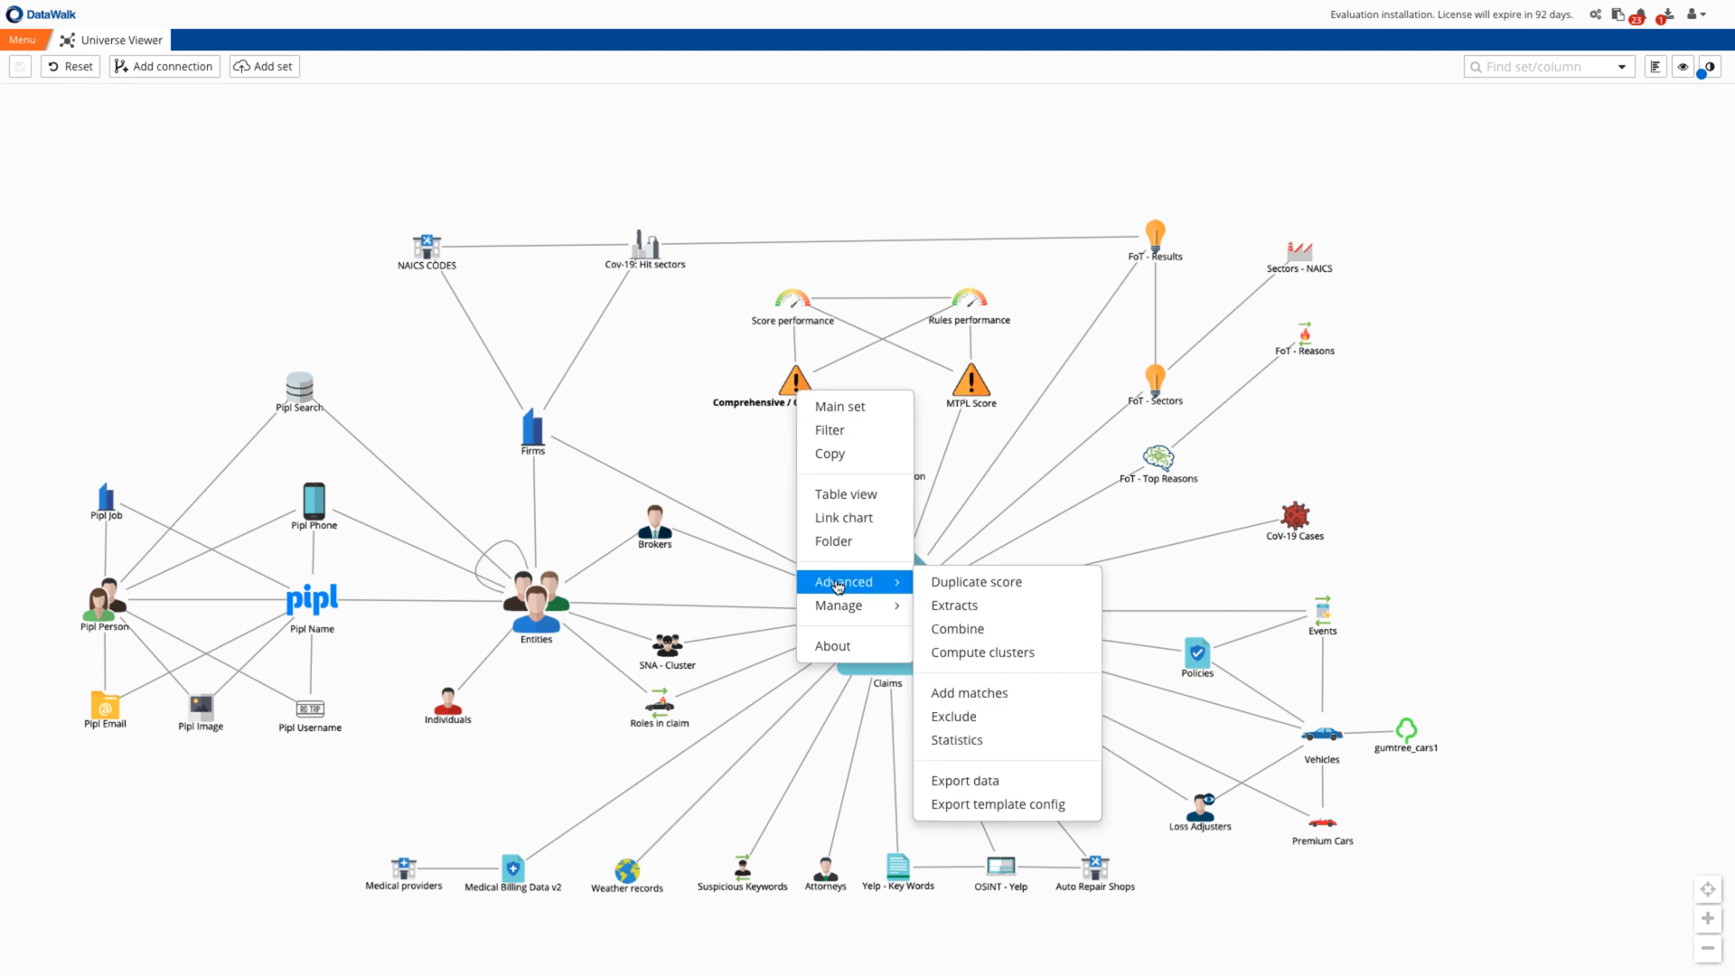
left_click(974, 580)
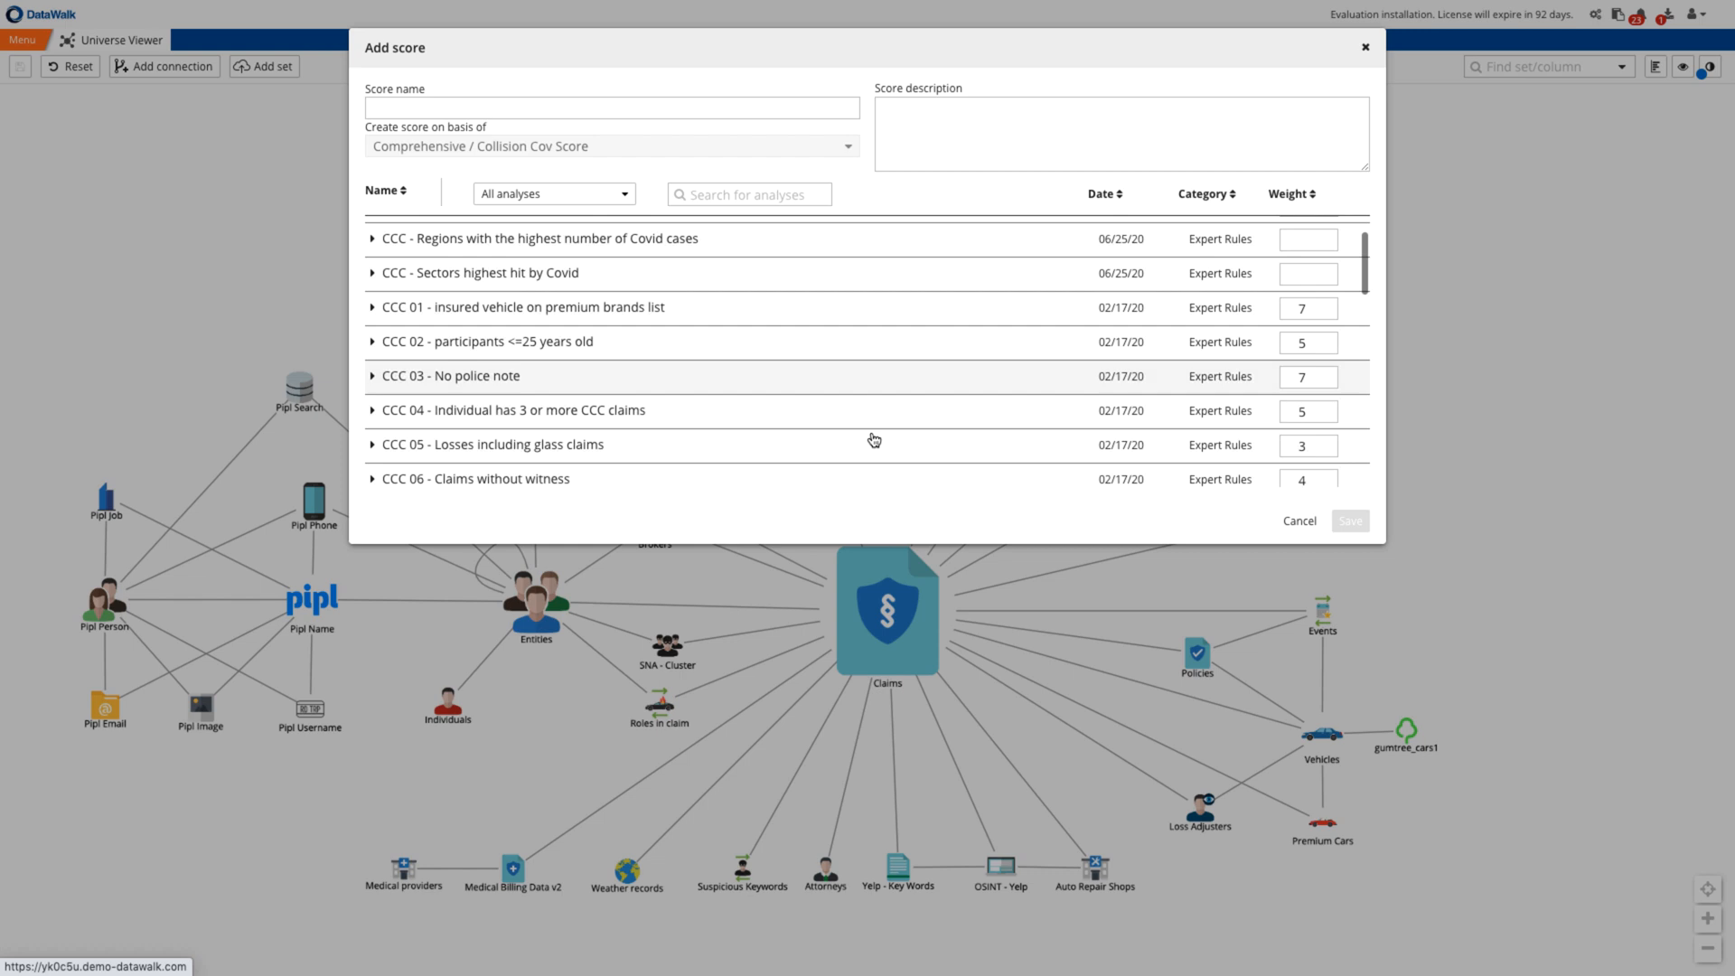
scroll("down", 3)
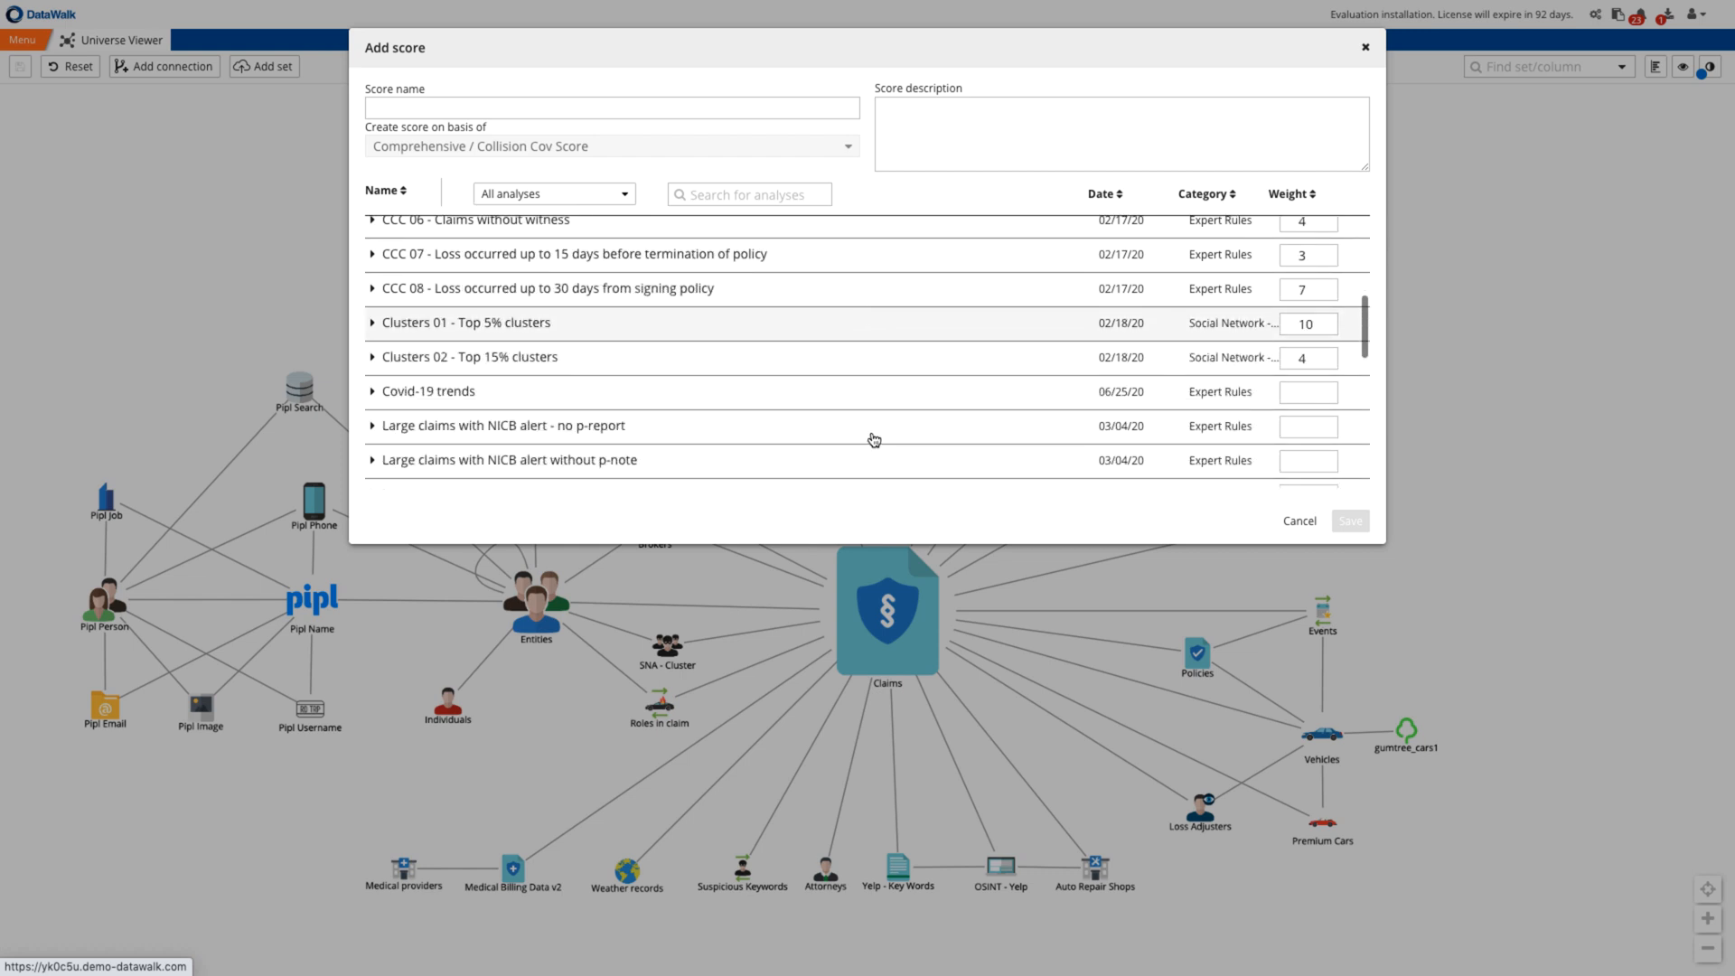
scroll("down", 3)
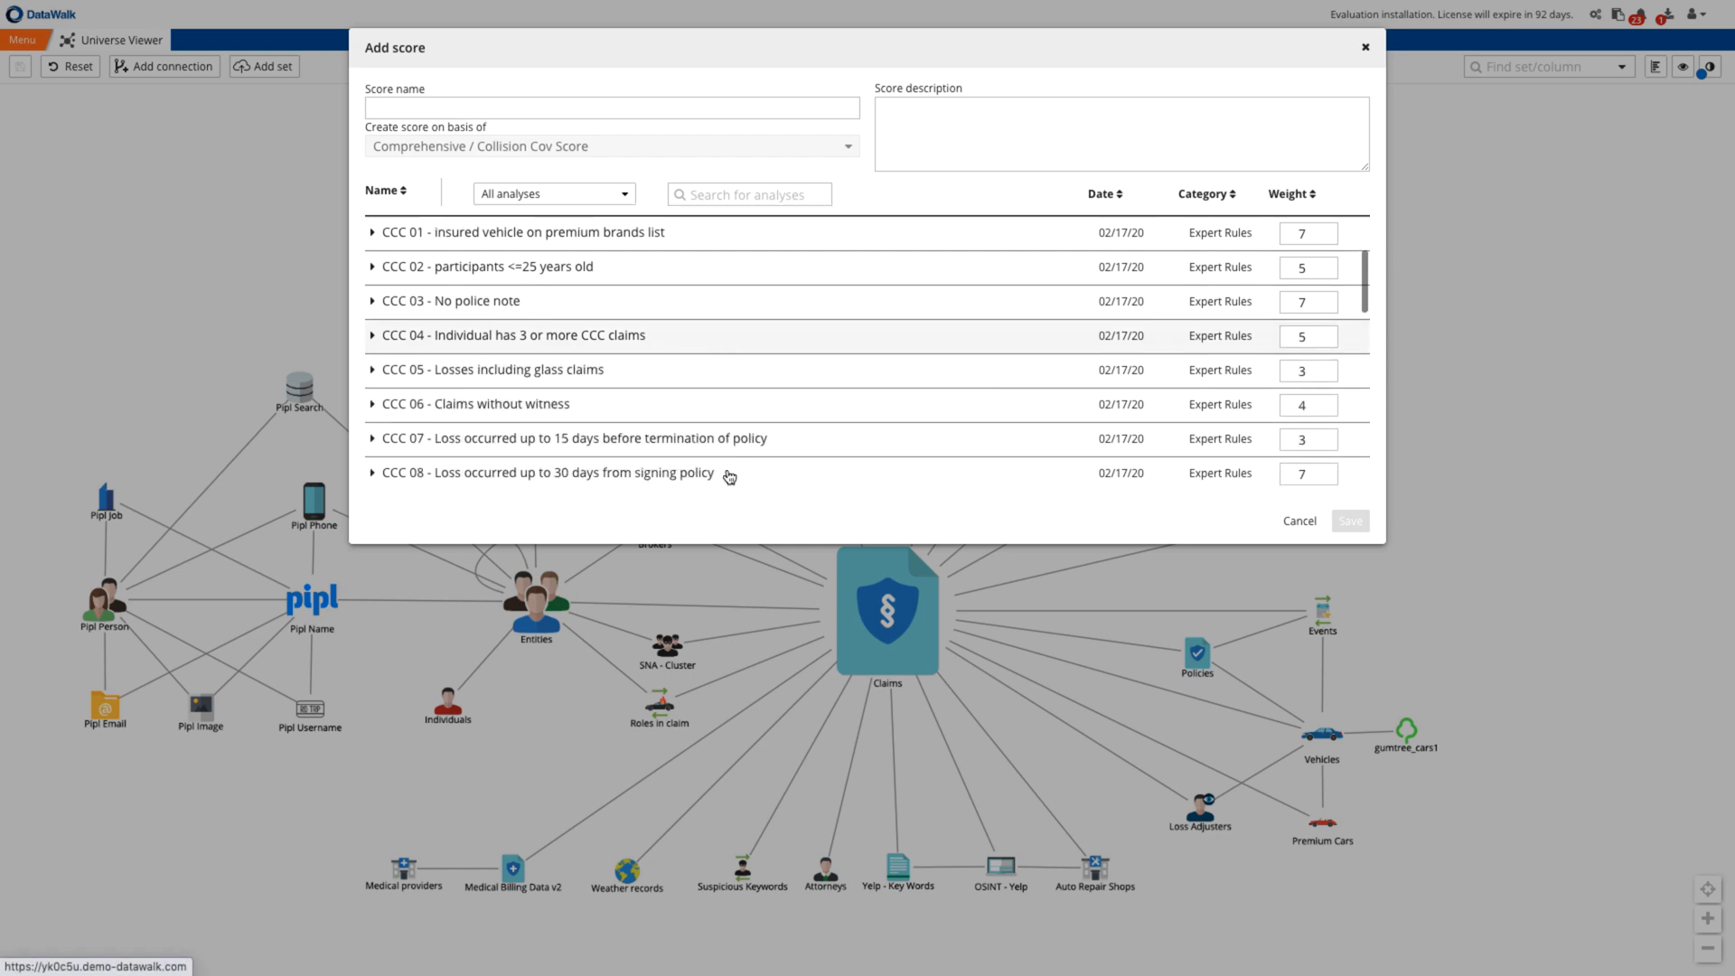
scroll("down", 3)
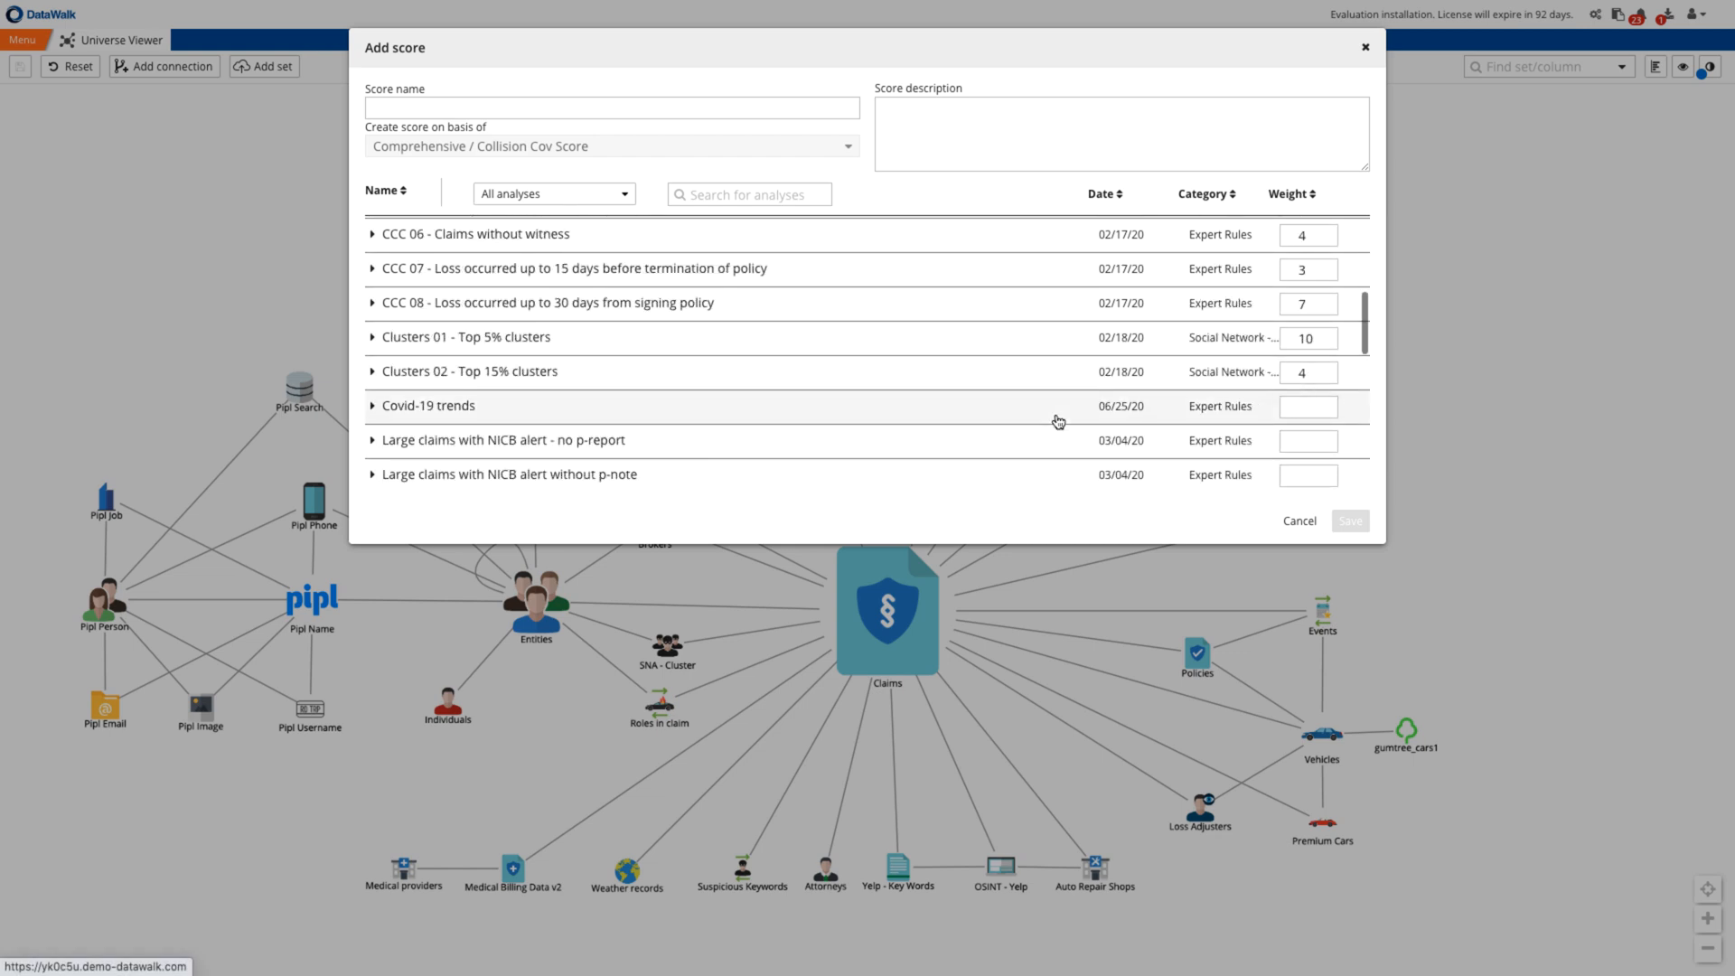
type("4")
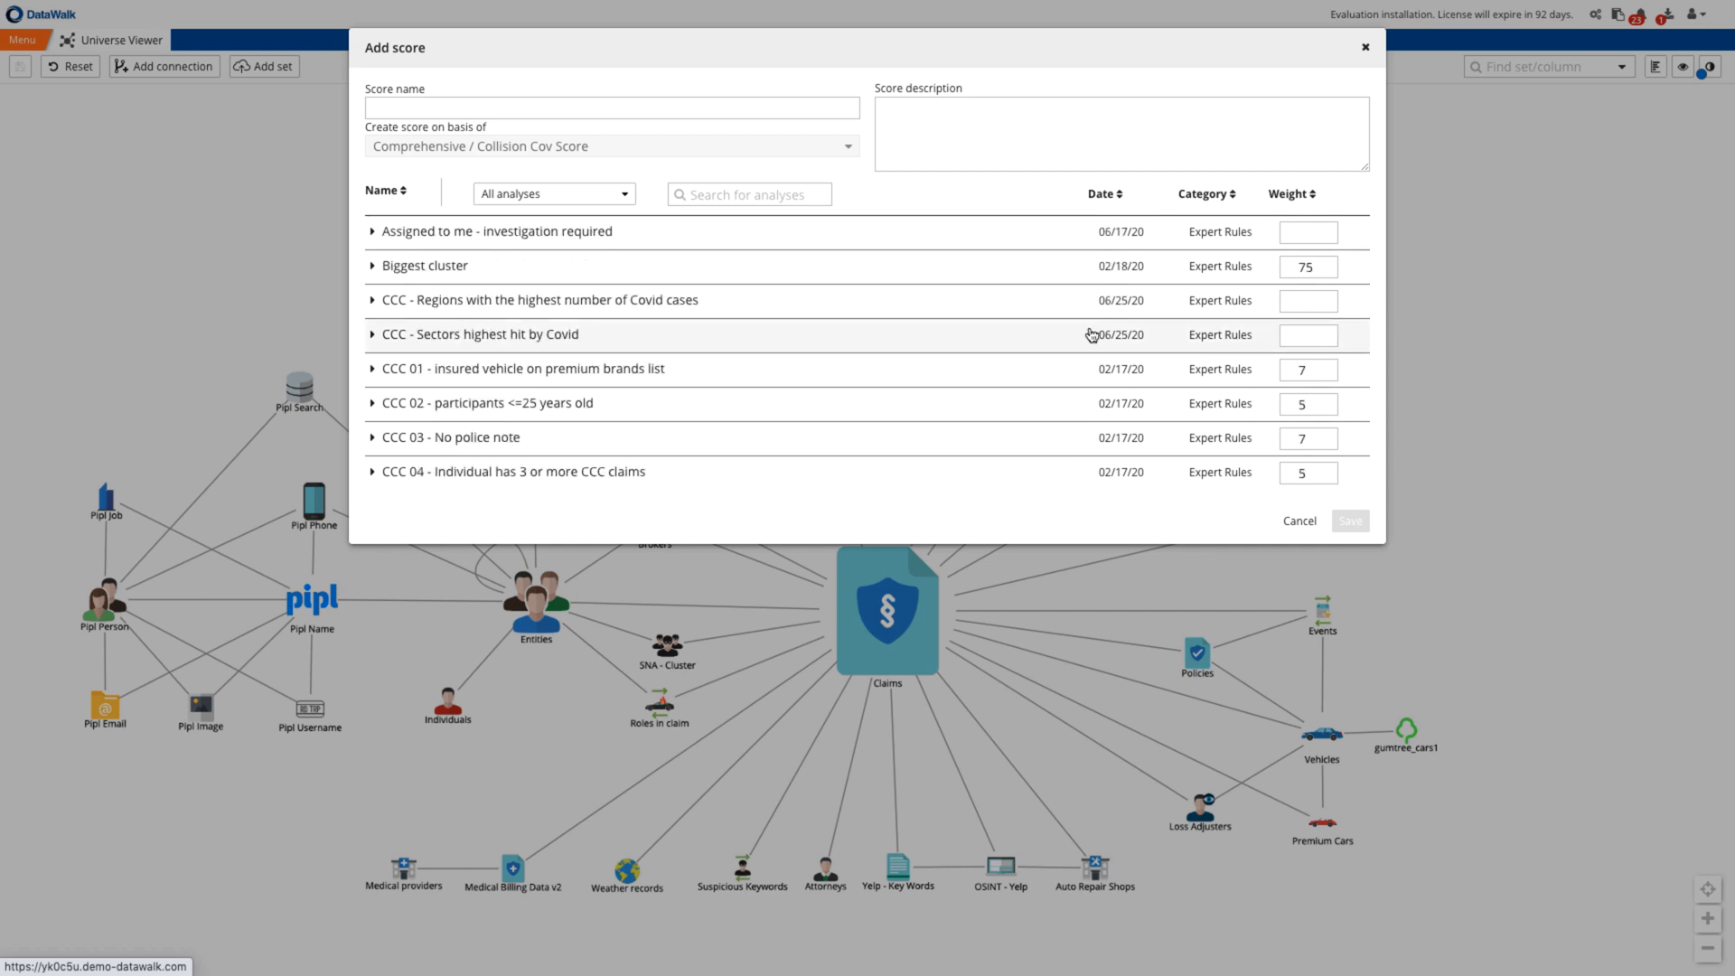
type("1")
type("3")
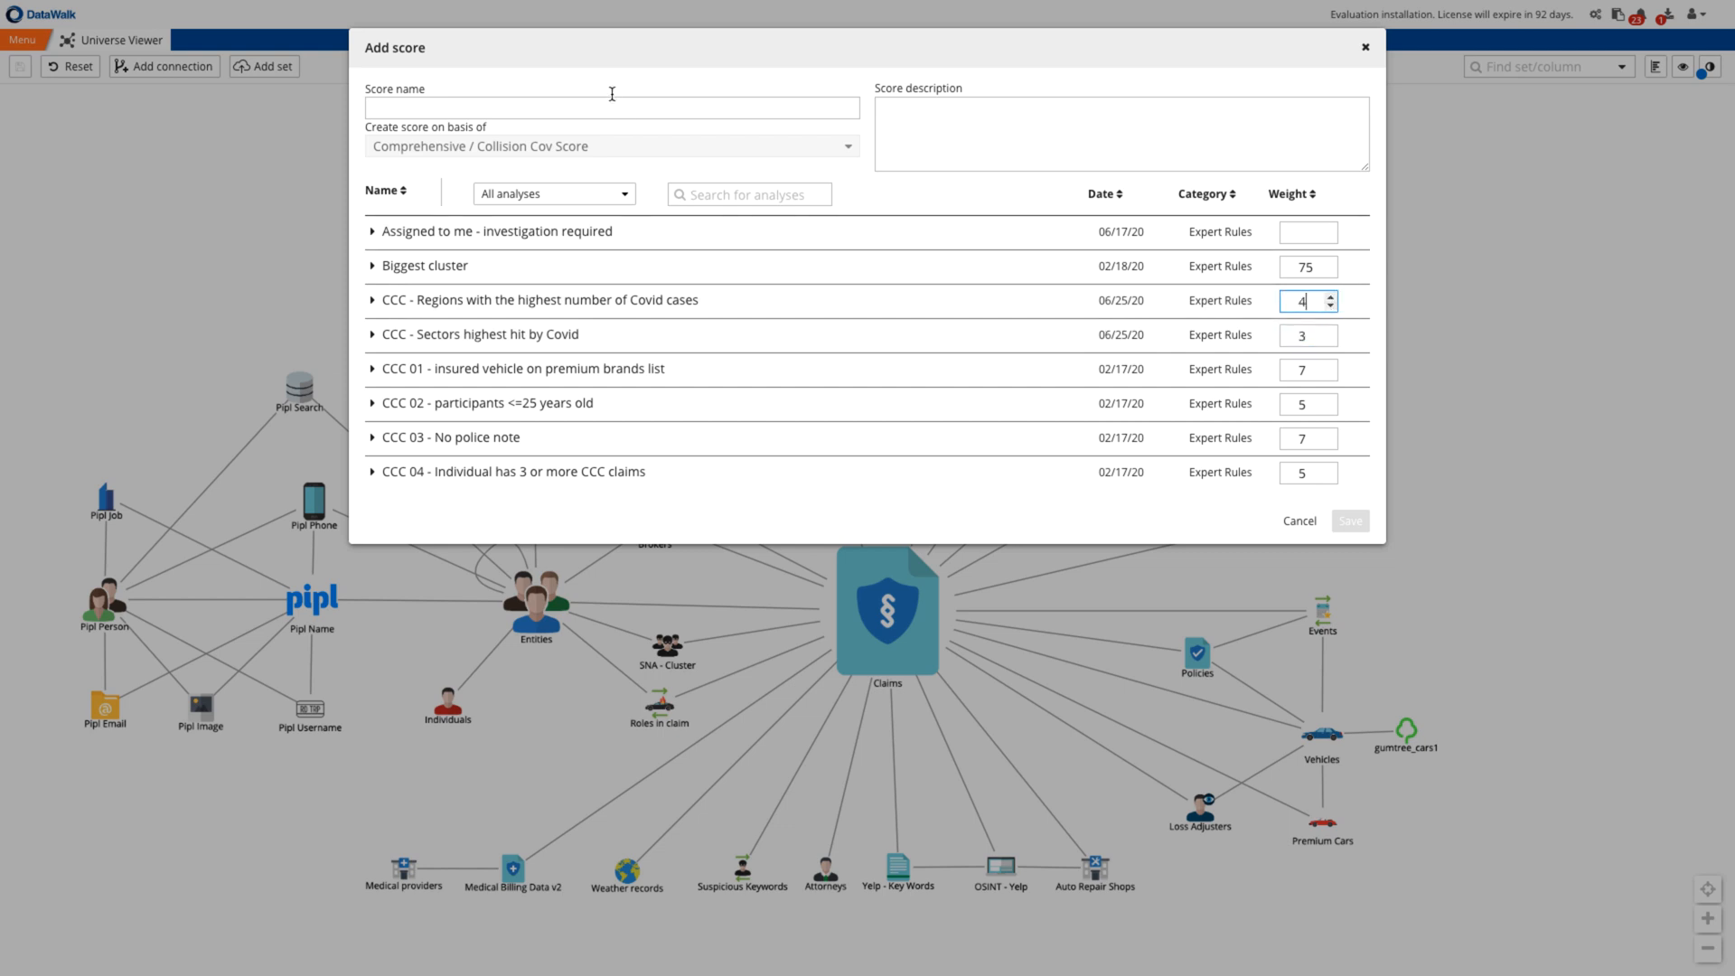
Name the duplicate 'Comprehensive / Collision Score - COVID' and save it.
left_click(611, 107)
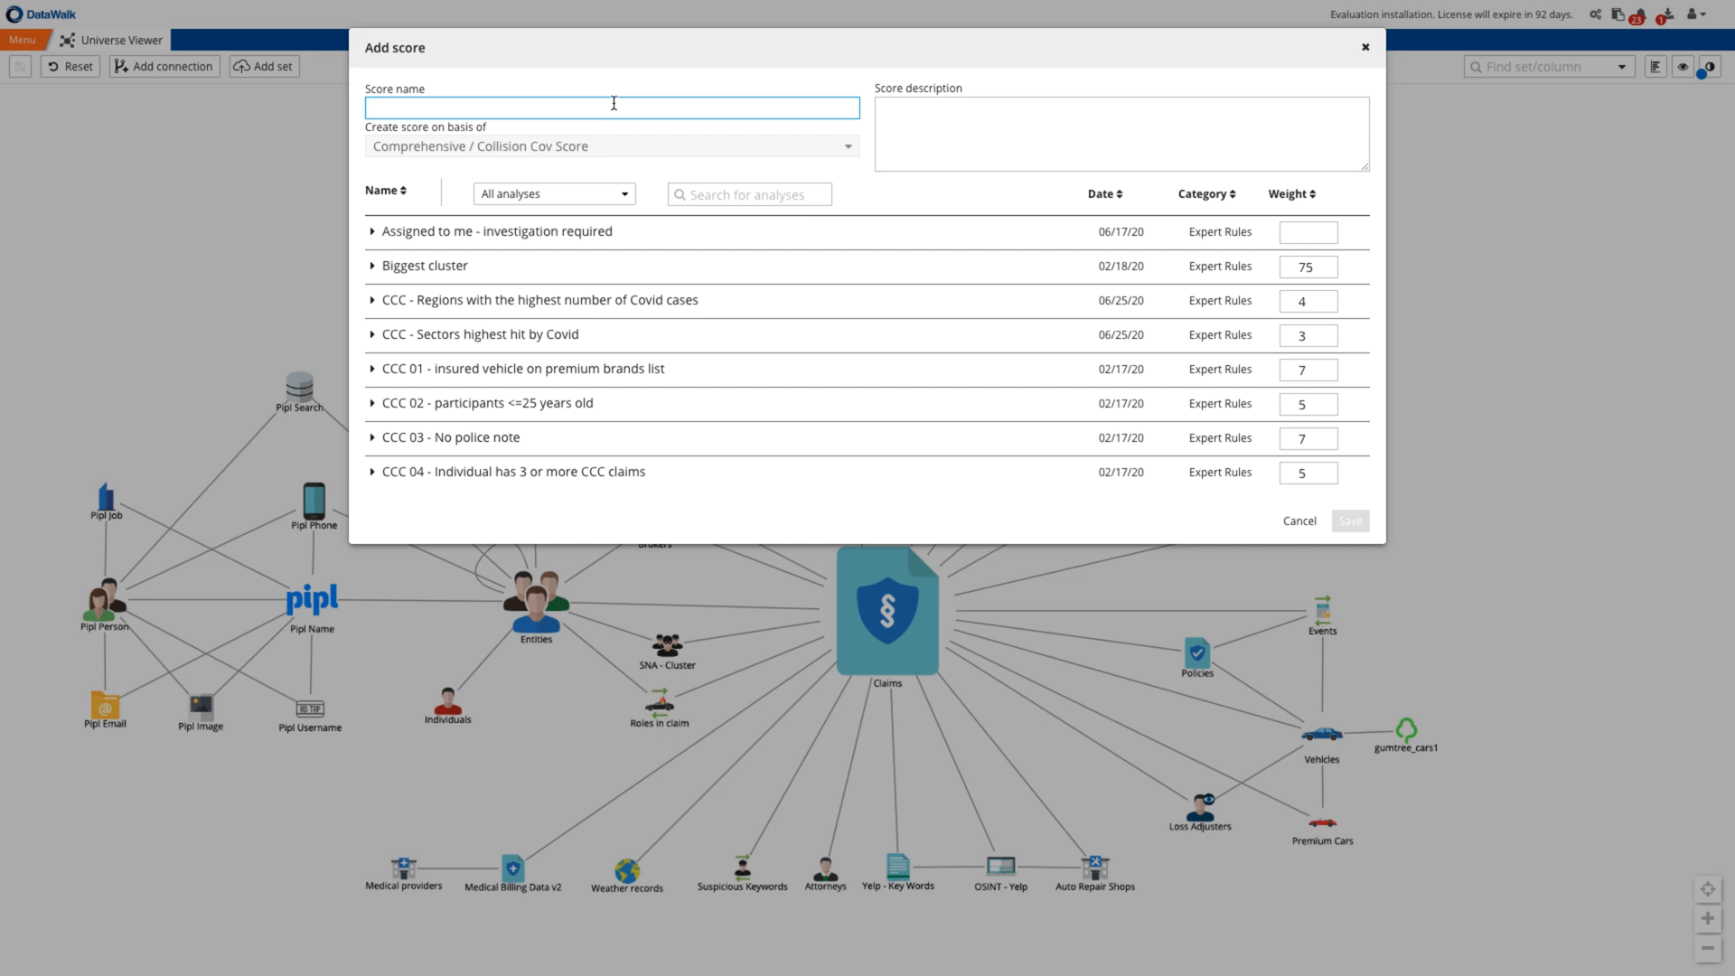
type("Comprehensive / Collision Score -")
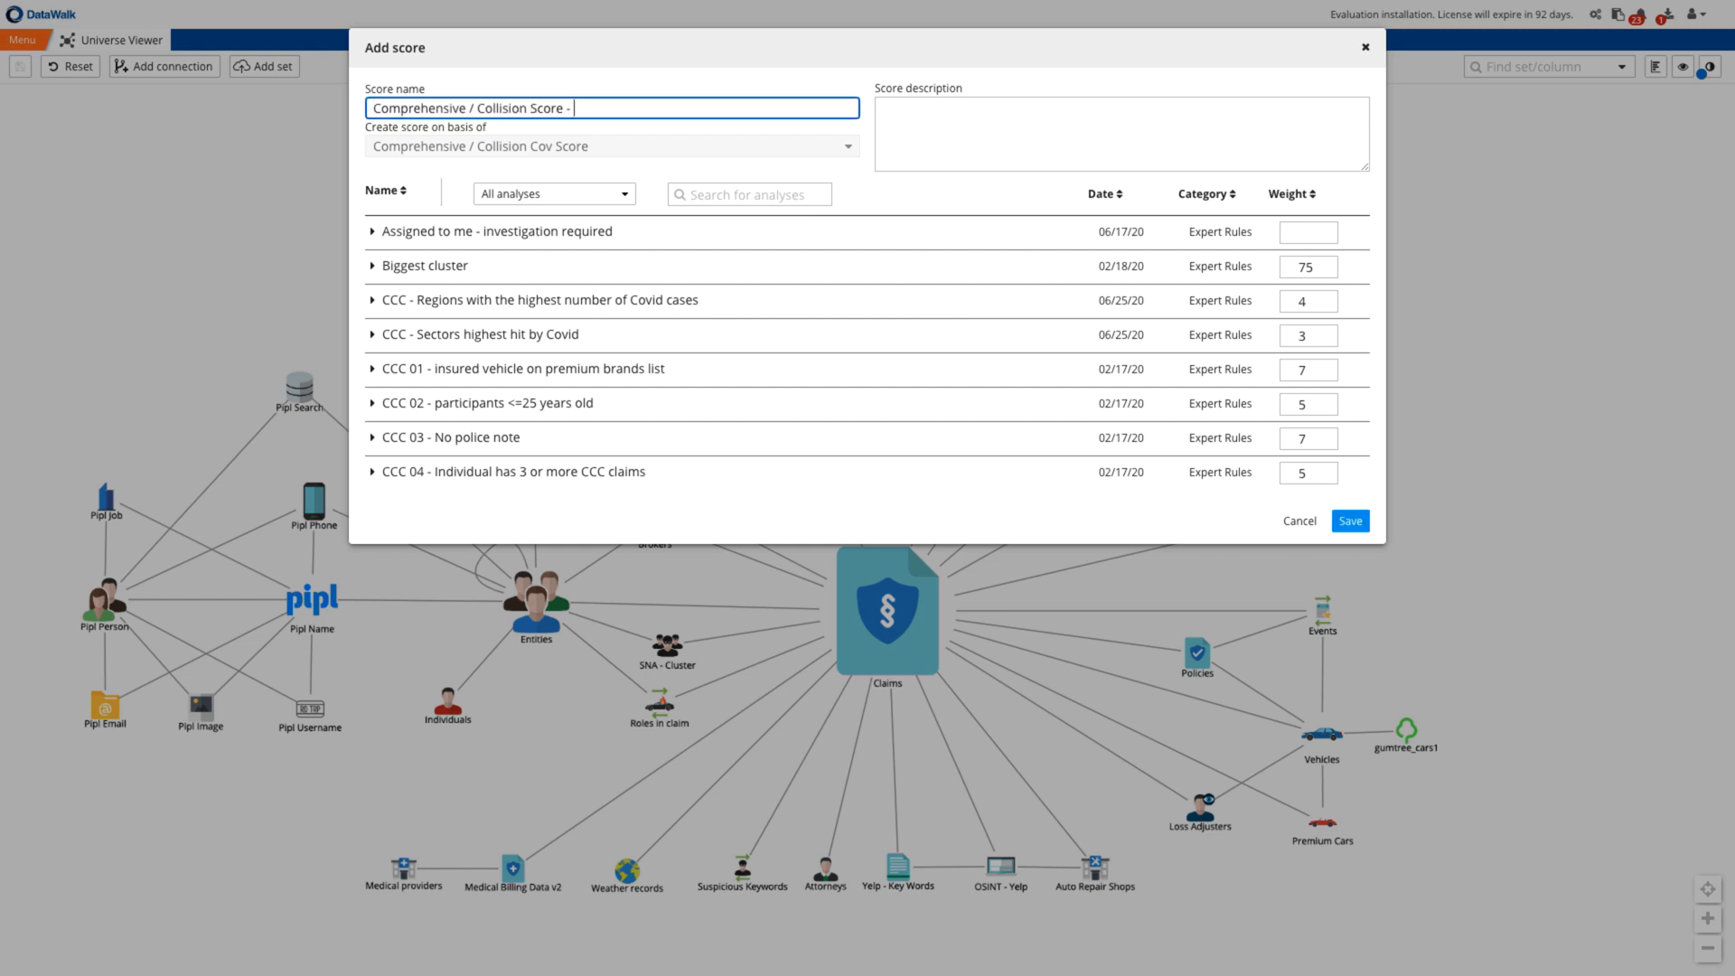
type("COVID")
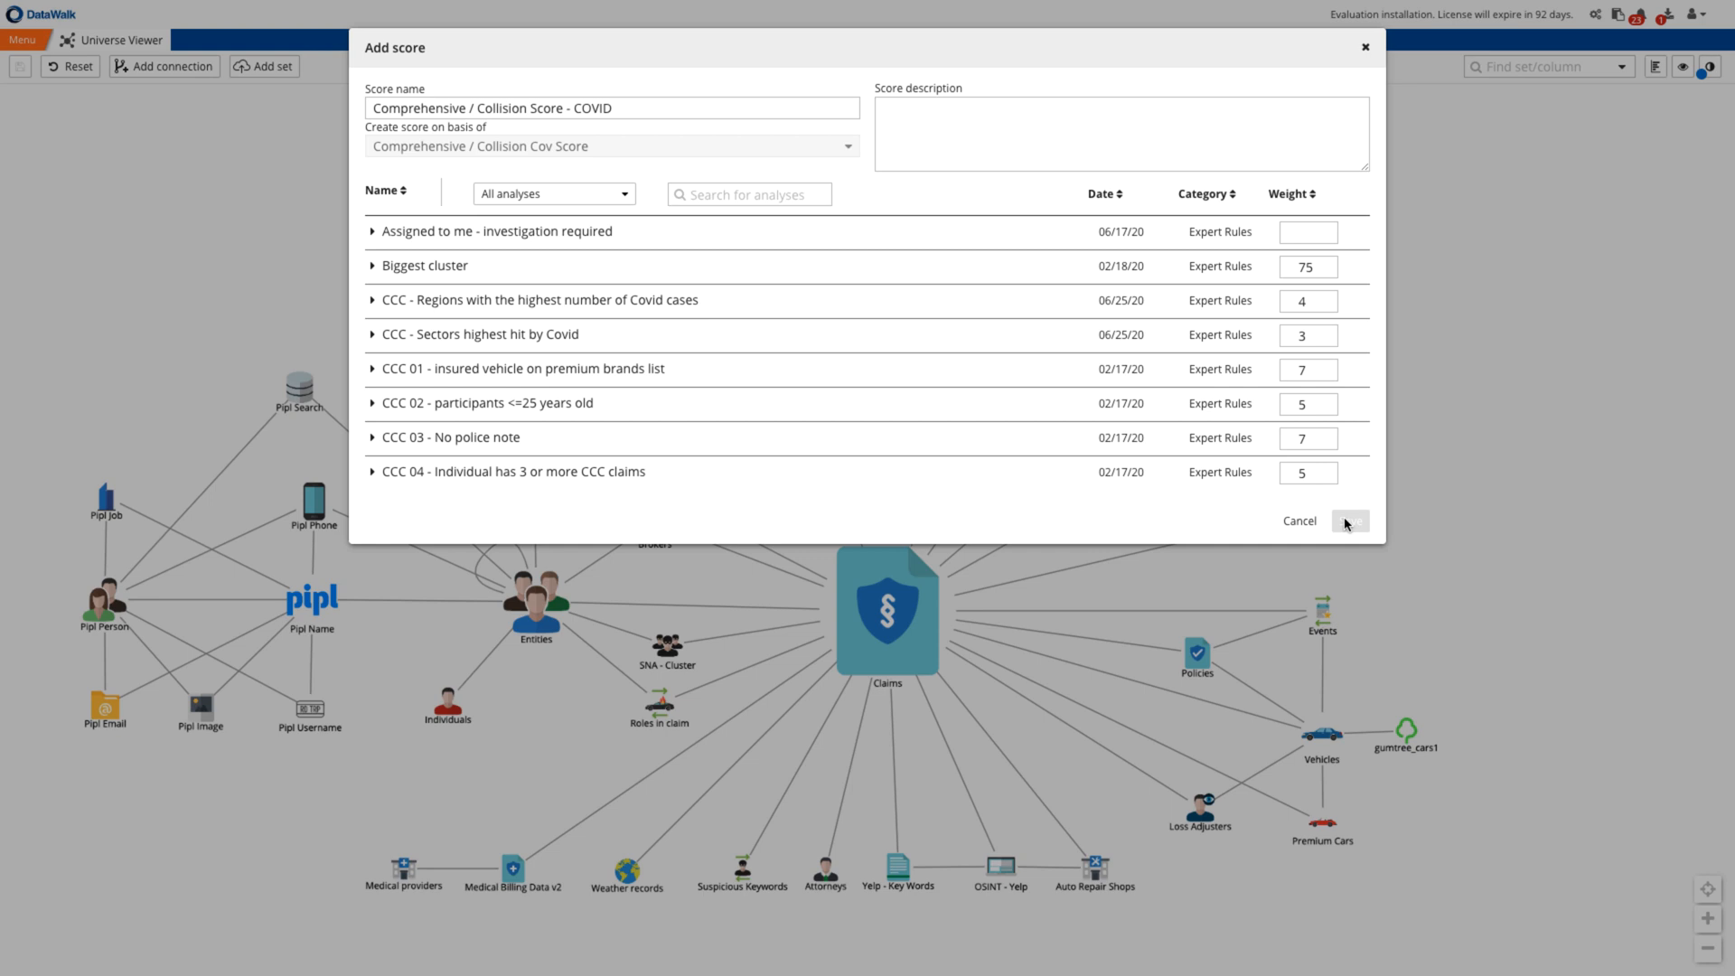
left_click(1348, 520)
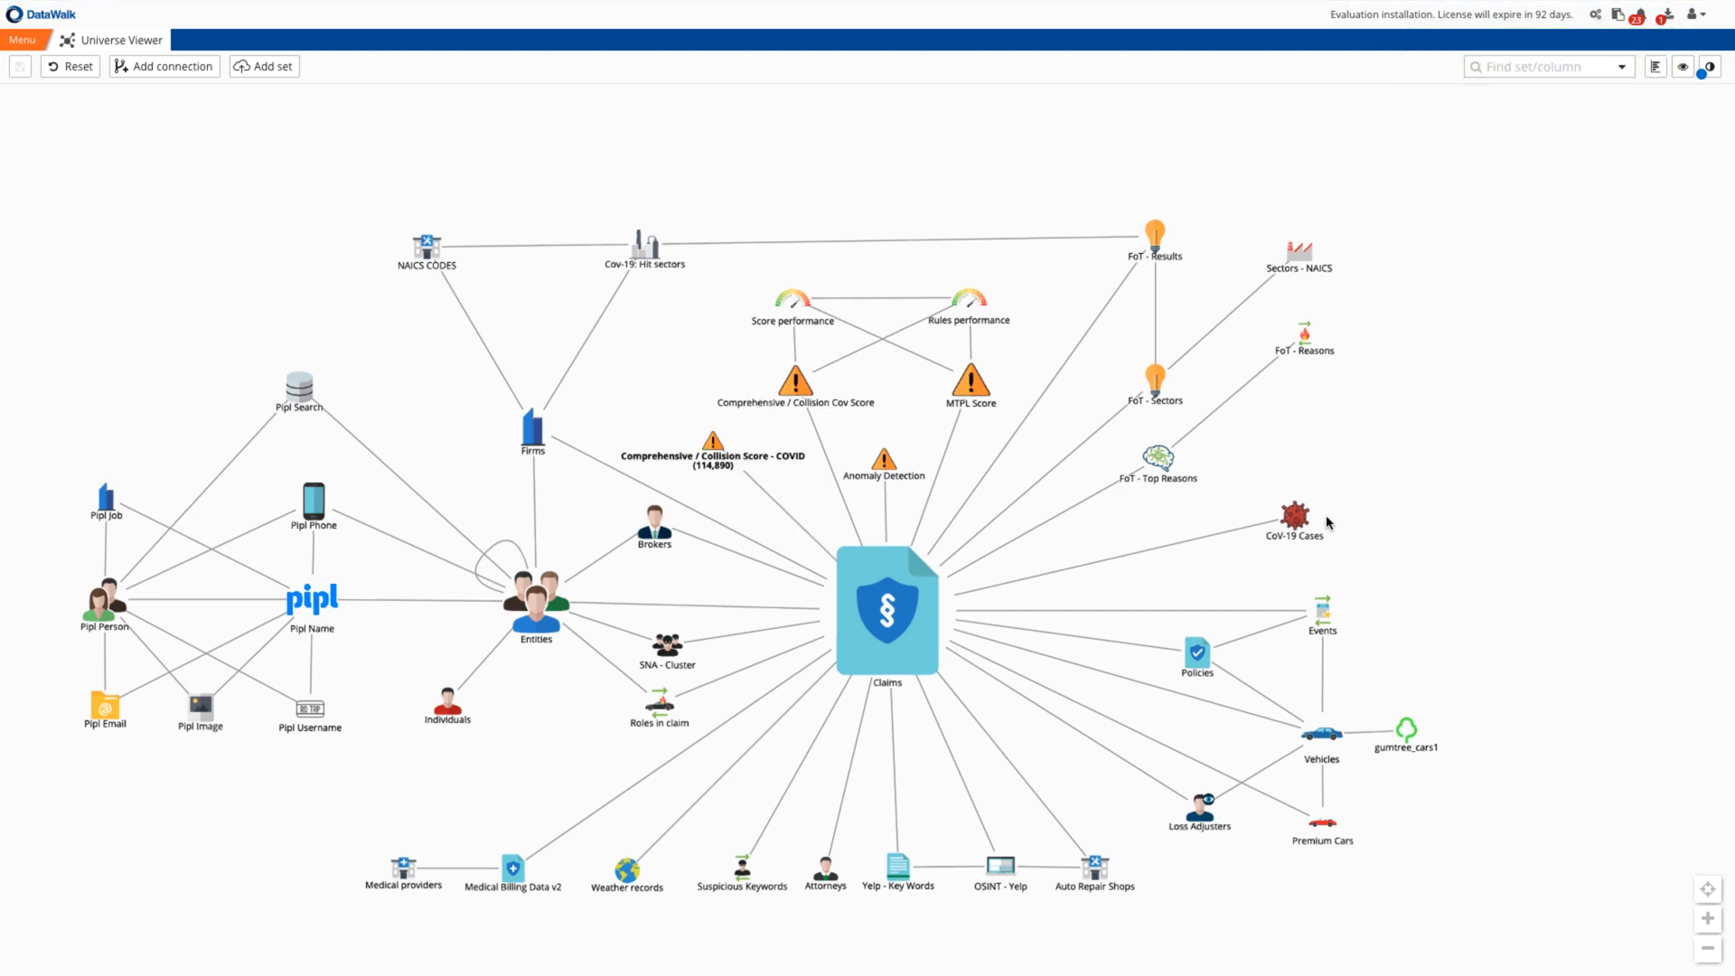
left_click(22, 38)
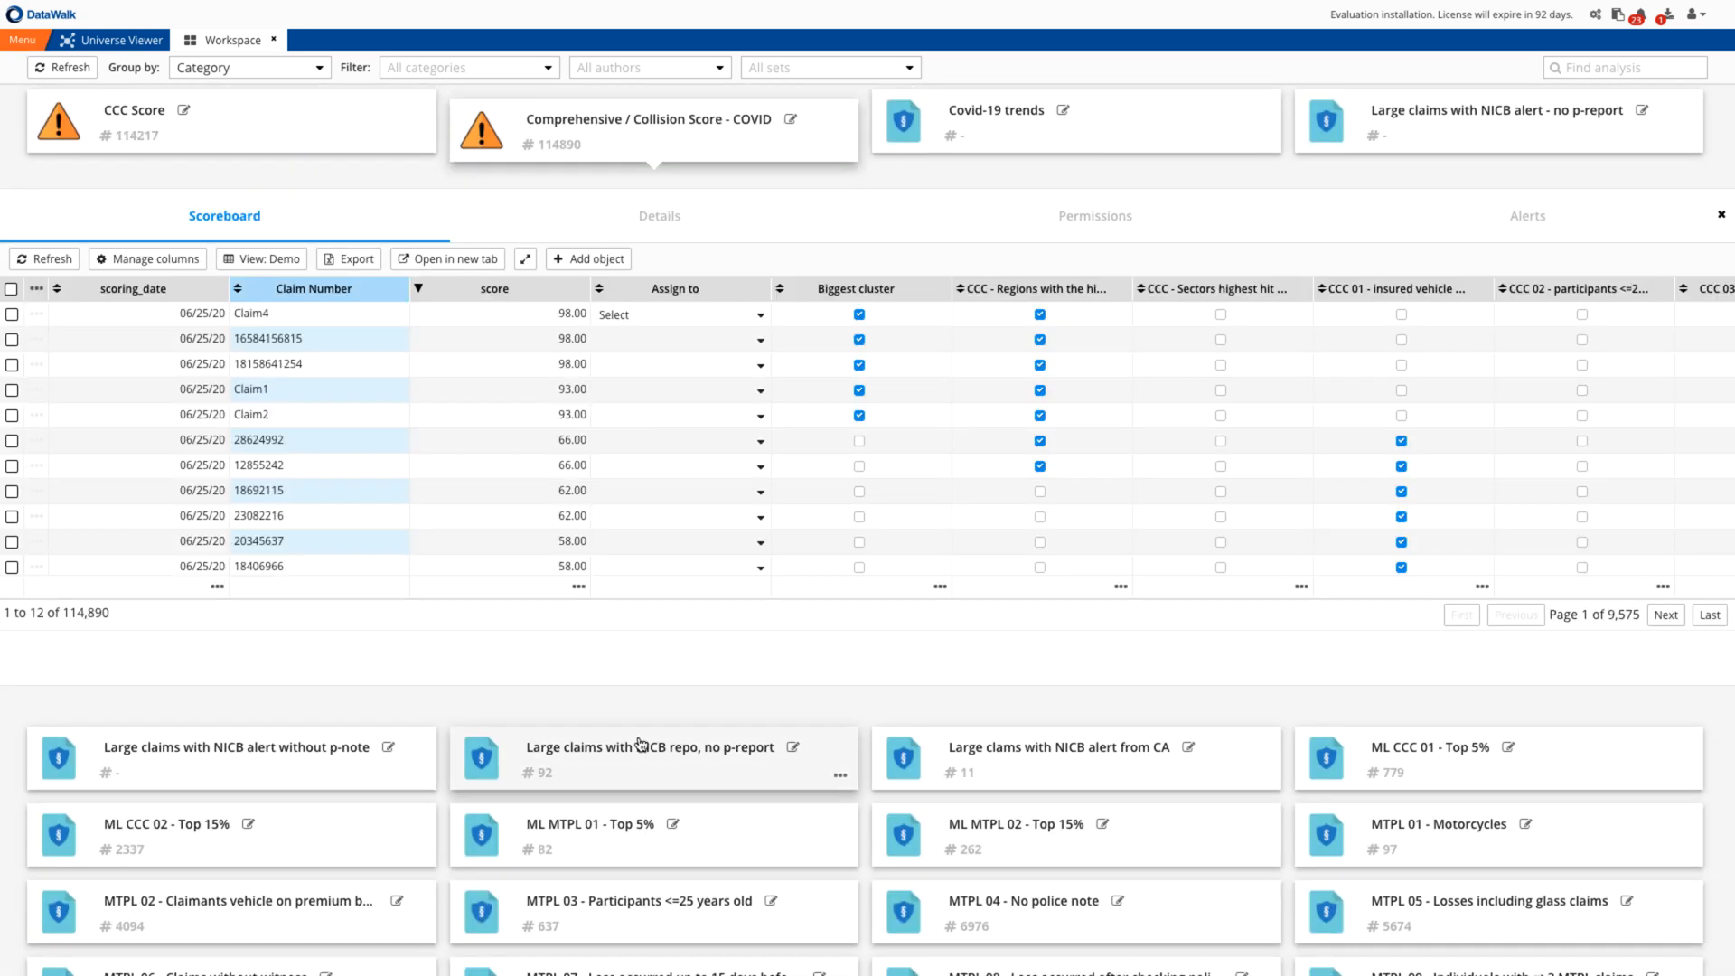
left_click(759, 315)
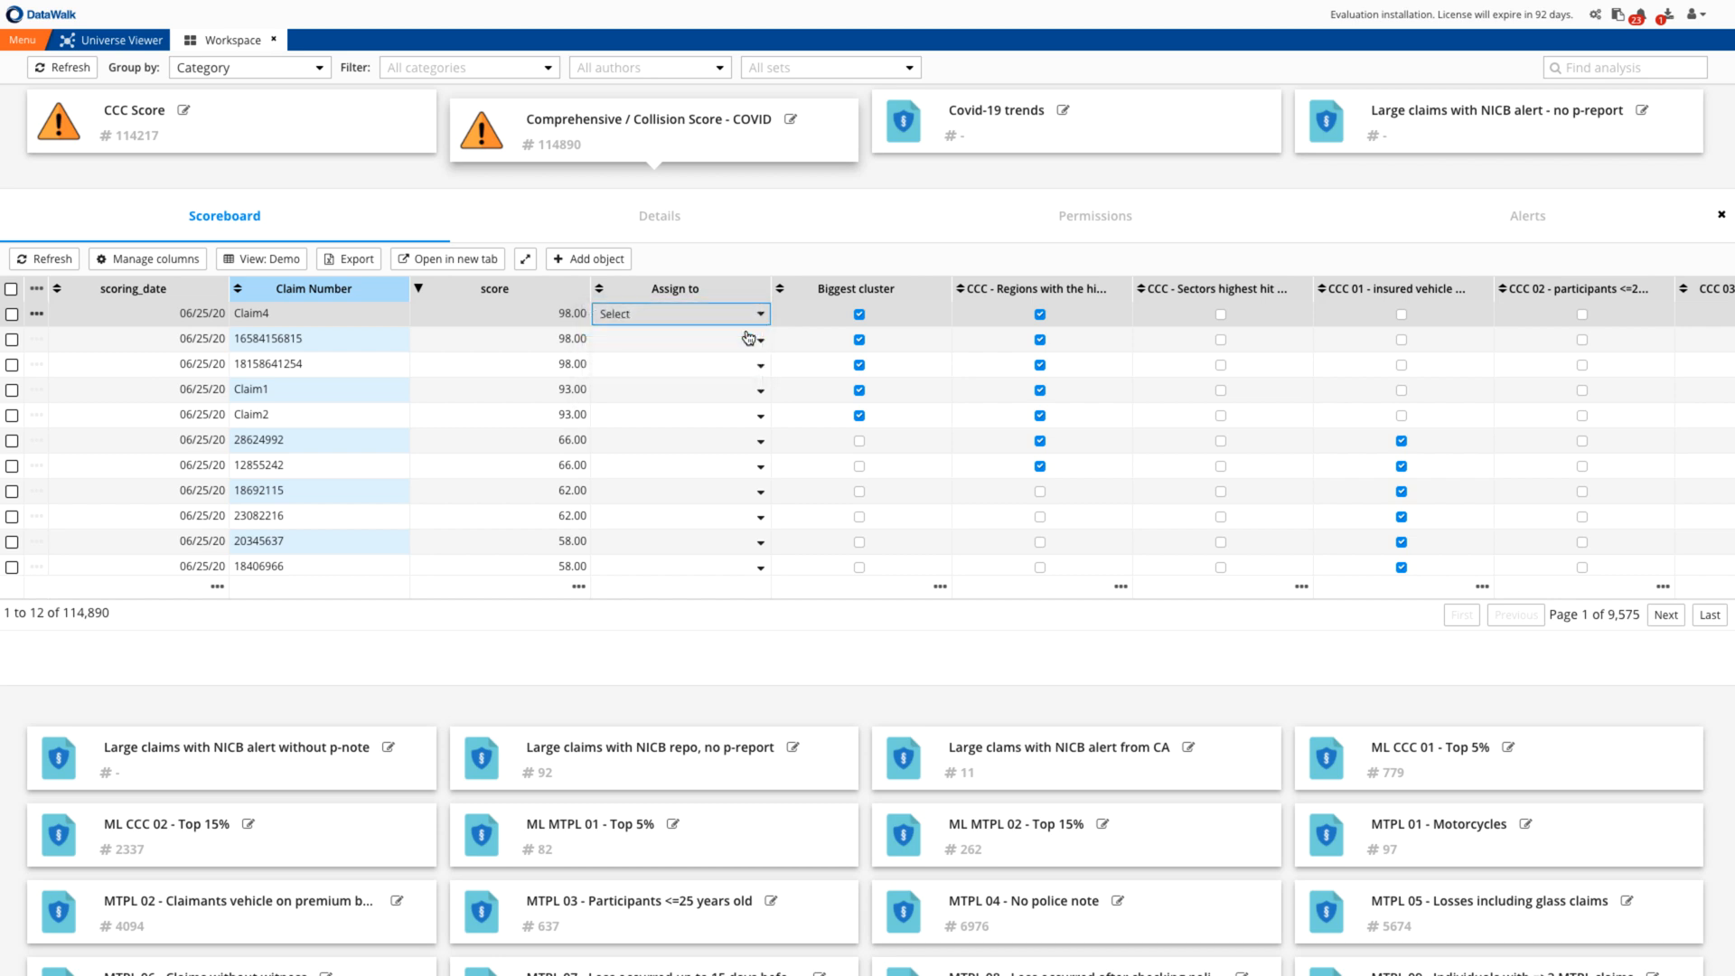
left_click(680, 313)
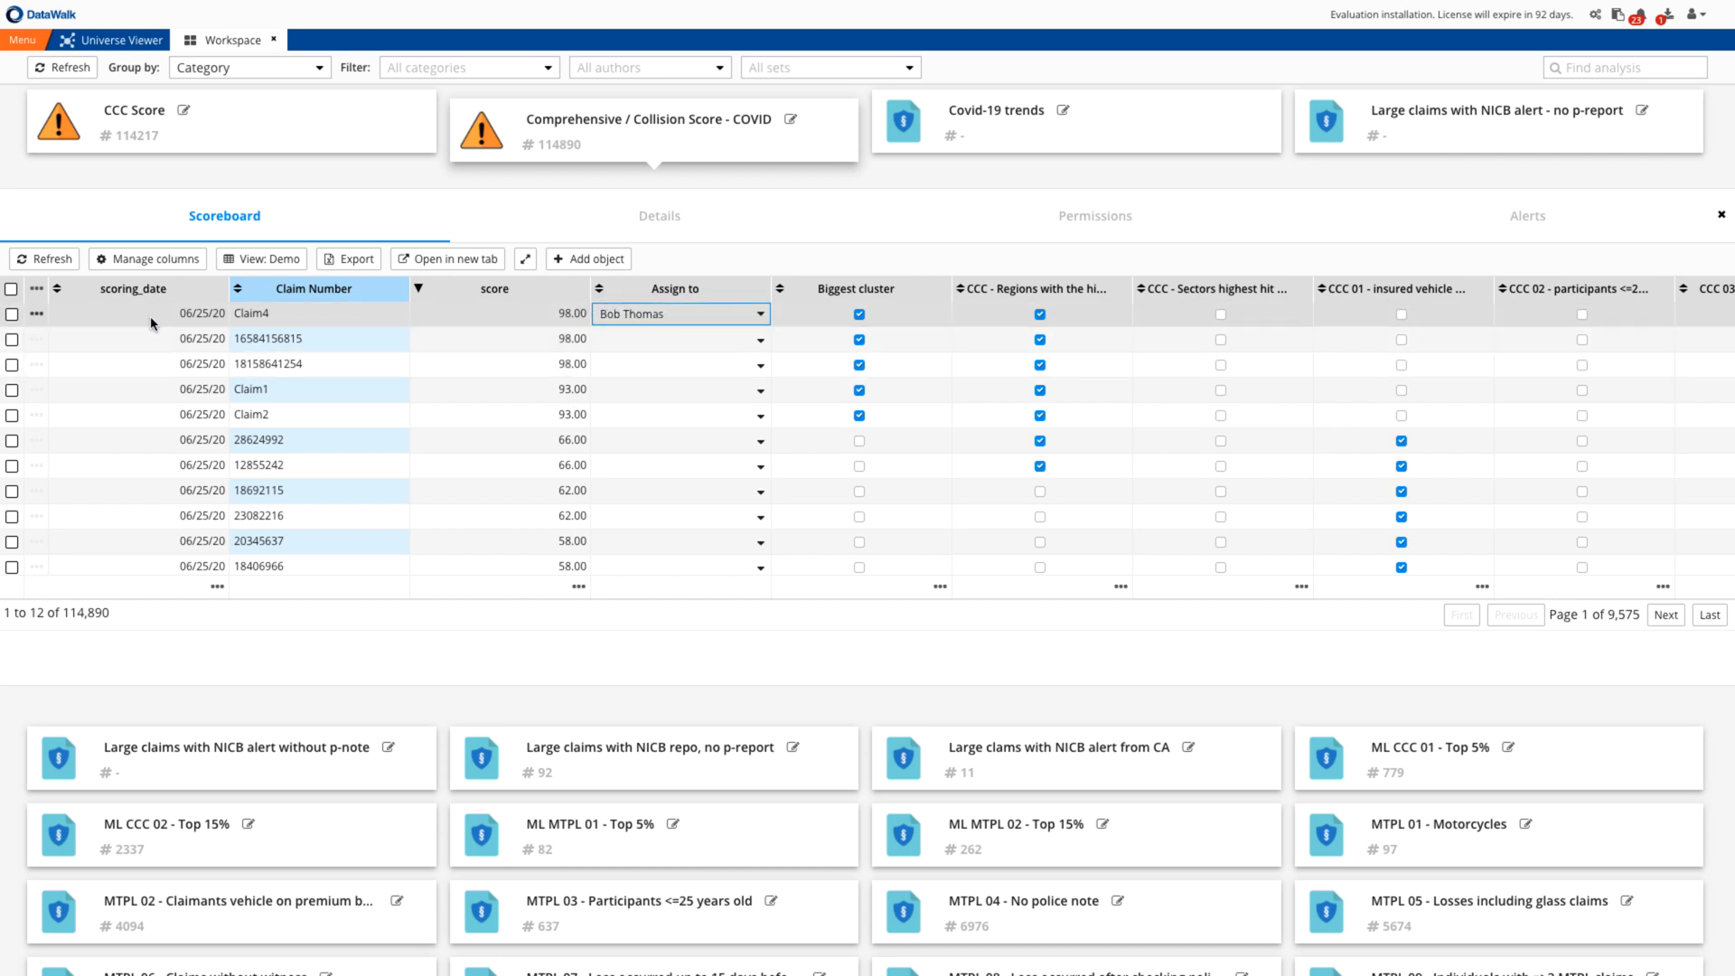
Open Claim4 in its own view, check its Qualification options, then switch to the link chart tab.
left_click(35, 318)
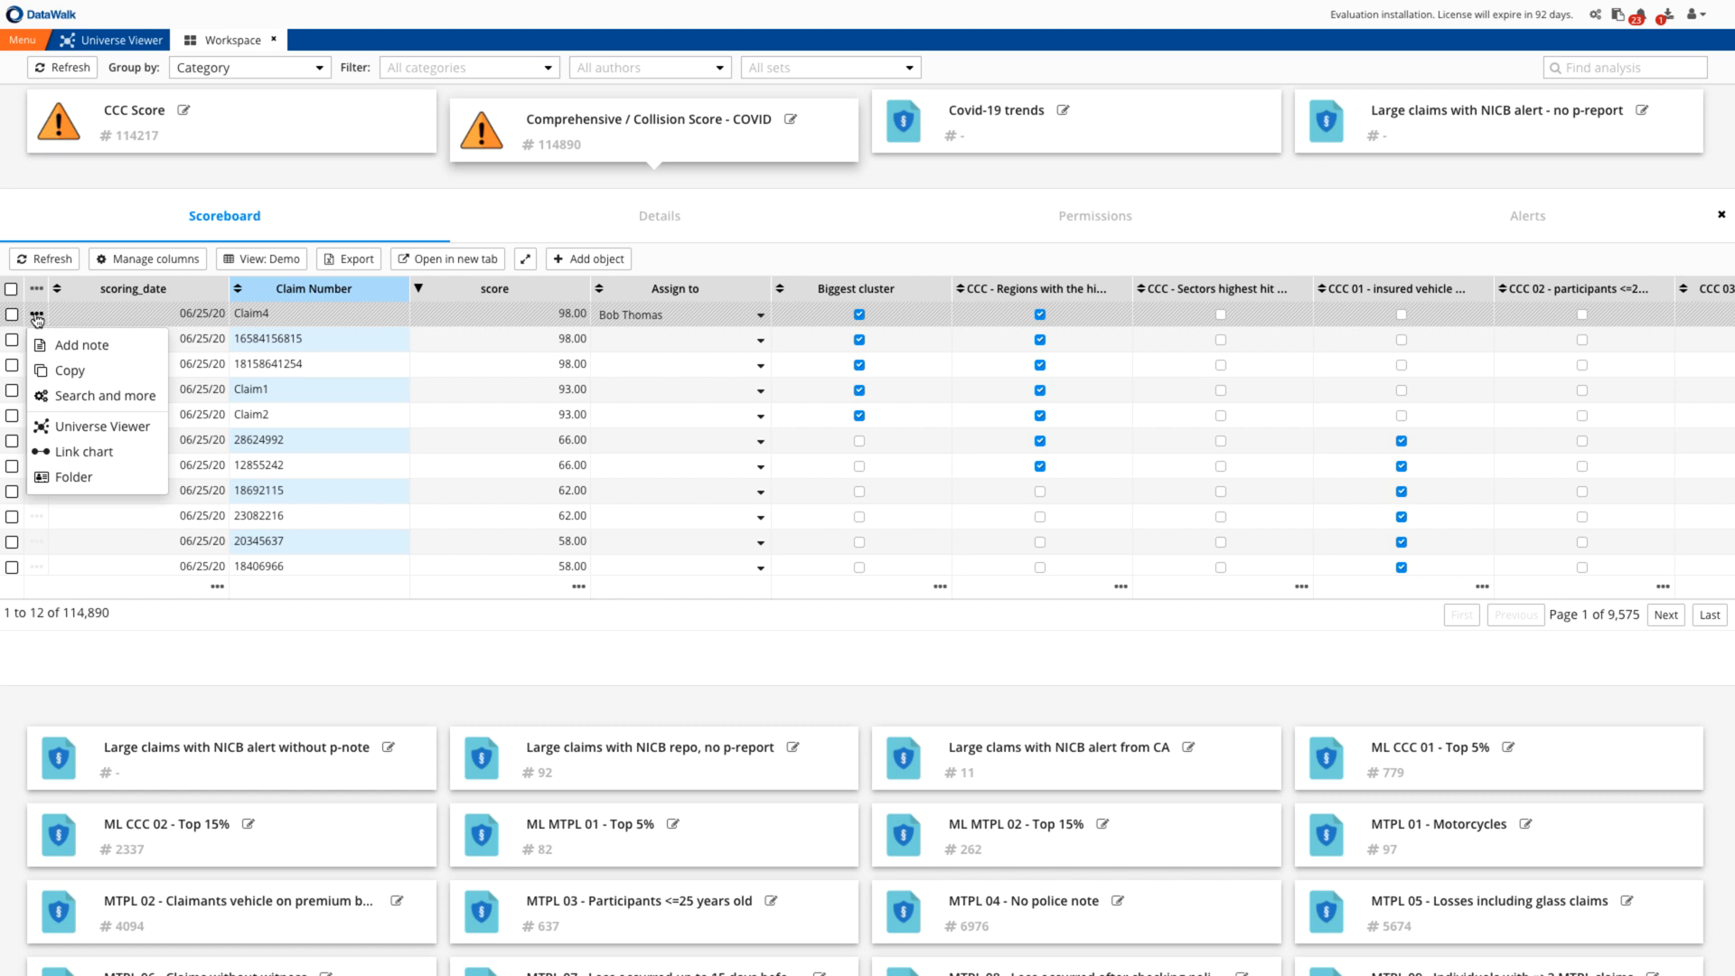
left_click(36, 318)
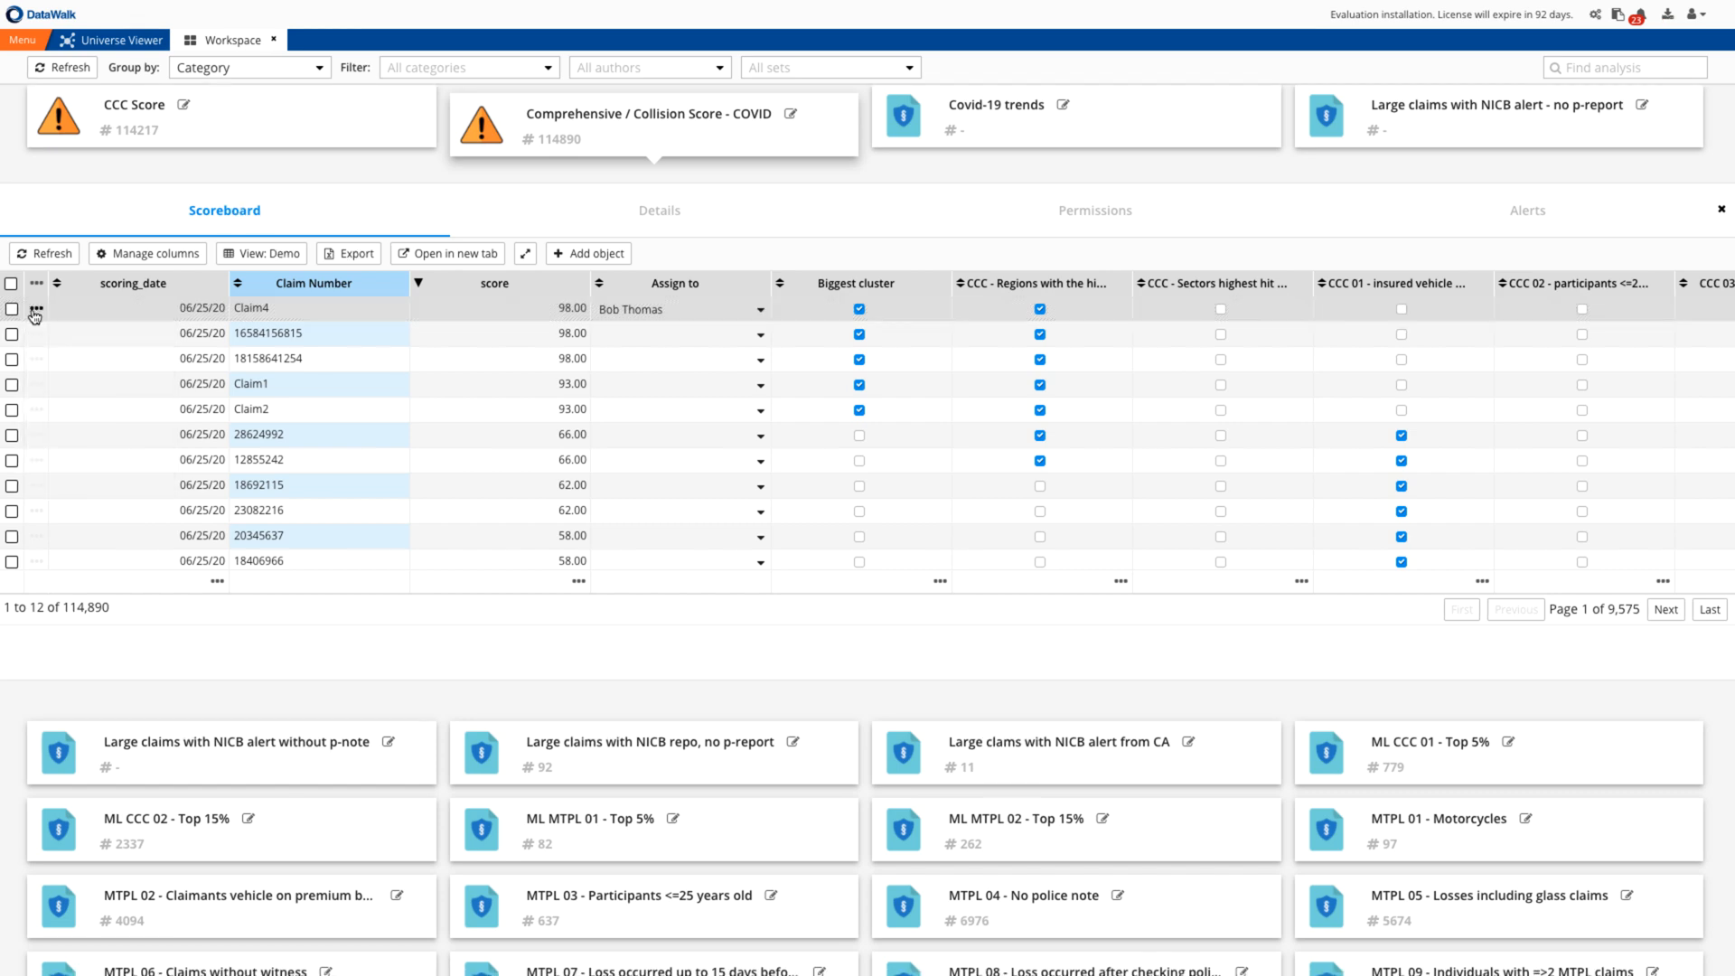
left_click(36, 309)
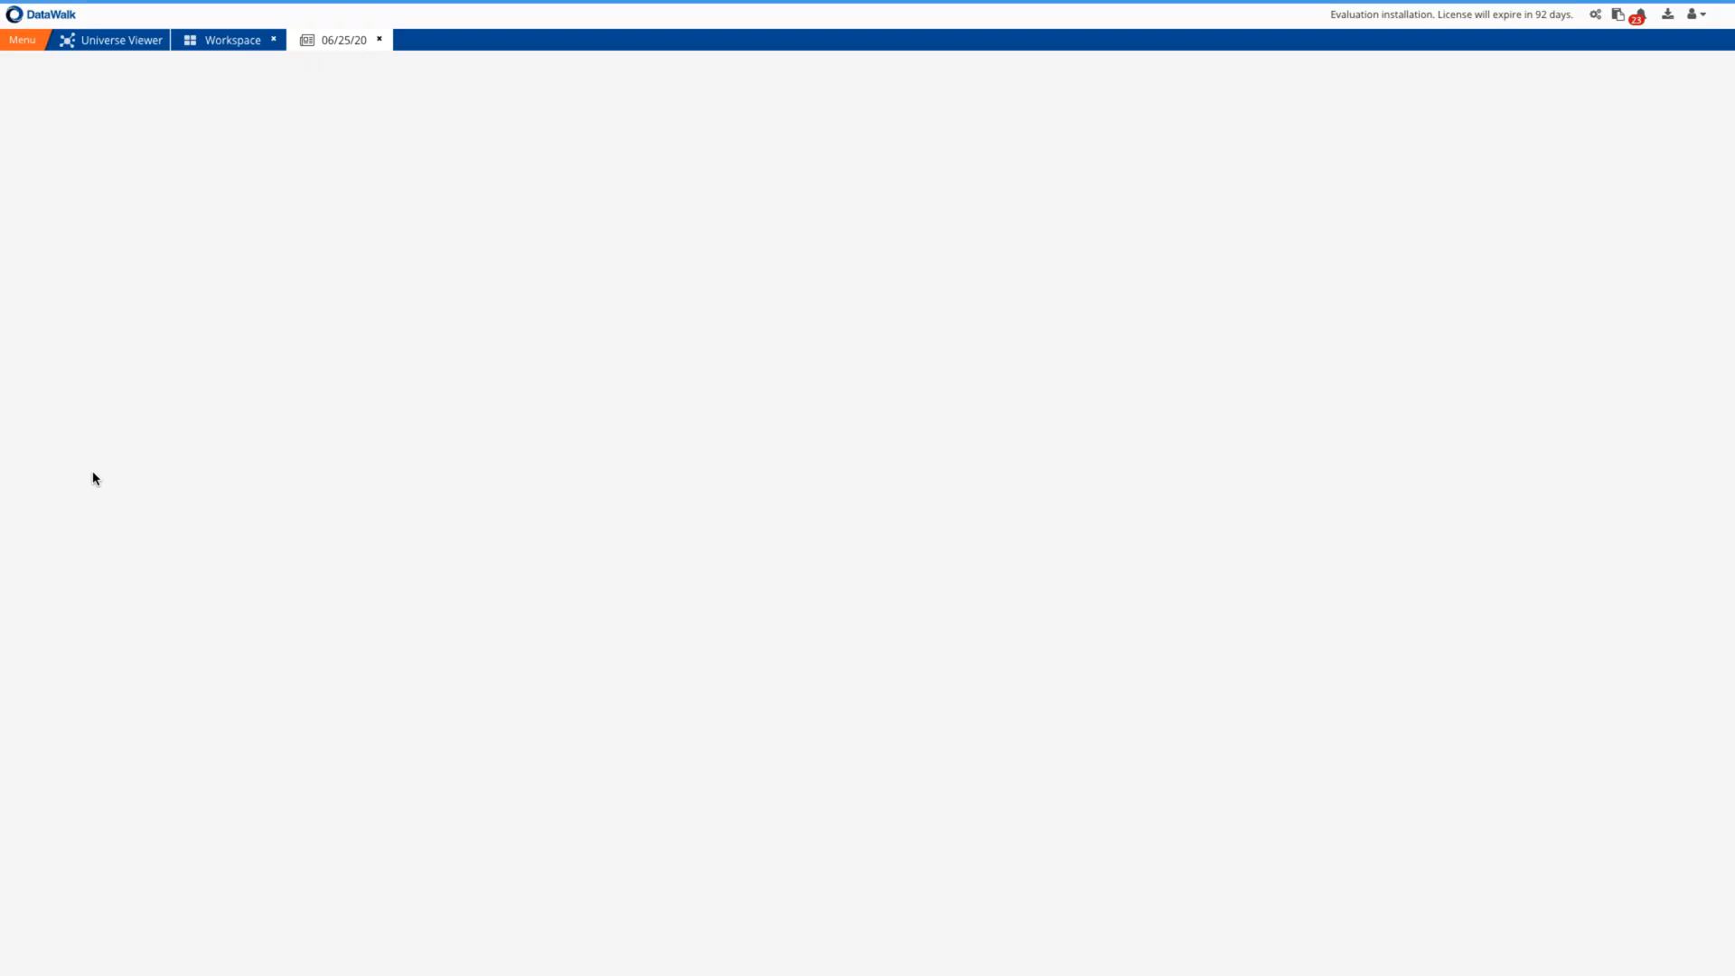
left_click(1496, 651)
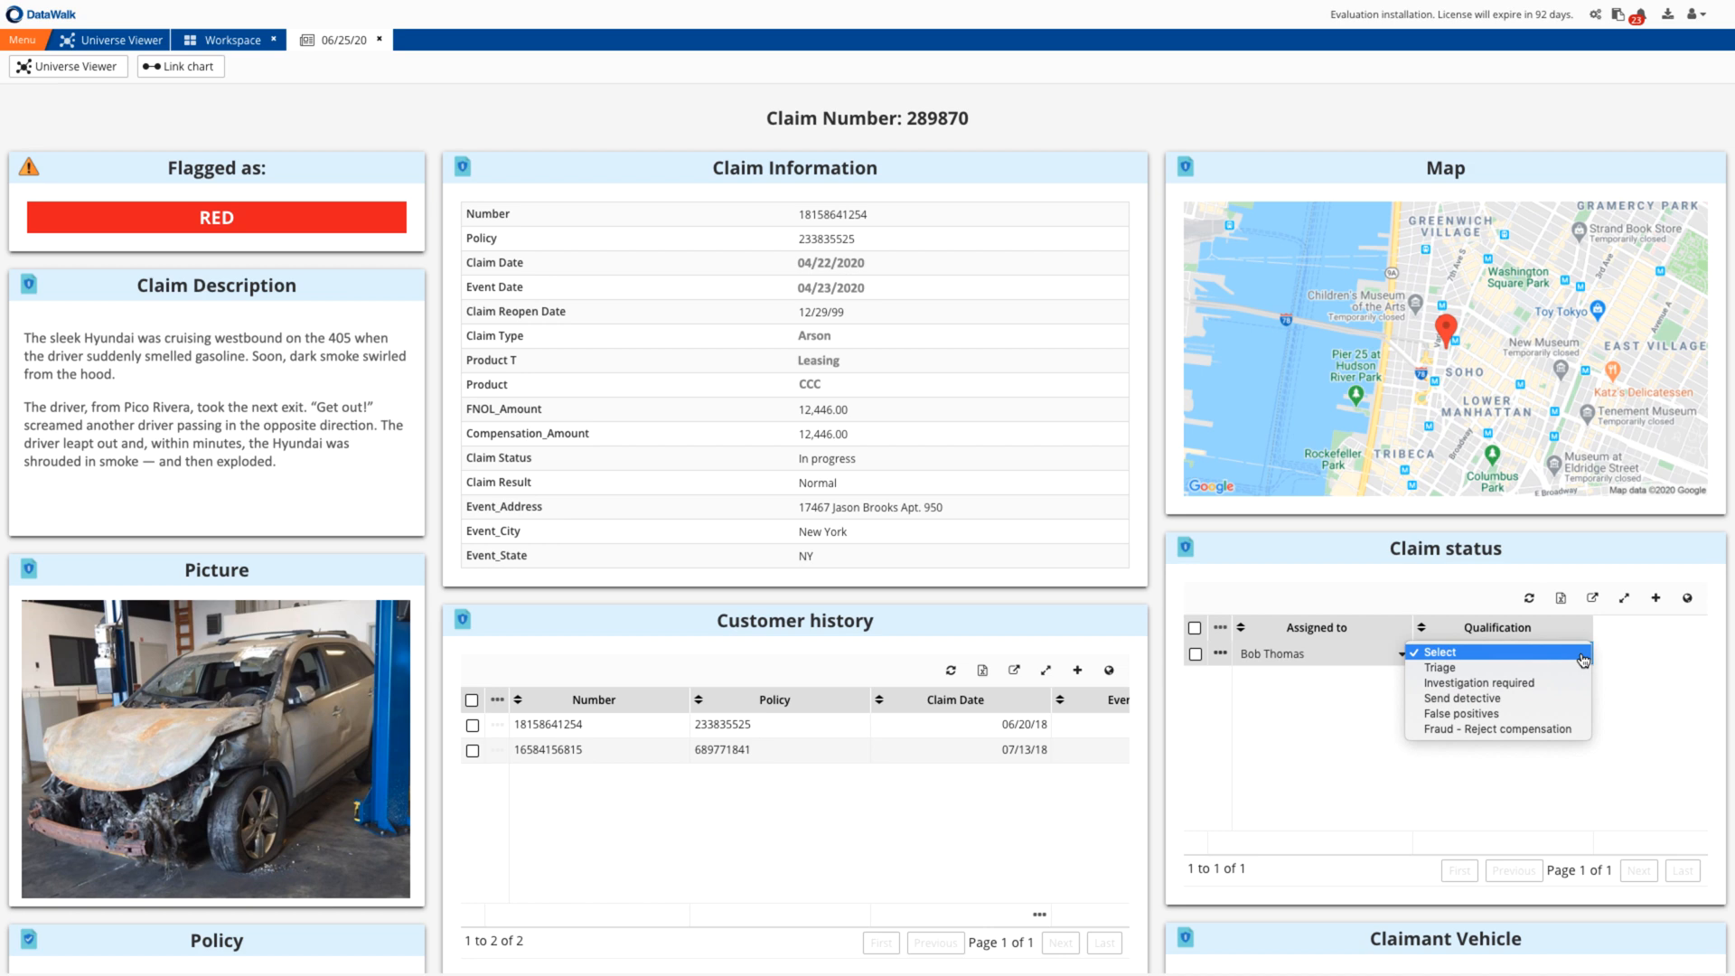
mouse_move(1496, 682)
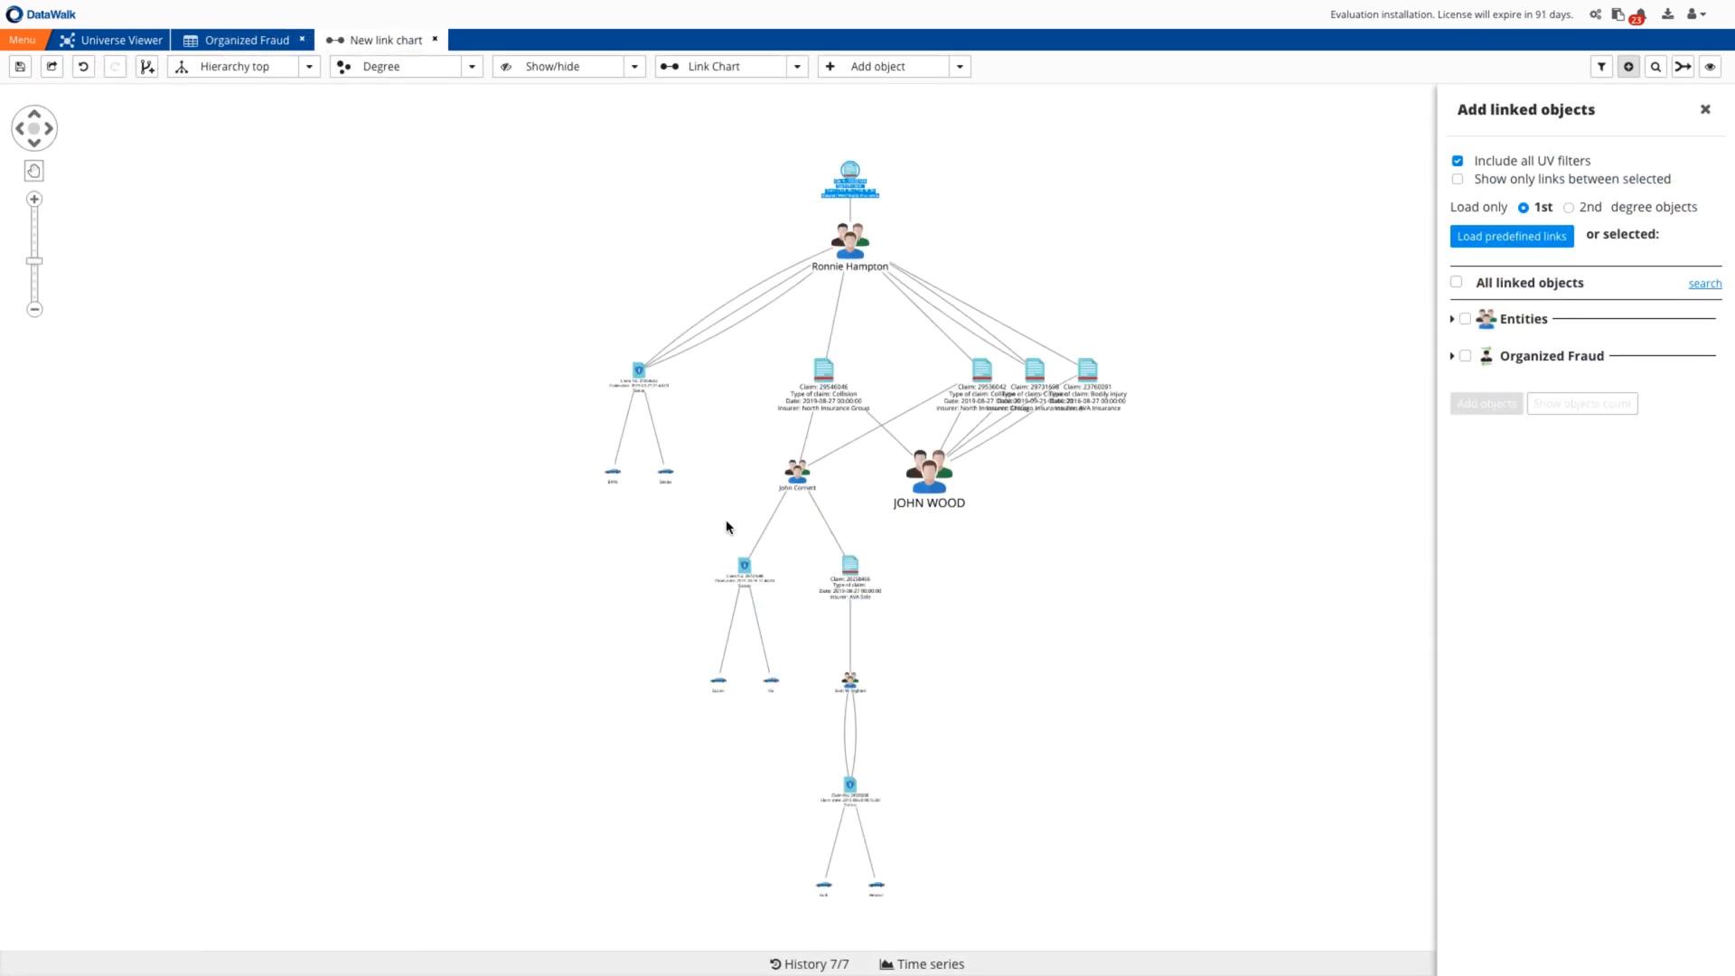
left_click(729, 65)
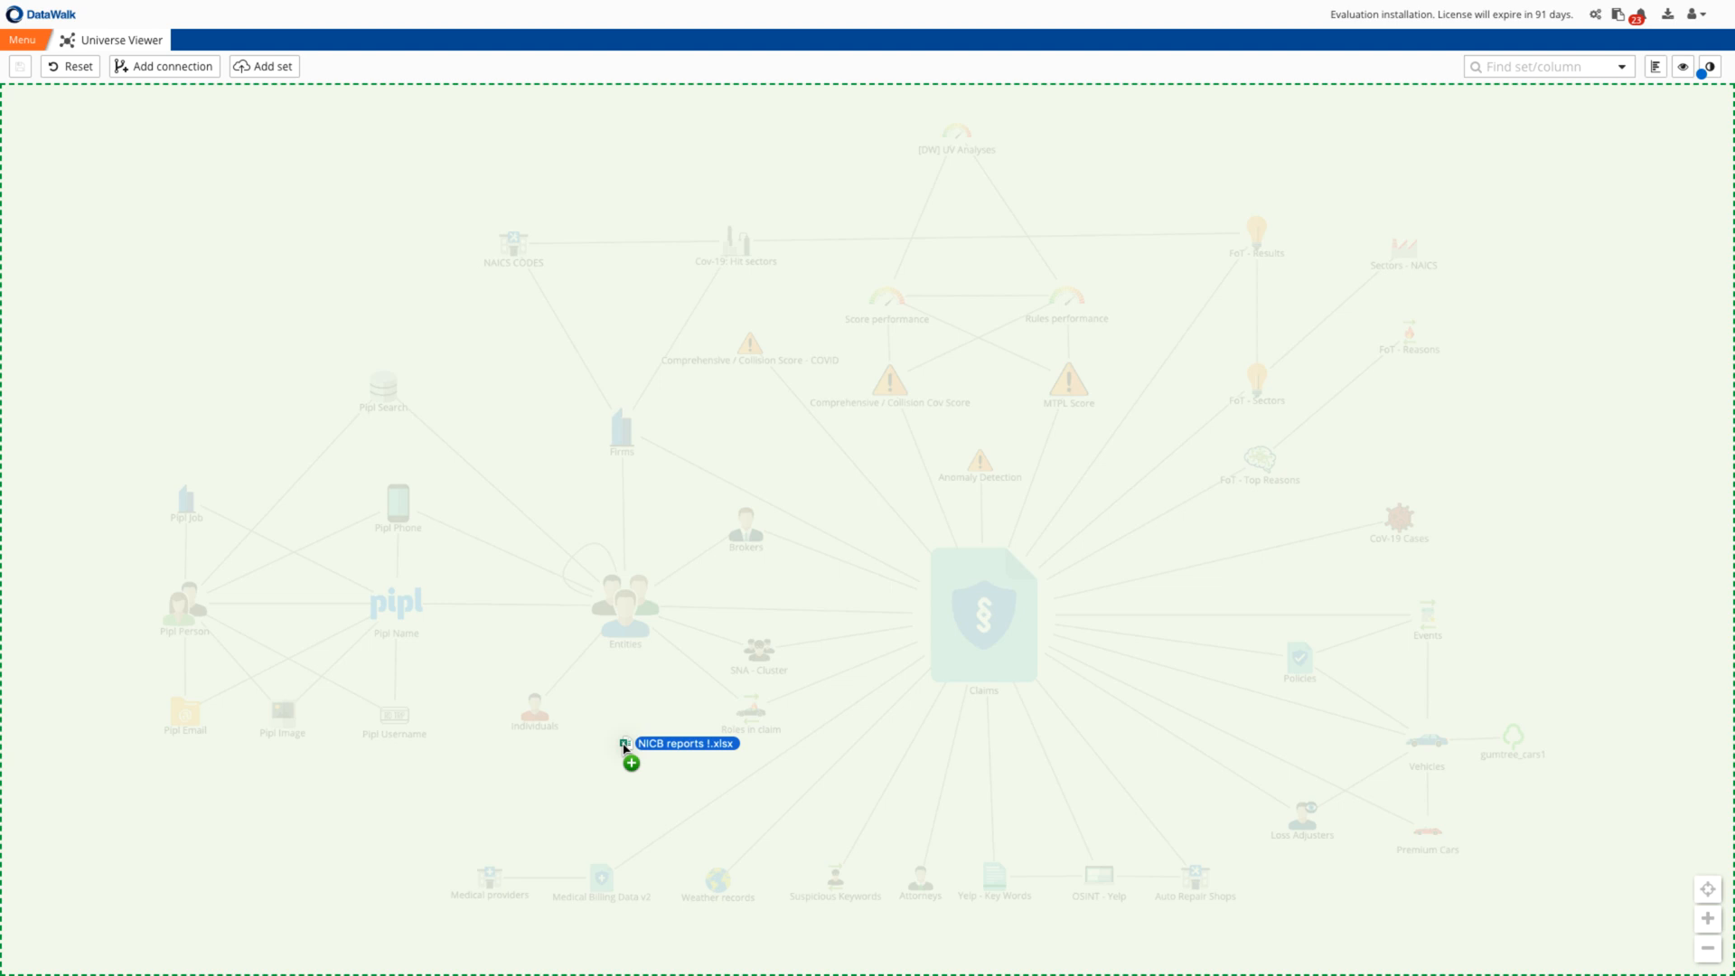
Save the NICB reports as a new 19-column set of 150 records.
left_click(631, 761)
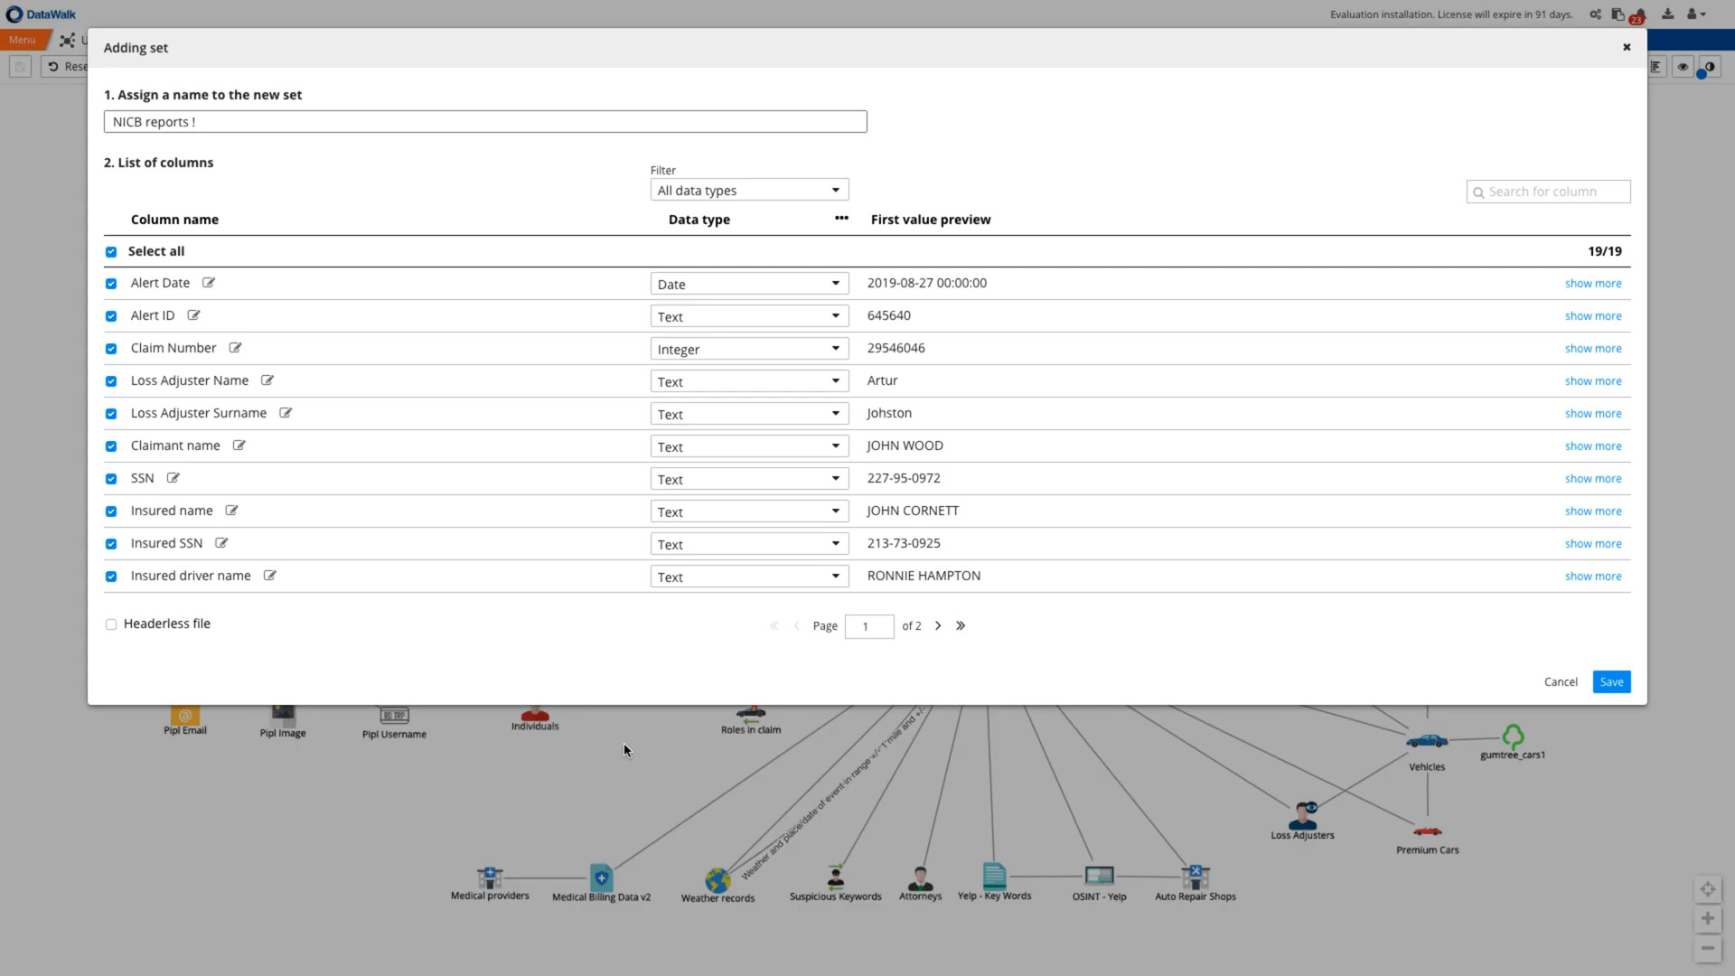
mouse_move(1211, 647)
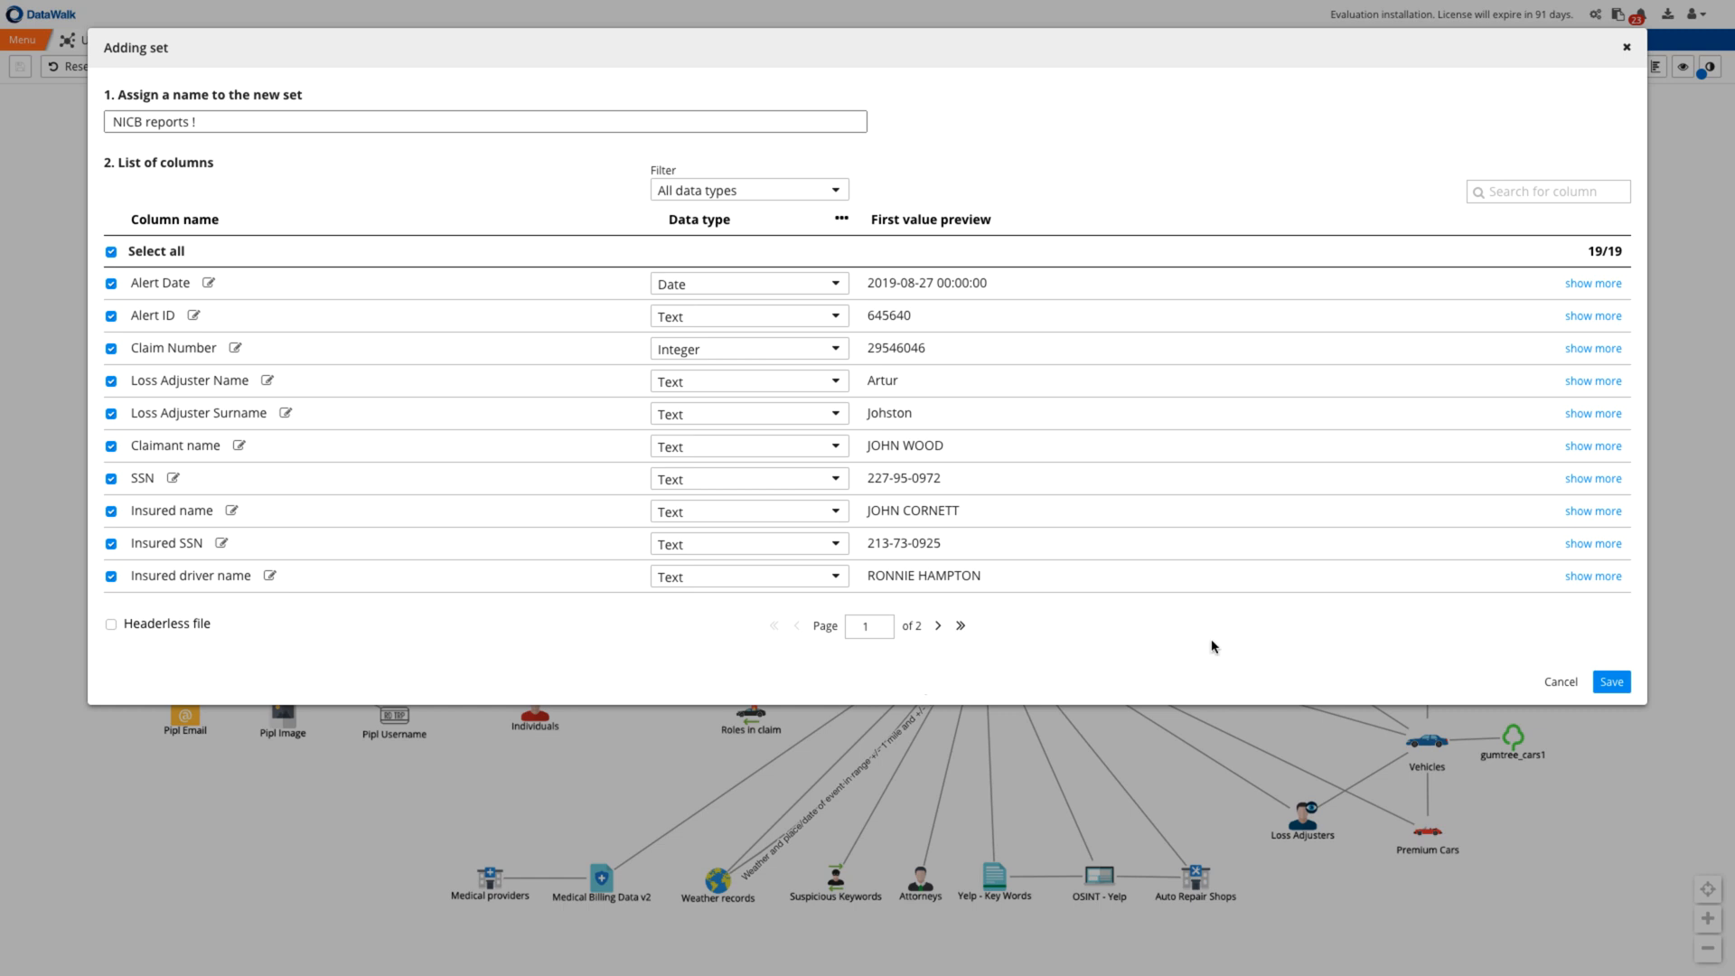
left_click(1610, 682)
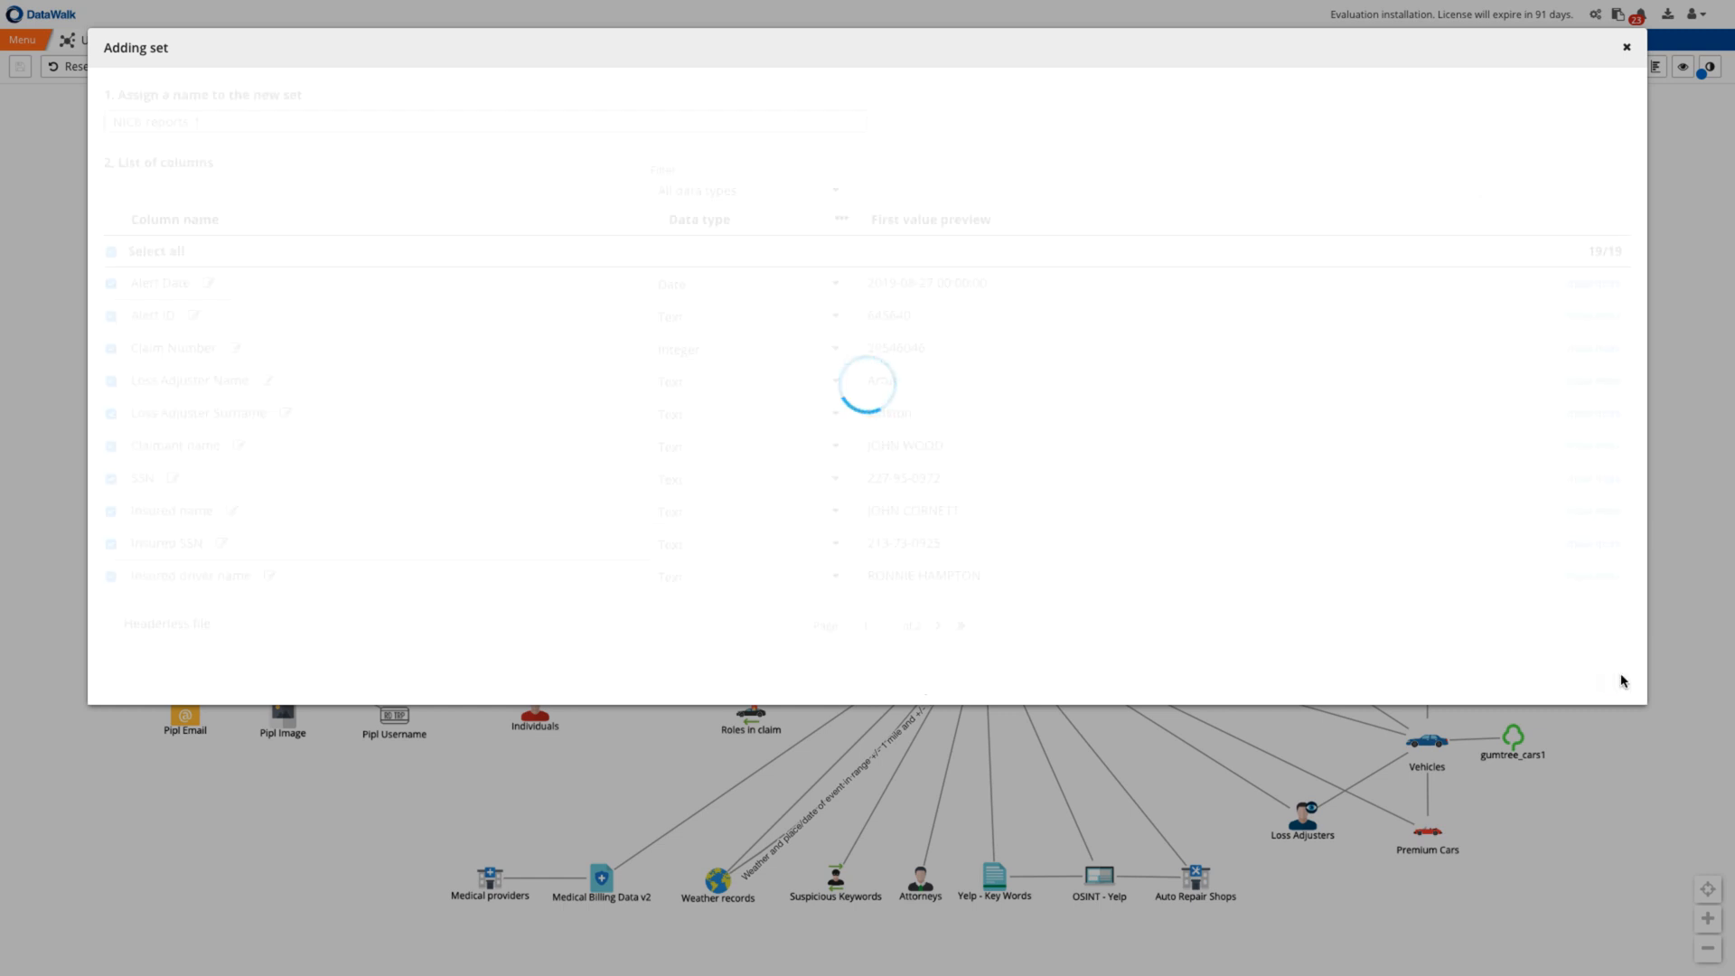
left_click(1625, 47)
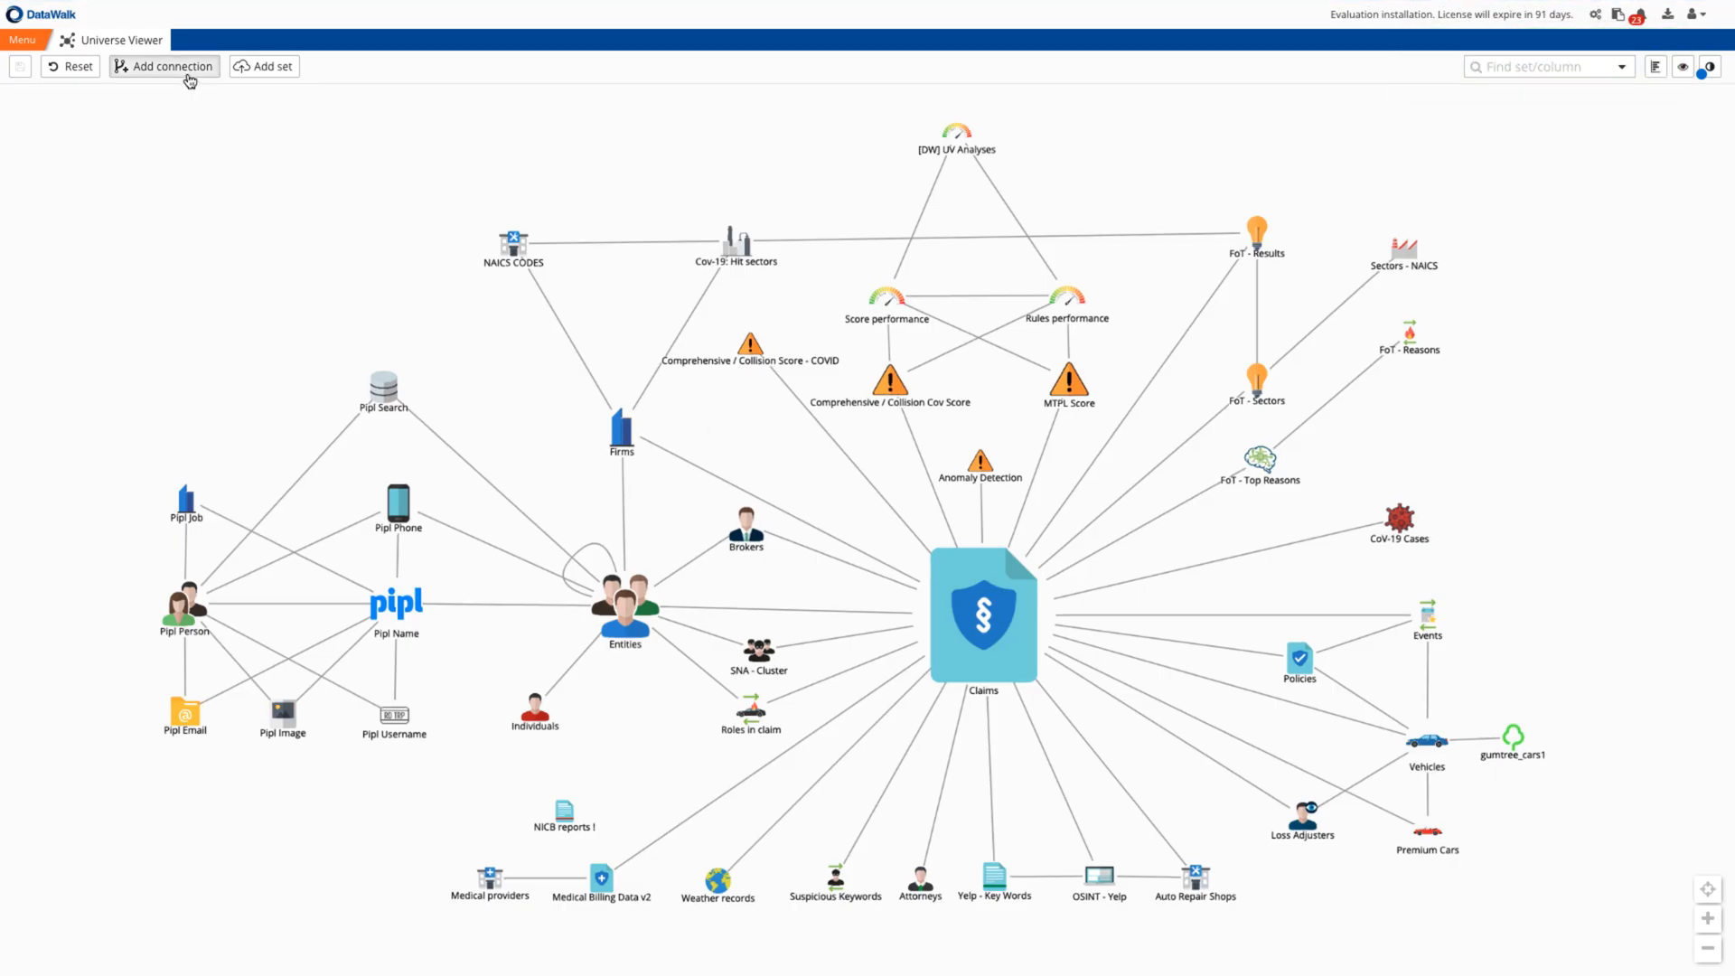
Start and cancel an Add connection, then open the NICB reports records as a table.
left_click(163, 67)
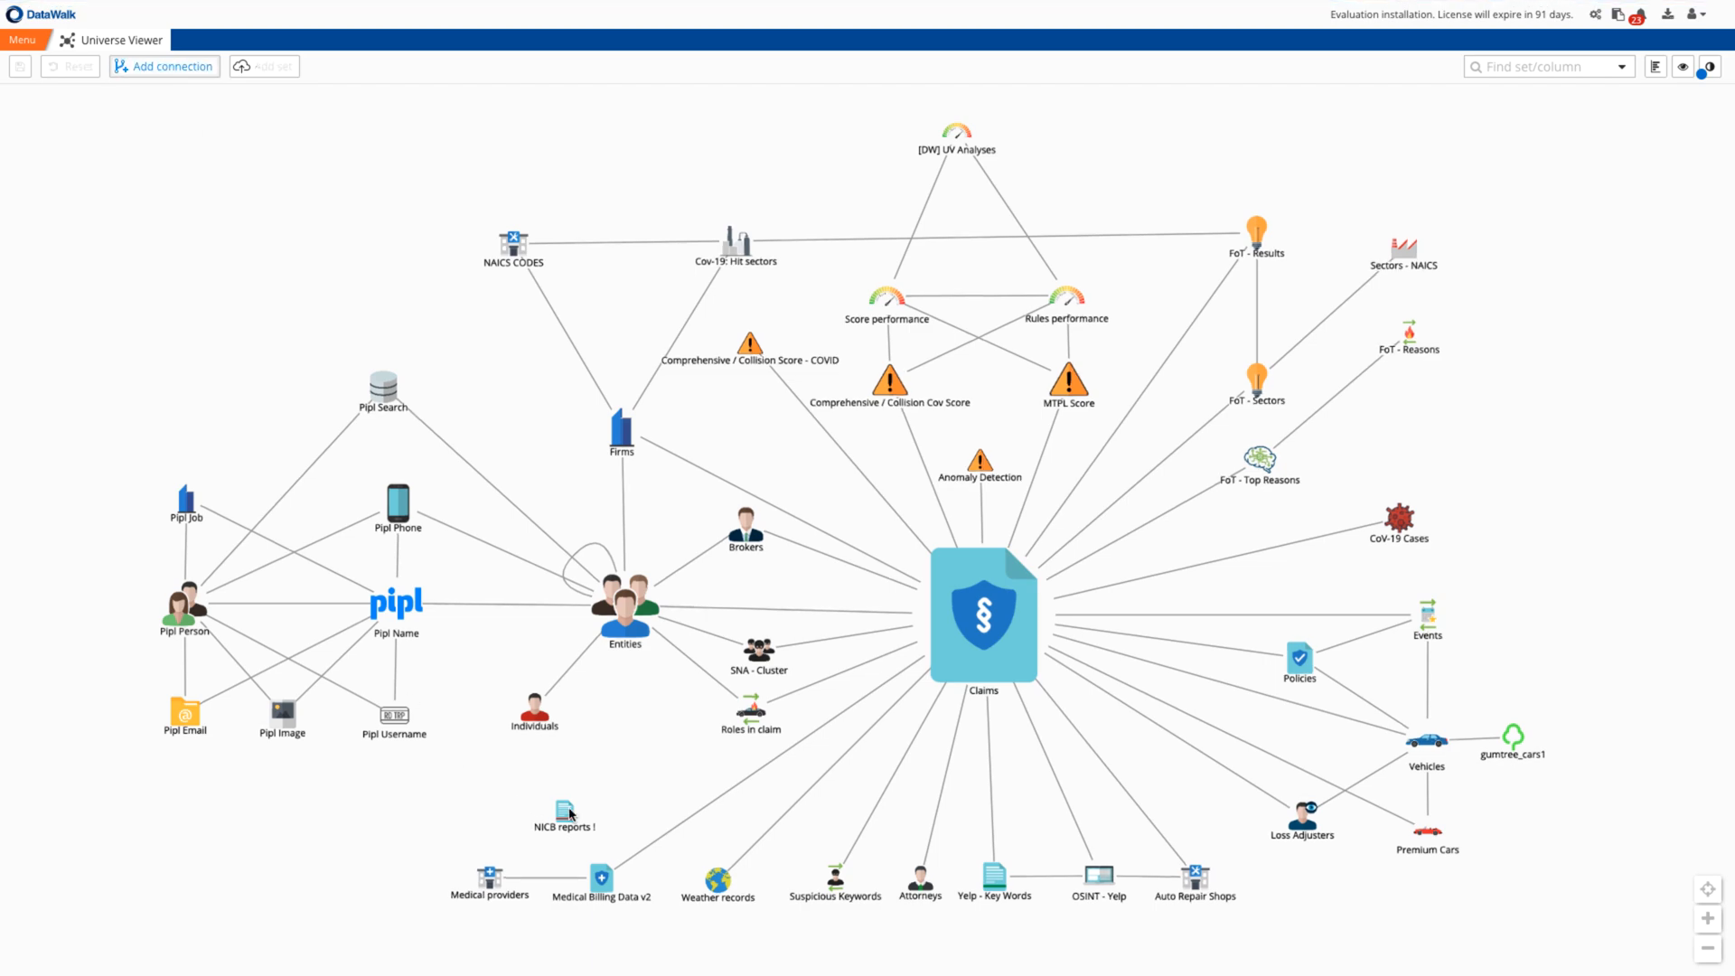
left_click(165, 67)
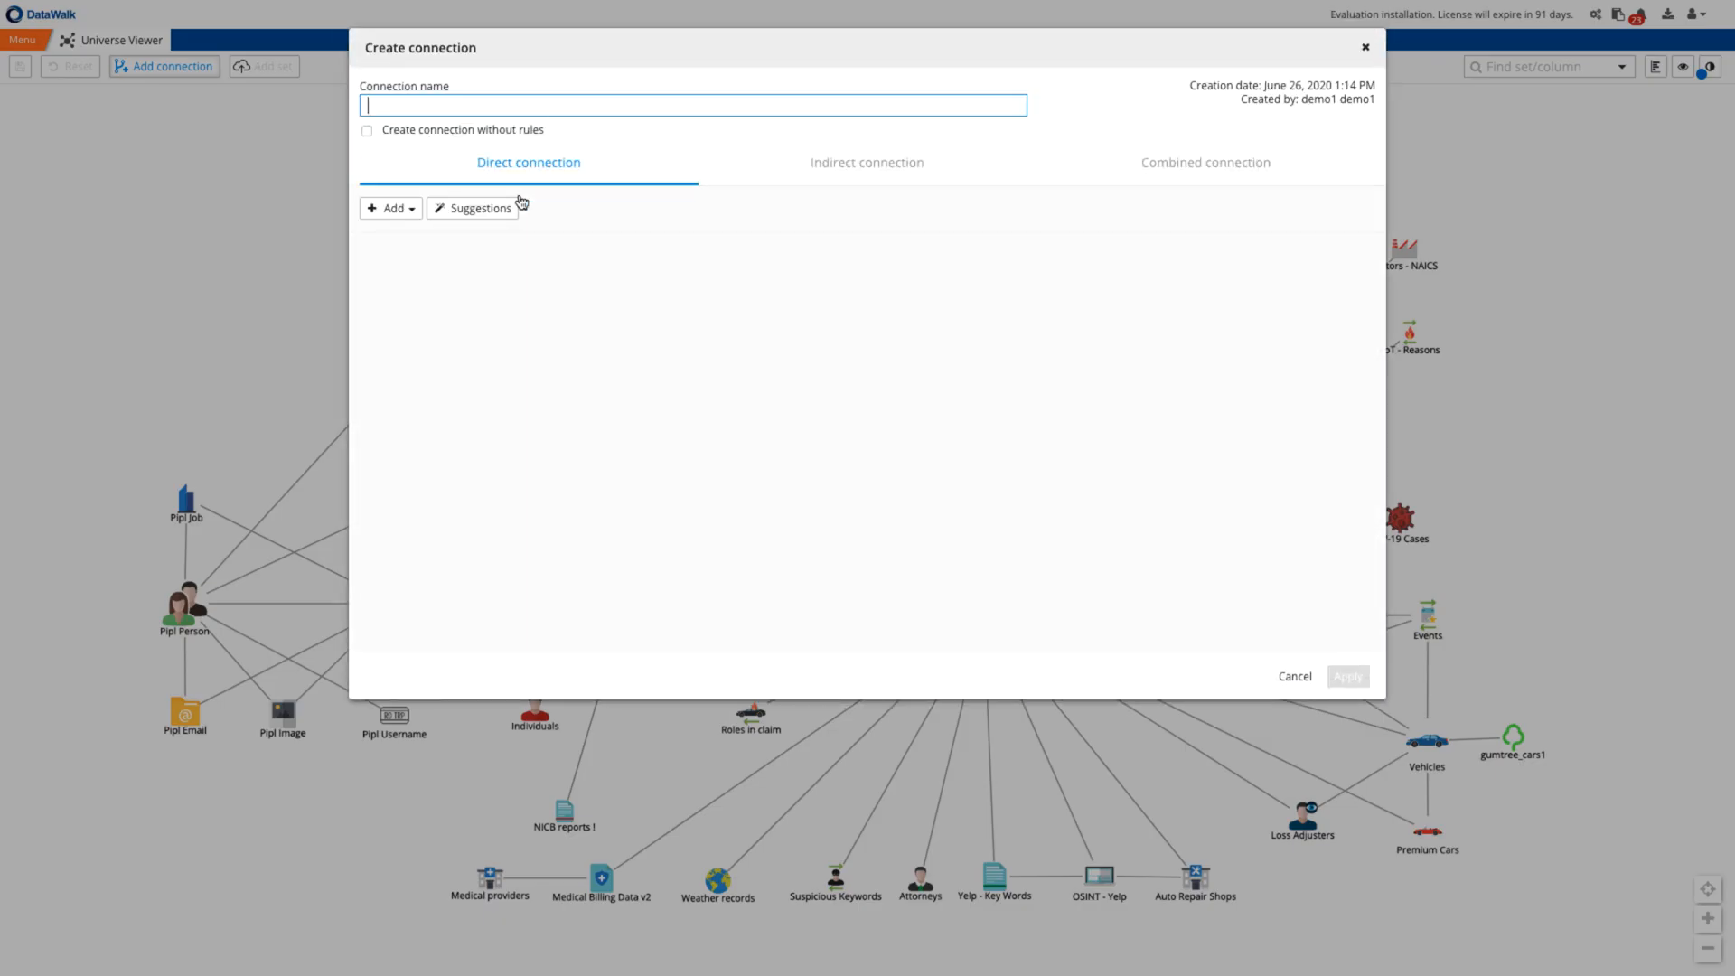
left_click(1347, 676)
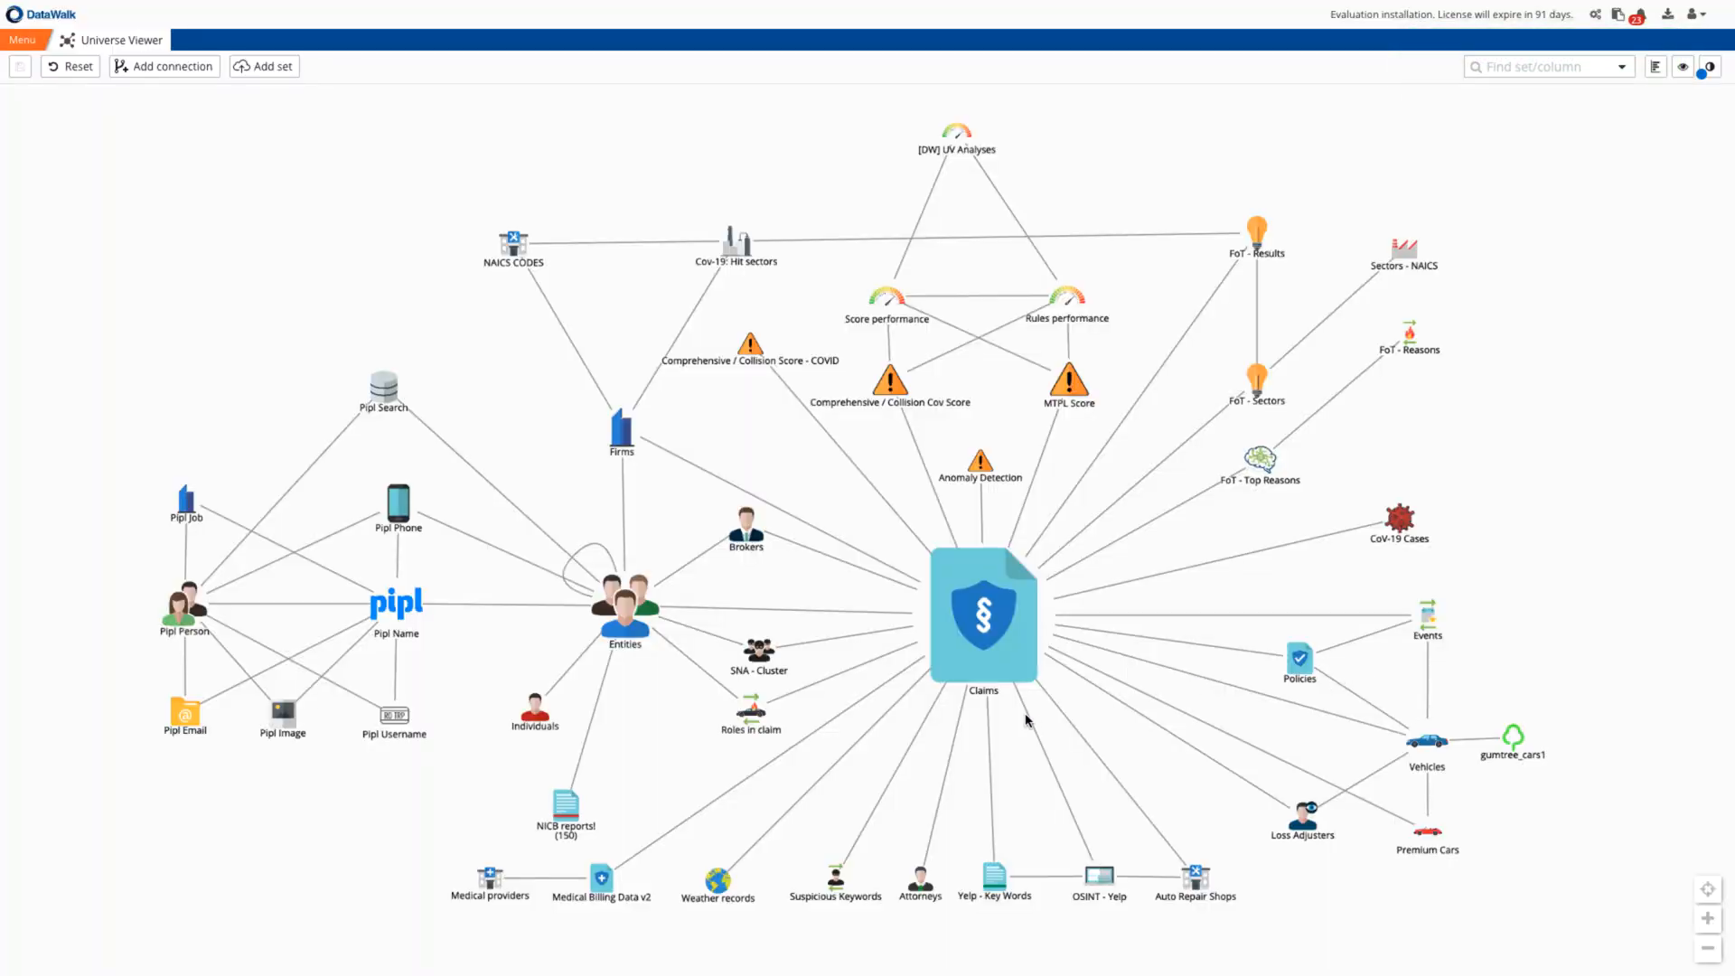
double_click(566, 801)
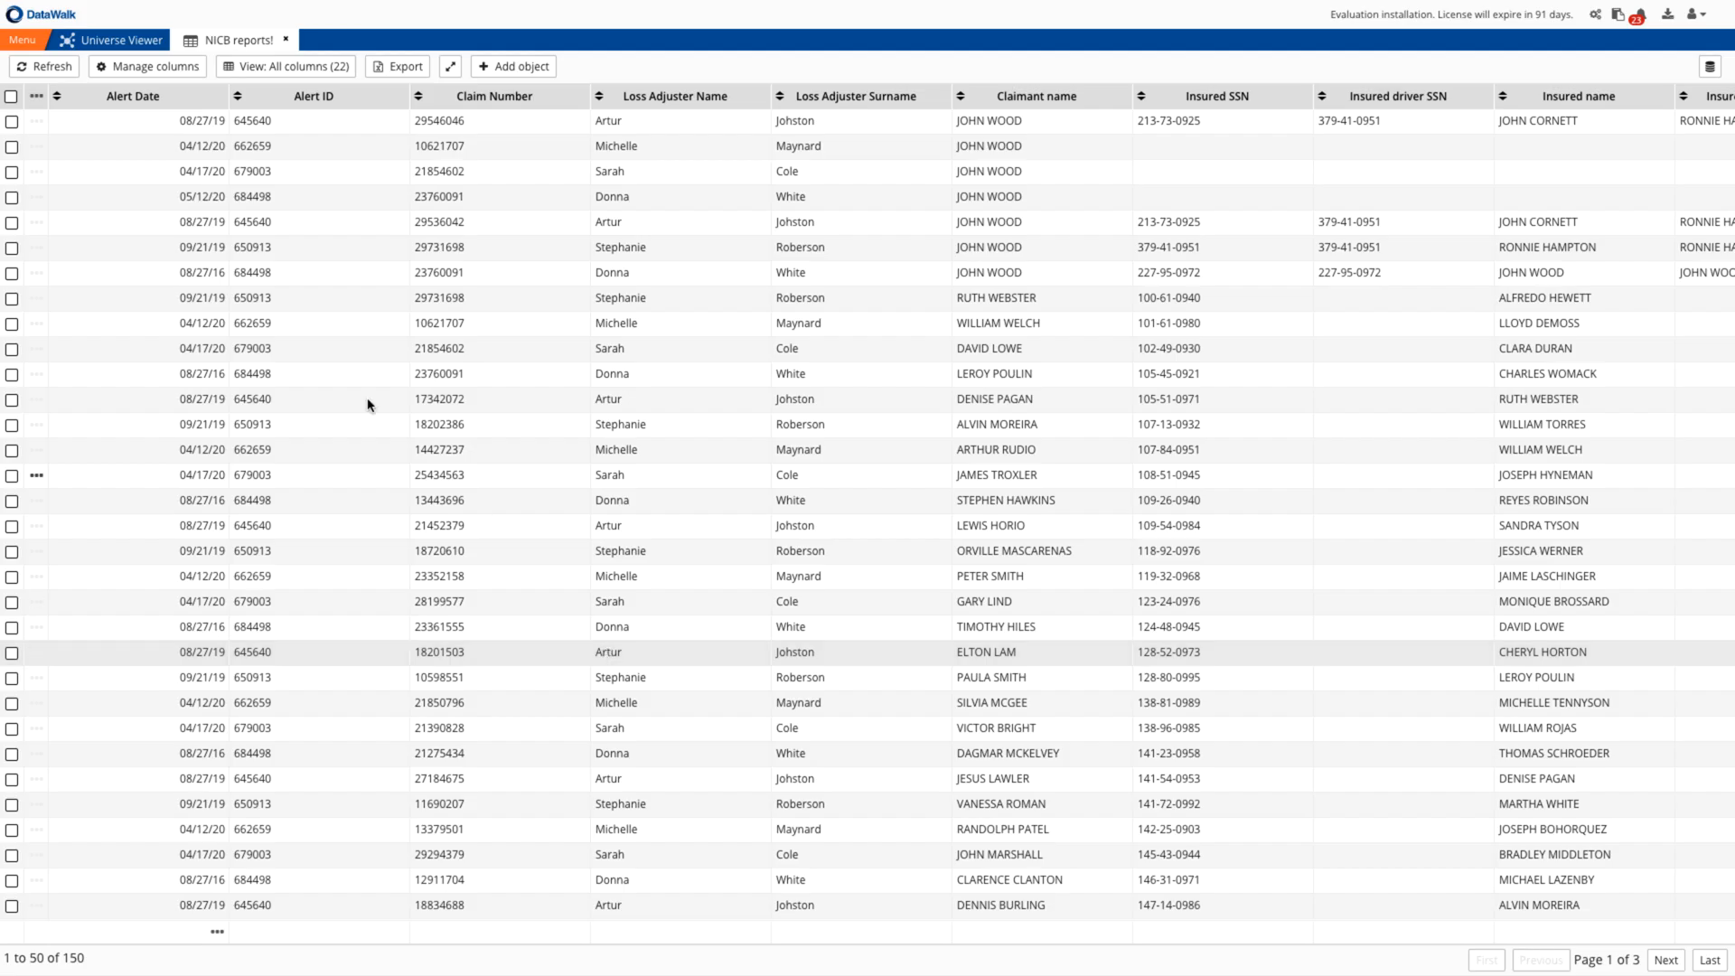
Run Social Network Analysis - Organized Fraud Pattern on all 150 NICB records and close the table.
left_click(36, 96)
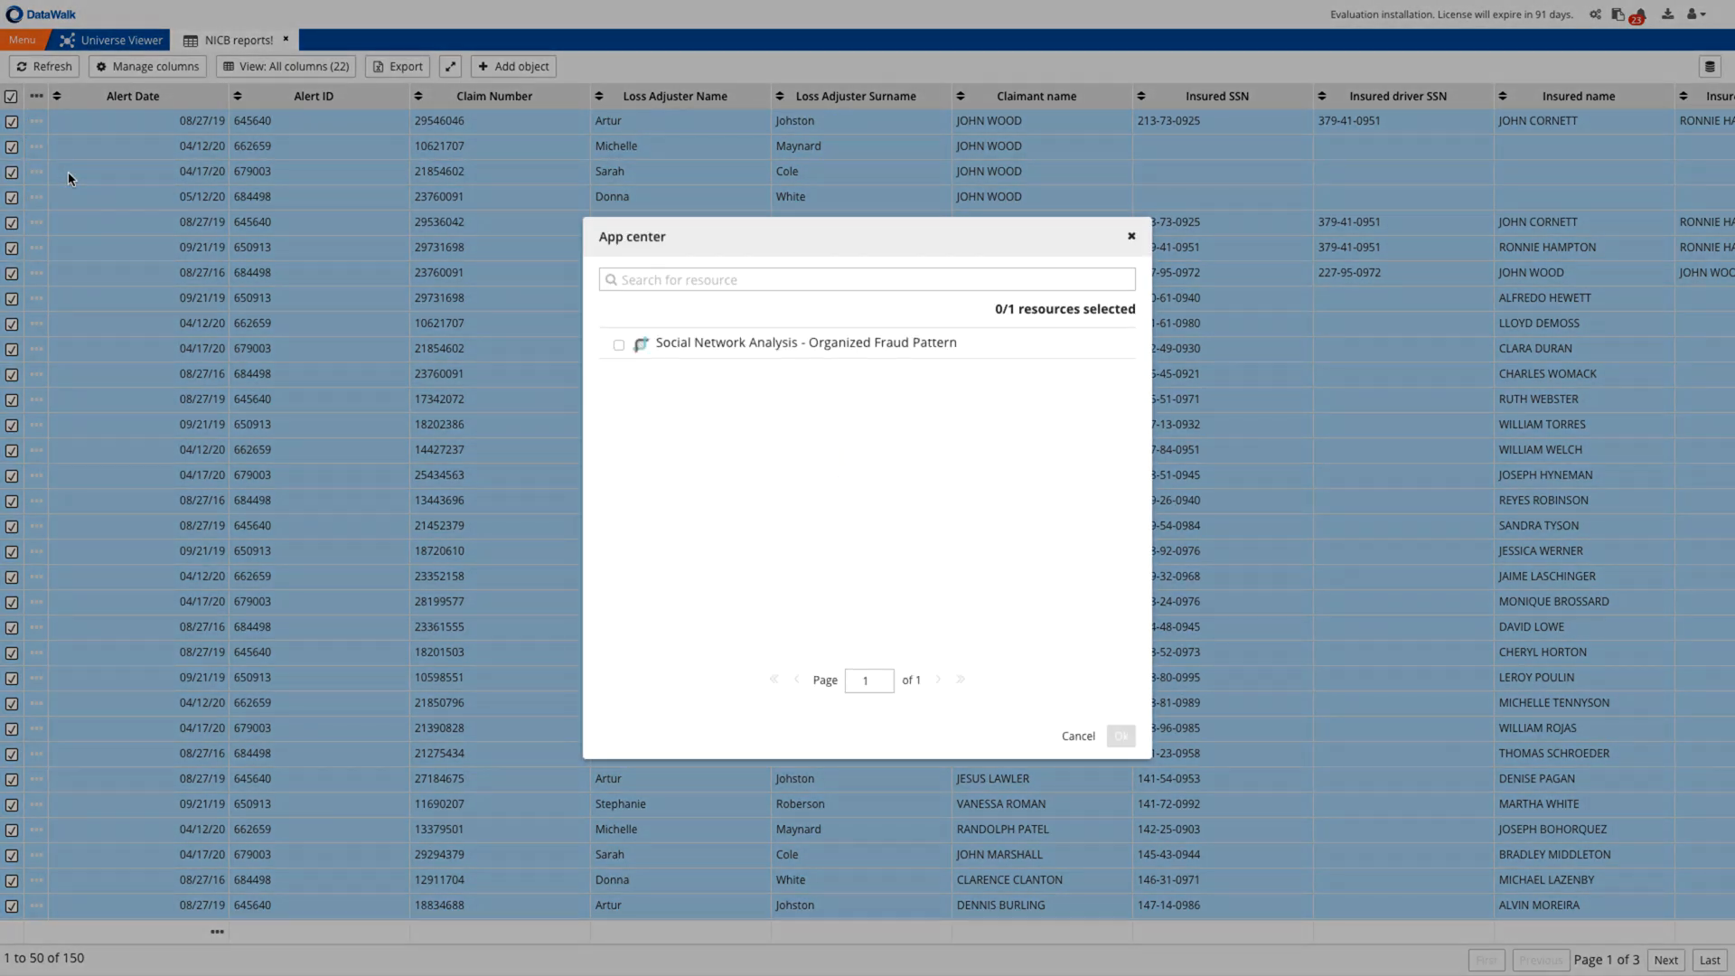
left_click(618, 343)
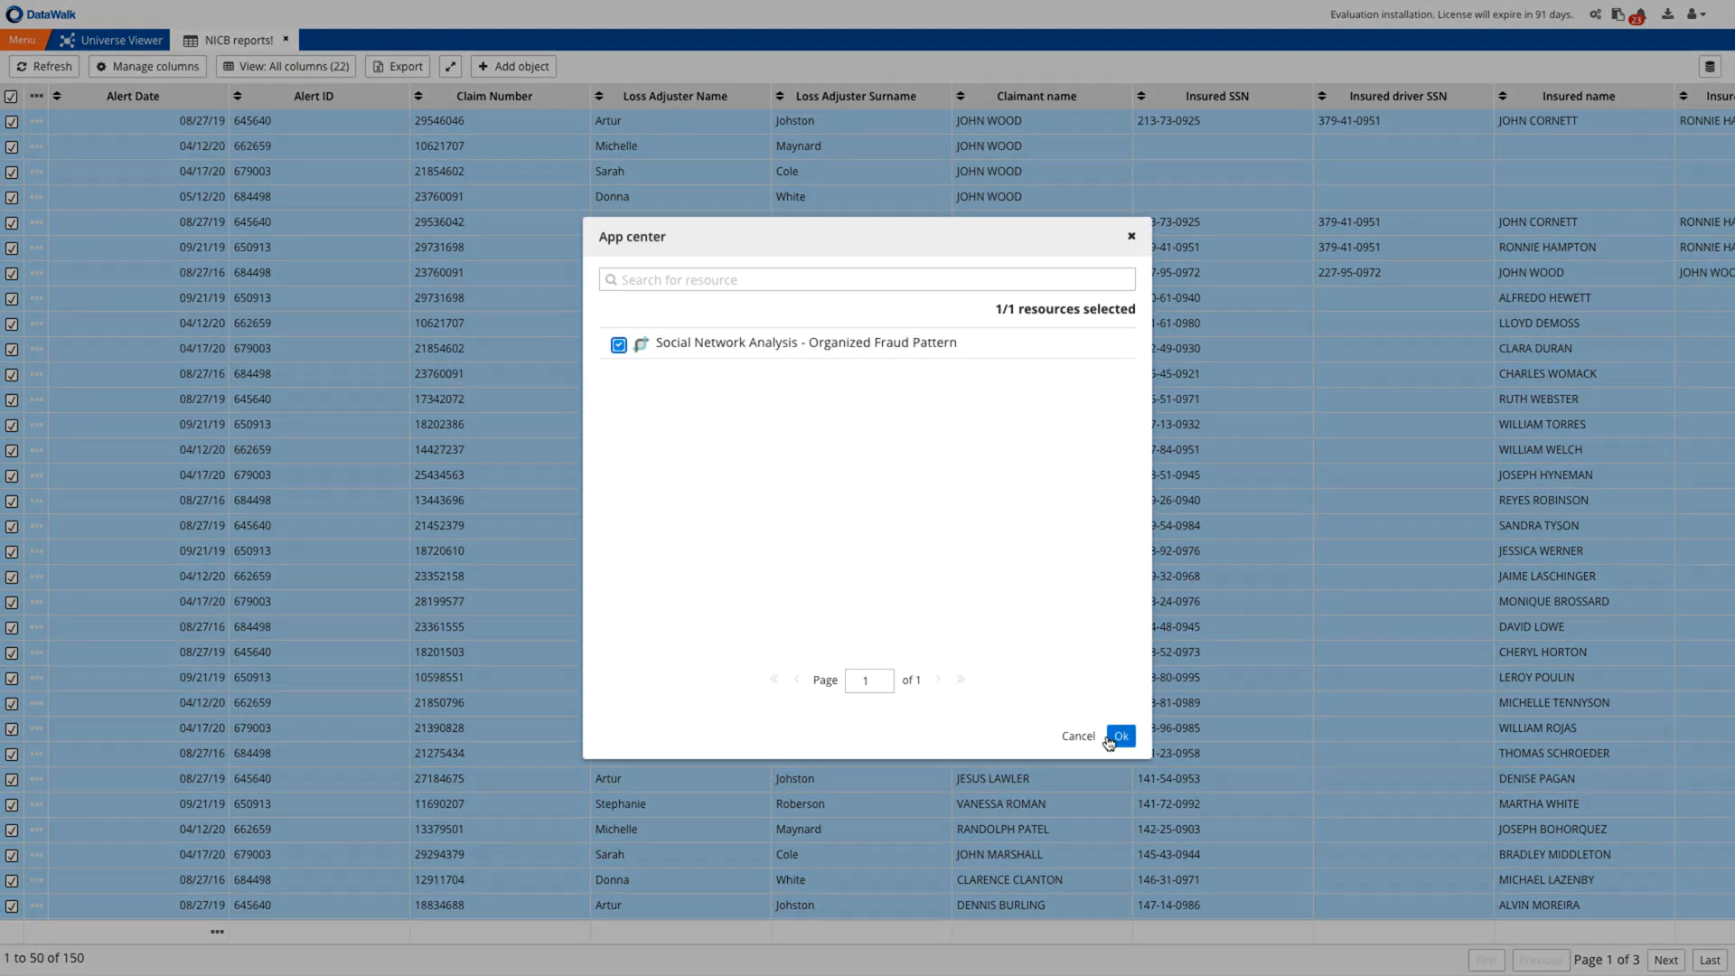
left_click(1119, 735)
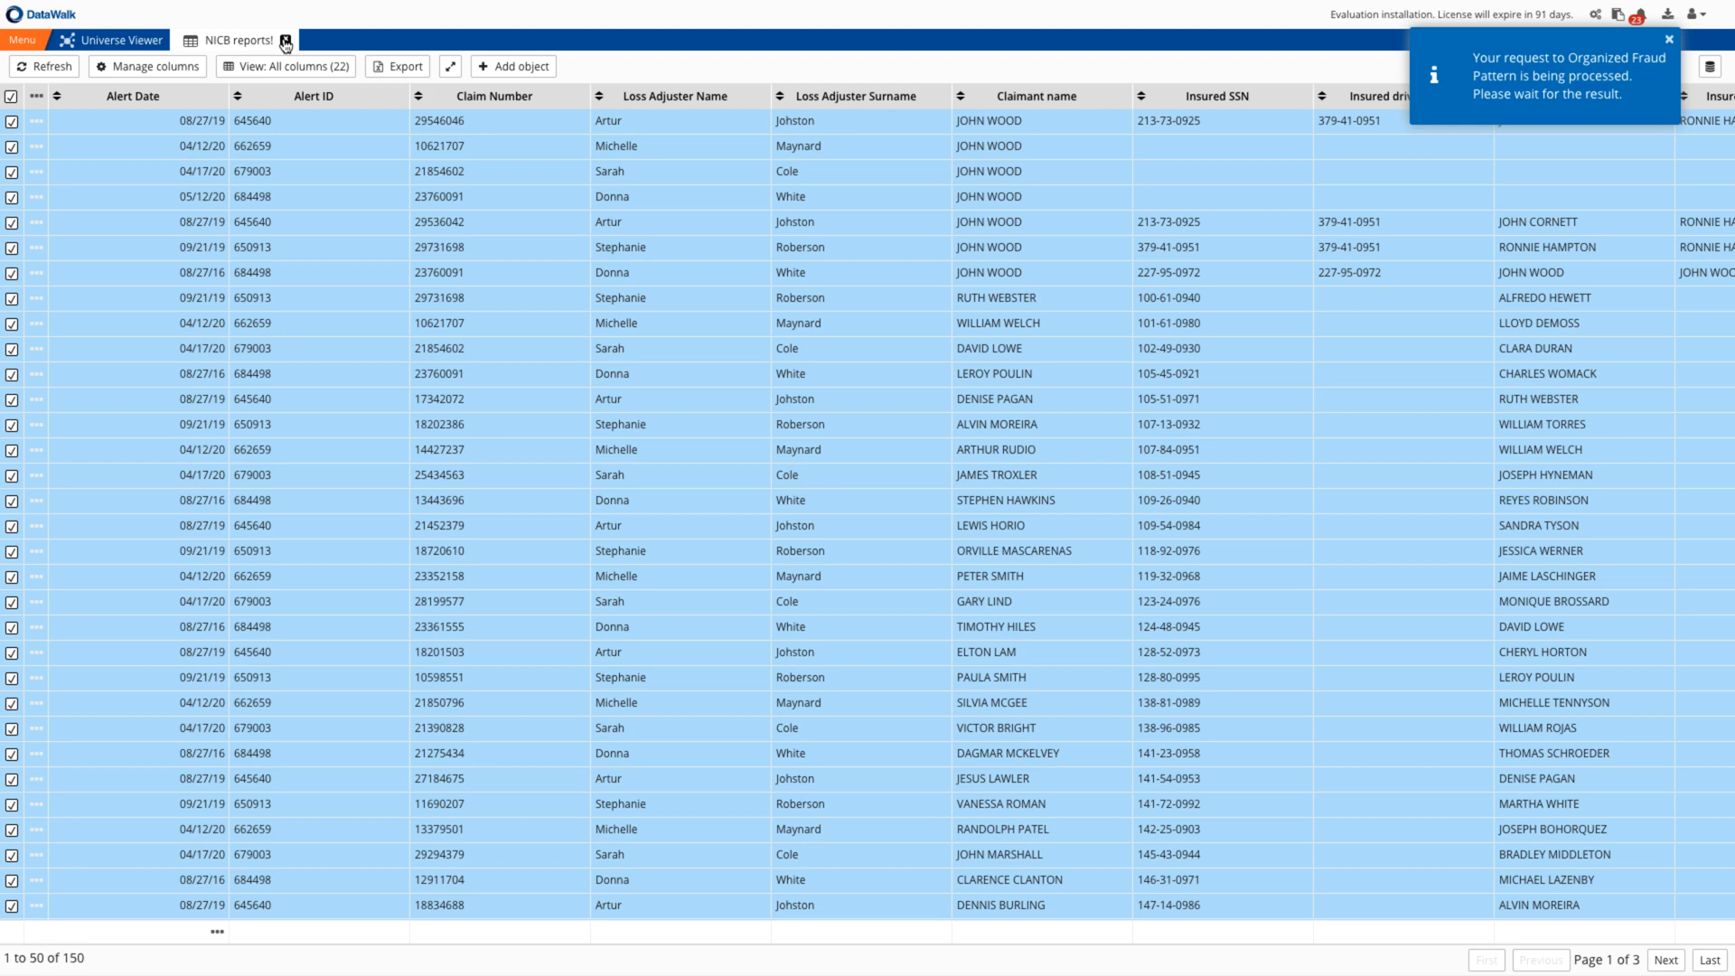
left_click(108, 38)
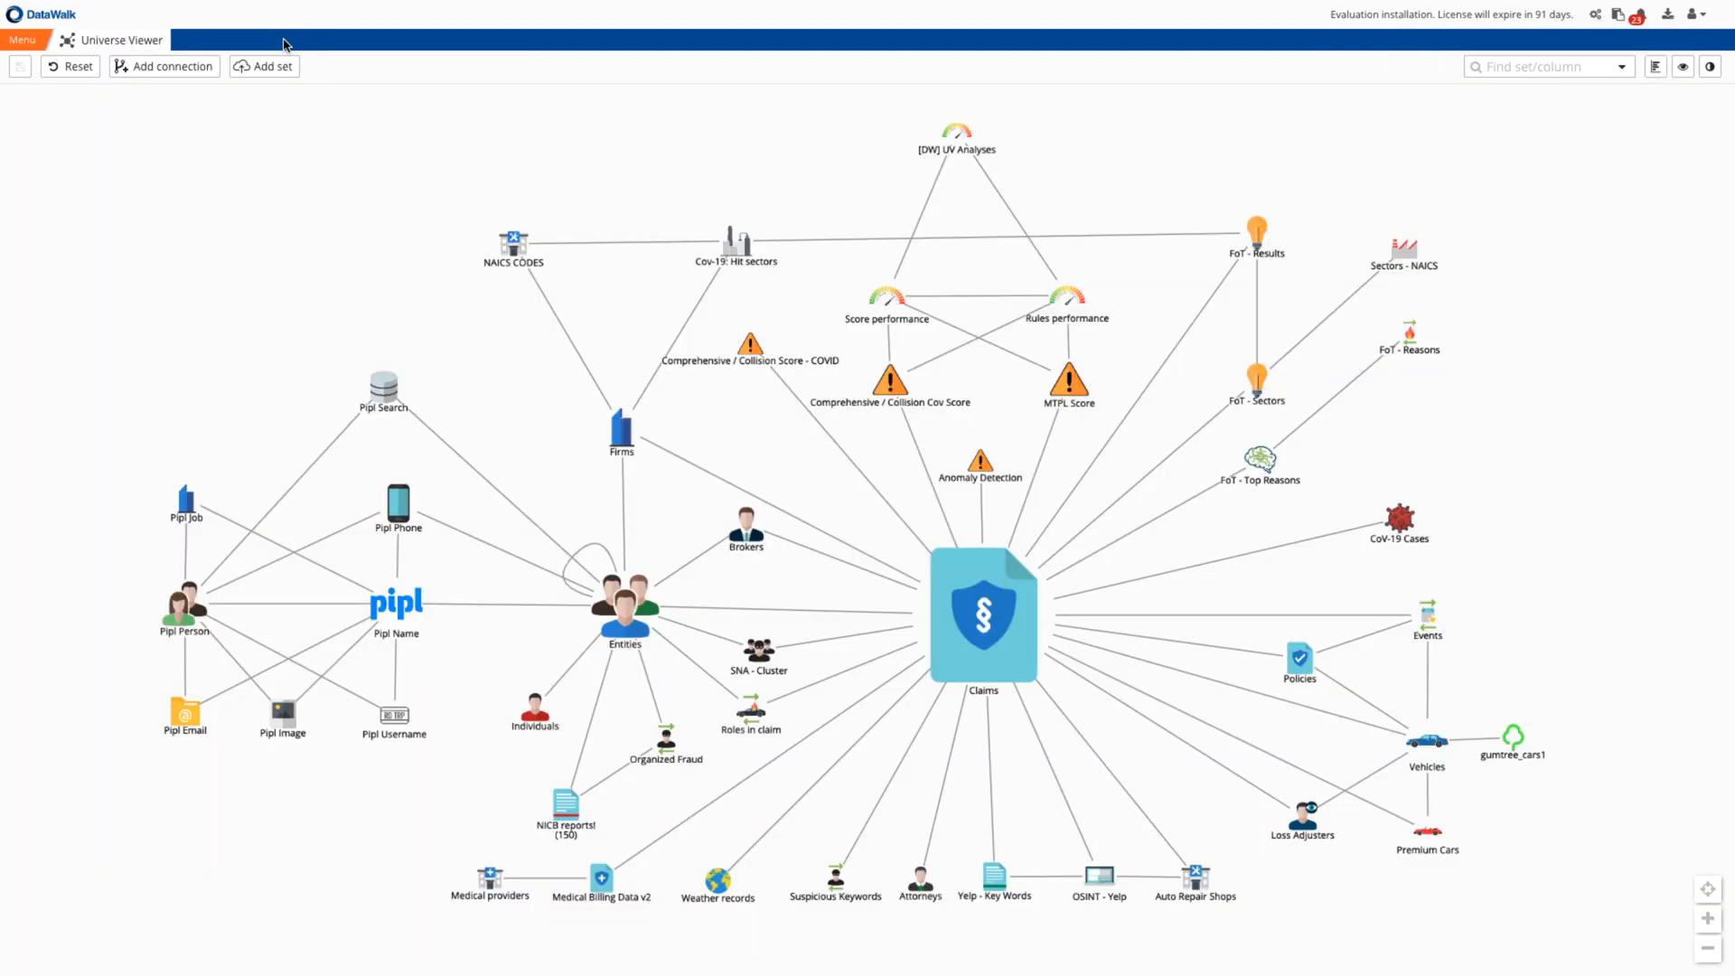
Filter Organized Fraud on 'Various types of products' = True, leaving a single fraud ring.
right_click(665, 743)
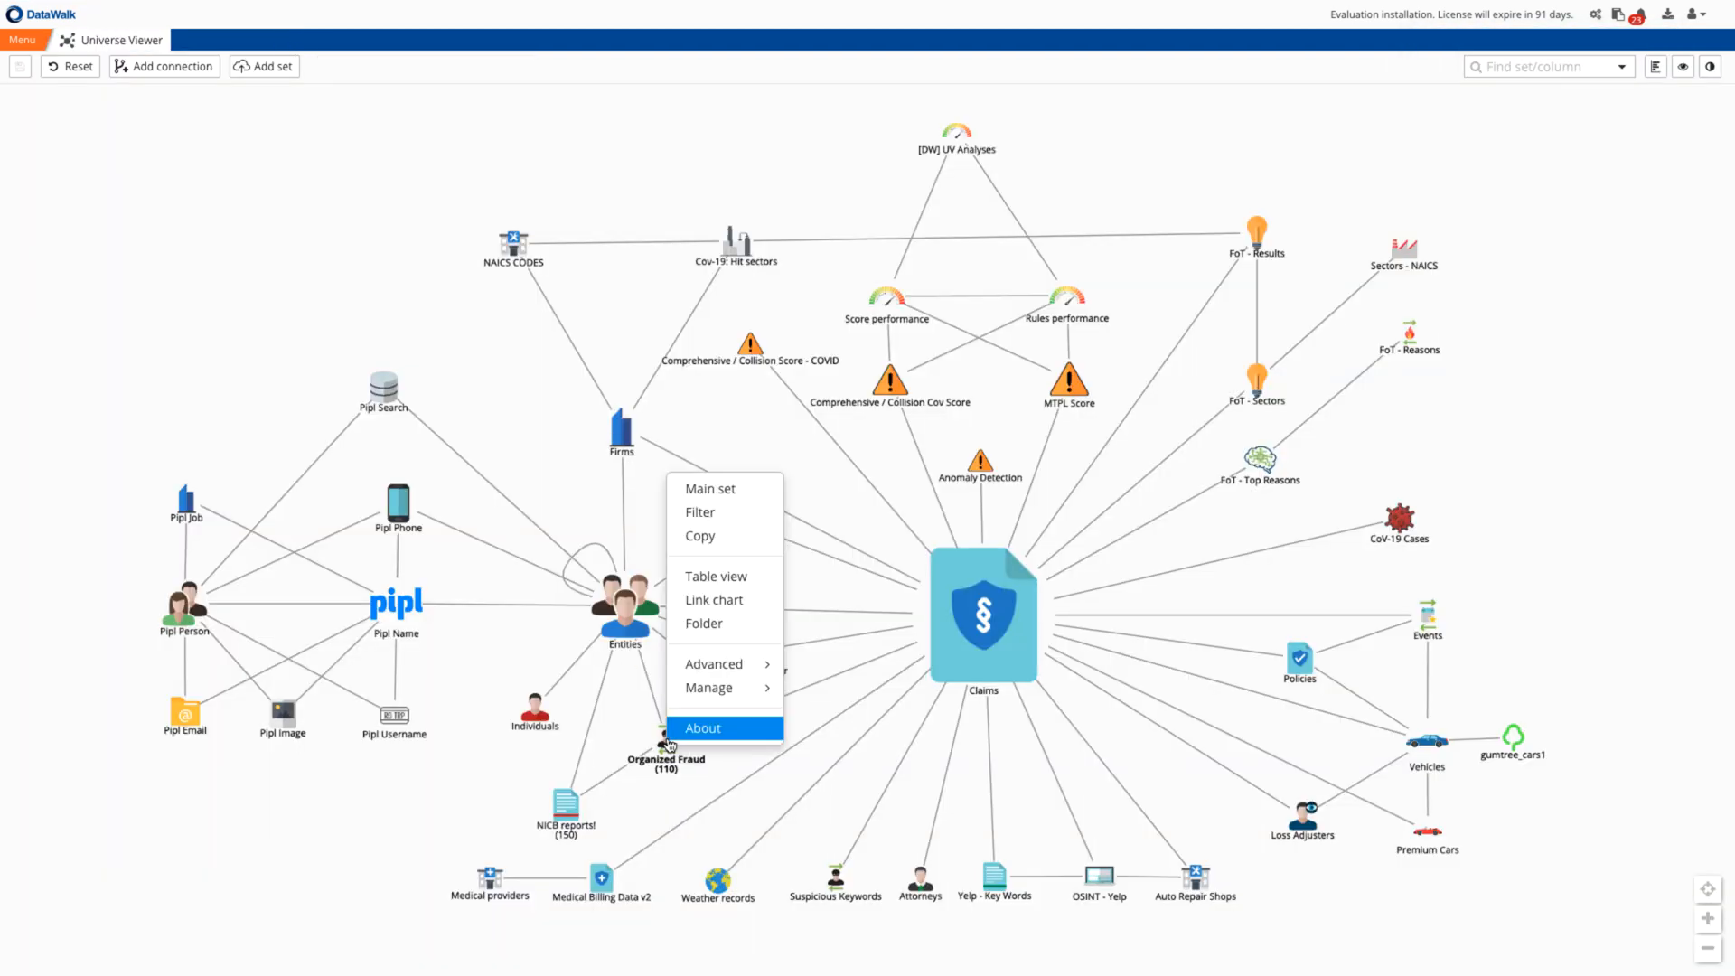
left_click(699, 512)
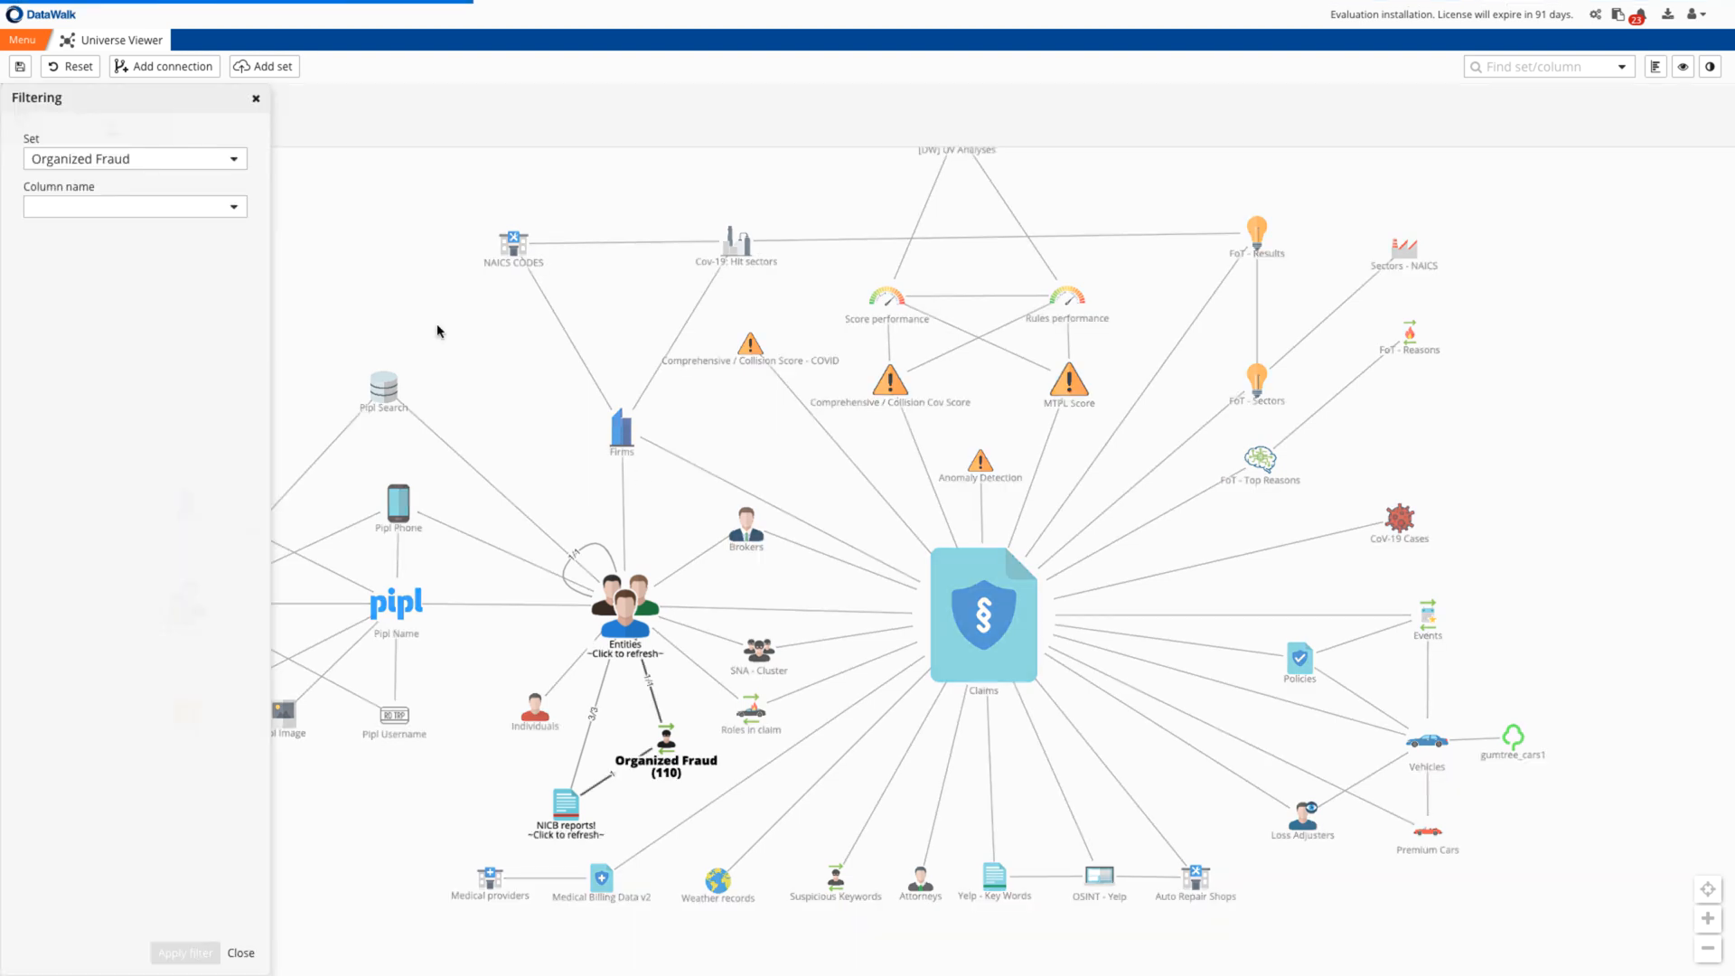
left_click(133, 206)
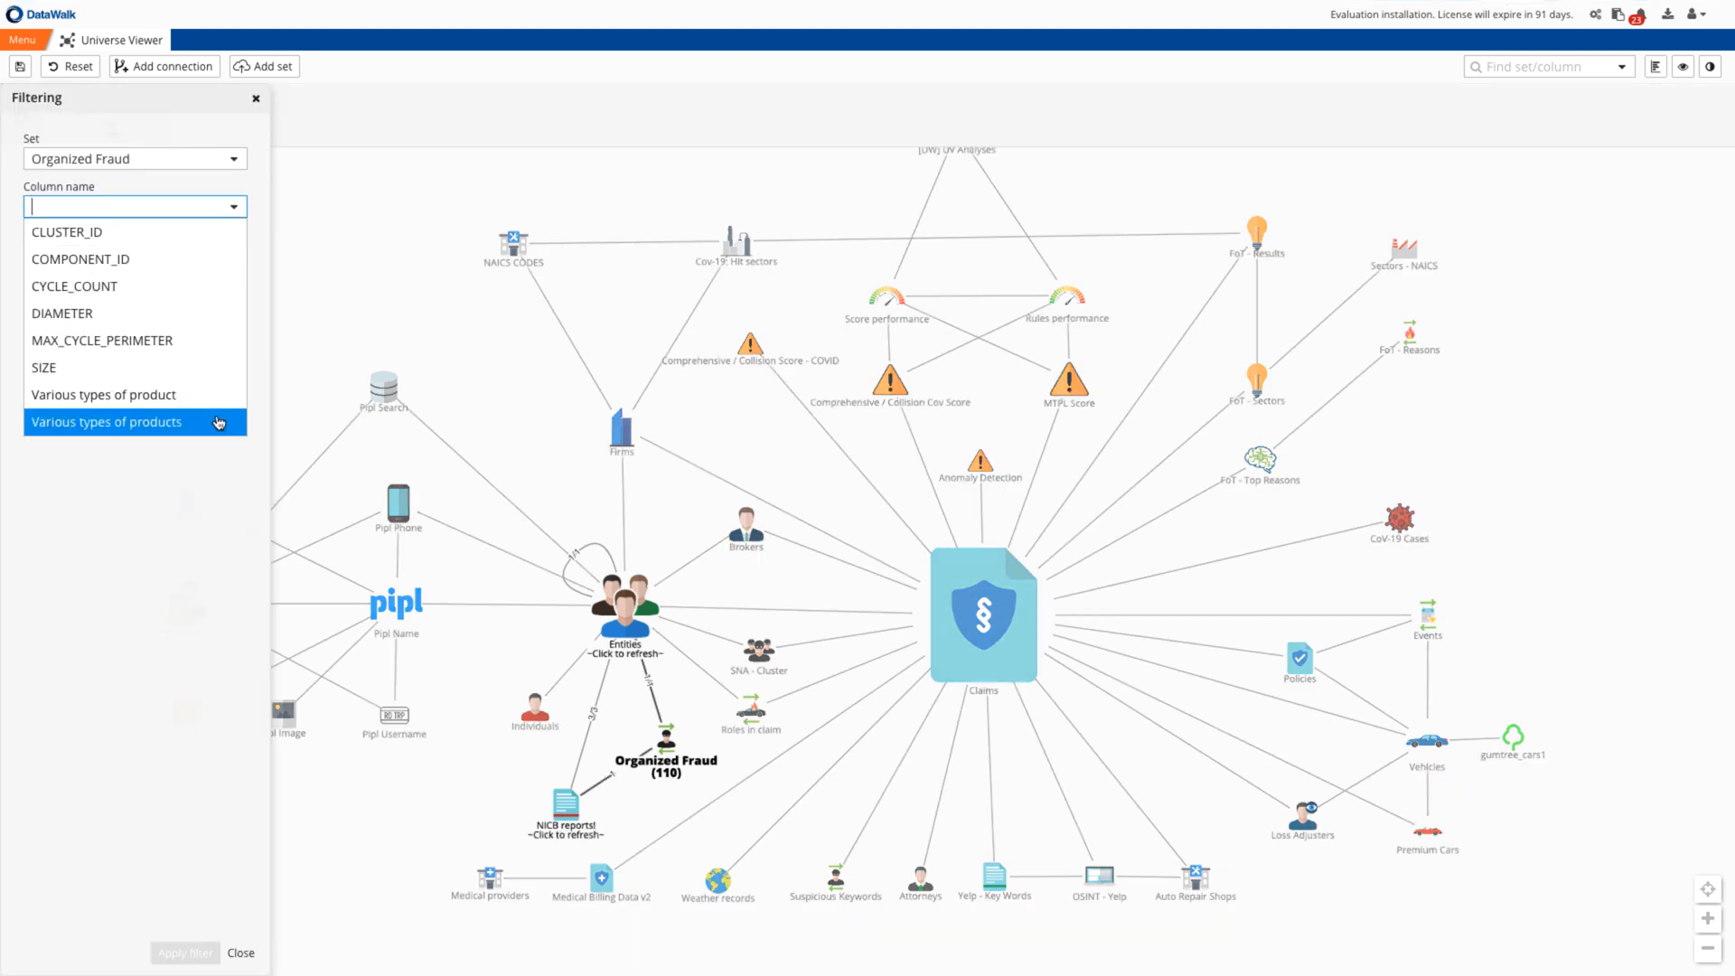
left_click(107, 422)
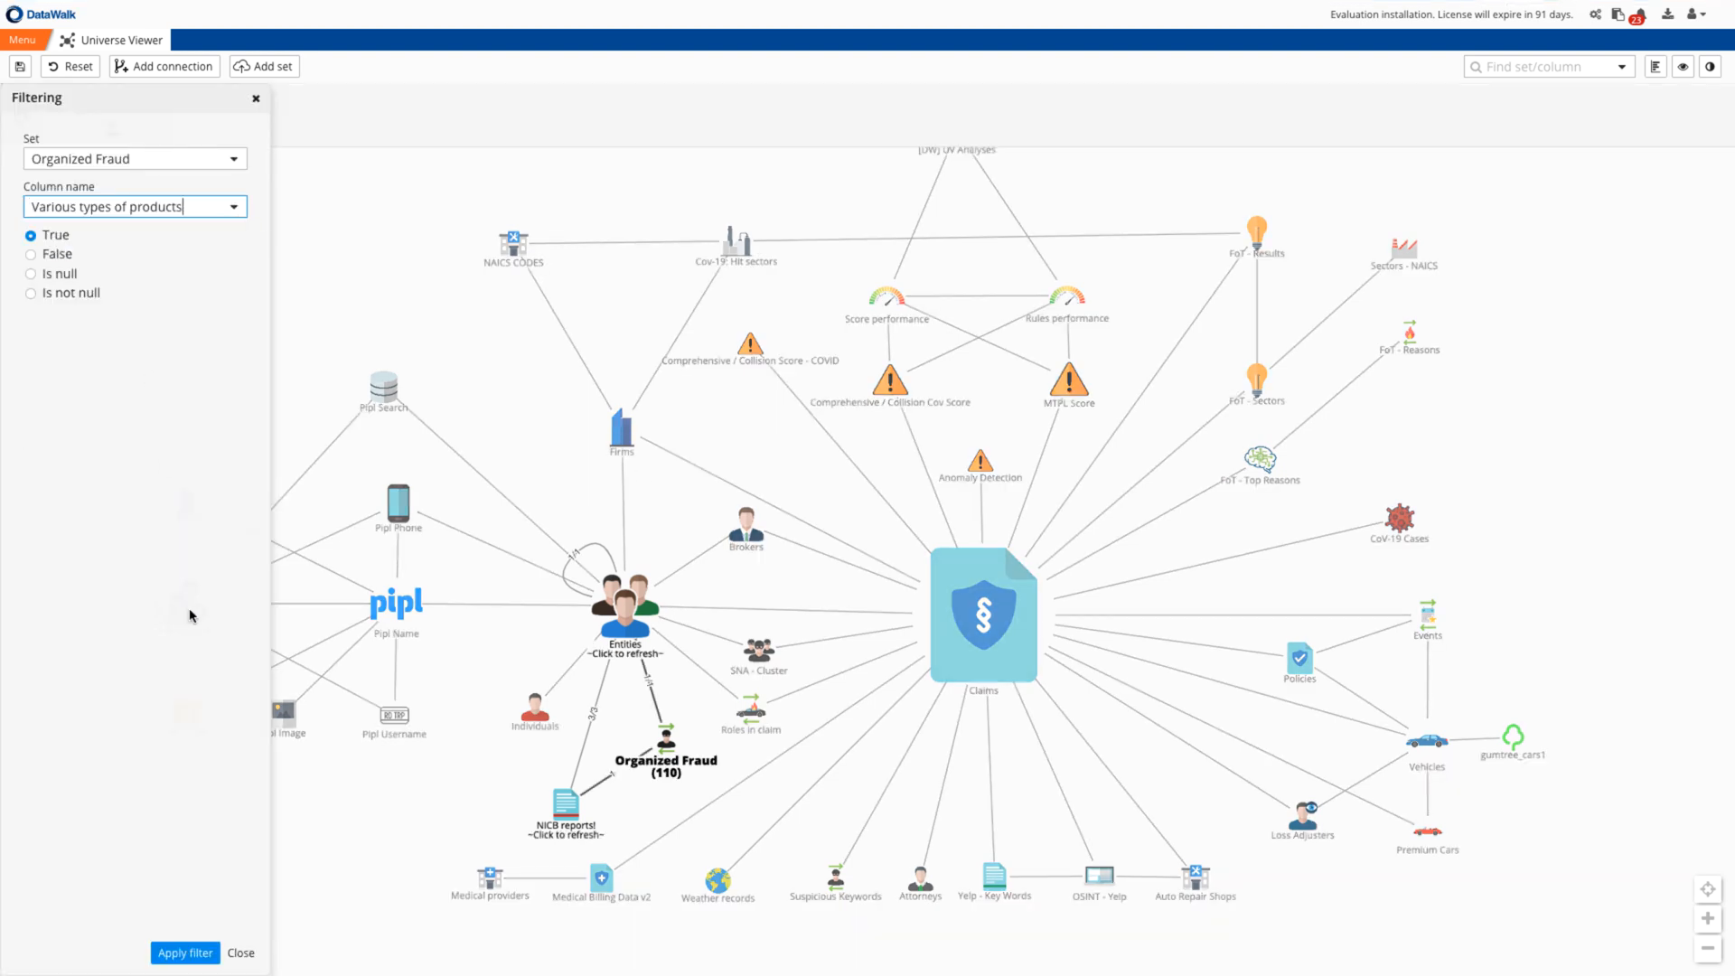
left_click(184, 952)
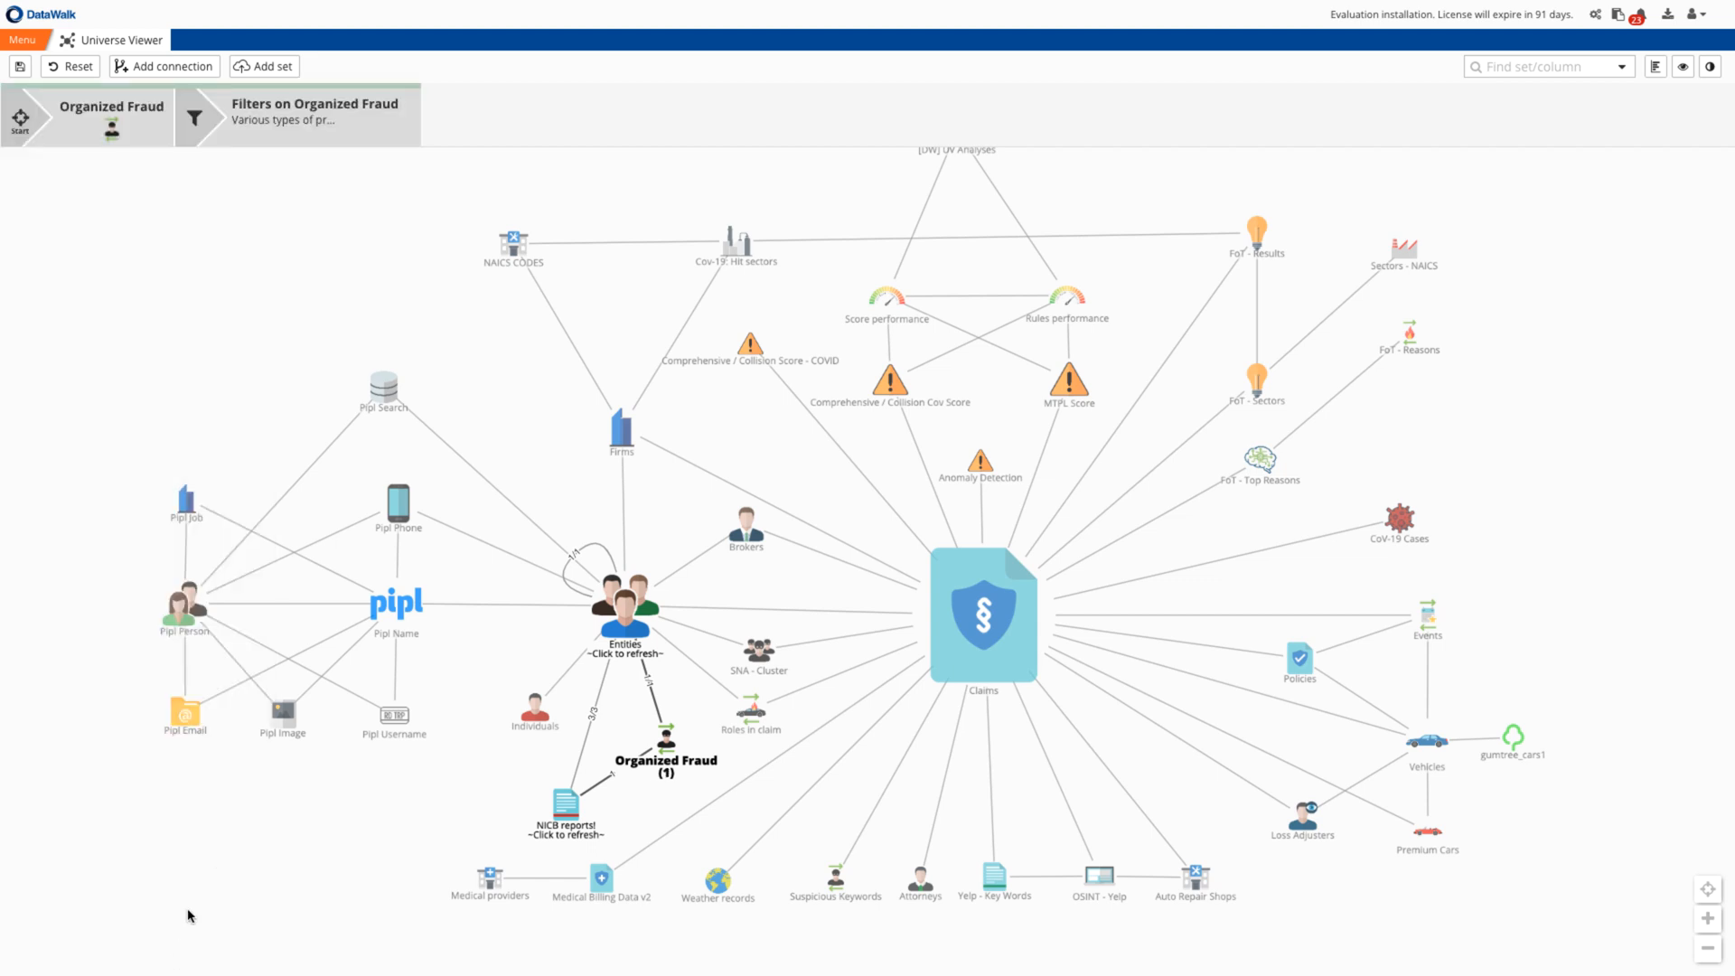
right_click(665, 735)
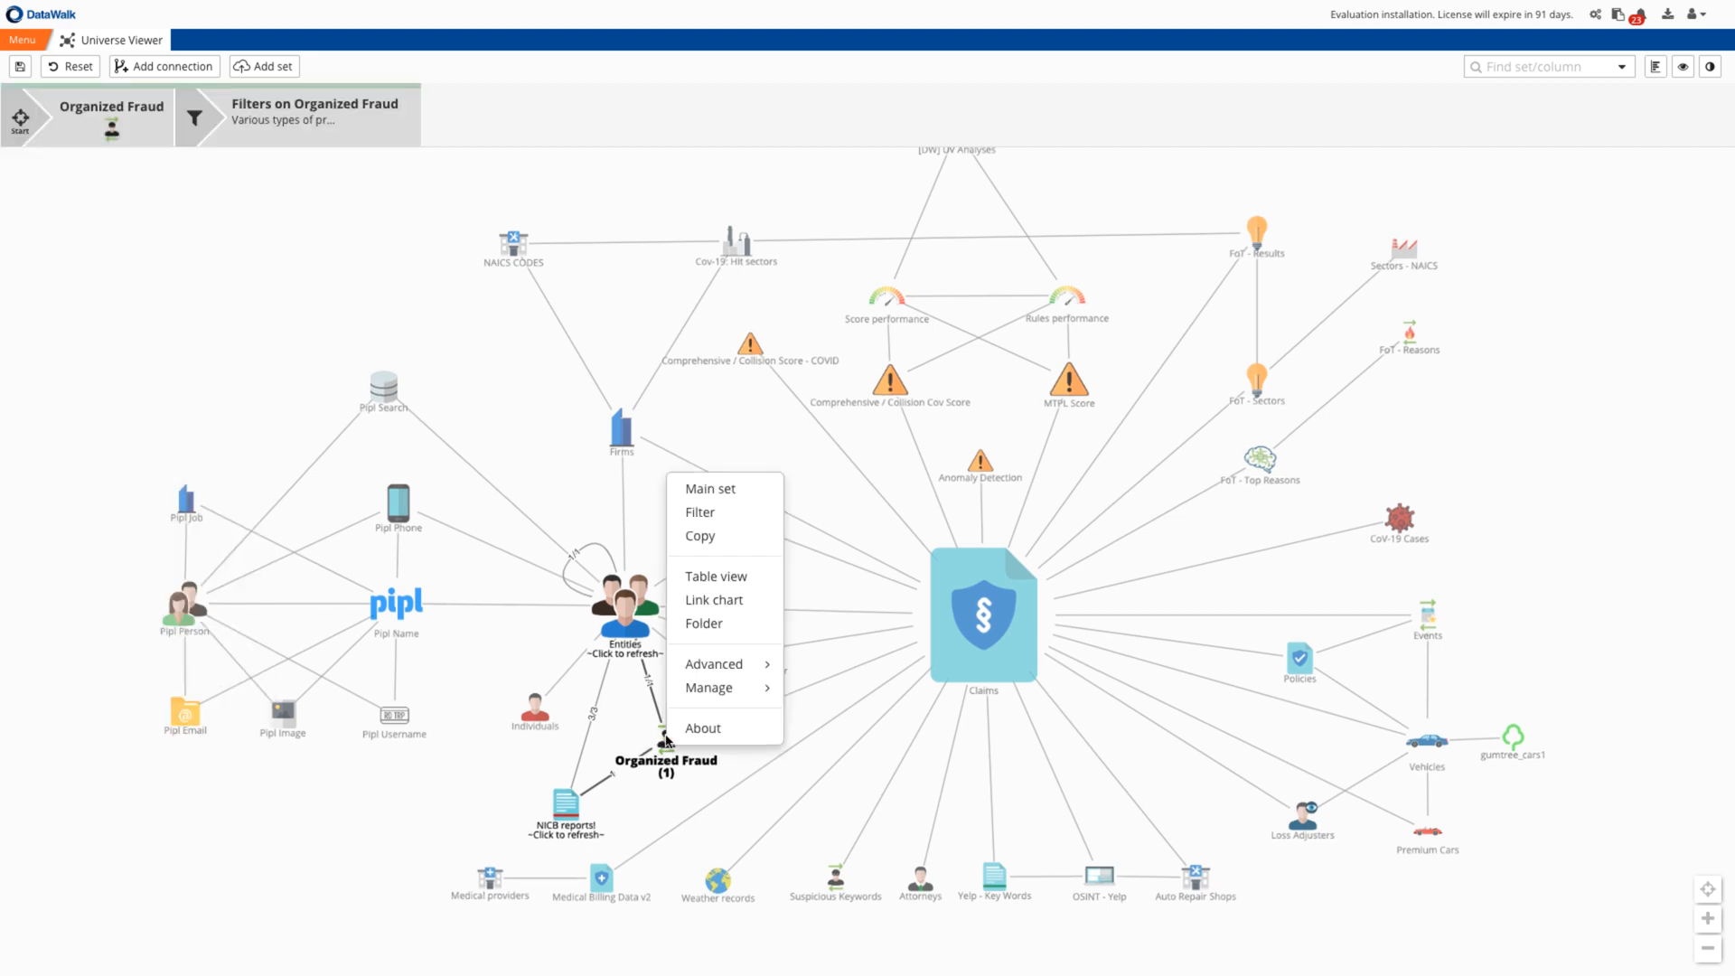
mouse_move(714, 598)
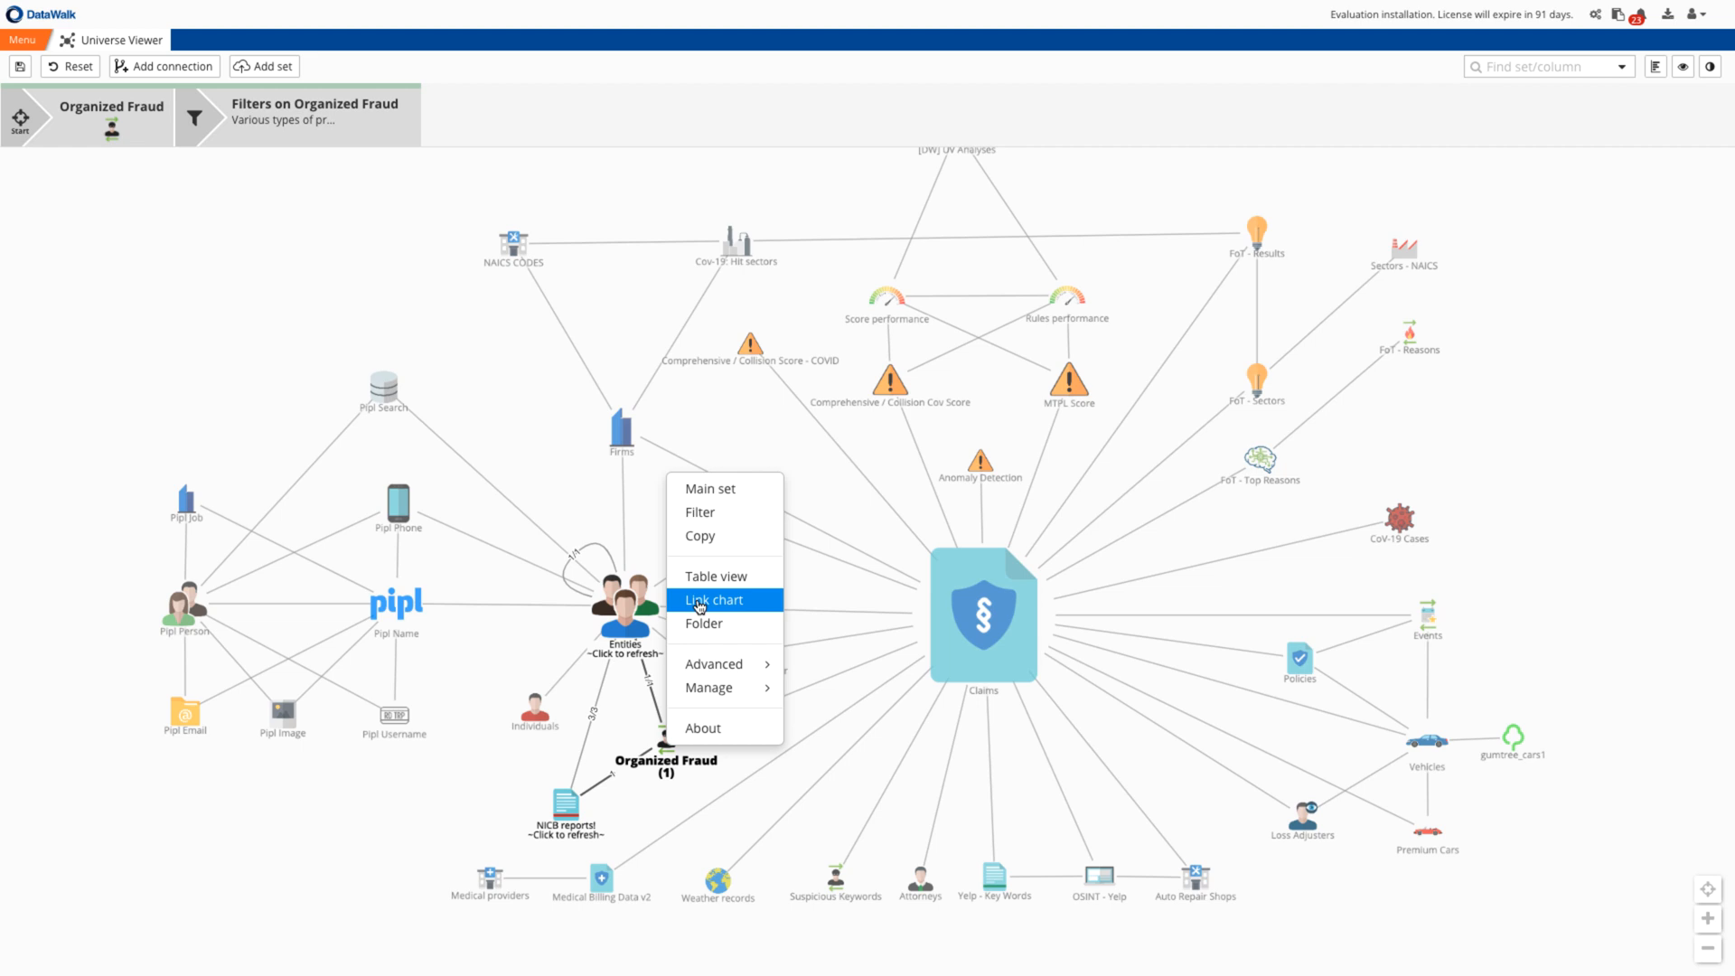
left_click(714, 600)
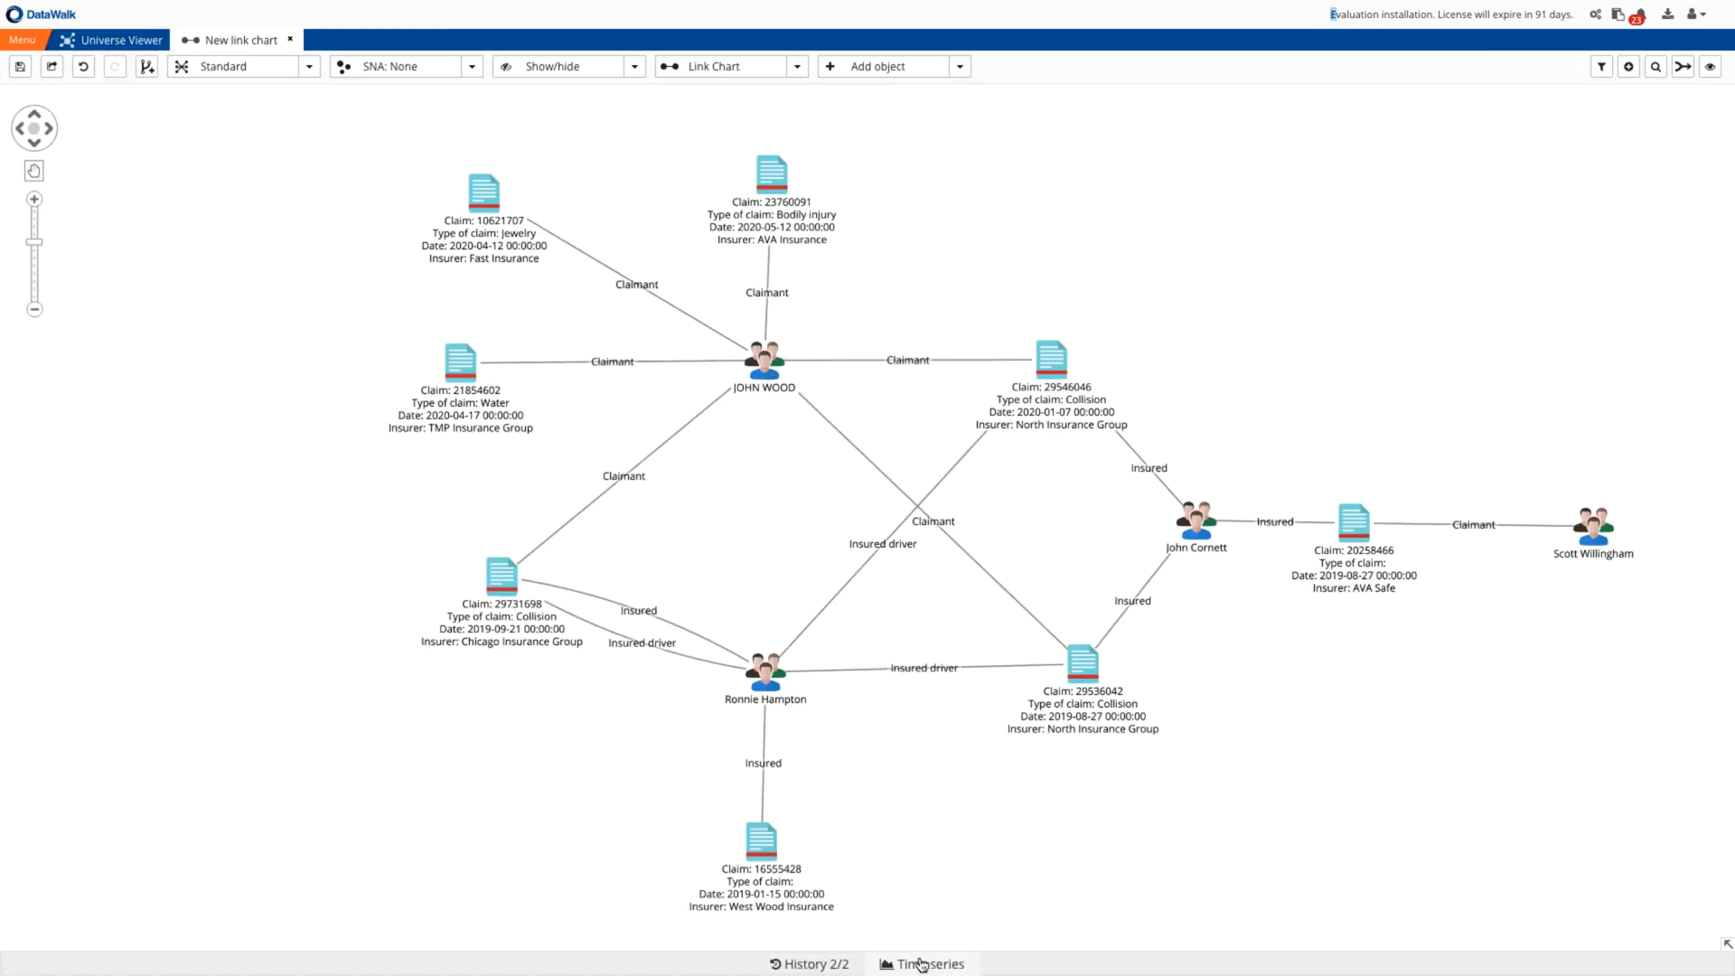
Show a time series of the ring's claim dates (early 2019 to mid-2020) beneath the chart.
left_click(922, 963)
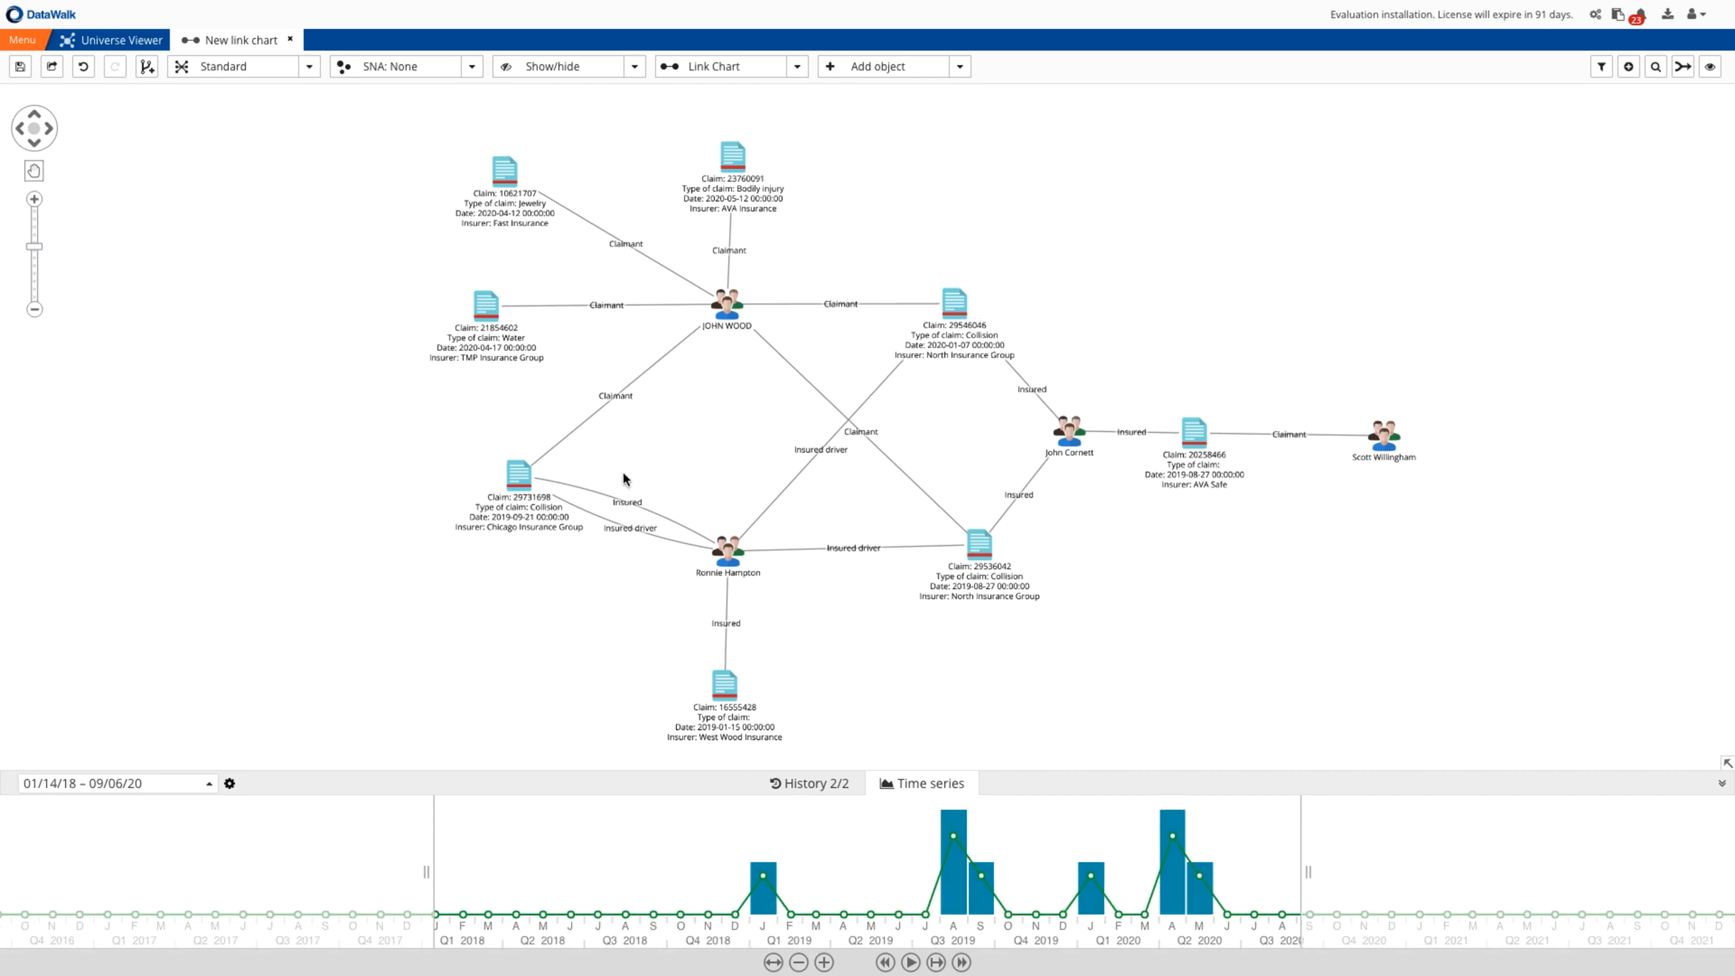
mouse_move(505, 300)
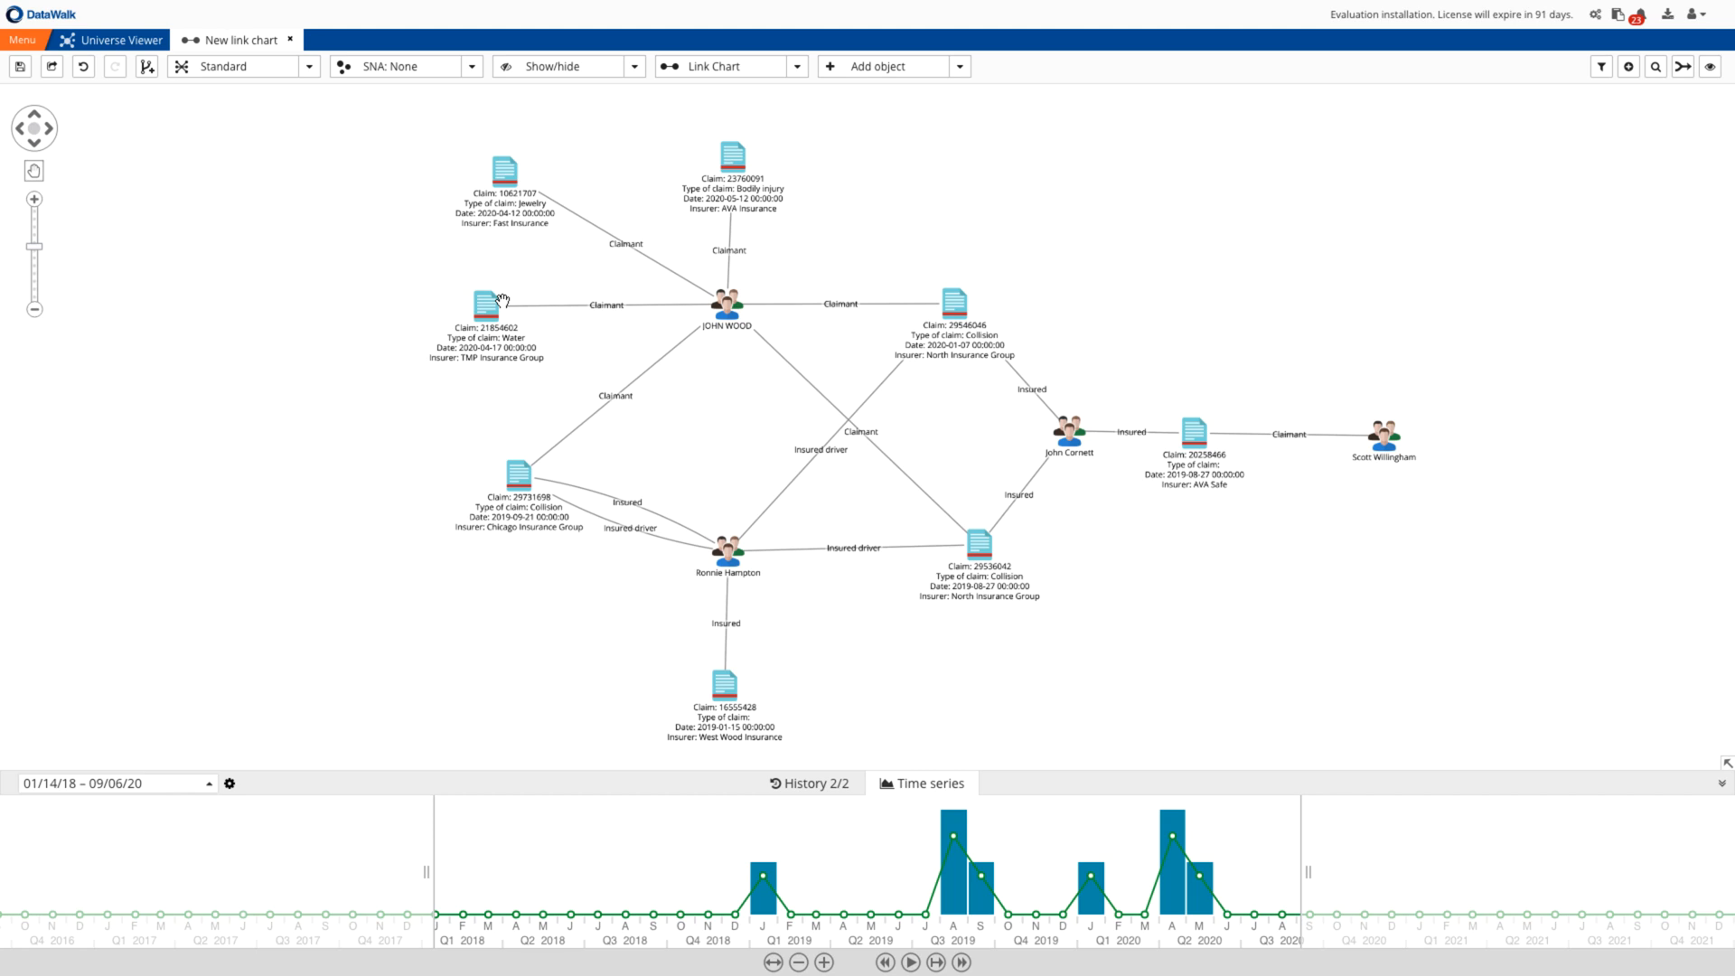
mouse_move(499, 307)
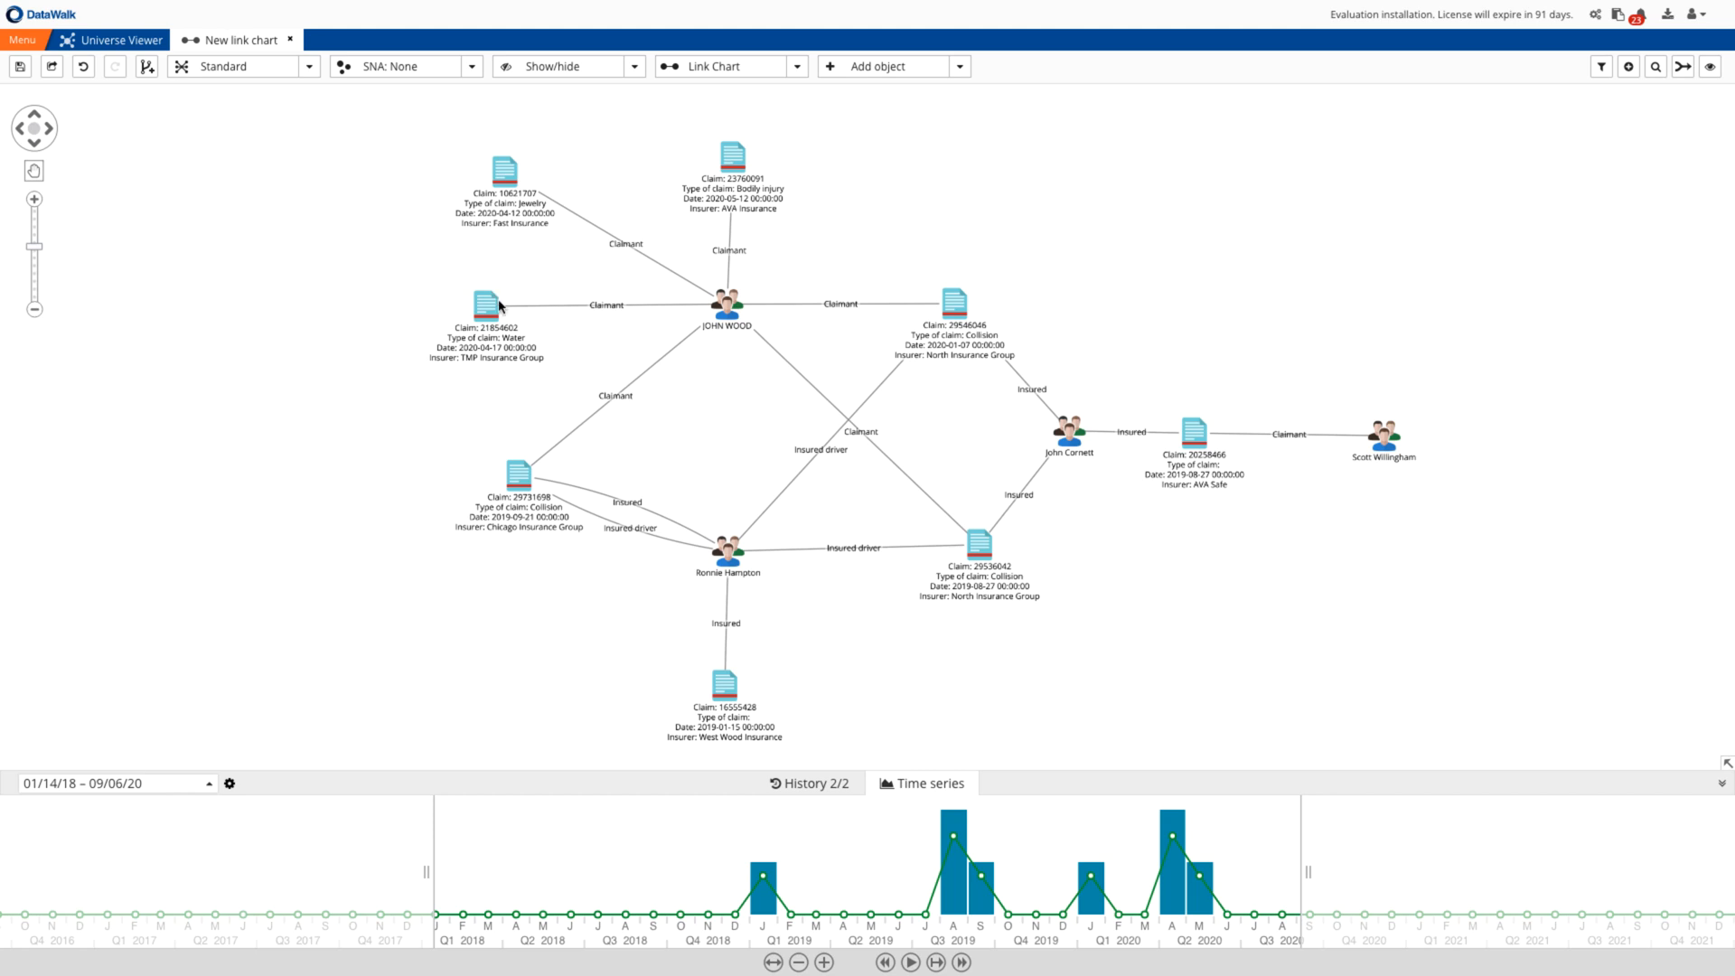
mouse_move(539, 298)
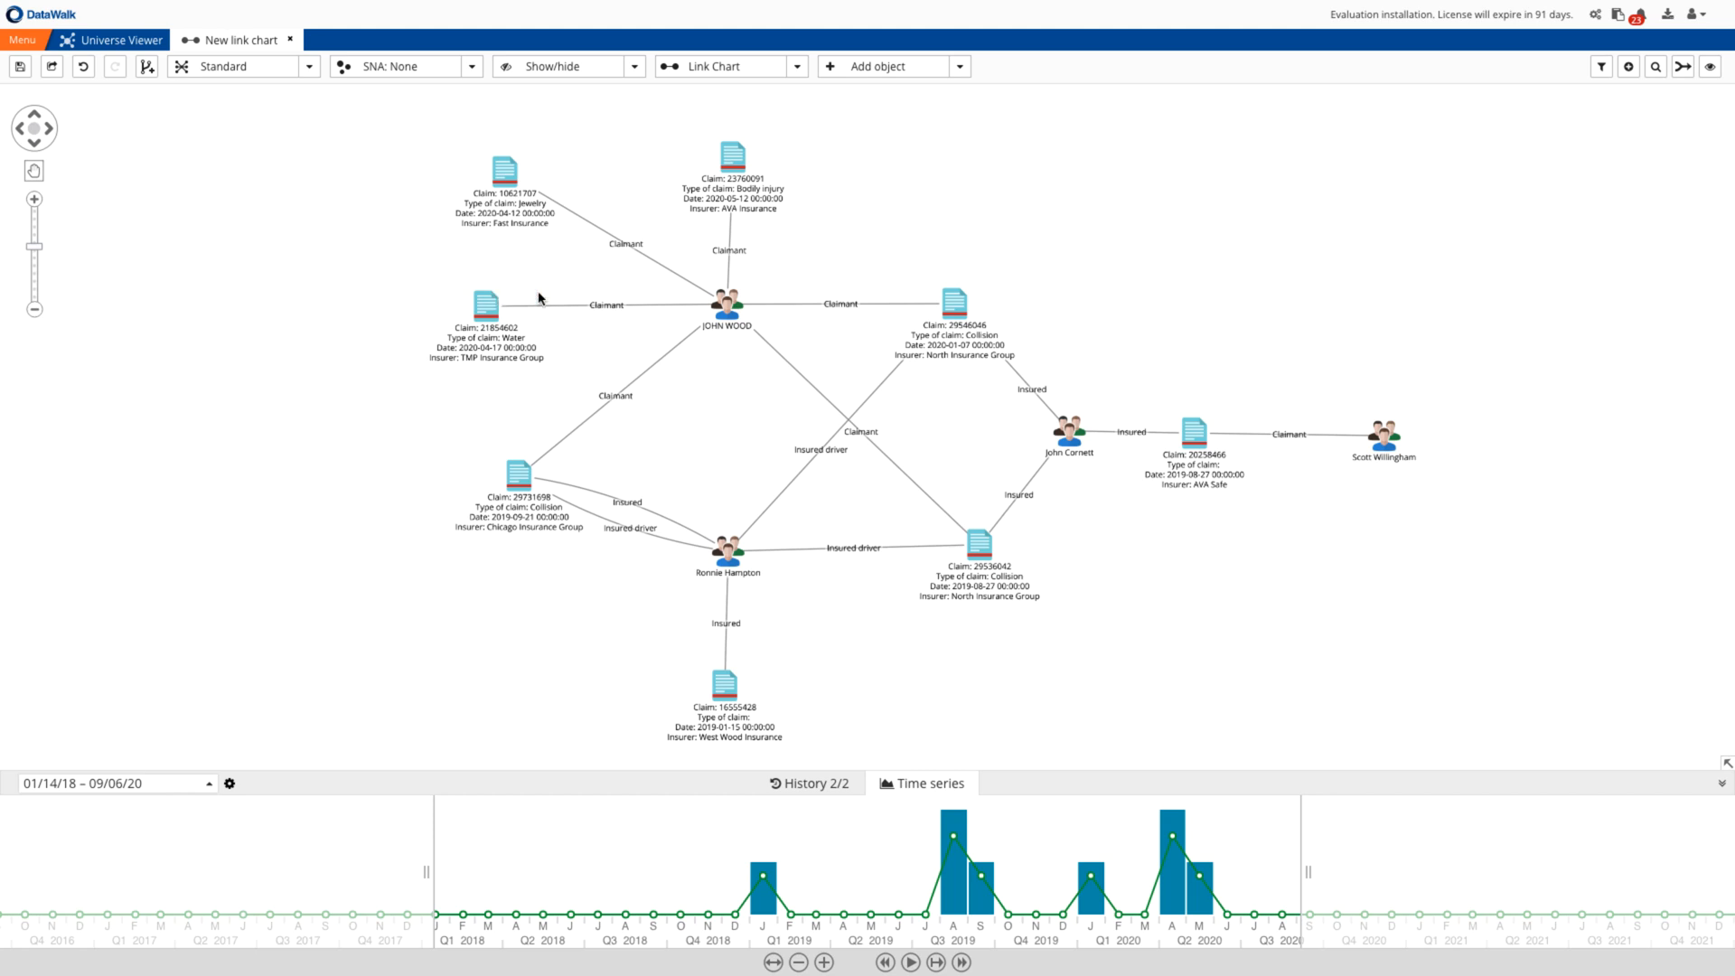
mouse_move(761, 147)
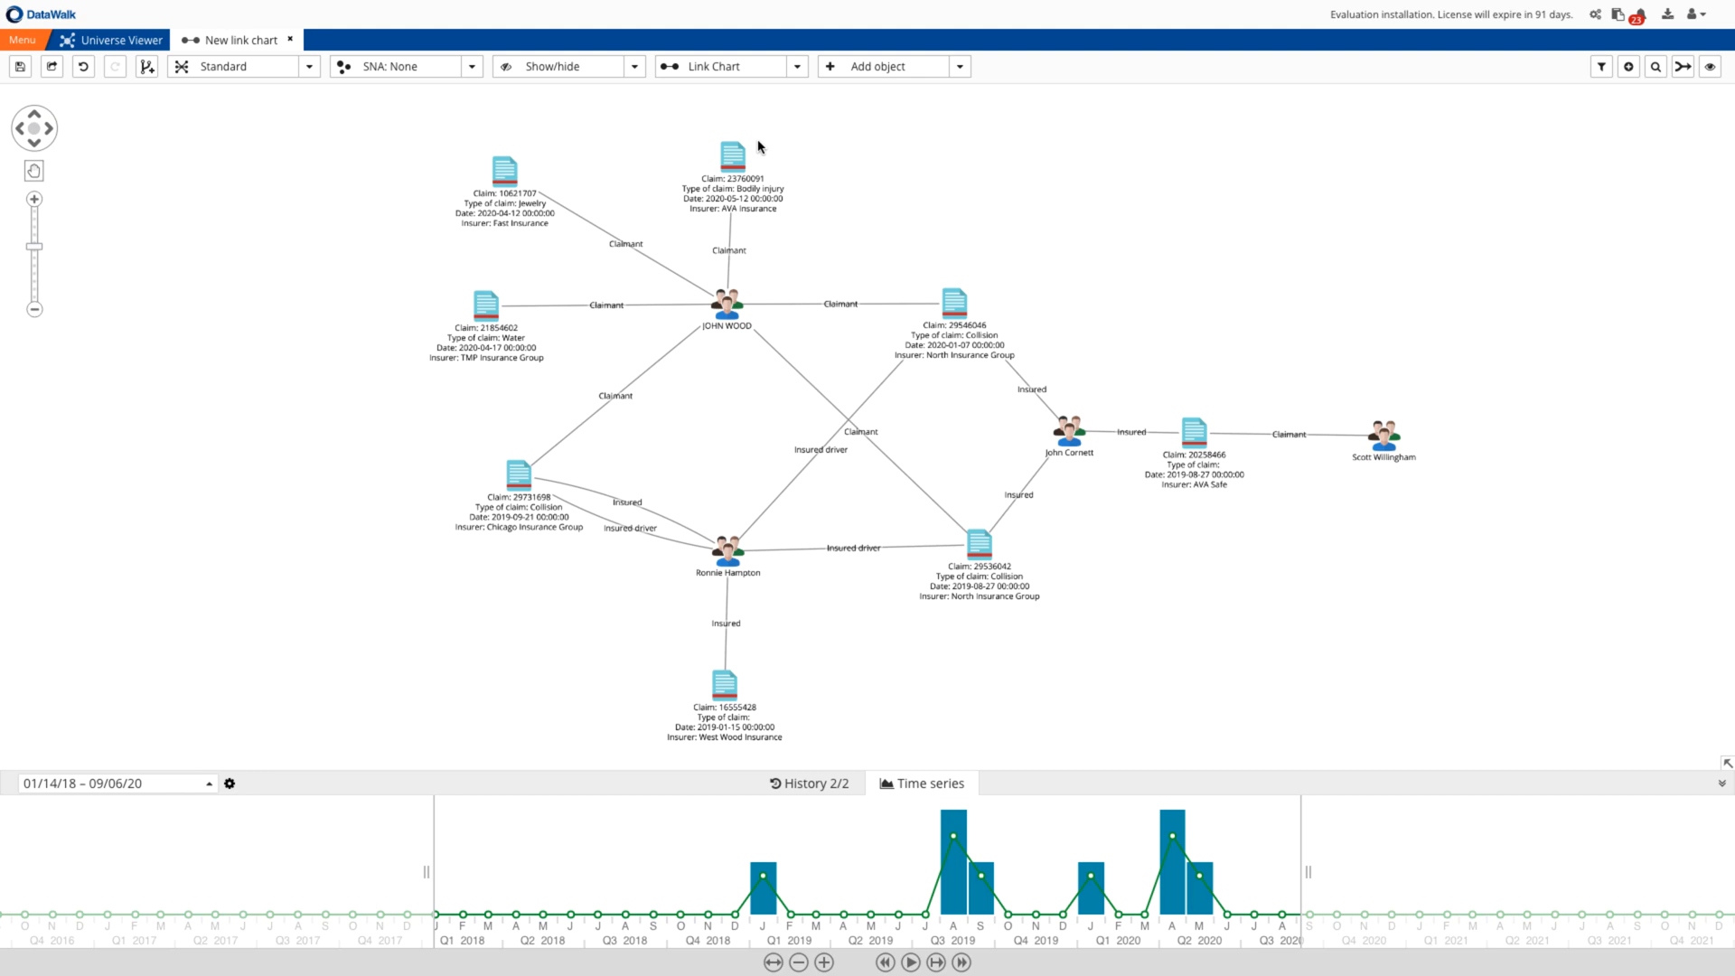